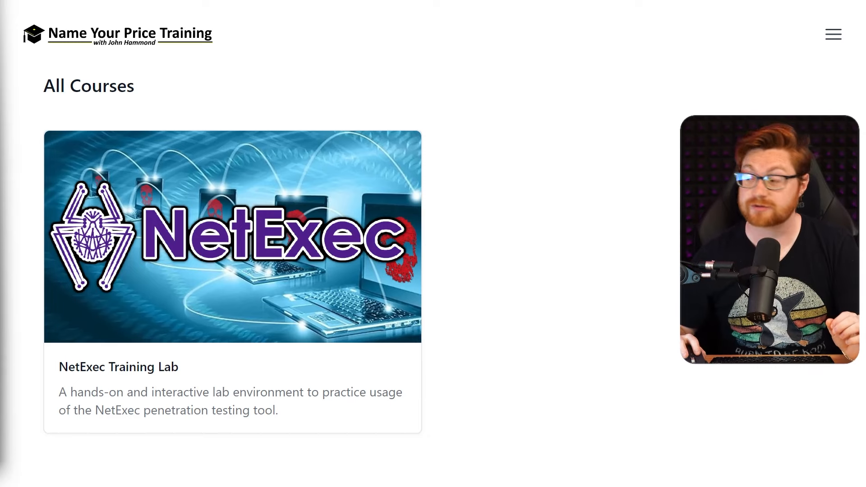
{"action": "mouse_move", "coordinate": [185, 279]}
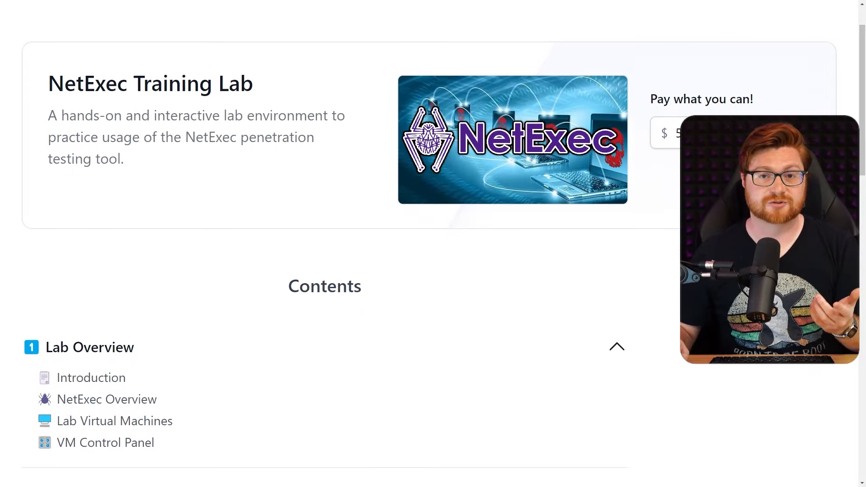
Scroll down through the NetExec Training Lab course page to review its Contents outline.
{"action": "scroll", "scroll_direction": "down", "scroll_amount": 3}
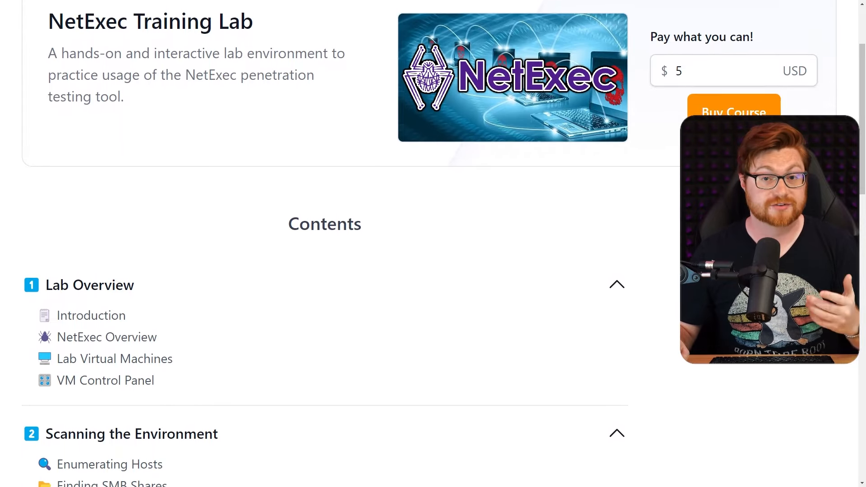
{"action": "scroll", "scroll_direction": "down", "scroll_amount": 3}
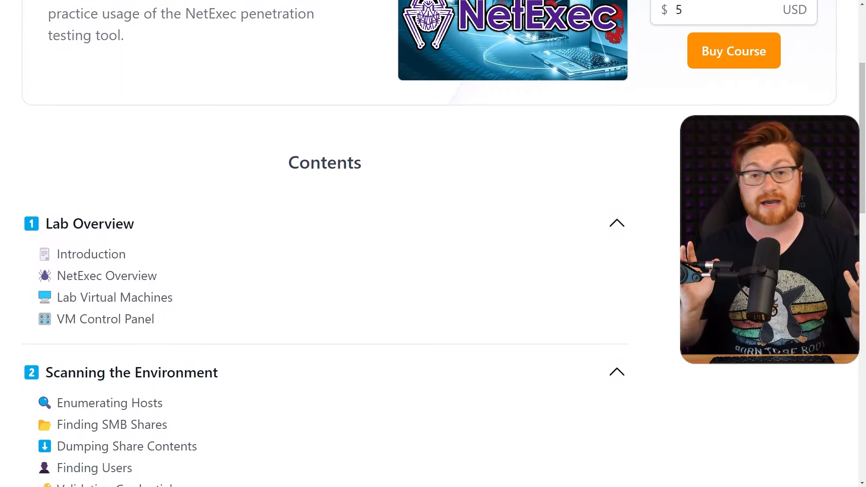
{"action": "scroll", "scroll_direction": "down", "scroll_amount": 3}
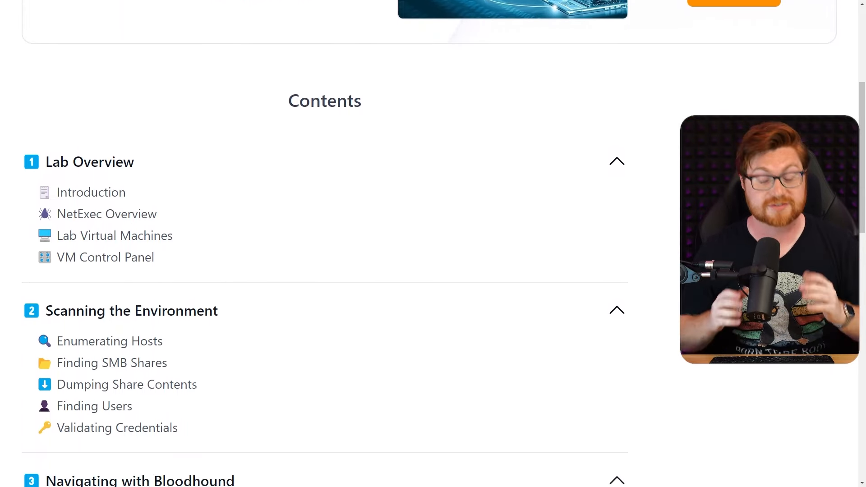
{"action": "scroll", "scroll_direction": "down", "scroll_amount": 3}
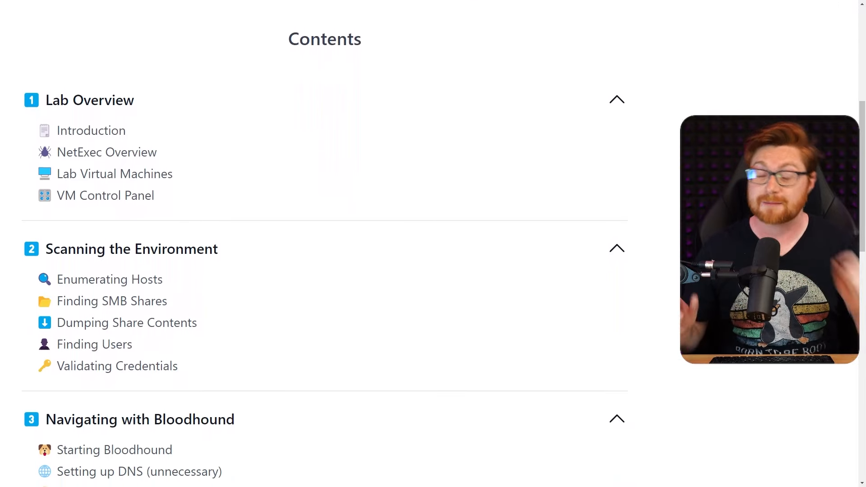
{"action": "scroll", "scroll_direction": "down", "scroll_amount": 3}
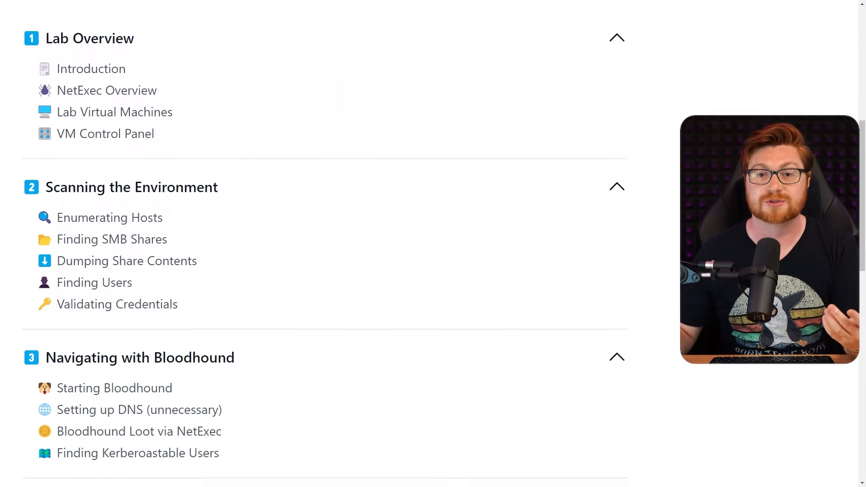
{"action": "scroll", "scroll_direction": "down", "scroll_amount": 3}
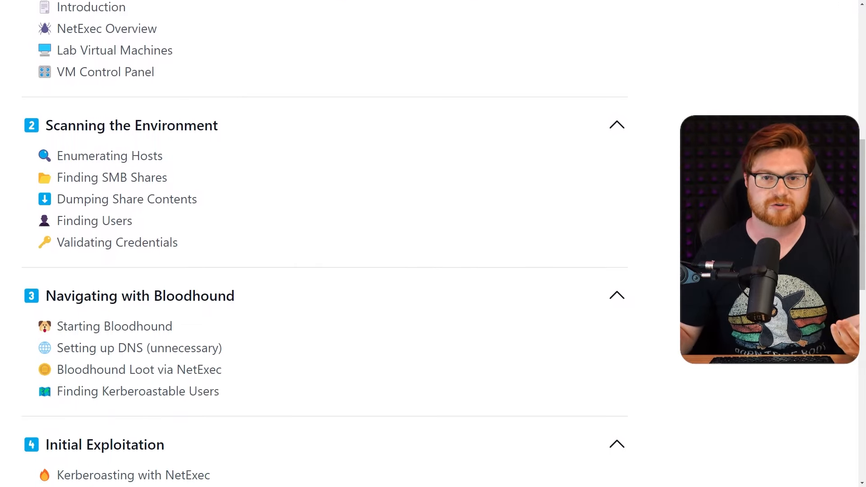
{"action": "scroll", "scroll_direction": "down", "scroll_amount": 3}
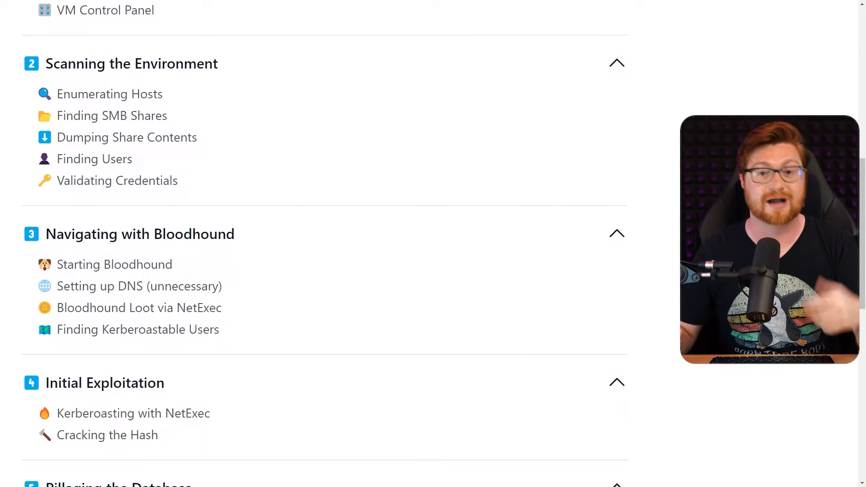
{"action": "scroll", "scroll_direction": "down", "scroll_amount": 3}
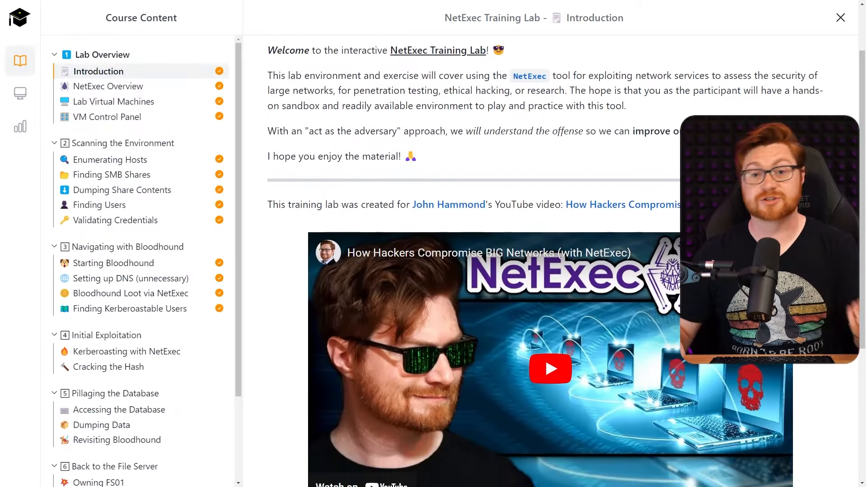
Scroll the Introduction lesson down to the embedded YouTube walkthrough video.
{"action": "scroll", "scroll_direction": "down", "scroll_amount": 3}
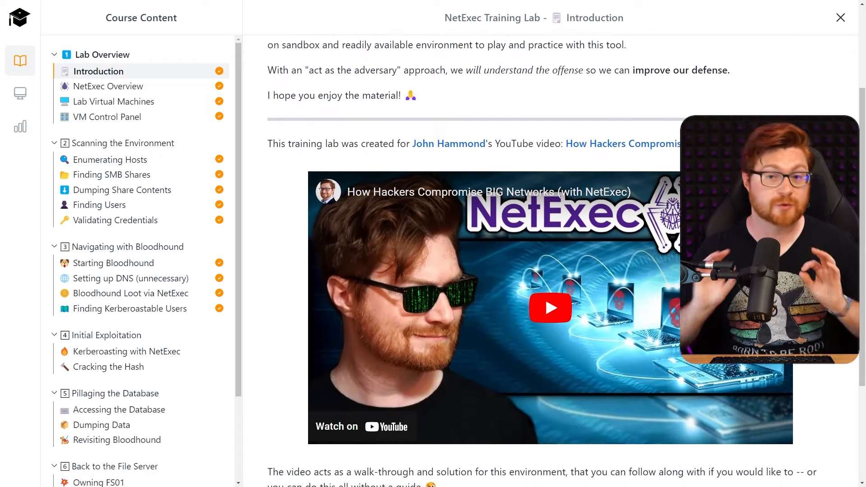
{"action": "scroll", "scroll_direction": "down", "scroll_amount": 3}
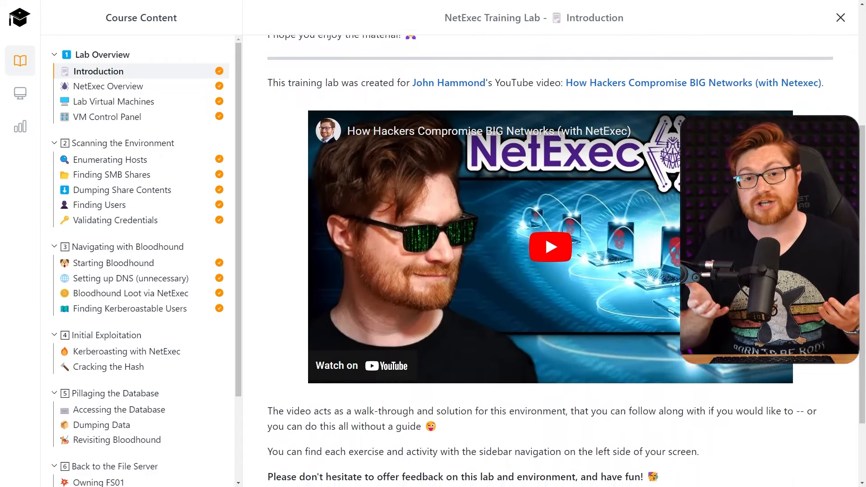
{"action": "scroll", "scroll_direction": "down", "scroll_amount": 3}
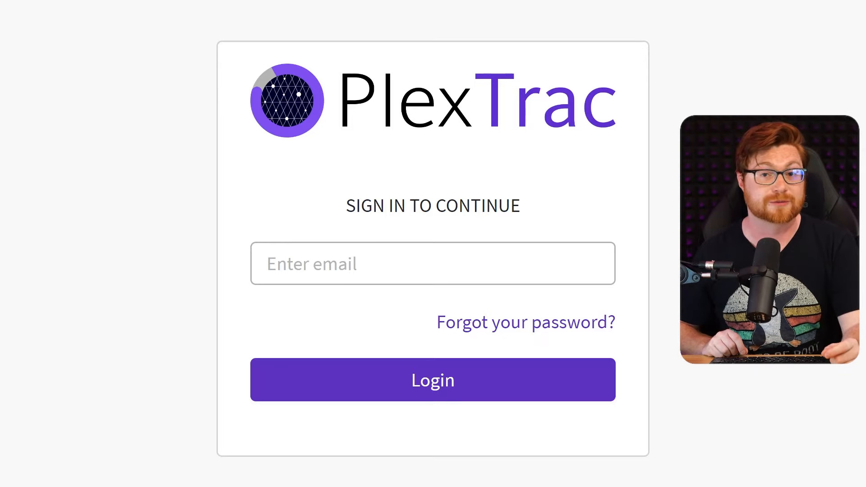
Sign in to PlexTrac and land on the Wile E. Consultants dashboard.
{"action": "left_click", "coordinate": [432, 380]}
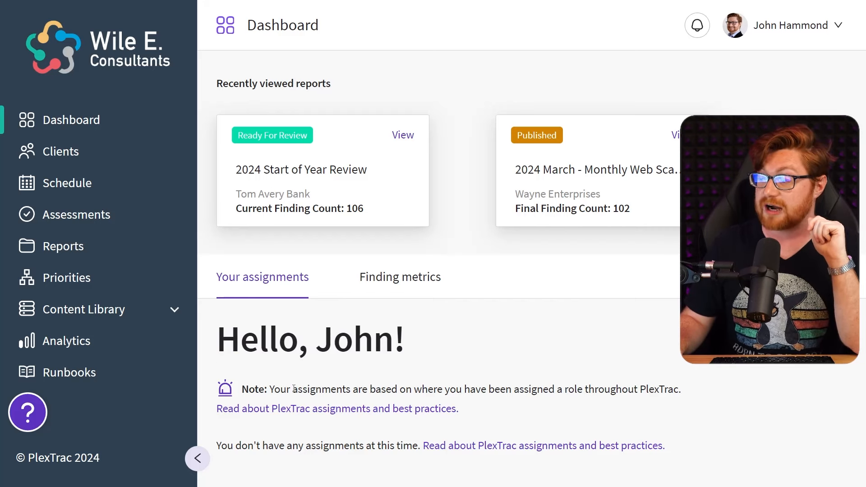
{"action": "double_click", "coordinate": [322, 389]}
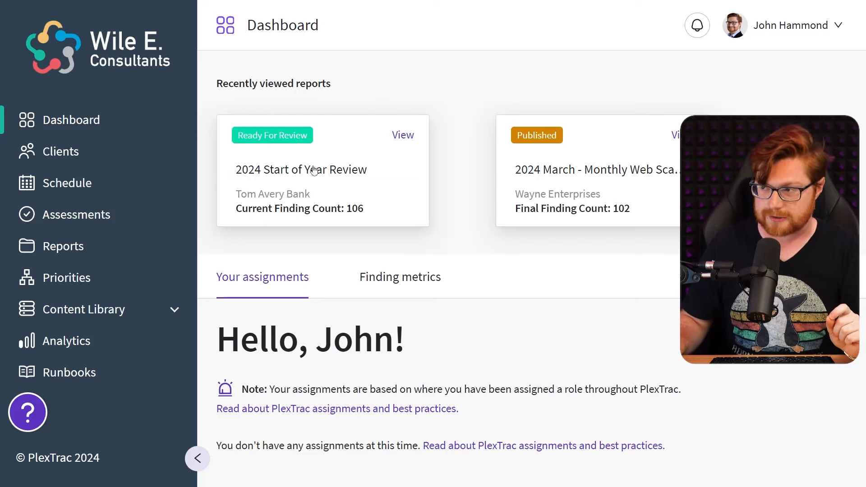
Show the Clients list of 9 clients and scroll across to their Description and Tags columns.
{"action": "left_click", "coordinate": [60, 152]}
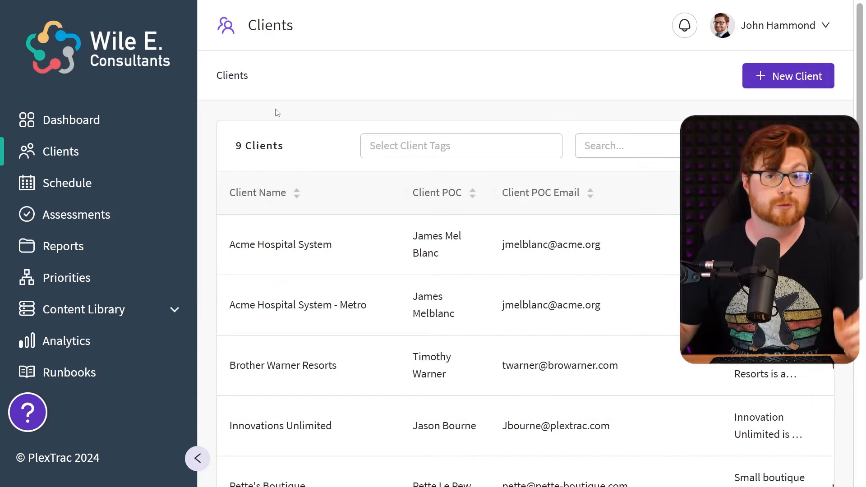
{"action": "scroll", "scroll_direction": "down", "scroll_amount": 3}
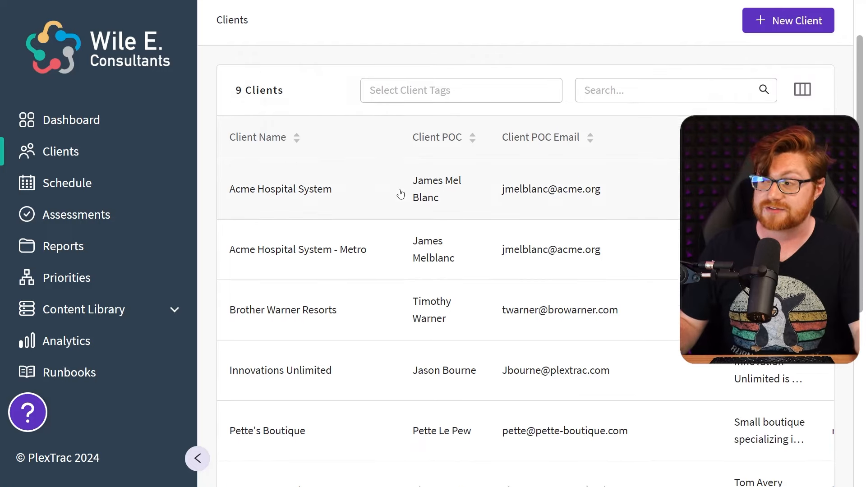
{"action": "scroll", "scroll_direction": "down", "scroll_amount": 3}
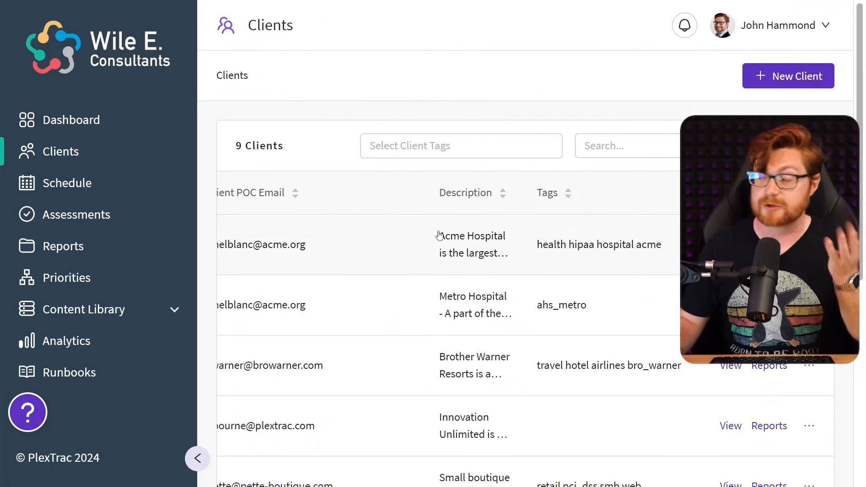
{"action": "scroll", "scroll_direction": "down", "scroll_amount": 3}
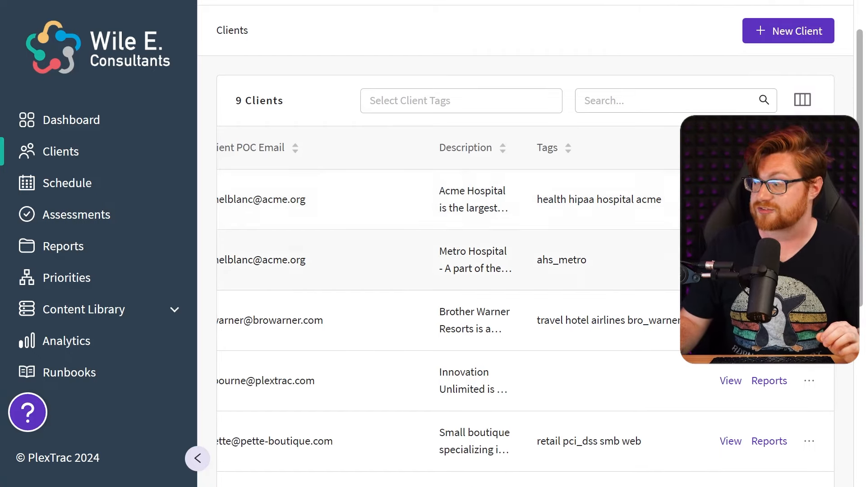
Open the Acme Hospital System client and review its findings trend and 231-finding severity overview.
{"action": "left_click", "coordinate": [472, 198]}
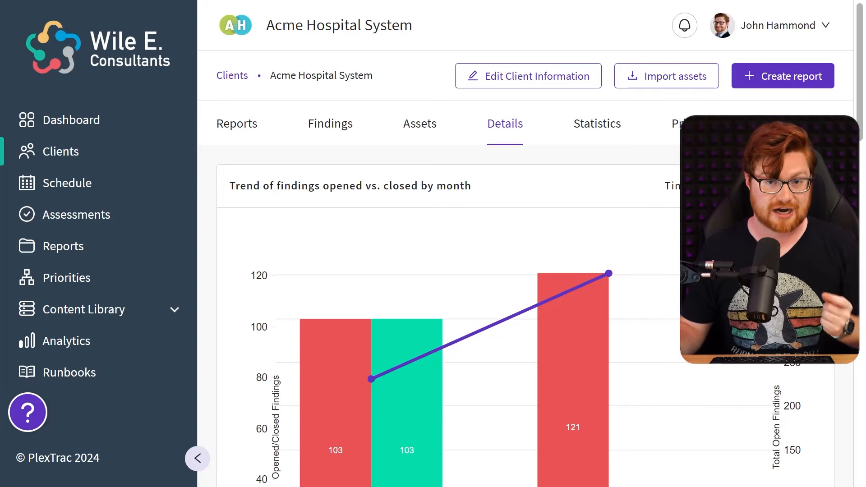
{"action": "scroll", "scroll_direction": "down", "scroll_amount": 3}
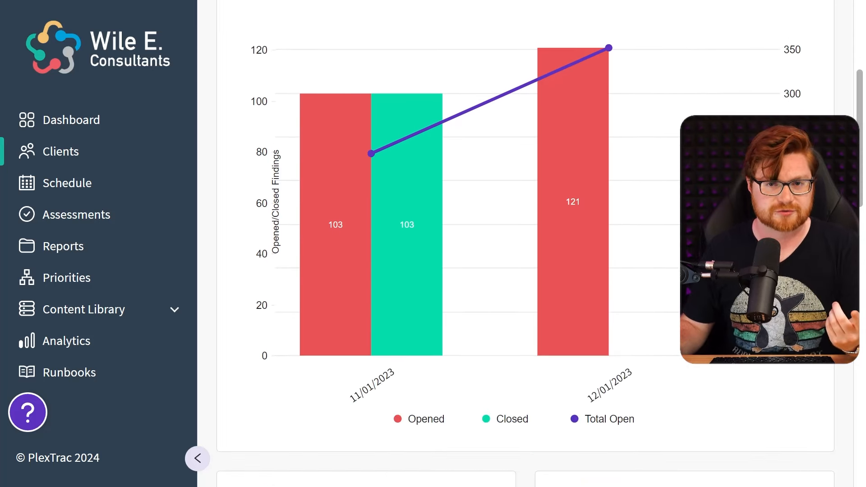
{"action": "scroll", "scroll_direction": "down", "scroll_amount": 3}
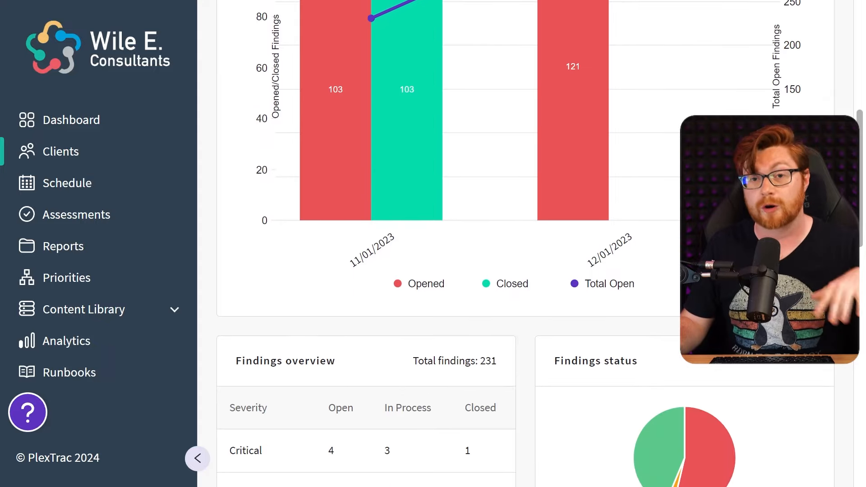
{"action": "scroll", "scroll_direction": "down", "scroll_amount": 3}
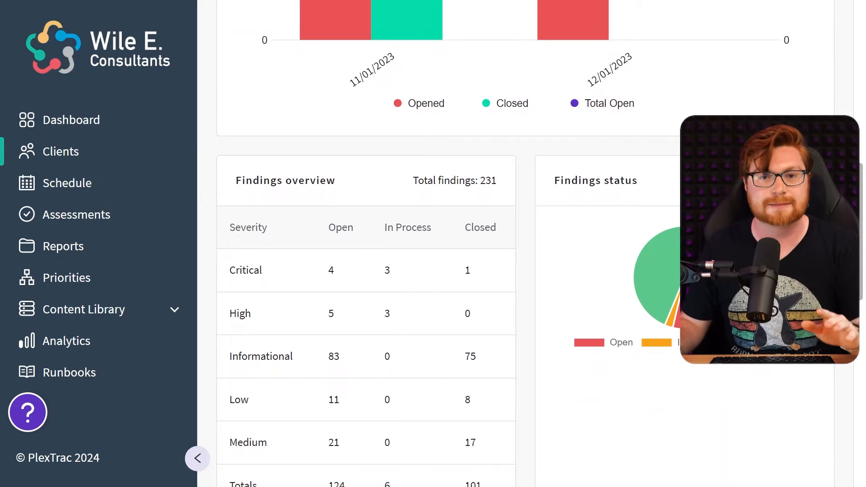
{"action": "scroll", "scroll_direction": "down", "scroll_amount": 3}
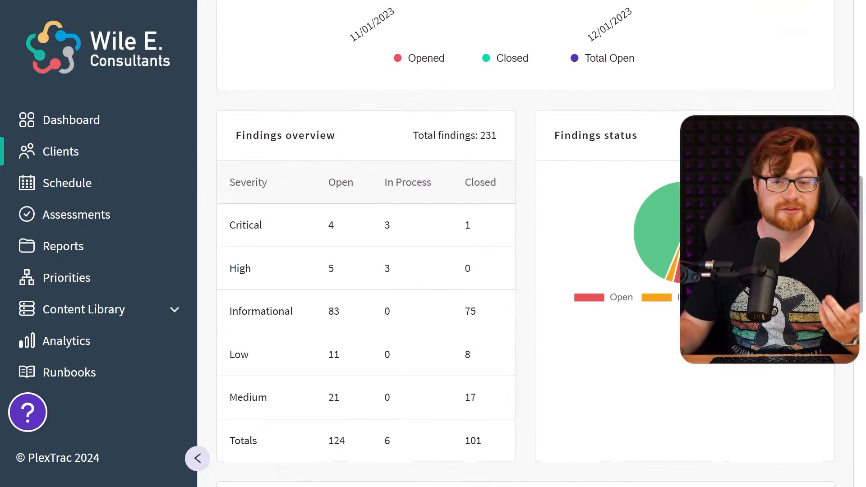
View Acme Hospital System's editable client information with its contact and description.
{"action": "left_click", "coordinate": [527, 76]}
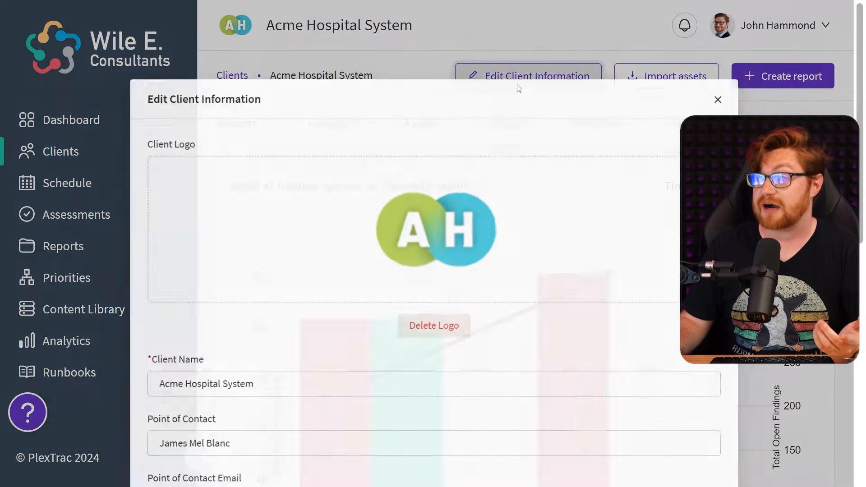
{"action": "scroll", "scroll_direction": "down", "scroll_amount": 3}
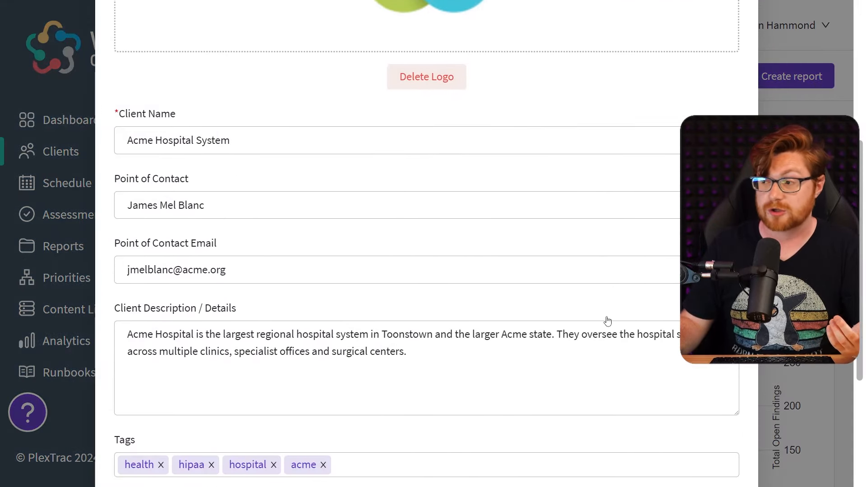
{"action": "scroll", "scroll_direction": "down", "scroll_amount": 3}
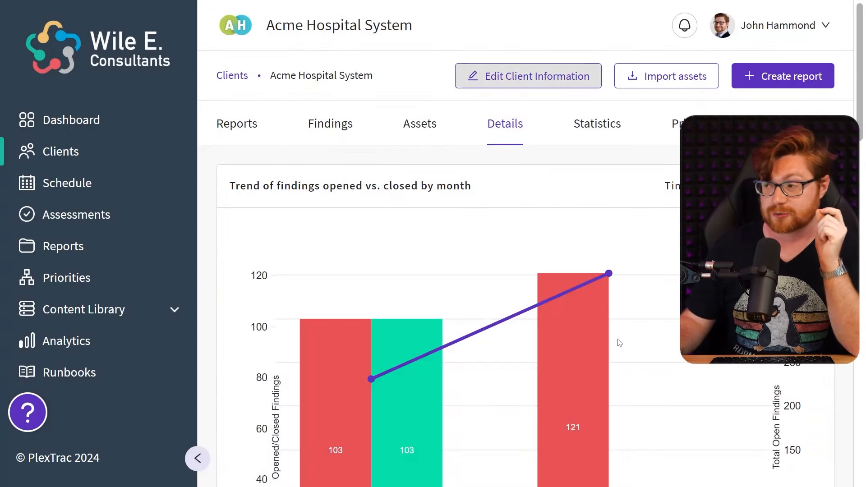
Browse the Acme Hospital System client's 12 reports.
{"action": "left_click", "coordinate": [236, 124]}
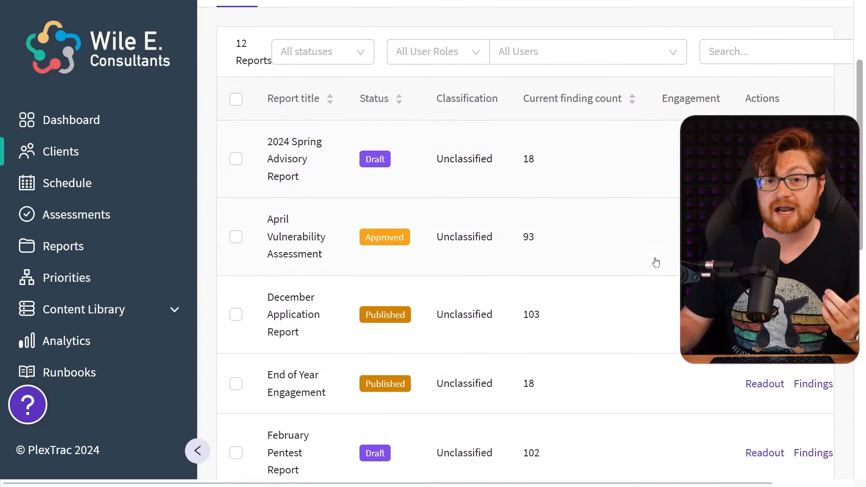
{"action": "scroll", "scroll_direction": "down", "scroll_amount": 3}
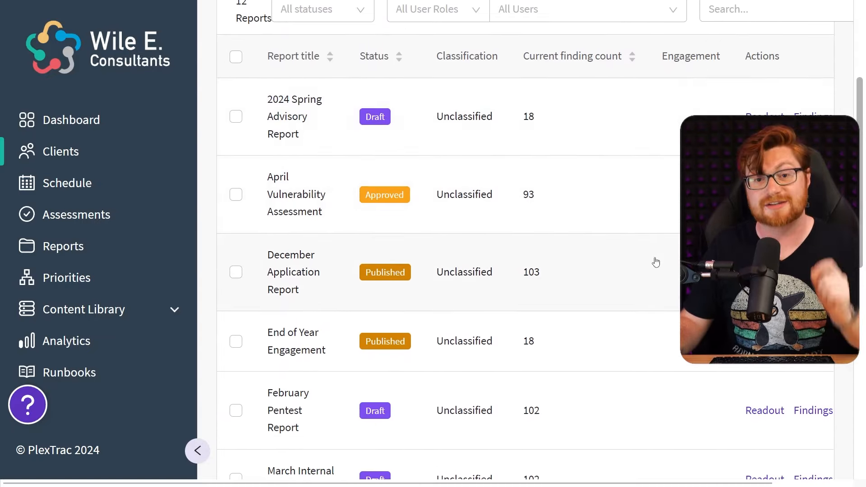
{"action": "scroll", "scroll_direction": "down", "scroll_amount": 3}
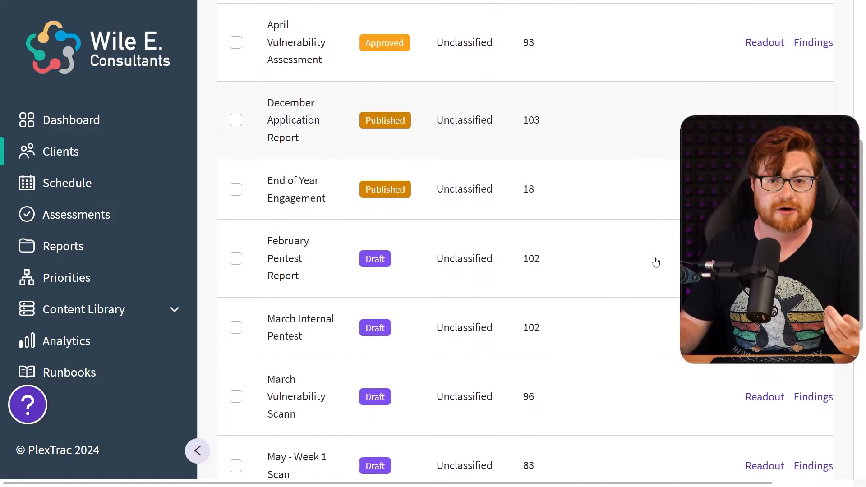
{"action": "scroll", "scroll_direction": "down", "scroll_amount": 3}
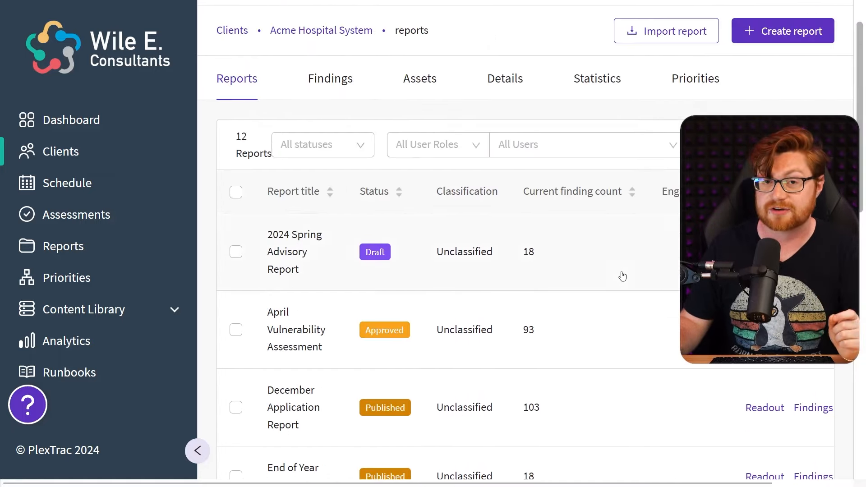
Look through the client's 904 findings, then its list of 83 assets.
{"action": "left_click", "coordinate": [330, 78]}
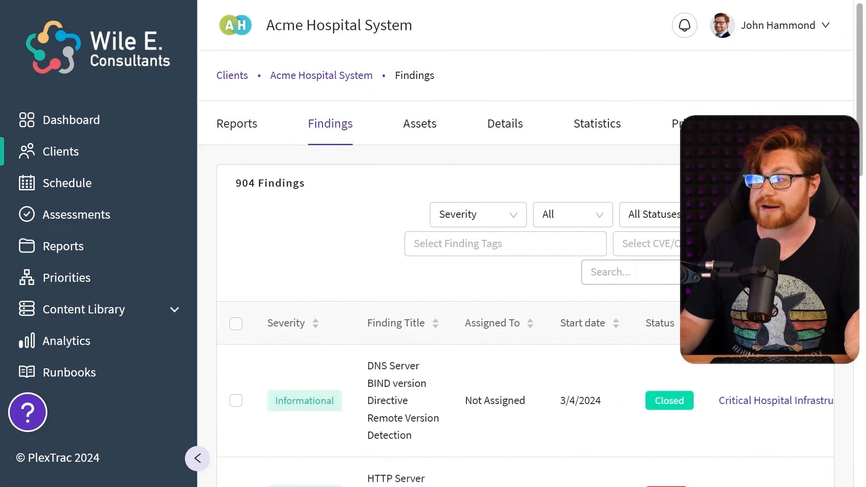
{"action": "scroll", "scroll_direction": "down", "scroll_amount": 3}
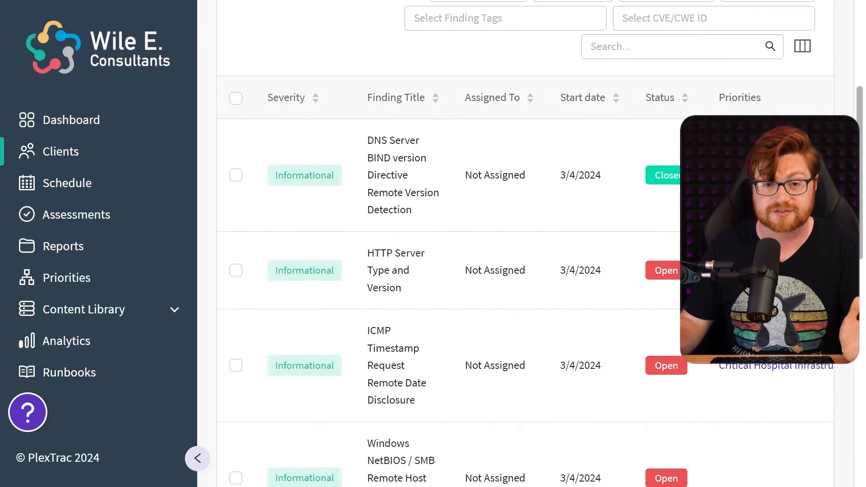
{"action": "scroll", "scroll_direction": "down", "scroll_amount": 3}
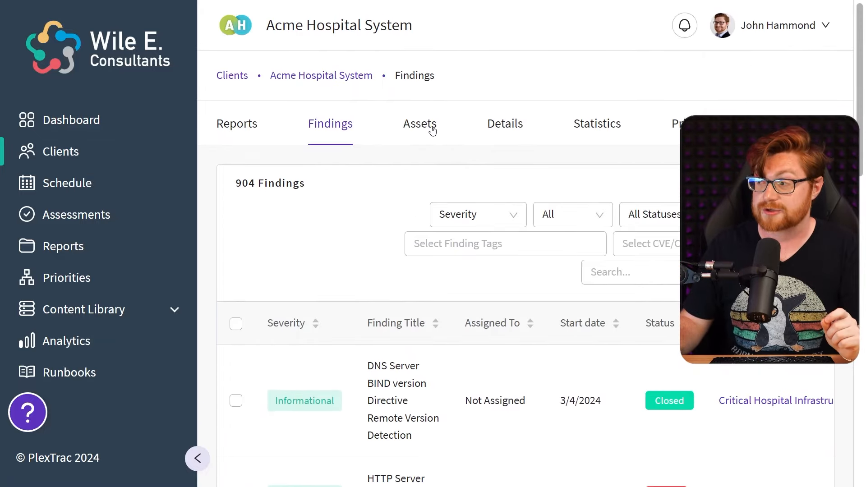
{"action": "left_click", "coordinate": [419, 124]}
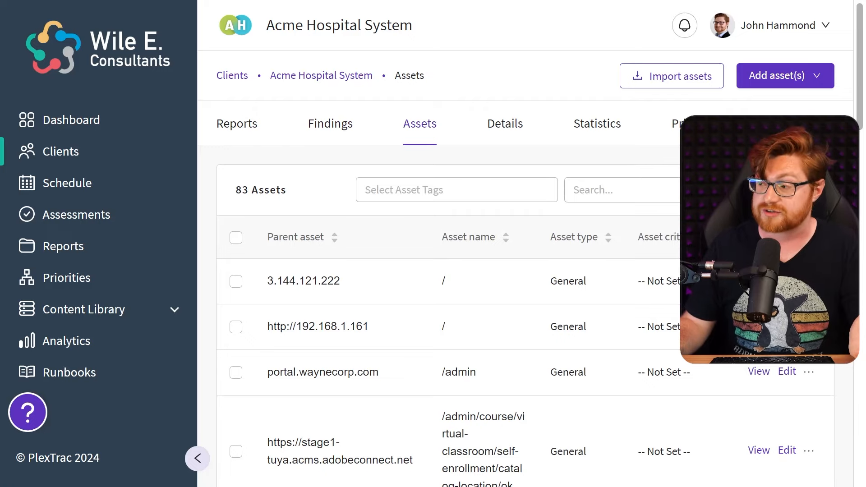
{"action": "scroll", "scroll_direction": "down", "scroll_amount": 3}
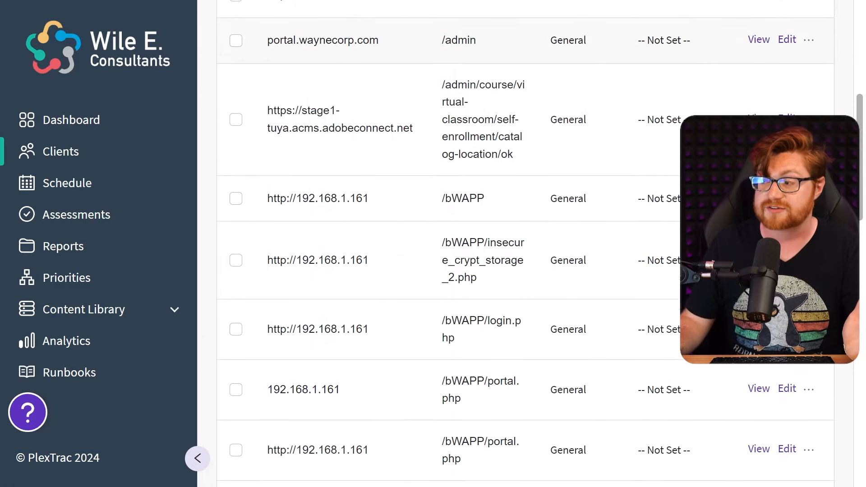
{"action": "scroll", "scroll_direction": "down", "scroll_amount": 3}
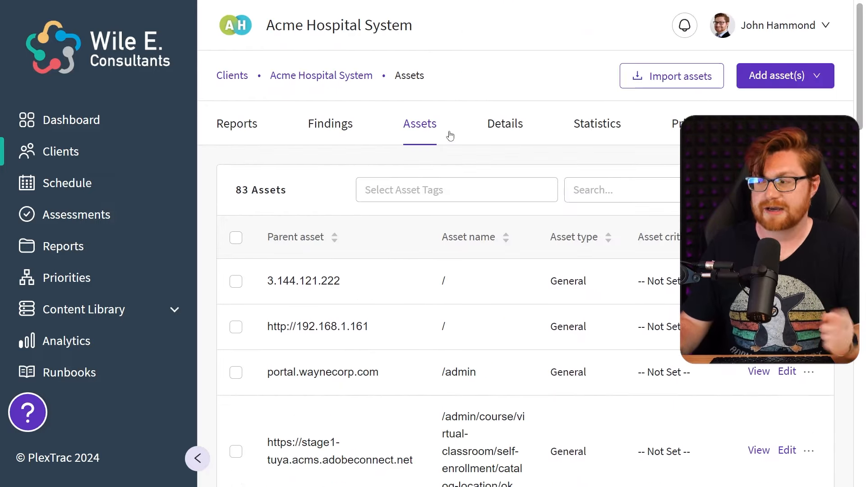
Review Acme Hospital System's statistics charts: 124 open, 6 in process, 101 closed findings.
{"action": "left_click", "coordinate": [597, 124]}
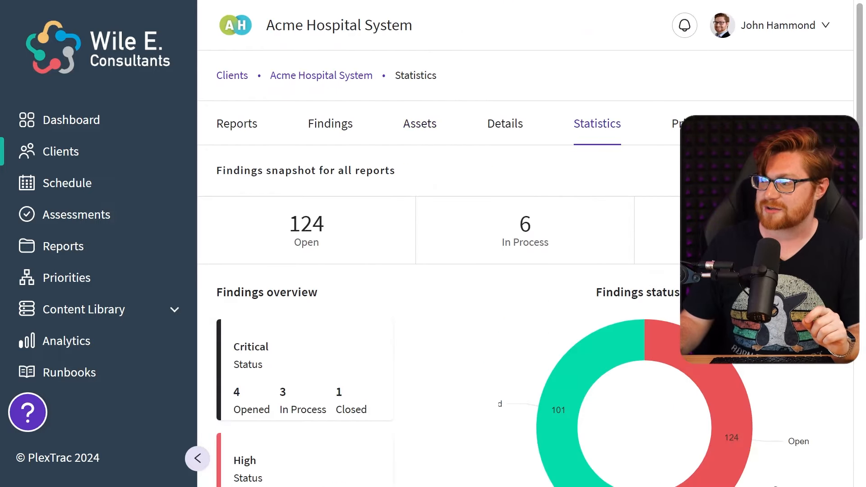
{"action": "scroll", "scroll_direction": "down", "scroll_amount": 3}
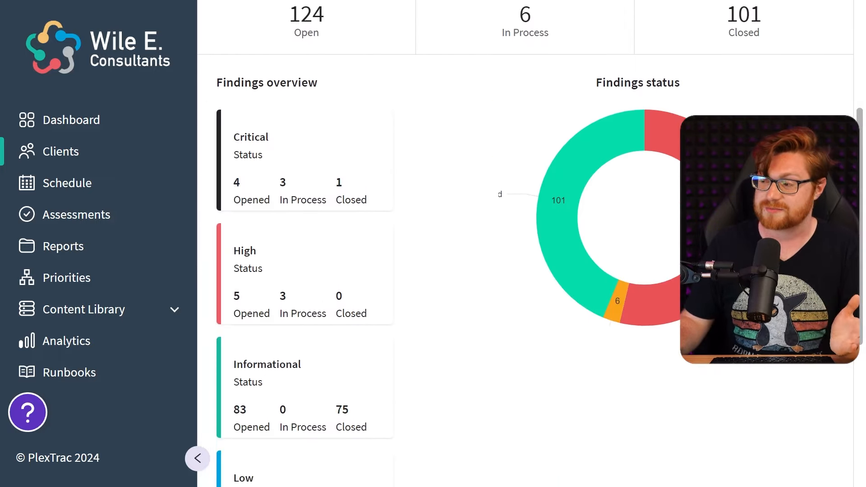
{"action": "scroll", "scroll_direction": "down", "scroll_amount": 3}
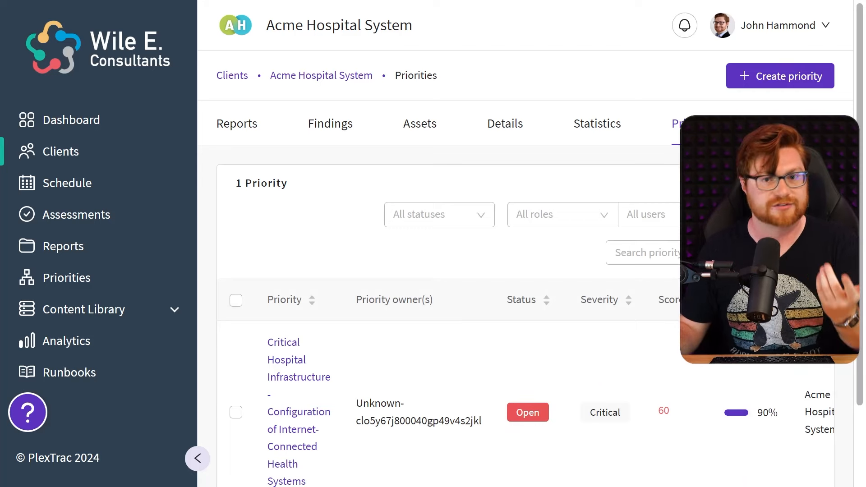
{"action": "scroll", "scroll_direction": "down", "scroll_amount": 3}
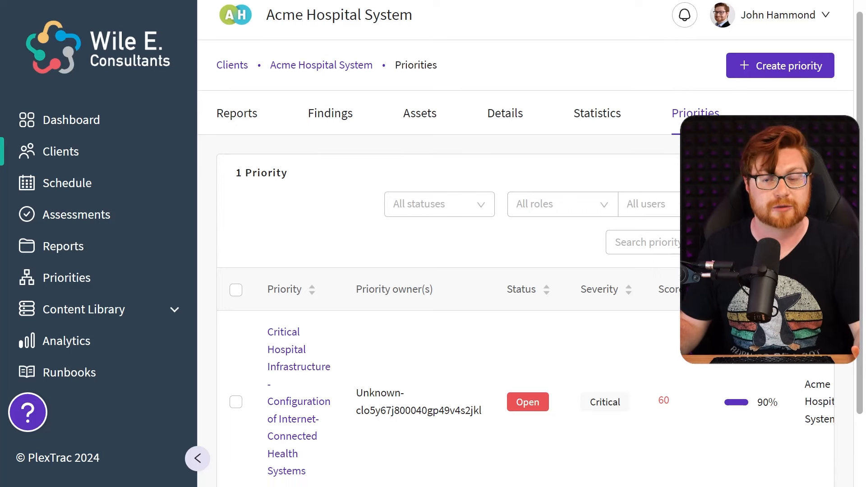
{"action": "scroll", "scroll_direction": "down", "scroll_amount": 3}
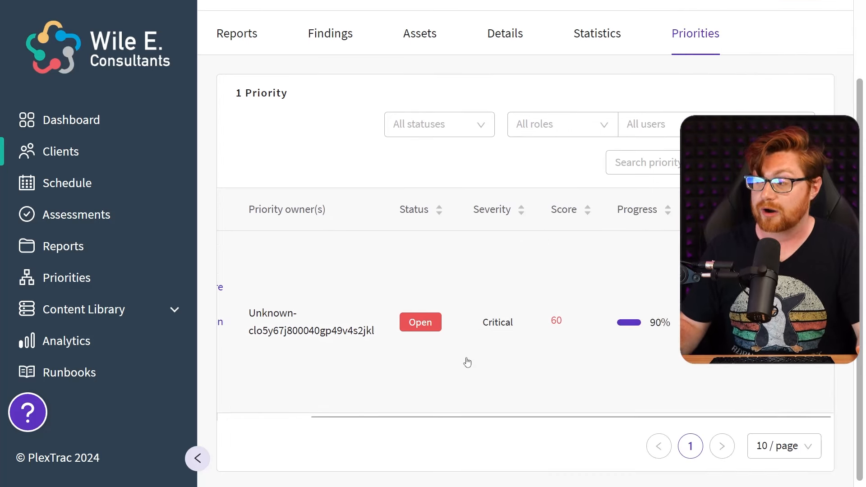
{"action": "mouse_move", "coordinate": [488, 368]}
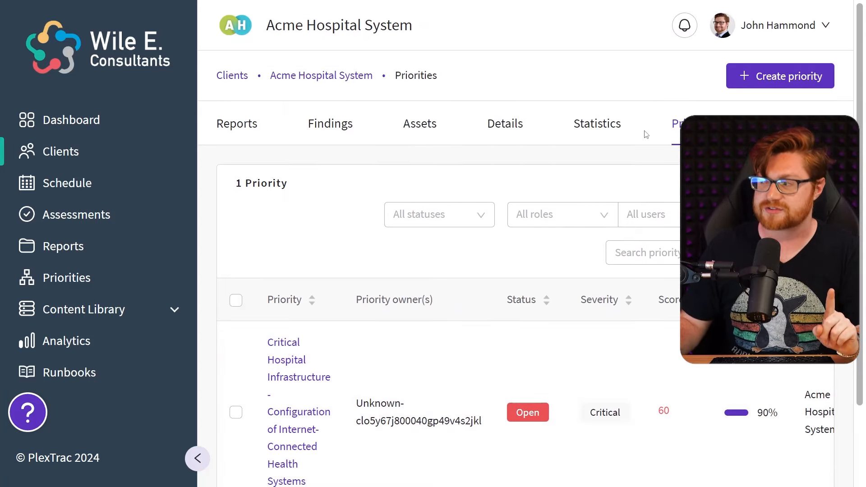
Return from the client details to the Clients list and start a new client.
{"action": "left_click", "coordinate": [504, 124]}
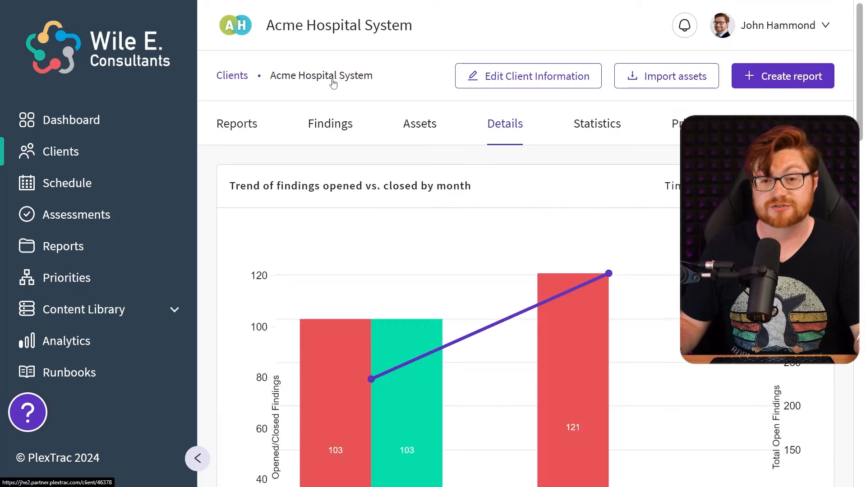
{"action": "left_click", "coordinate": [232, 75]}
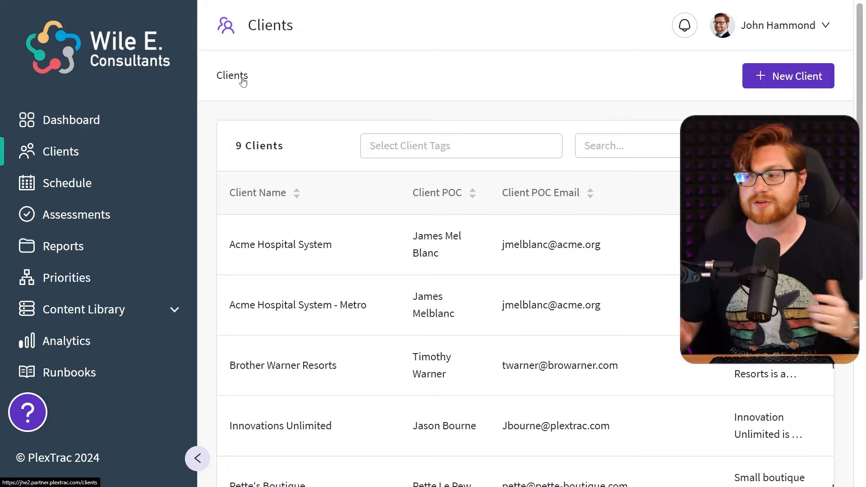
{"action": "left_click", "coordinate": [788, 75]}
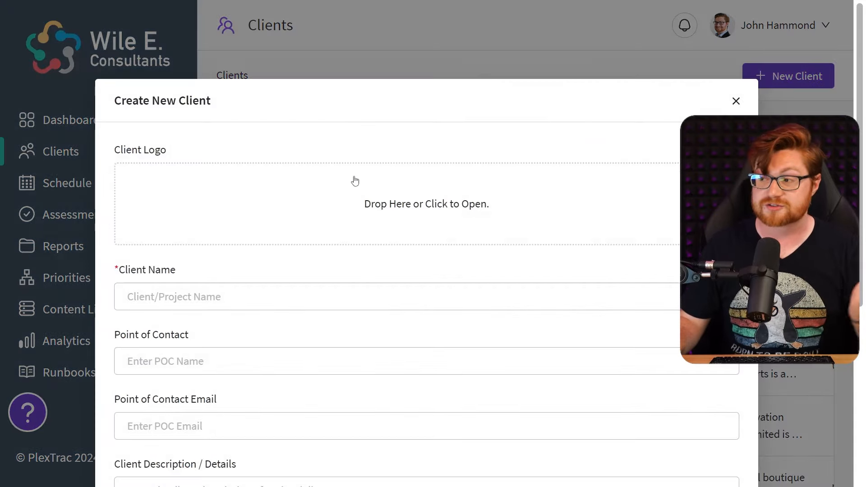
Create the NetExec client with its point of contact, email and penetration-test description.
{"action": "type", "text": "NetExec"}
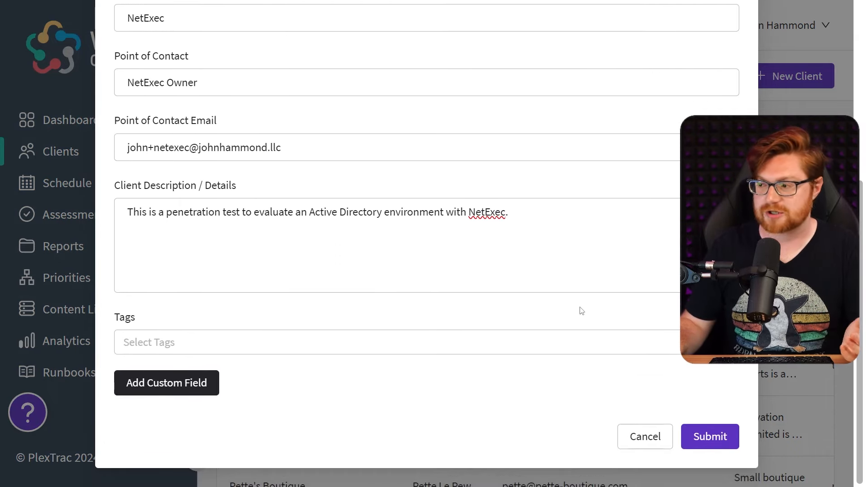
{"action": "left_click", "coordinate": [395, 342]}
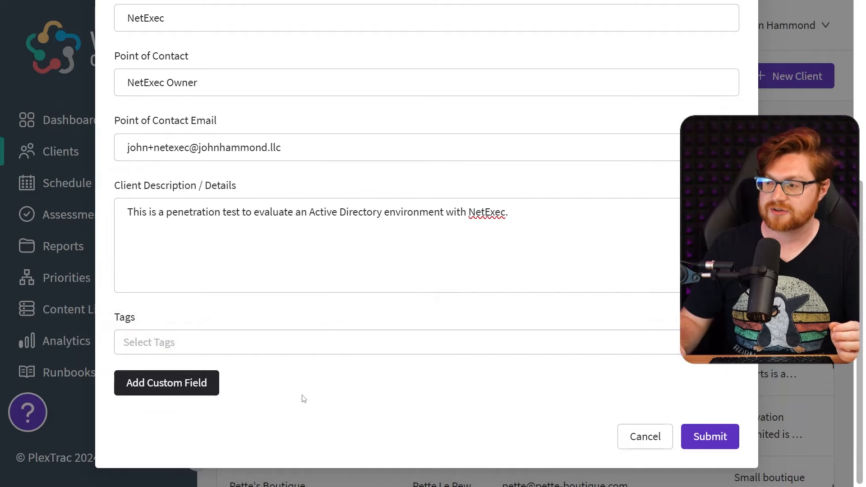
{"action": "left_click", "coordinate": [166, 383]}
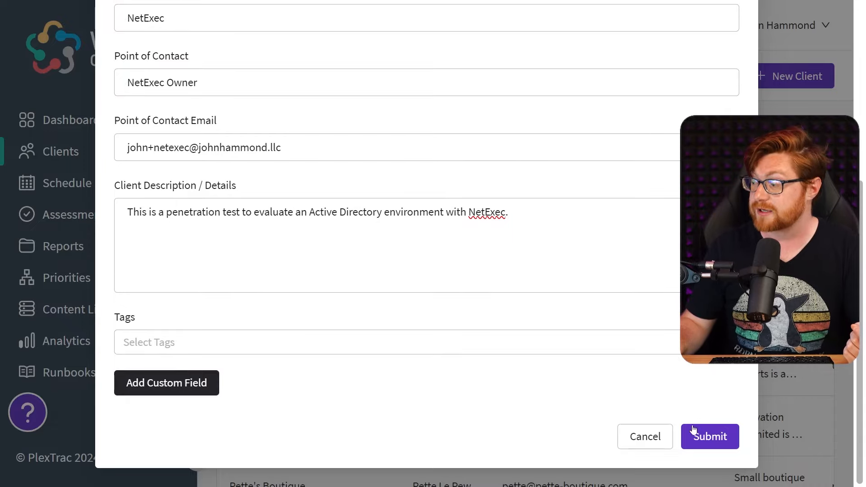
{"action": "left_click", "coordinate": [710, 437]}
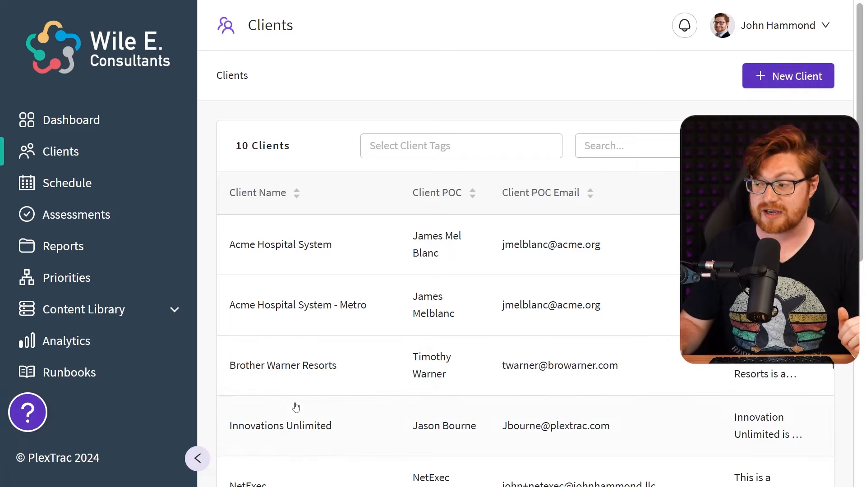
Open the engagement Schedule and filter it to completed engagements.
{"action": "left_click", "coordinate": [70, 183]}
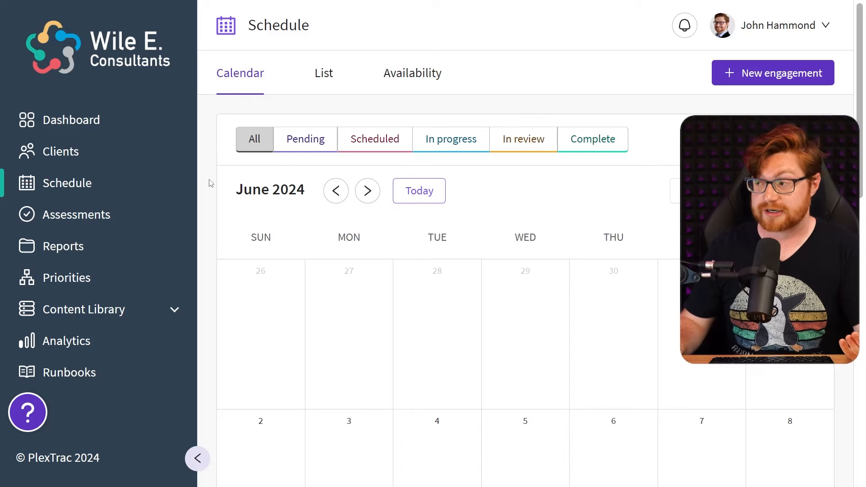
{"action": "scroll", "scroll_direction": "down", "scroll_amount": 3}
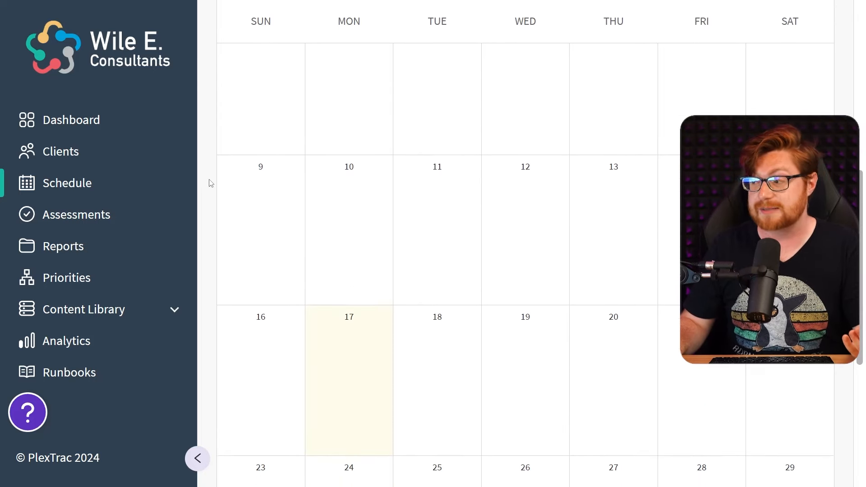
{"action": "scroll", "scroll_direction": "up", "scroll_amount": 3}
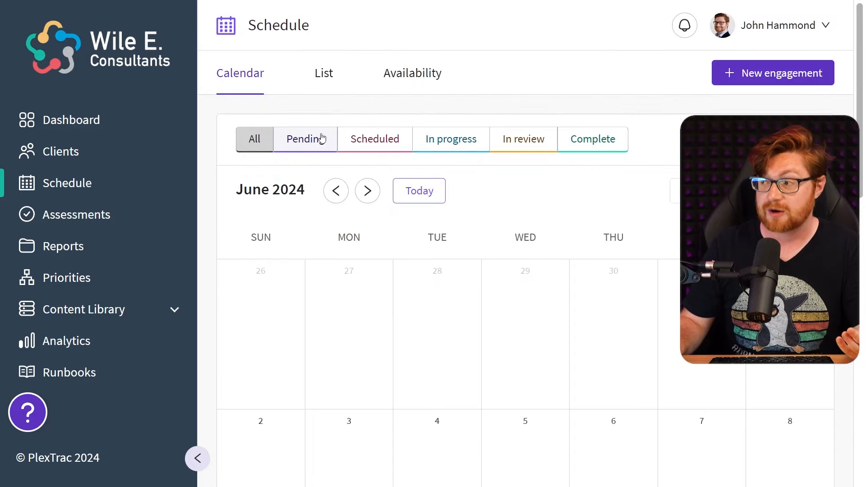
{"action": "left_click", "coordinate": [305, 138]}
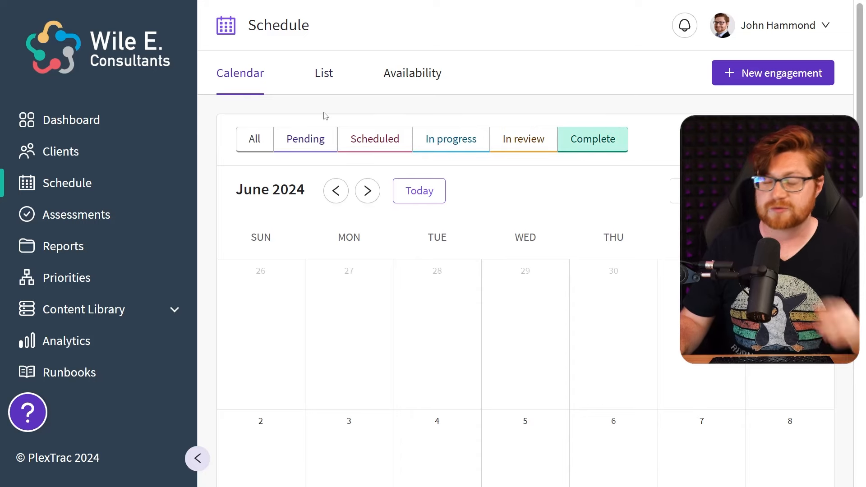
Check the List view, return to the Calendar and step back to April 2024.
{"action": "left_click", "coordinate": [324, 72]}
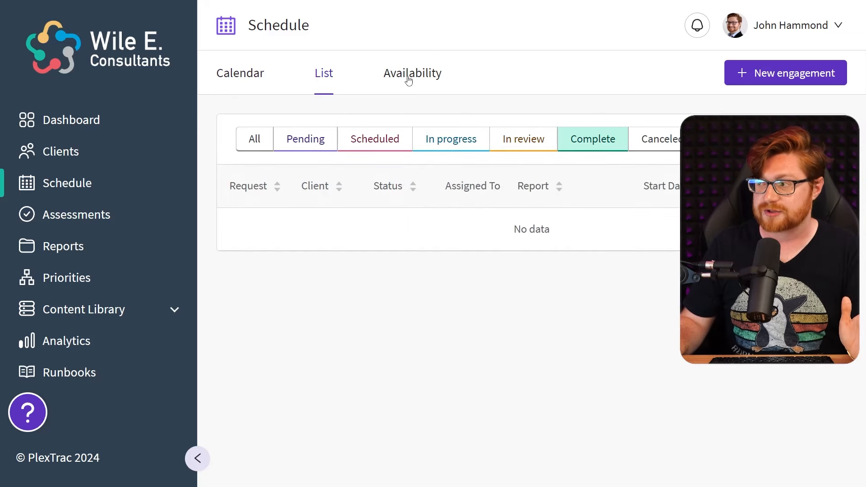
{"action": "left_click", "coordinate": [413, 72]}
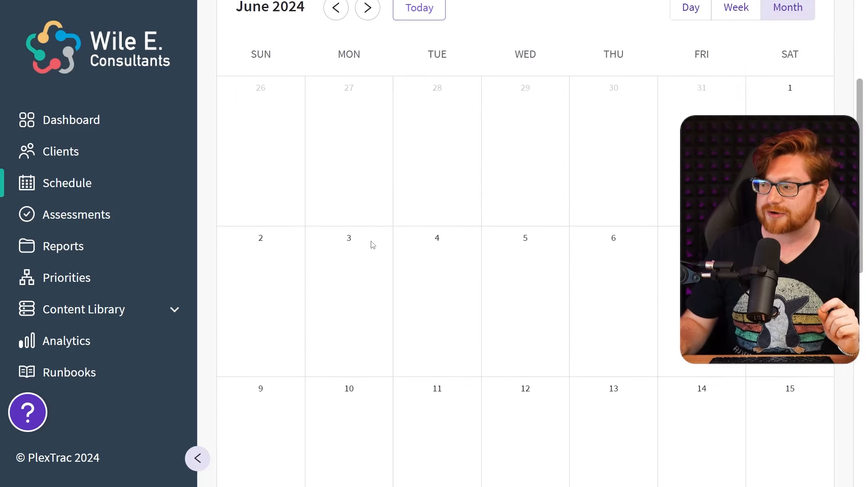
{"action": "scroll", "scroll_direction": "down", "scroll_amount": 3}
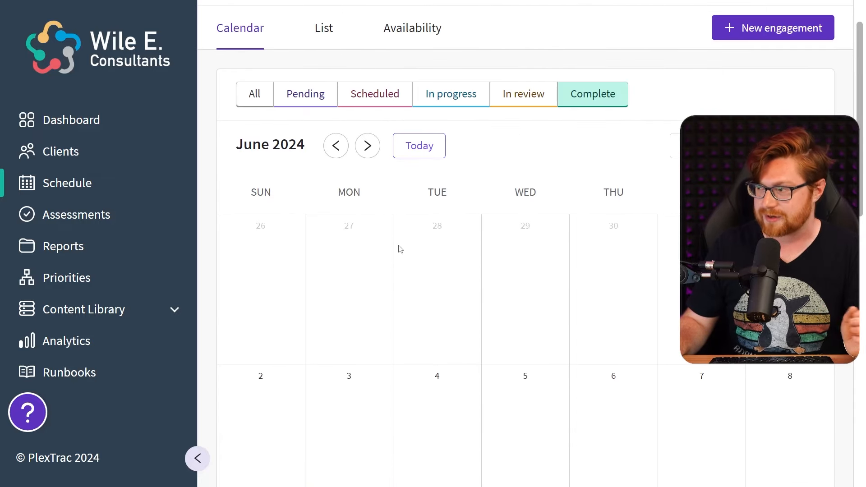
{"action": "left_click", "coordinate": [335, 145]}
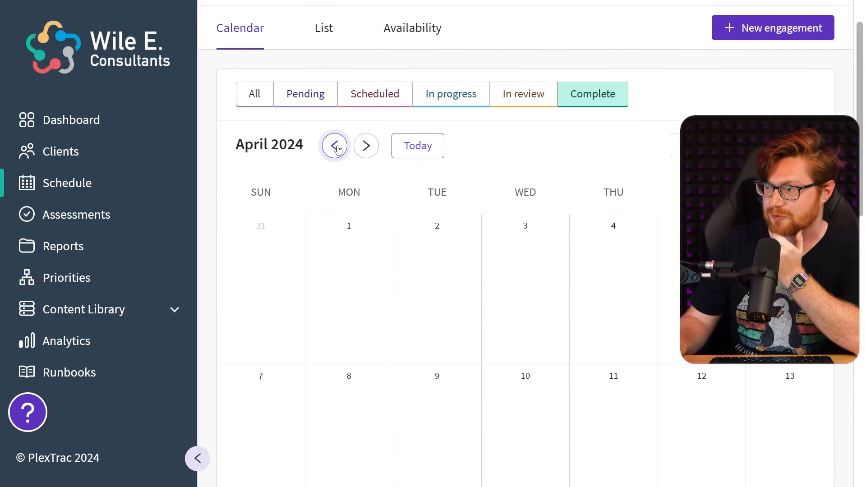
Start a new engagement named 'NetExec Pentest E...' for client NetExec.
{"action": "left_click", "coordinate": [772, 28]}
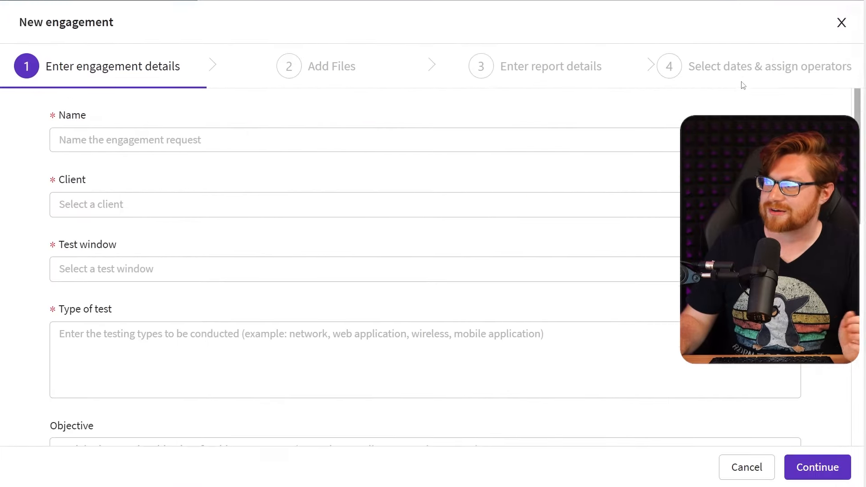
{"action": "type", "text": "N"}
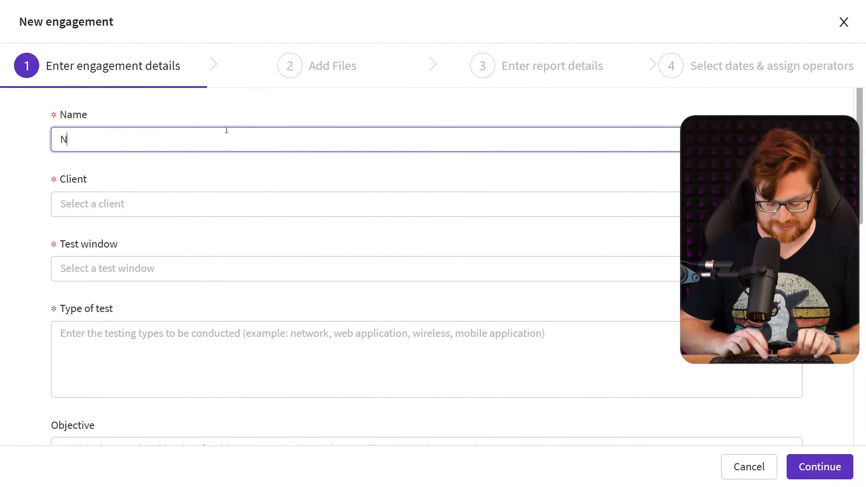
{"action": "type", "text": "etExec Pentest E"}
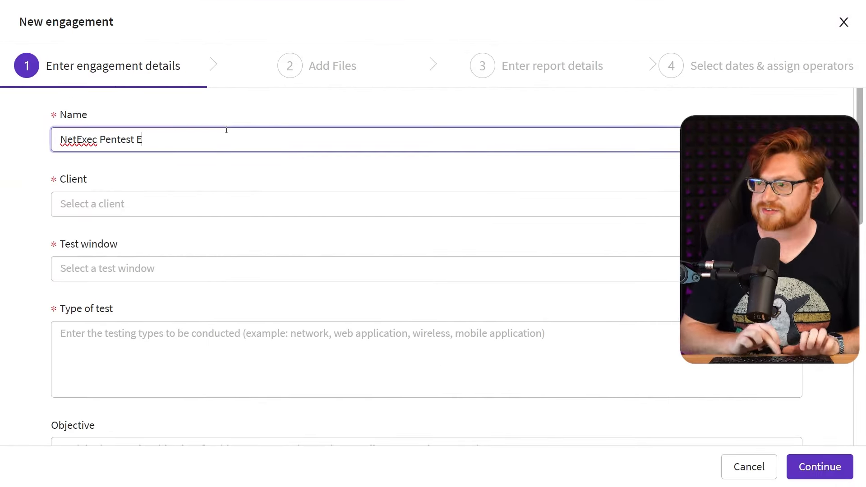
{"action": "type", "text": "NetExec"}
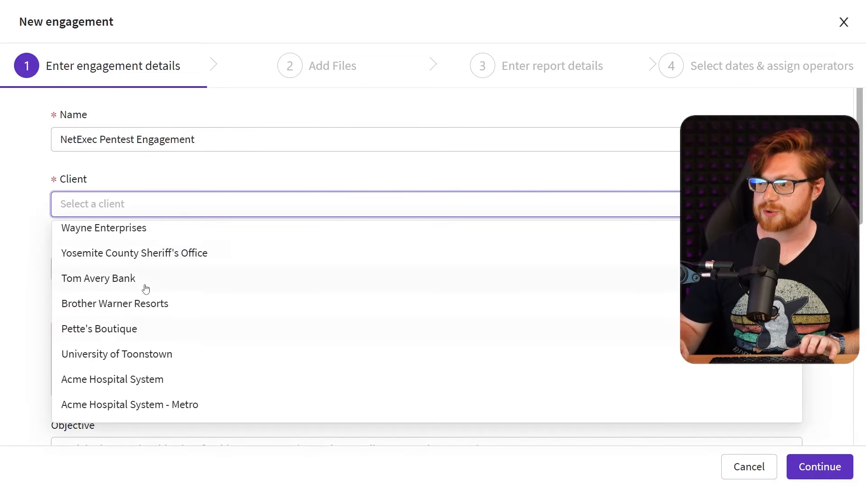
{"action": "type", "text": "NetExec"}
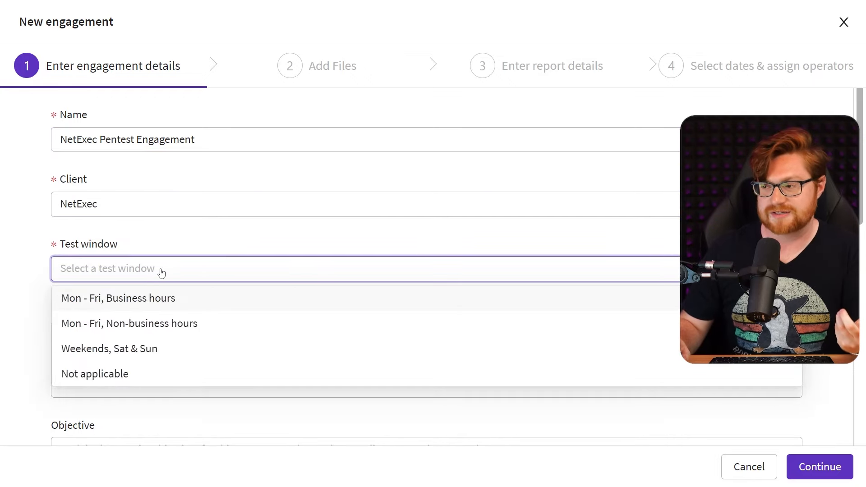
Set Mon–Fri Business hours, test type Active Directory and scope Domain, then continue to file upload.
{"action": "left_click", "coordinate": [118, 298]}
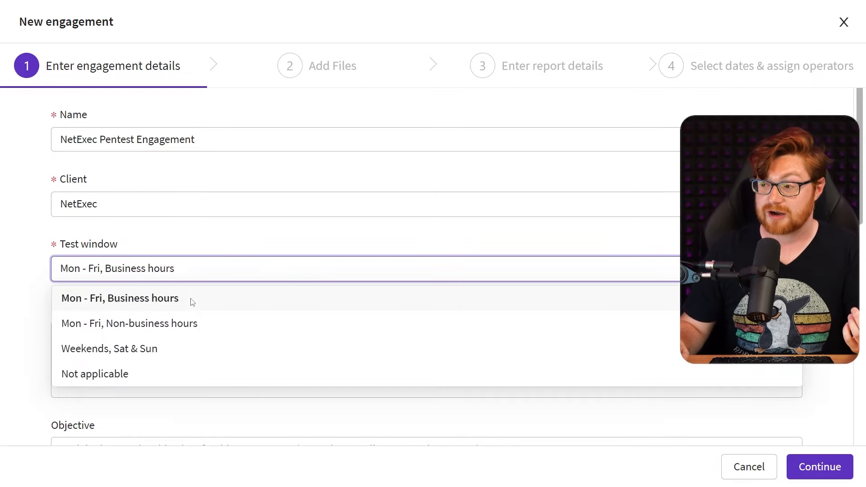
{"action": "left_click", "coordinate": [120, 299]}
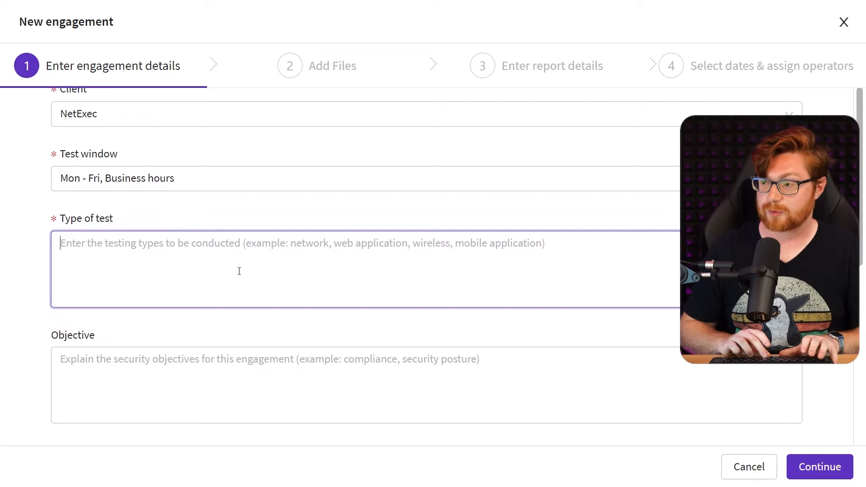
{"action": "type", "text": "Active Directory eval"}
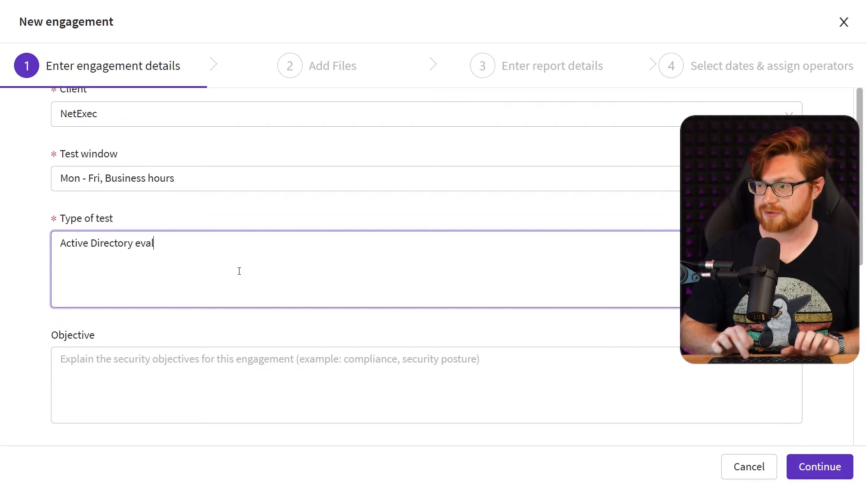
{"action": "scroll", "scroll_direction": "down", "scroll_amount": 3}
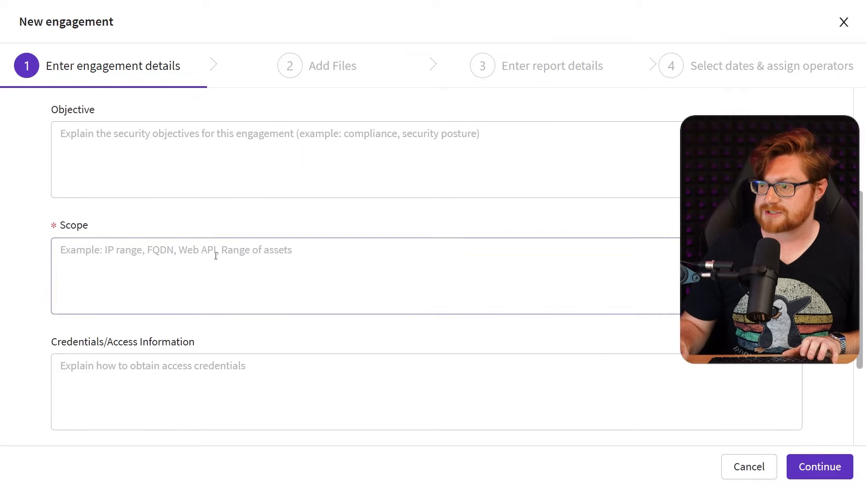
{"action": "type", "text": "Domain"}
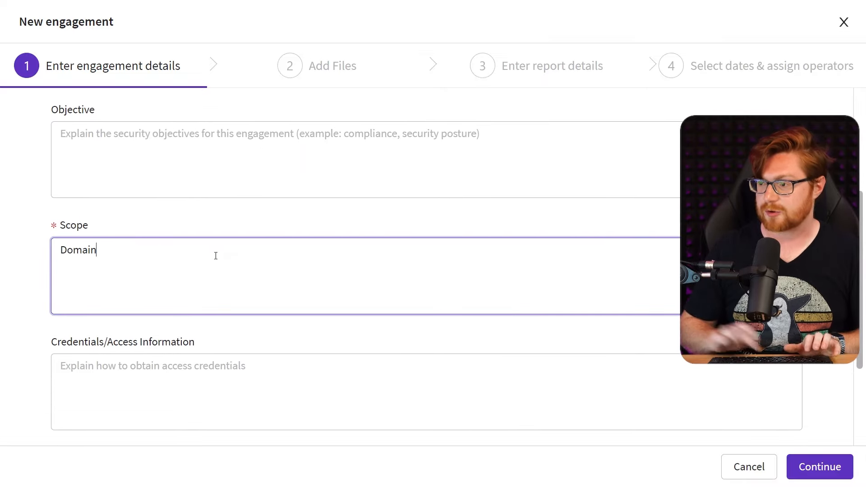
{"action": "scroll", "scroll_direction": "down", "scroll_amount": 3}
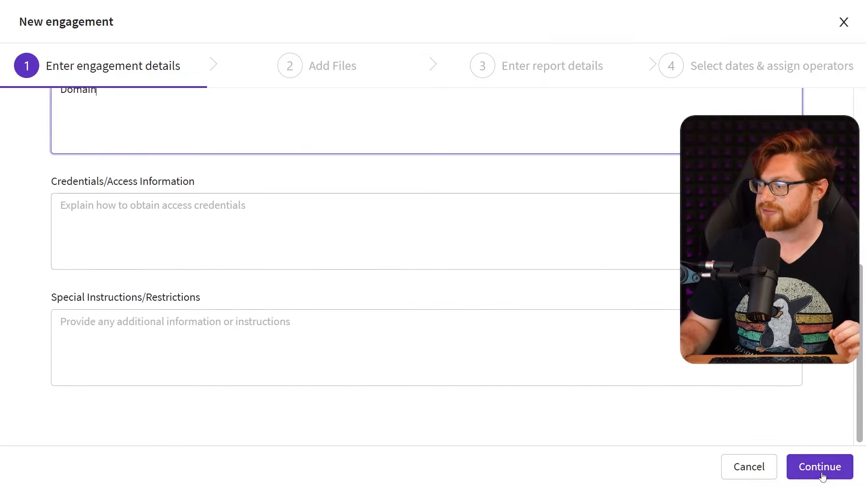
{"action": "left_click", "coordinate": [819, 467]}
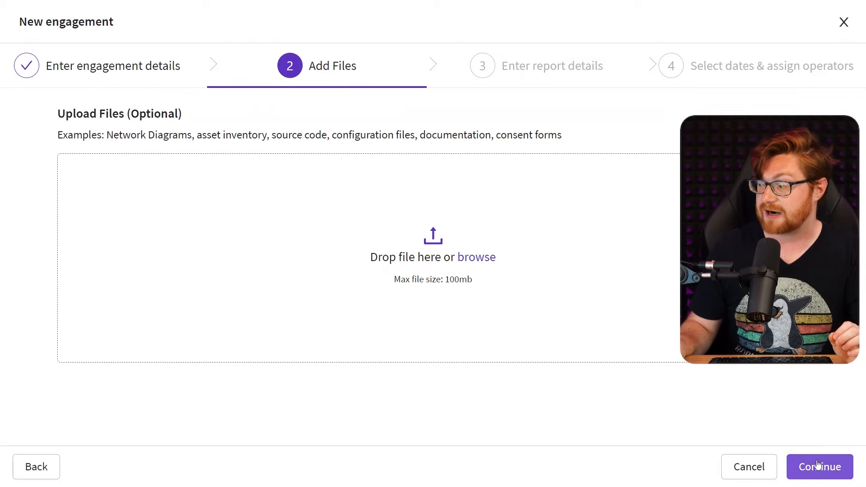
Continue past Add Files to the report details for NetExec 2024 Pentest Report in Draft.
{"action": "left_click", "coordinate": [821, 466]}
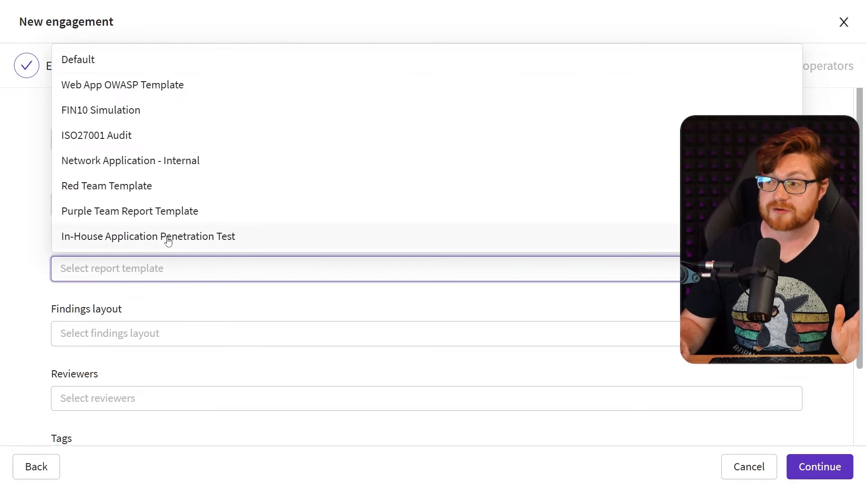
{"action": "mouse_move", "coordinate": [172, 236]}
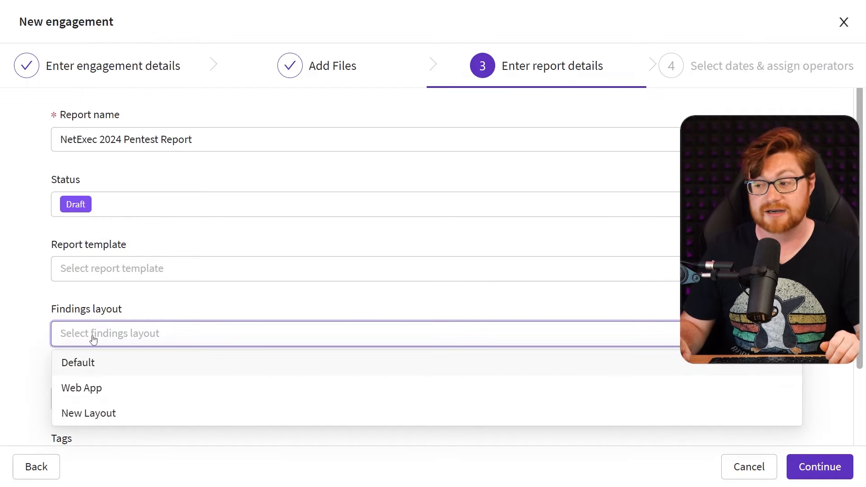
{"action": "mouse_move", "coordinate": [88, 388]}
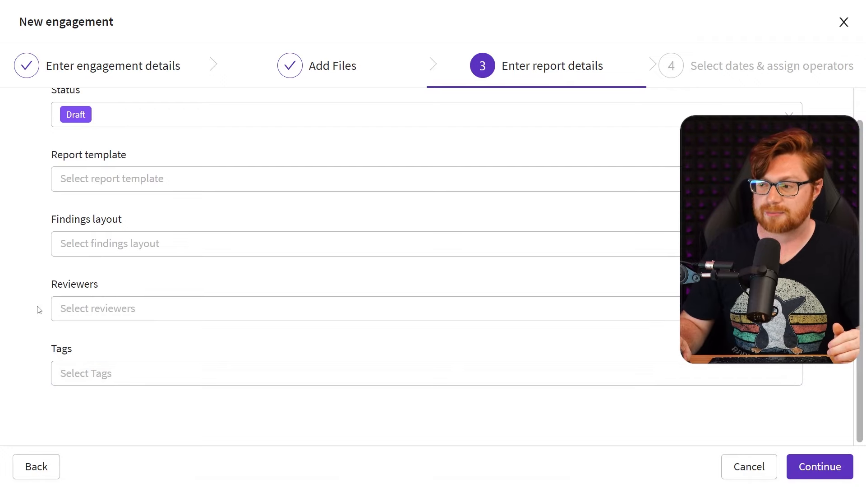
Assign John Hammond as operator, schedule June 17–21, 2024, and save the NetExec engagement.
{"action": "left_click", "coordinate": [820, 467]}
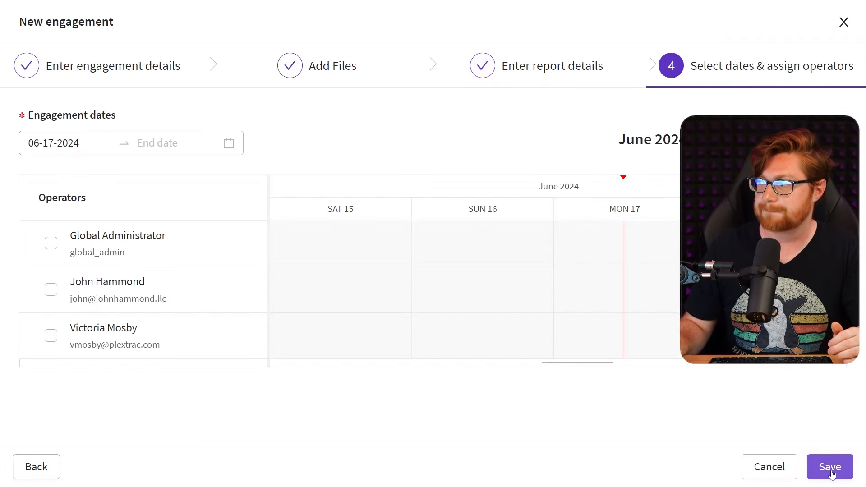
{"action": "left_click", "coordinate": [50, 289]}
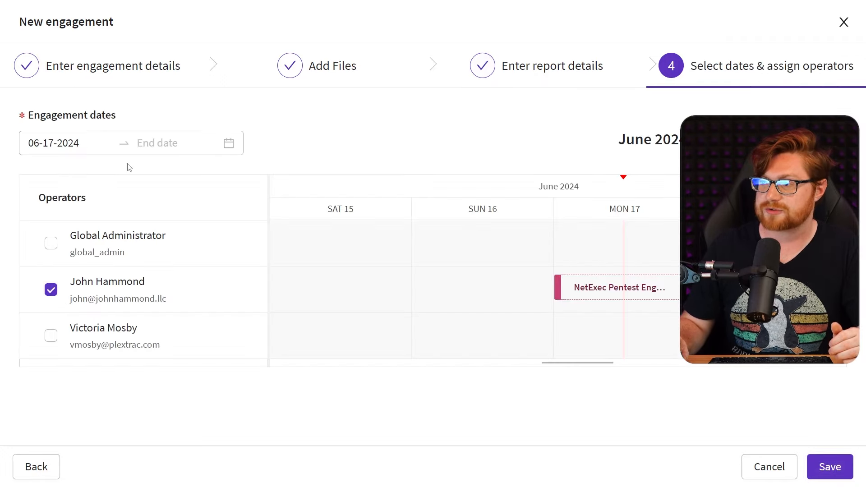
{"action": "left_click", "coordinate": [177, 144]}
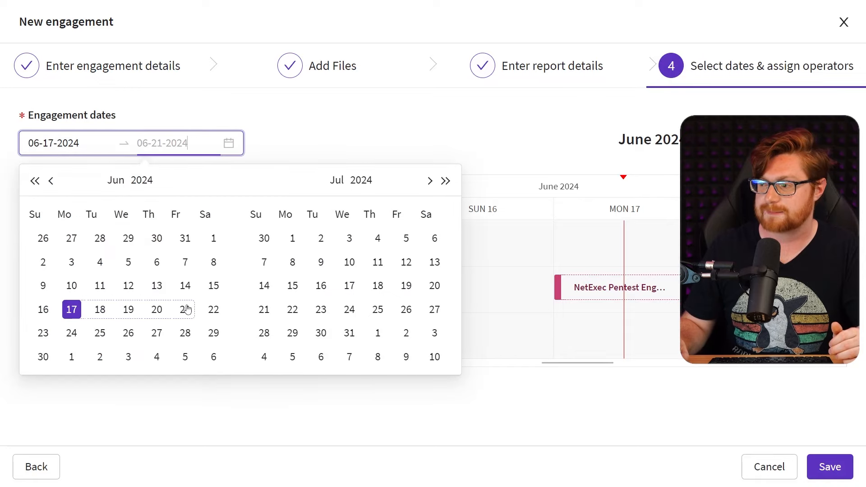
{"action": "left_click", "coordinate": [185, 310]}
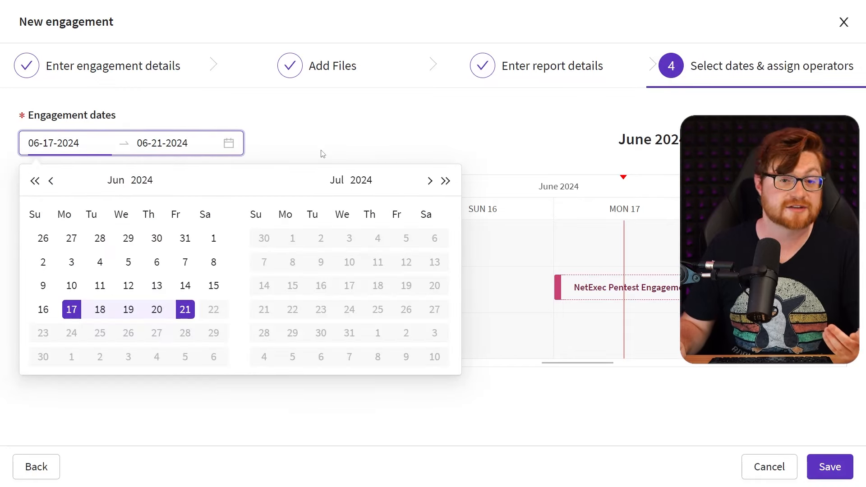
{"action": "left_click", "coordinate": [829, 466]}
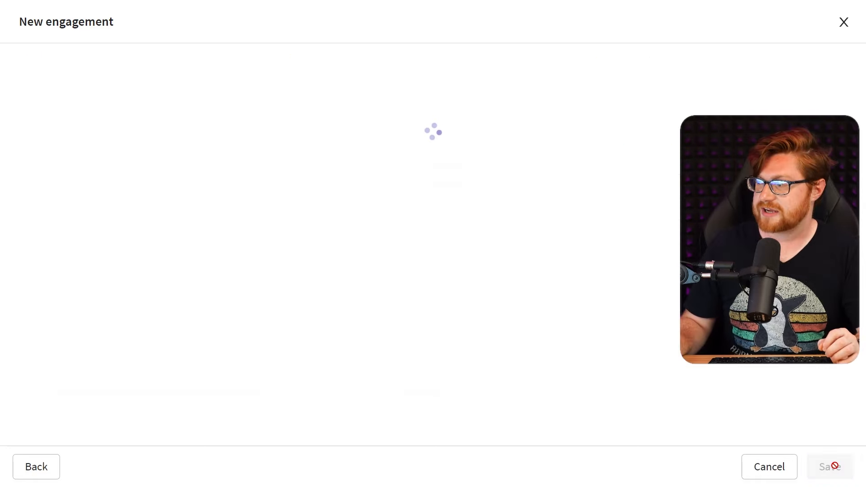
{"action": "left_click", "coordinate": [829, 466]}
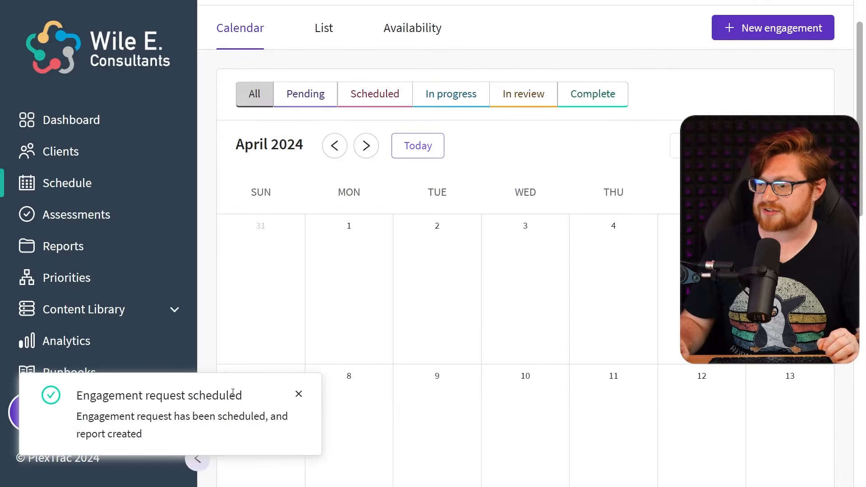
{"action": "scroll", "scroll_direction": "down", "scroll_amount": 3}
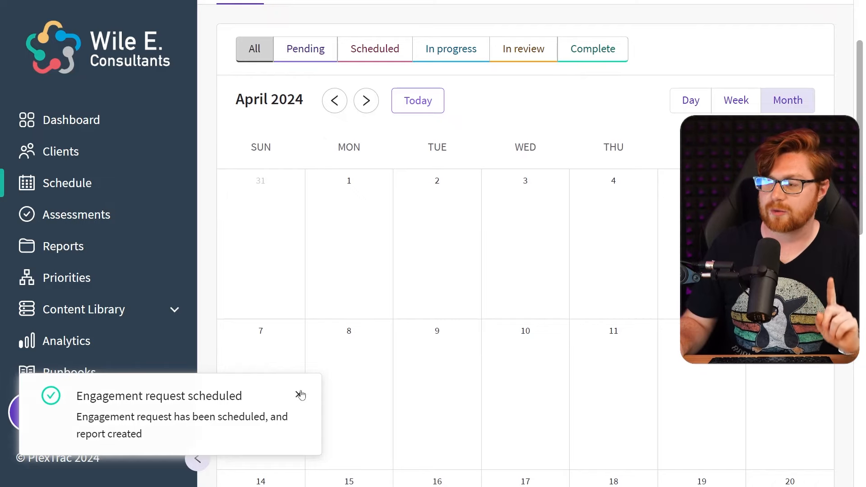
Show the Assessments page and look through its 15 in-progress or completed assessments.
{"action": "left_click", "coordinate": [76, 215]}
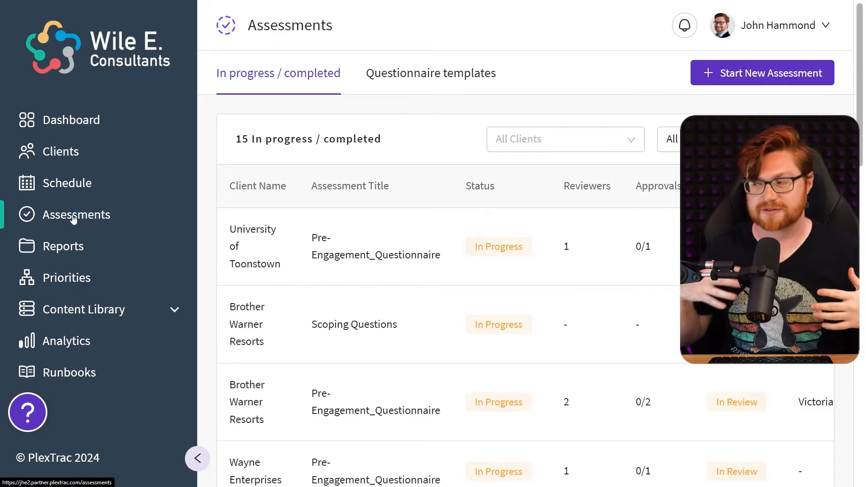
{"action": "mouse_move", "coordinate": [214, 207]}
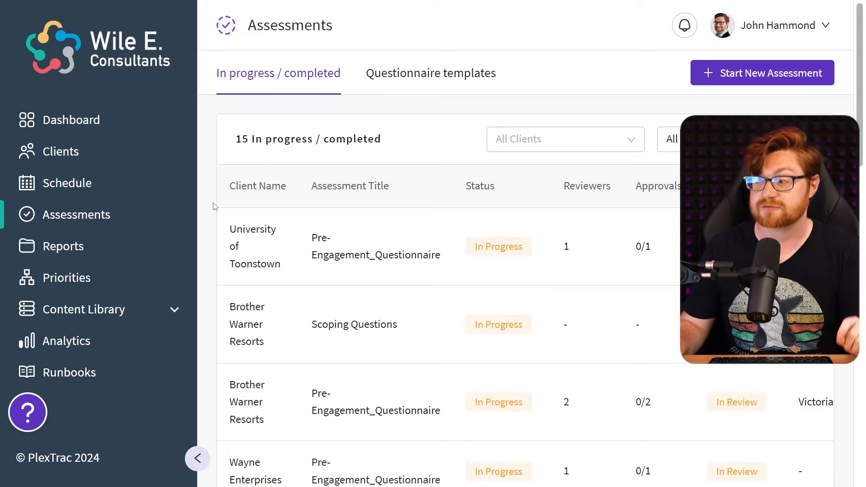
{"action": "scroll", "scroll_direction": "down", "scroll_amount": 3}
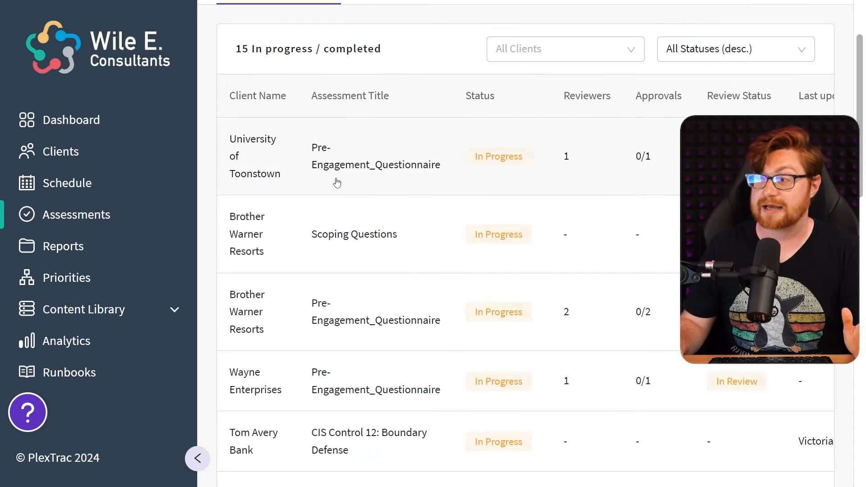
{"action": "scroll", "scroll_direction": "down", "scroll_amount": 3}
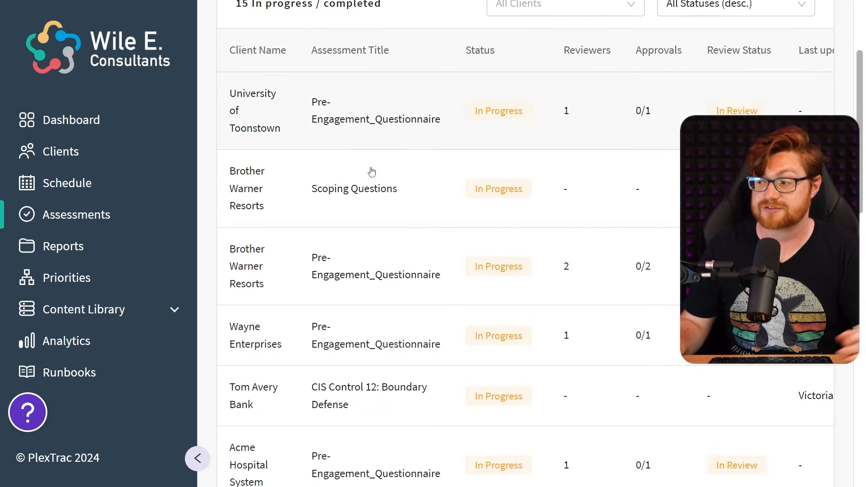
{"action": "scroll", "scroll_direction": "down", "scroll_amount": 3}
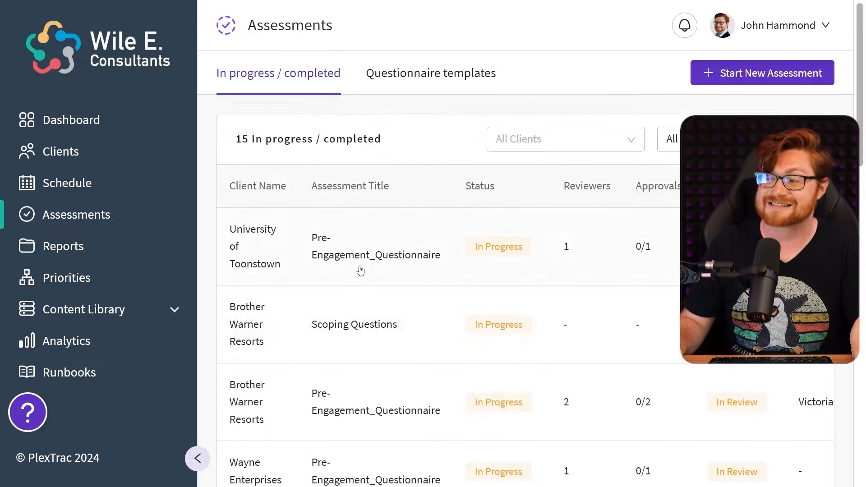
Review the University of Toonstown pre-engagement questionnaire (32% complete), then return to Assessments.
{"action": "left_click", "coordinate": [375, 246]}
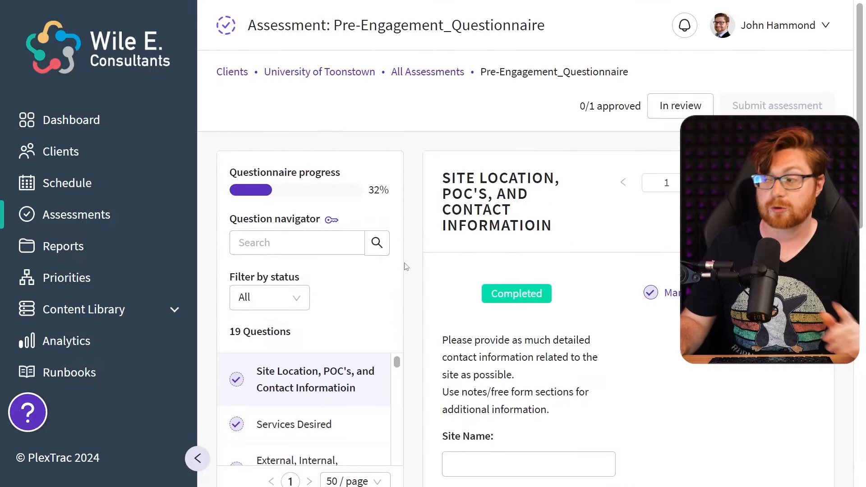
{"action": "scroll", "scroll_direction": "down", "scroll_amount": 3}
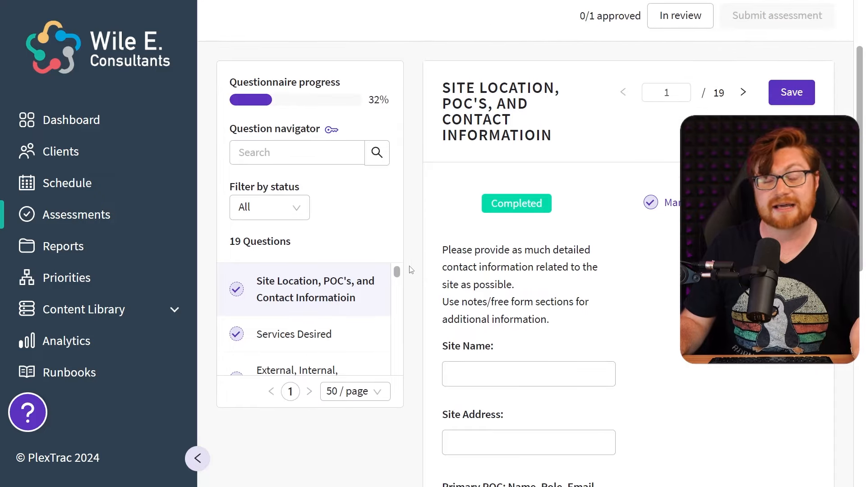
{"action": "scroll", "scroll_direction": "down", "scroll_amount": 3}
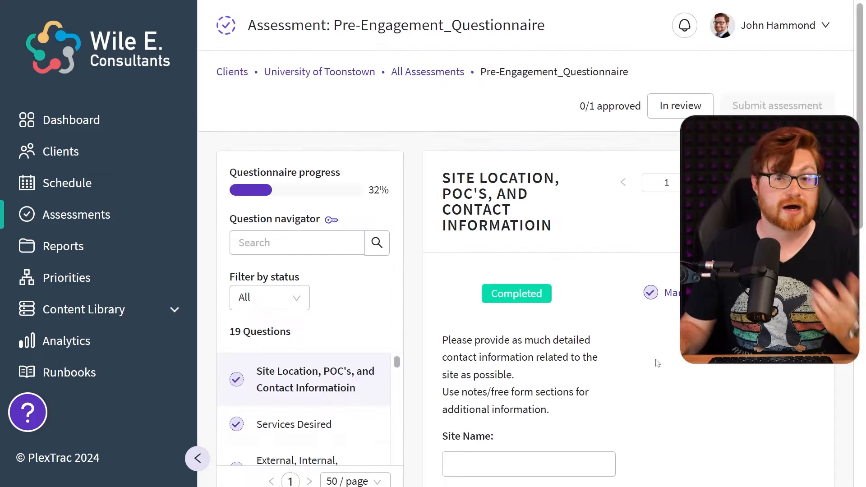
{"action": "scroll", "scroll_direction": "down", "scroll_amount": 3}
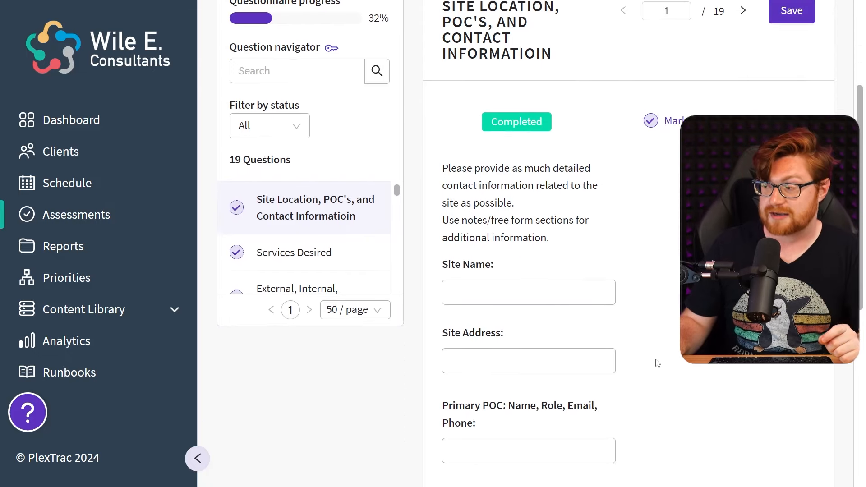
{"action": "scroll", "scroll_direction": "down", "scroll_amount": 3}
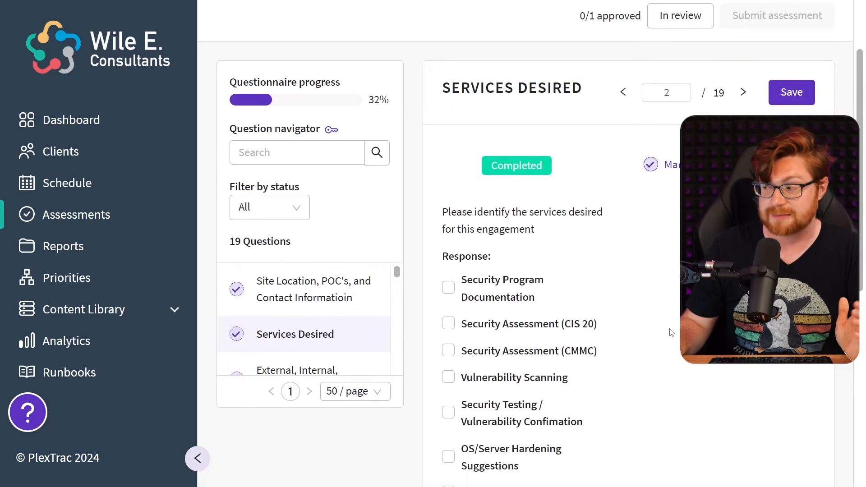
{"action": "scroll", "scroll_direction": "down", "scroll_amount": 3}
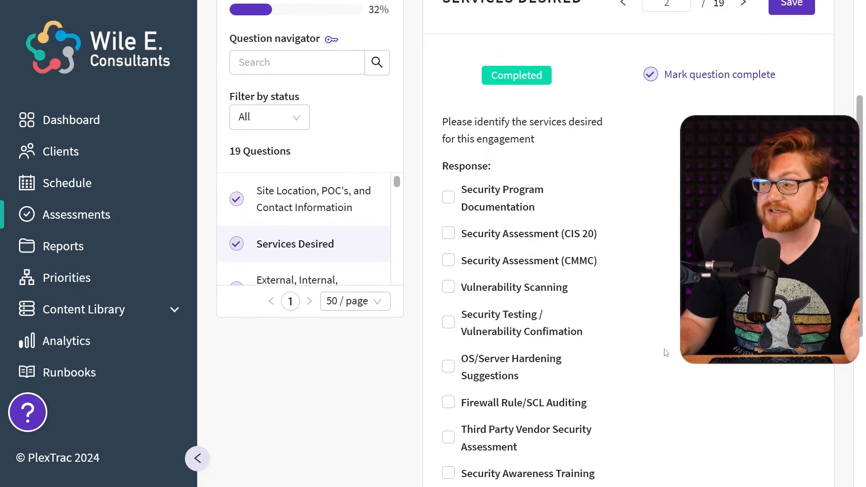
{"action": "left_click", "coordinate": [743, 3]}
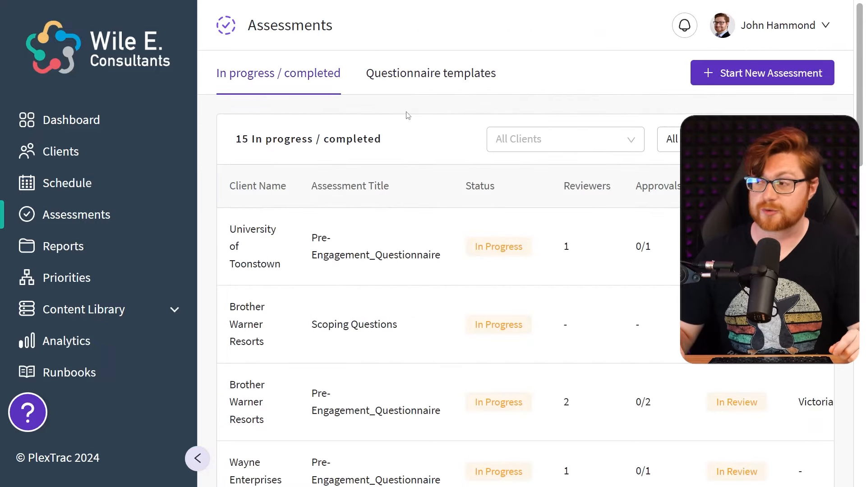
Switch to the 27 questionnaire templates and preview the Import dialog without importing.
{"action": "left_click", "coordinate": [431, 73]}
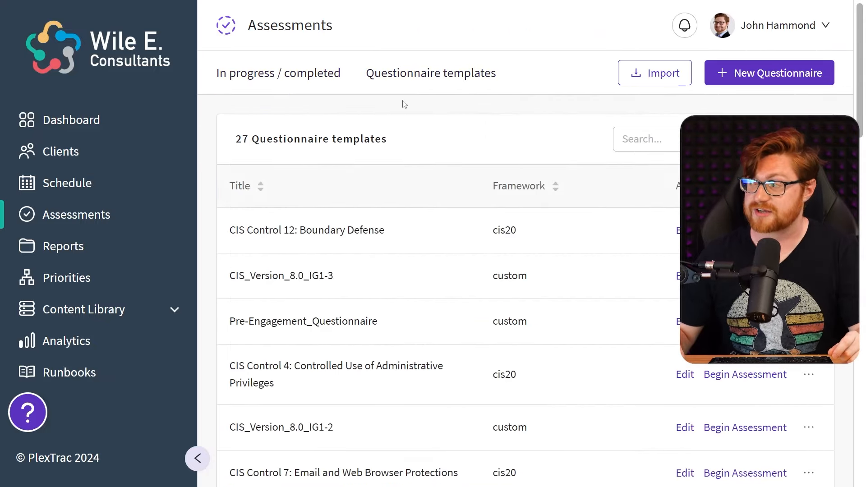
{"action": "left_click", "coordinate": [654, 72]}
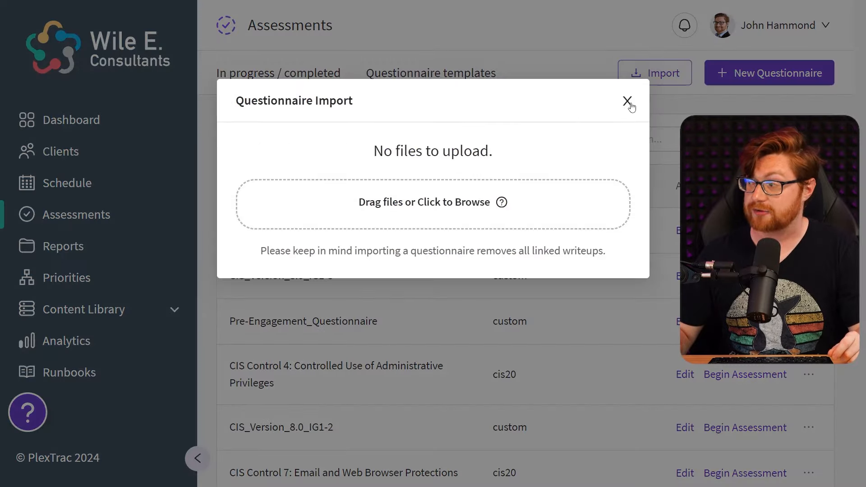
{"action": "left_click", "coordinate": [627, 102]}
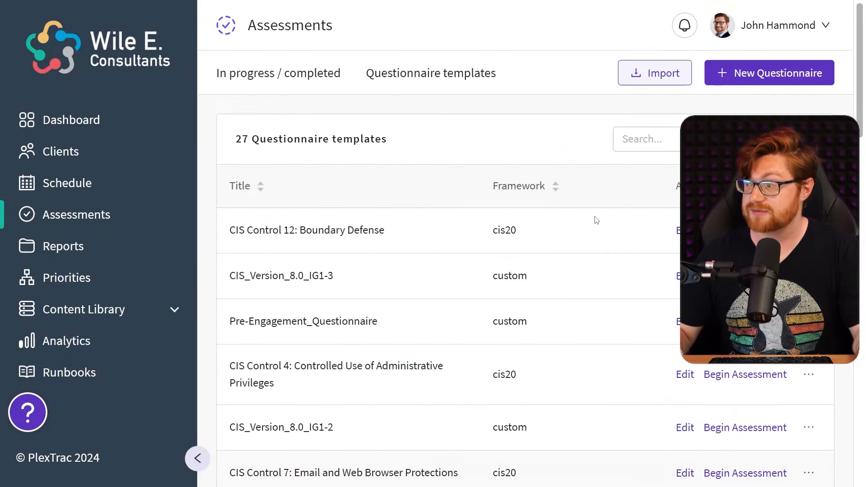
Preview New Questionnaire and its Reference Framework choices, then cancel without creating one.
{"action": "left_click", "coordinate": [769, 73]}
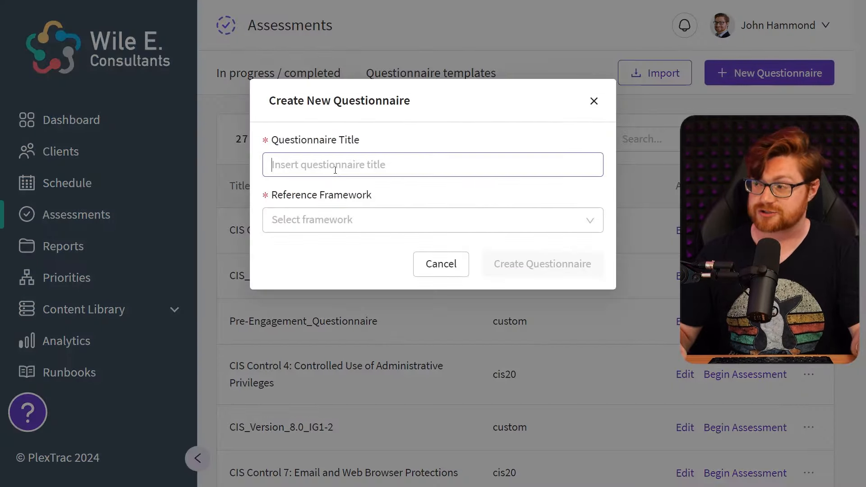
{"action": "left_click", "coordinate": [432, 219]}
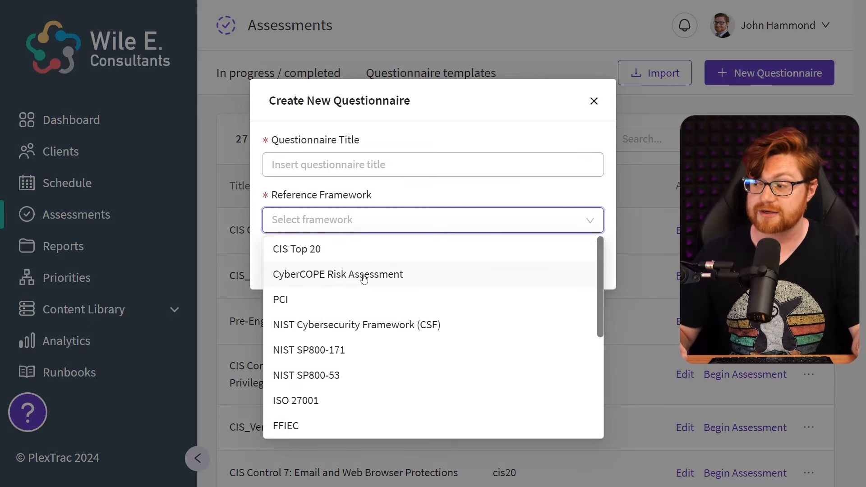
{"action": "mouse_move", "coordinate": [479, 287]}
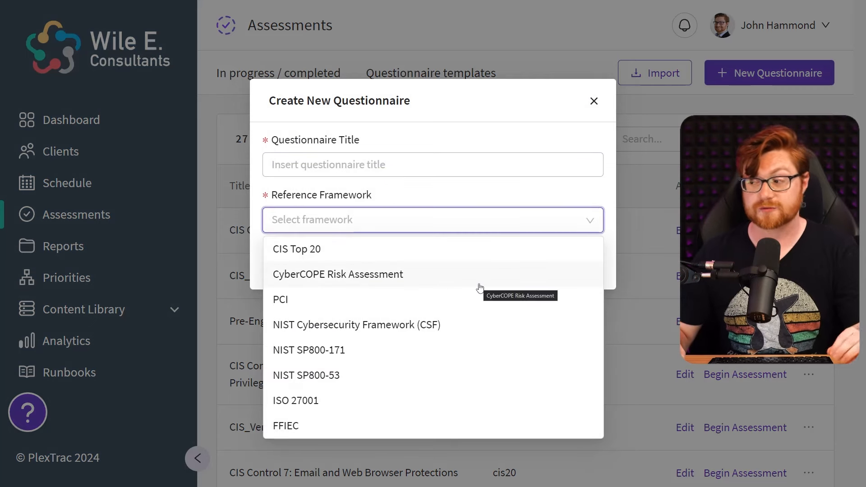
{"action": "scroll", "scroll_direction": "down", "scroll_amount": 3}
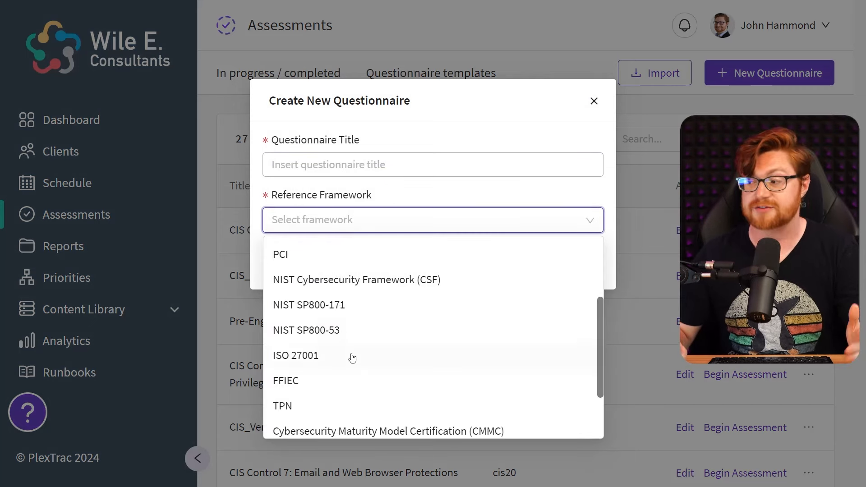
{"action": "scroll", "scroll_direction": "down", "scroll_amount": 3}
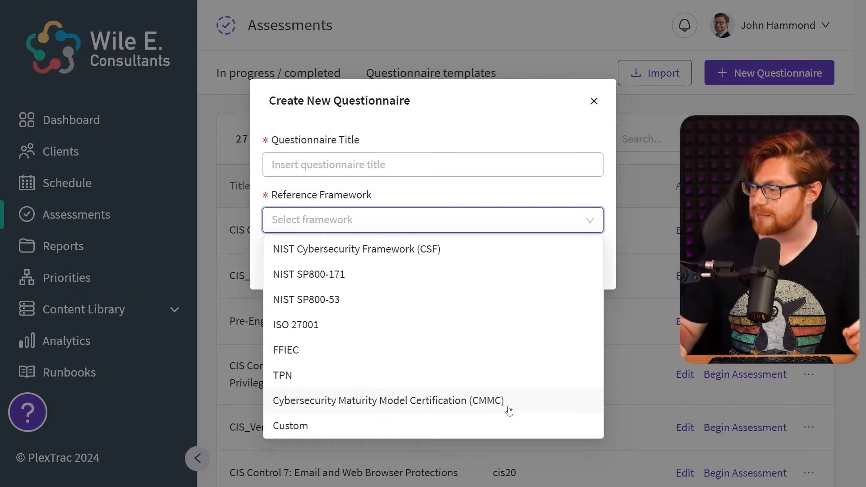
{"action": "left_click", "coordinate": [593, 101]}
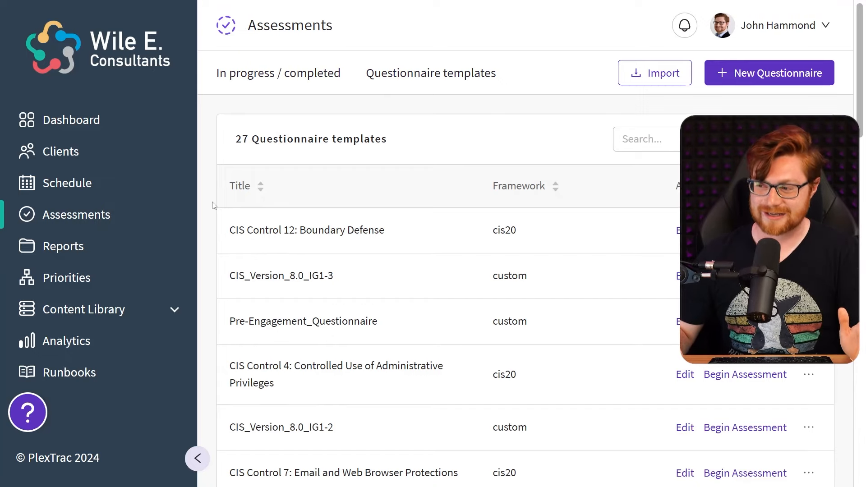
{"action": "mouse_move", "coordinate": [88, 249]}
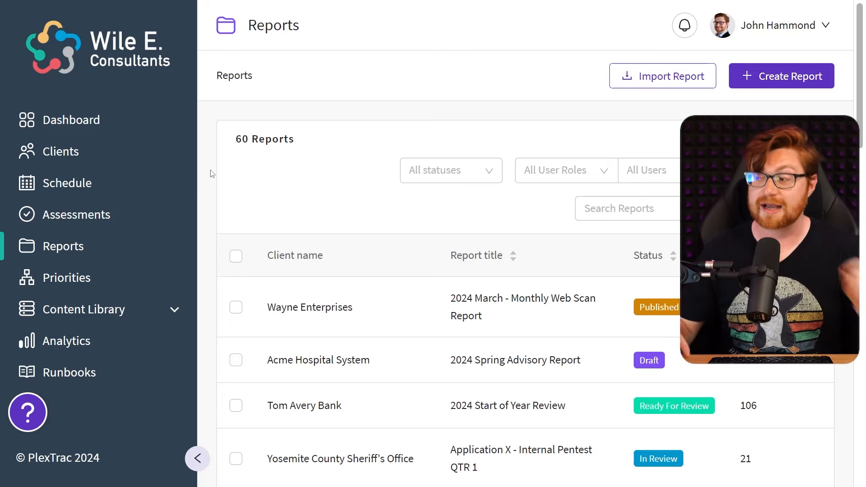
Scroll through the 60 reports with their clients, titles, statuses and finding counts.
{"action": "scroll", "scroll_direction": "down", "scroll_amount": 3}
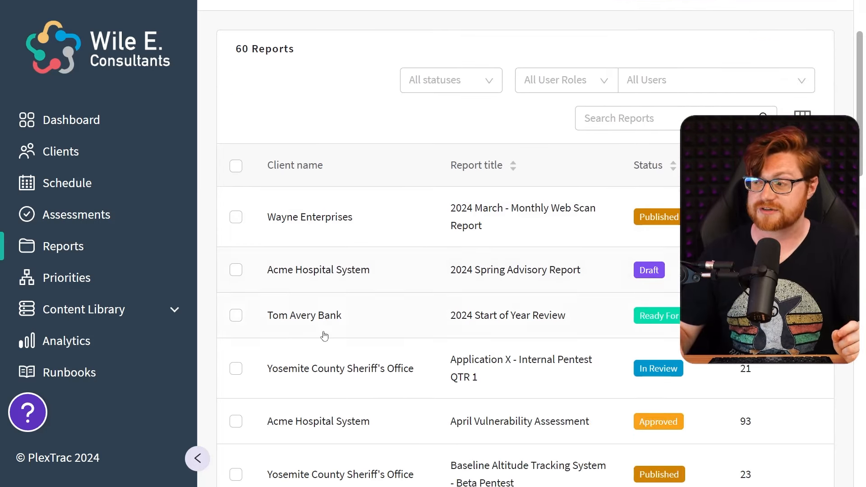
{"action": "scroll", "scroll_direction": "down", "scroll_amount": 3}
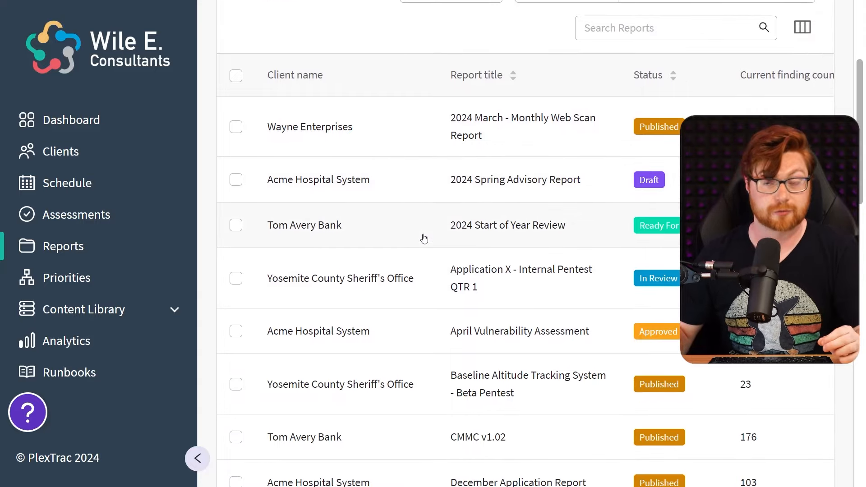
{"action": "scroll", "scroll_direction": "down", "scroll_amount": 3}
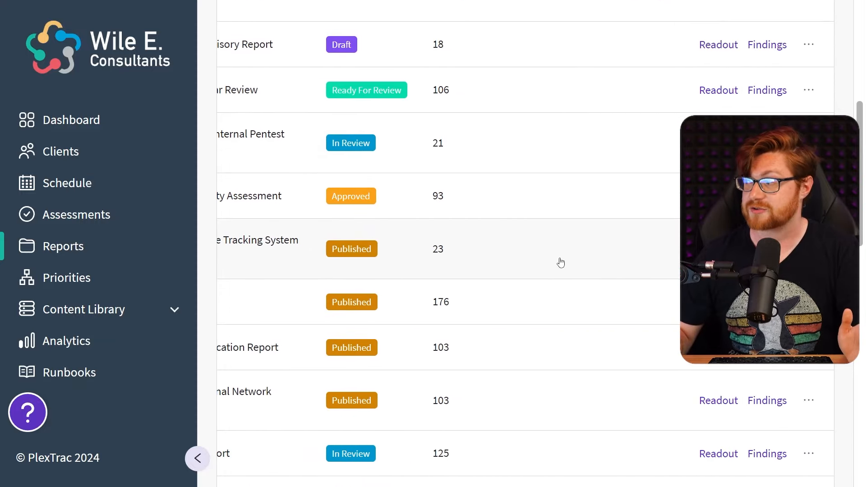
{"action": "scroll", "scroll_direction": "down", "scroll_amount": 3}
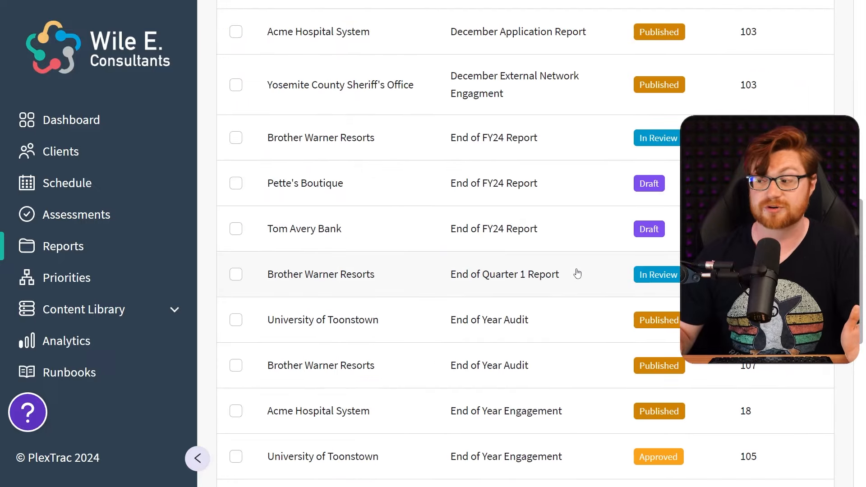
{"action": "mouse_move", "coordinate": [572, 293]}
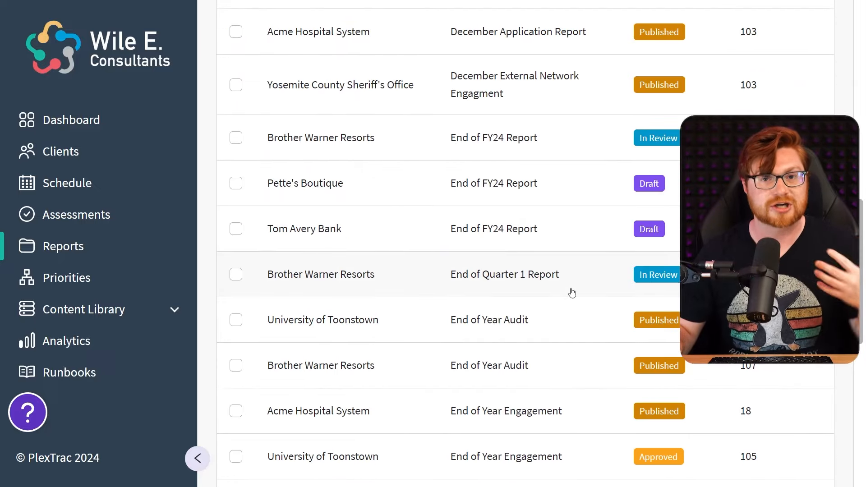
{"action": "scroll", "scroll_direction": "down", "scroll_amount": 3}
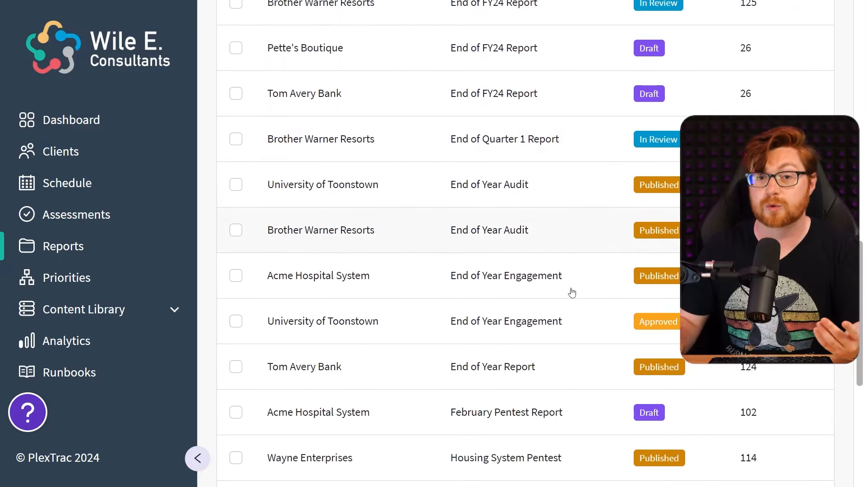
{"action": "scroll", "scroll_direction": "down", "scroll_amount": 3}
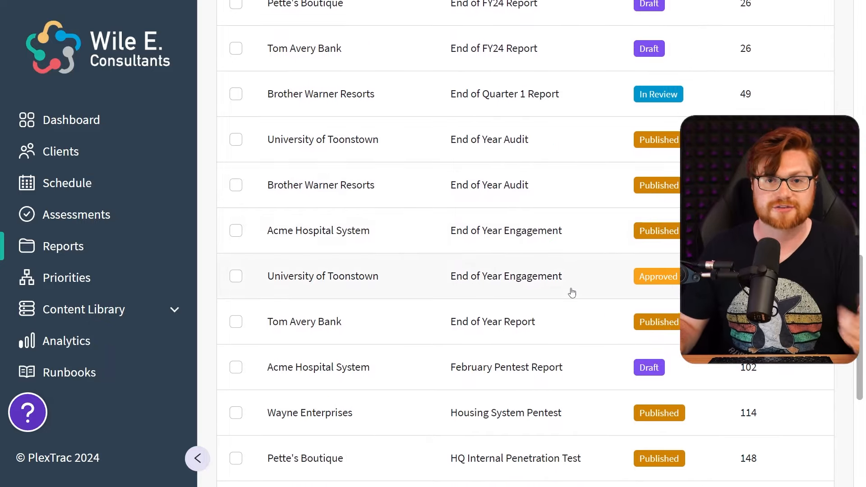
{"action": "scroll", "scroll_direction": "up", "scroll_amount": 3}
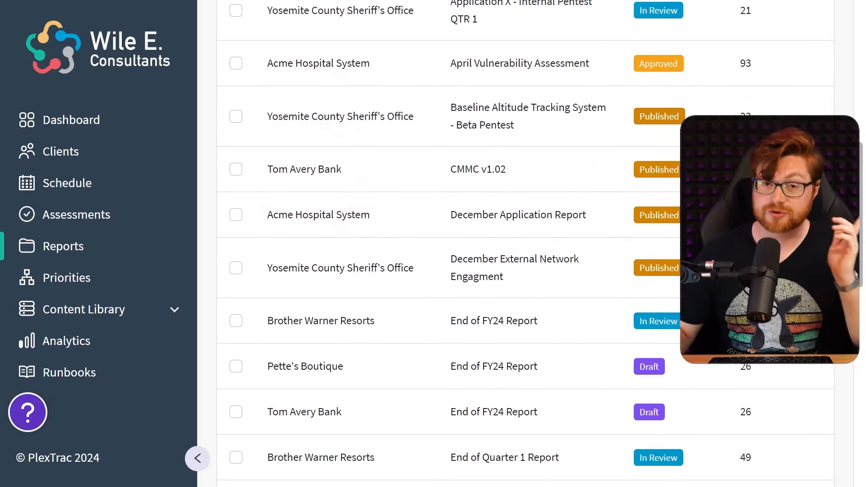
{"action": "scroll", "scroll_direction": "up", "scroll_amount": 3}
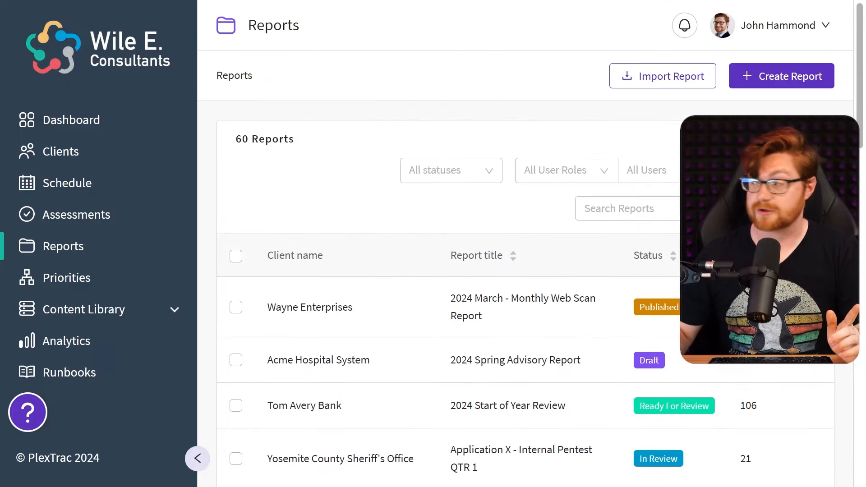
{"action": "left_click", "coordinate": [782, 75]}
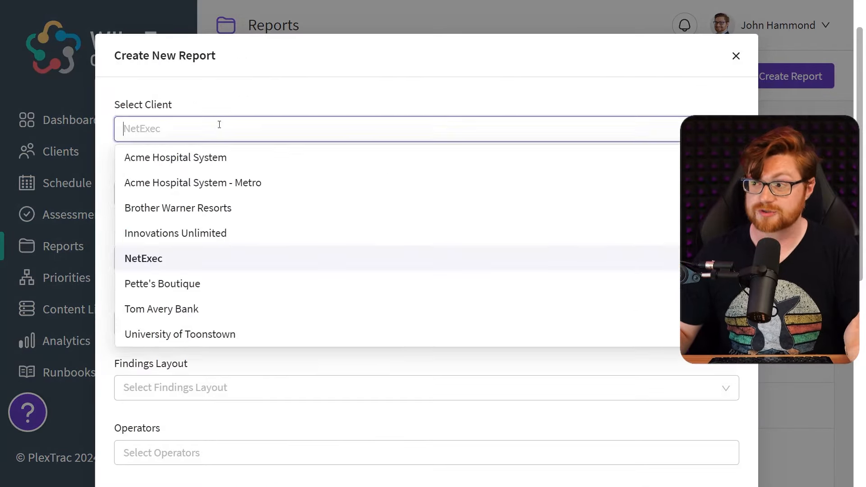
{"action": "left_click", "coordinate": [143, 259]}
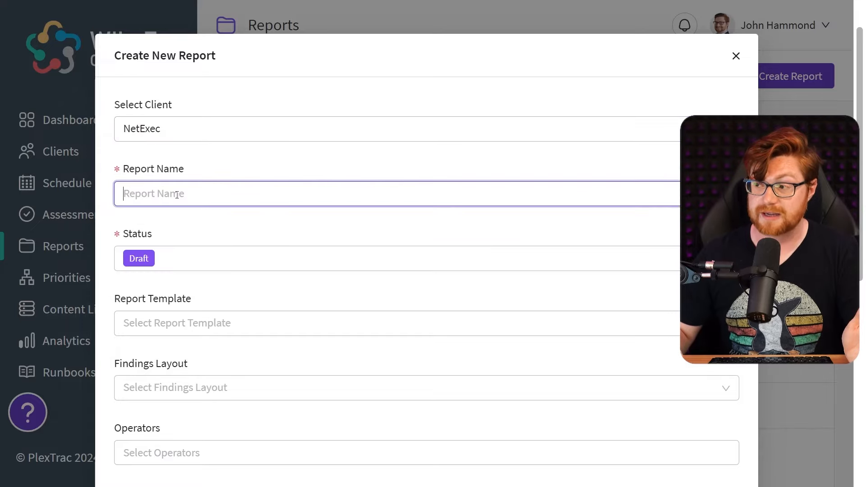
{"action": "scroll", "scroll_direction": "down", "scroll_amount": 3}
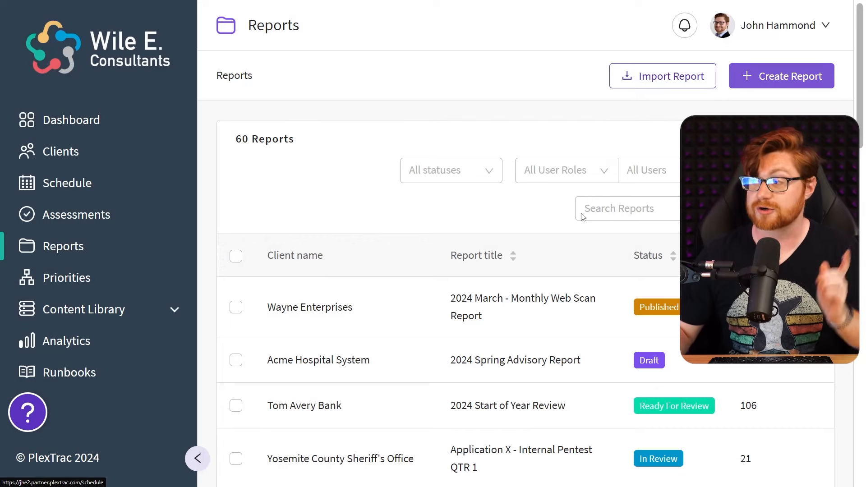
Search Reports for 'NetExec' and read the NetExec 2024 Pentest Report readout with zero findings.
{"action": "type", "text": "NetExec"}
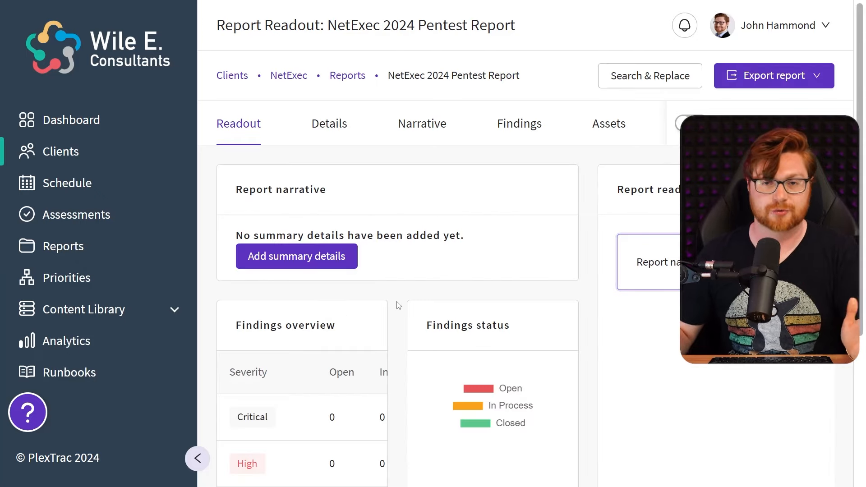
{"action": "scroll", "scroll_direction": "down", "scroll_amount": 3}
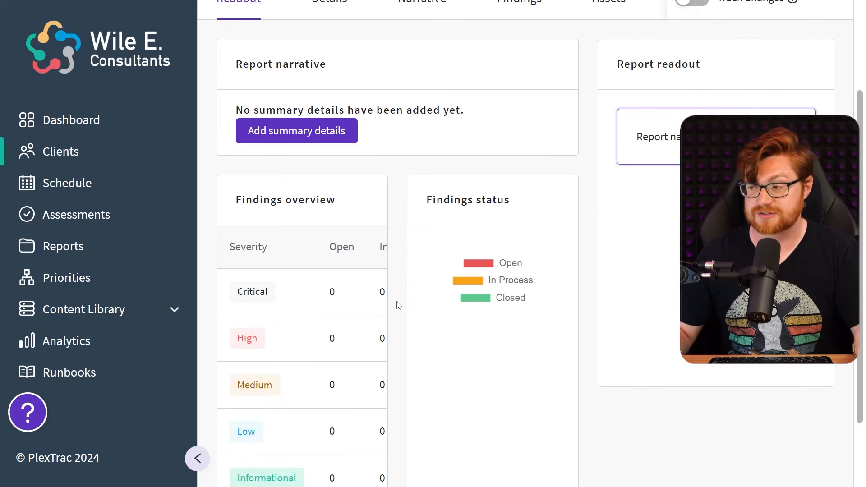
{"action": "scroll", "scroll_direction": "down", "scroll_amount": 3}
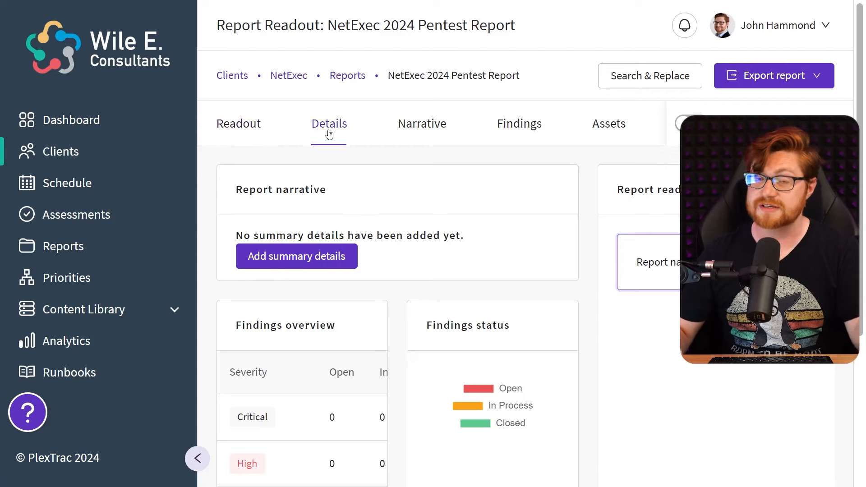
Review the report's Draft status and Default (Word) template unchanged, then move to Narrative.
{"action": "left_click", "coordinate": [329, 124]}
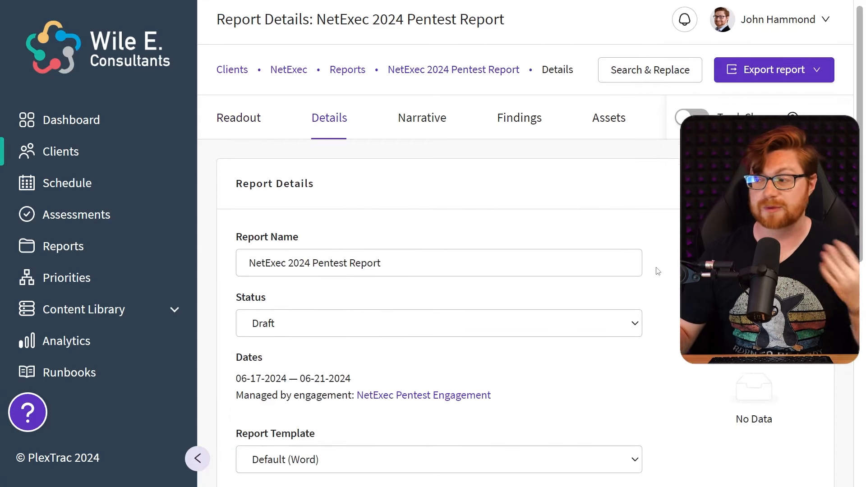
{"action": "scroll", "scroll_direction": "down", "scroll_amount": 3}
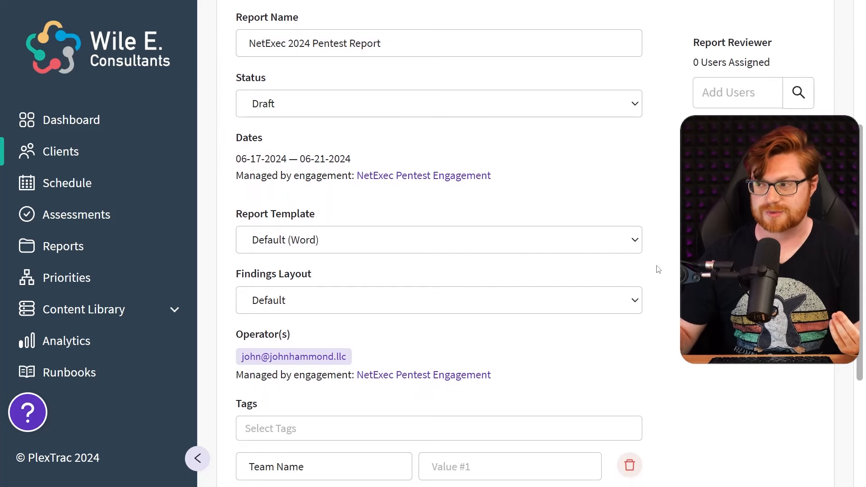
{"action": "left_click", "coordinate": [438, 103]}
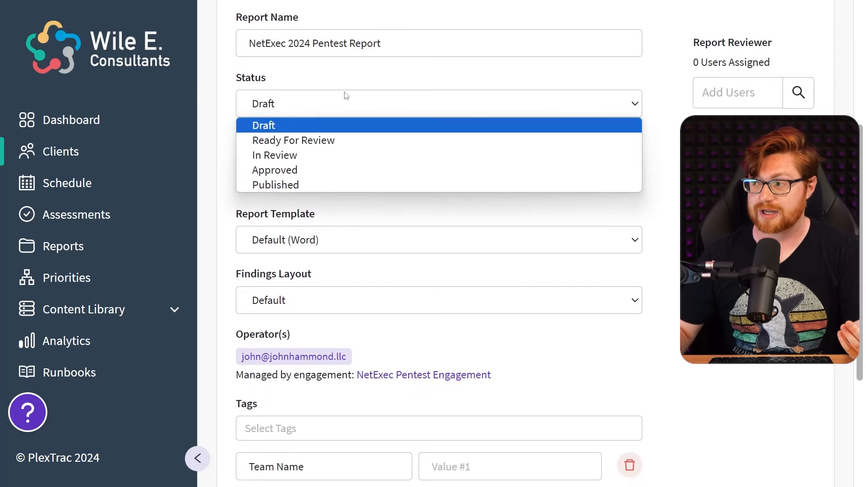
{"action": "left_click", "coordinate": [263, 124]}
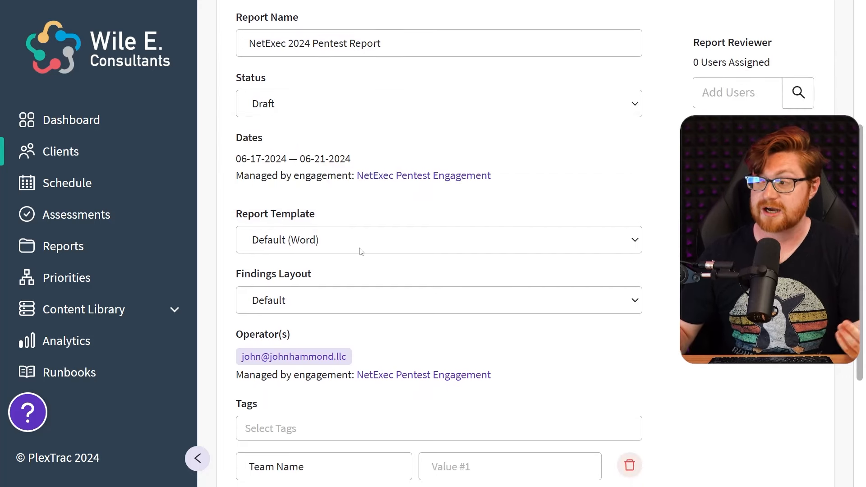
{"action": "left_click", "coordinate": [439, 240]}
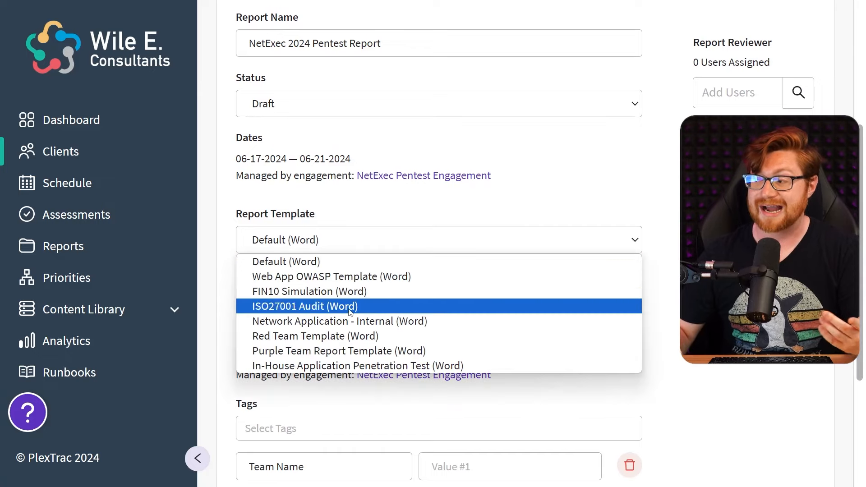
{"action": "mouse_move", "coordinate": [357, 366]}
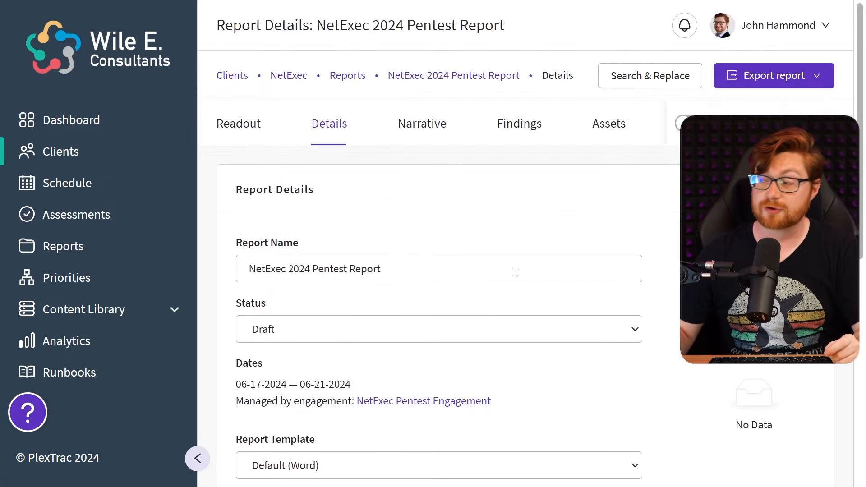
{"action": "left_click", "coordinate": [422, 123]}
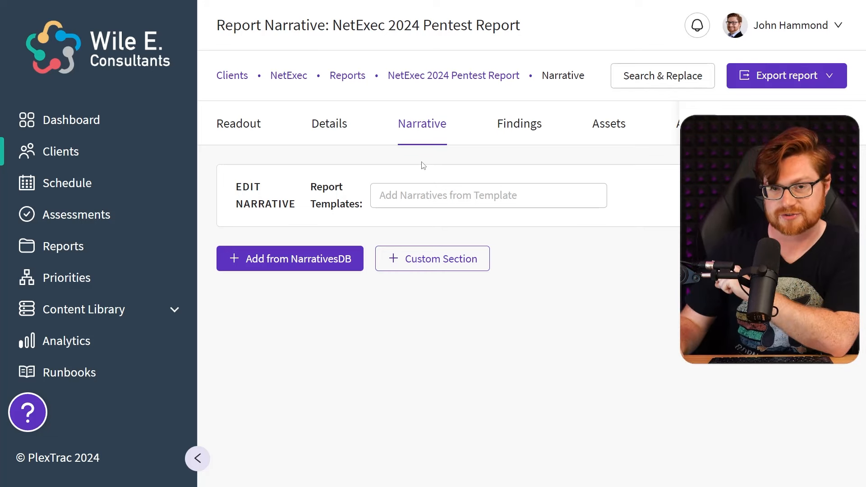
{"action": "mouse_move", "coordinate": [447, 227]}
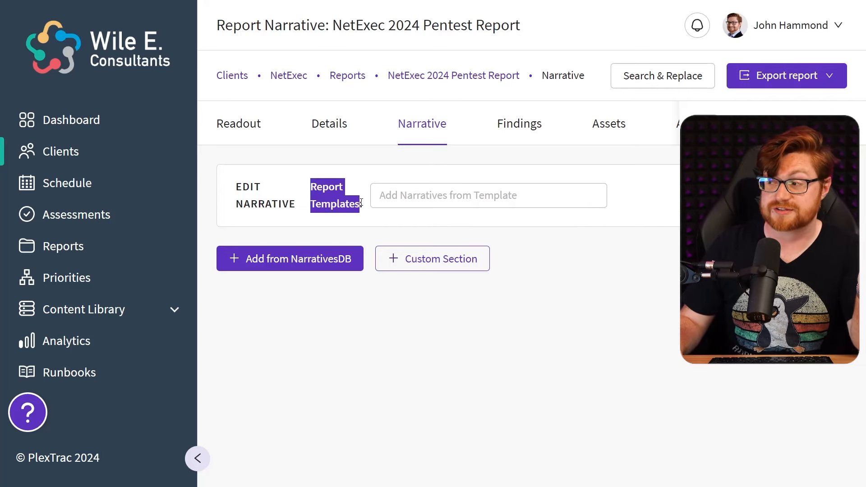
Add the Red Team Template's narrative sections, beginning with the autosaved Introduction.
{"action": "left_click", "coordinate": [489, 195]}
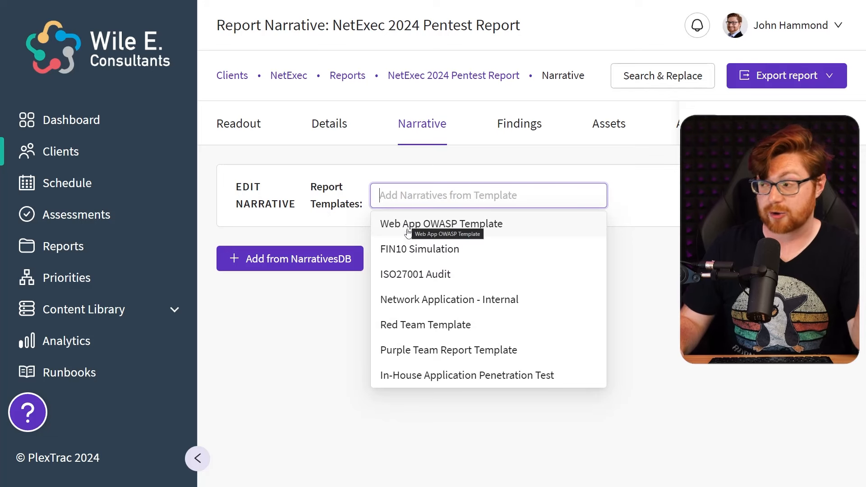
{"action": "mouse_move", "coordinate": [492, 280]}
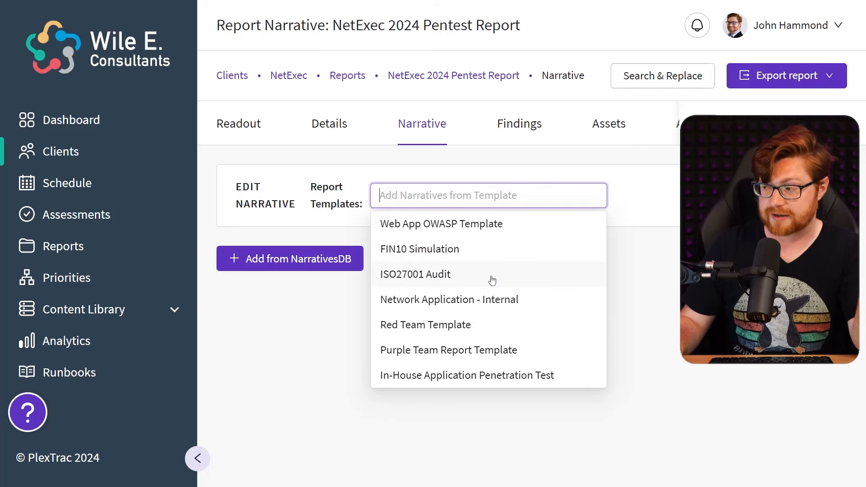
{"action": "mouse_move", "coordinate": [496, 324]}
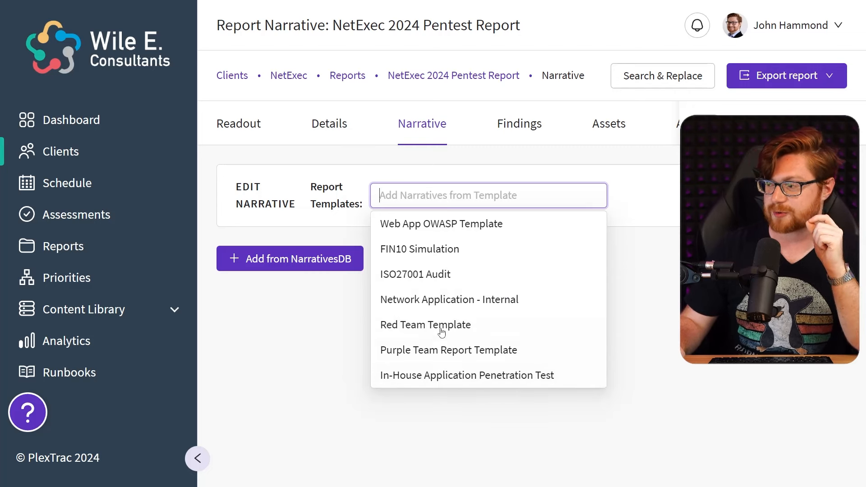
{"action": "left_click", "coordinate": [425, 324]}
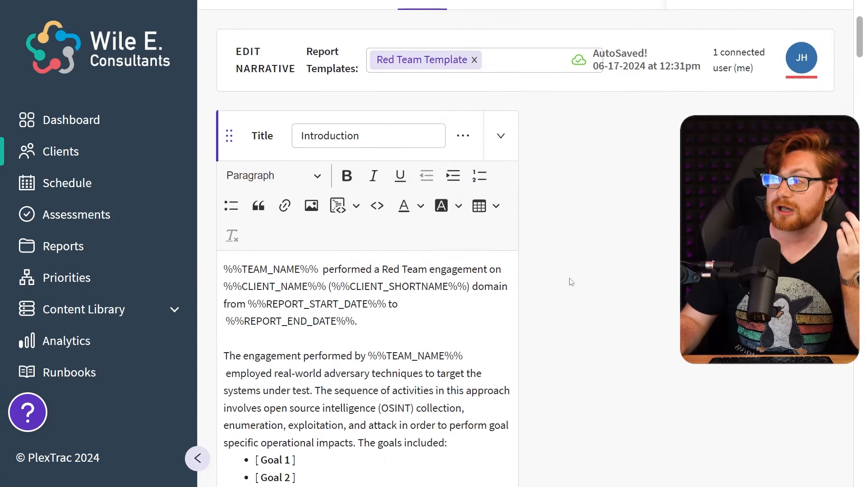
Collapse the sidebar and highlight the %%TEAM_NAME%%, CLIENT_NAME and REPORT_START_DATE placeholders, text unchanged.
{"action": "scroll", "scroll_direction": "down", "scroll_amount": 3}
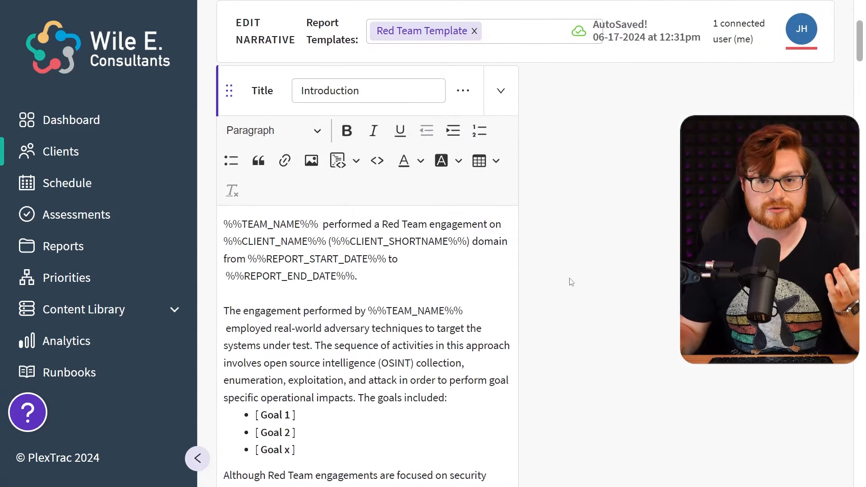
{"action": "left_click", "coordinate": [198, 458]}
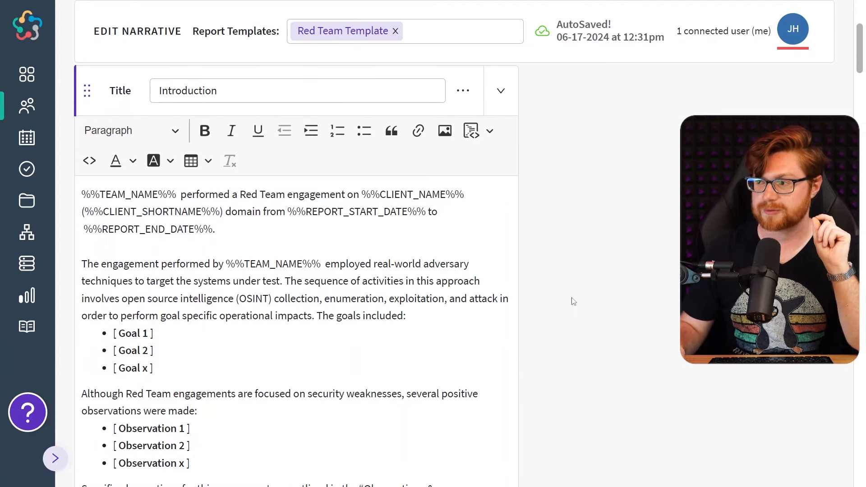
{"action": "double_click", "coordinate": [119, 195]}
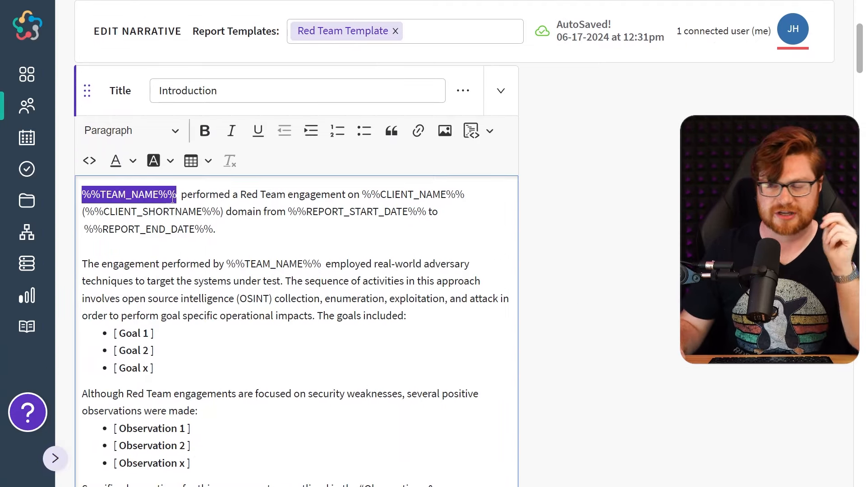
{"action": "double_click", "coordinate": [125, 195]}
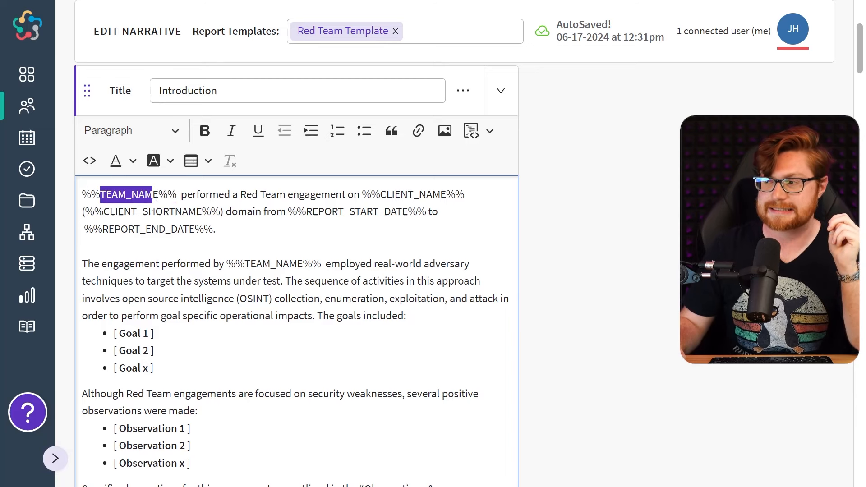
{"action": "double_click", "coordinate": [397, 195]}
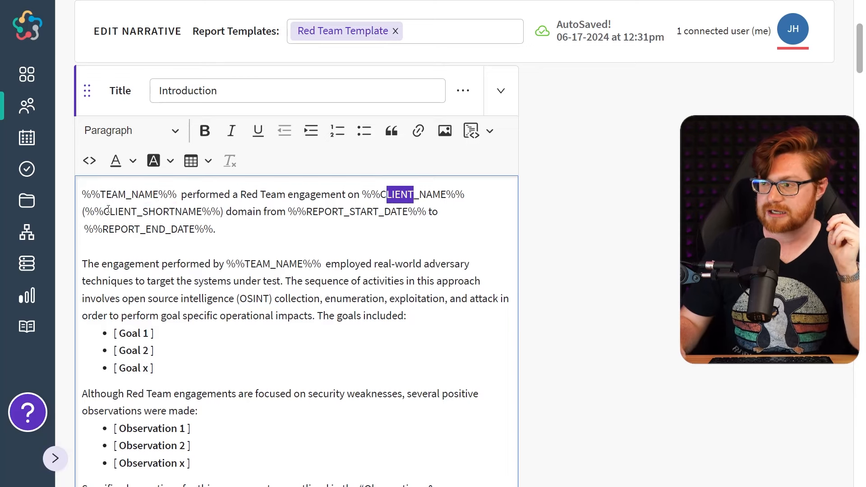
{"action": "double_click", "coordinate": [345, 211]}
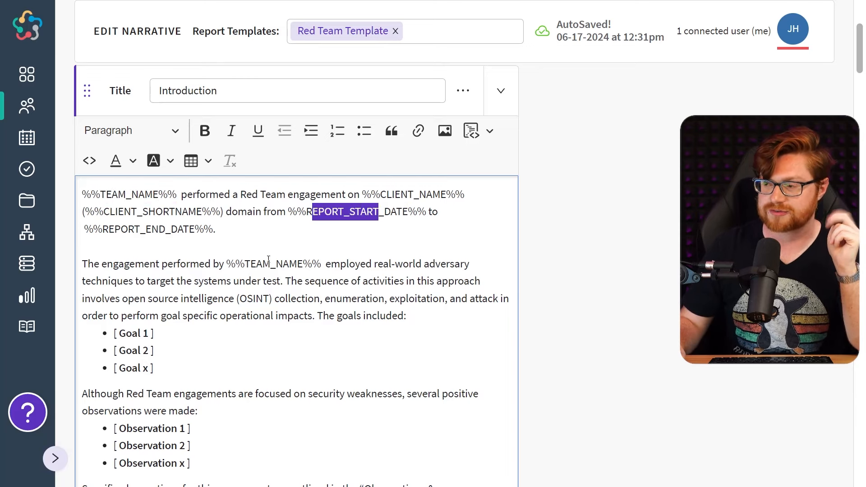
{"action": "scroll", "scroll_direction": "down", "scroll_amount": 3}
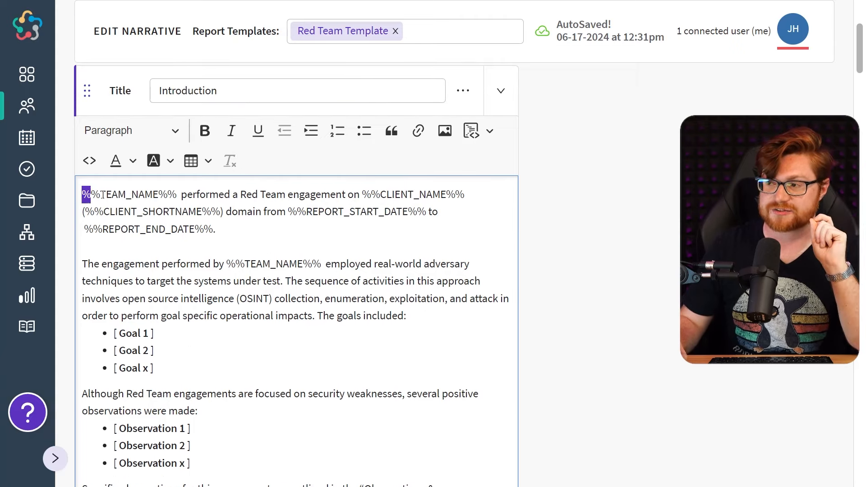
{"action": "double_click", "coordinate": [128, 195]}
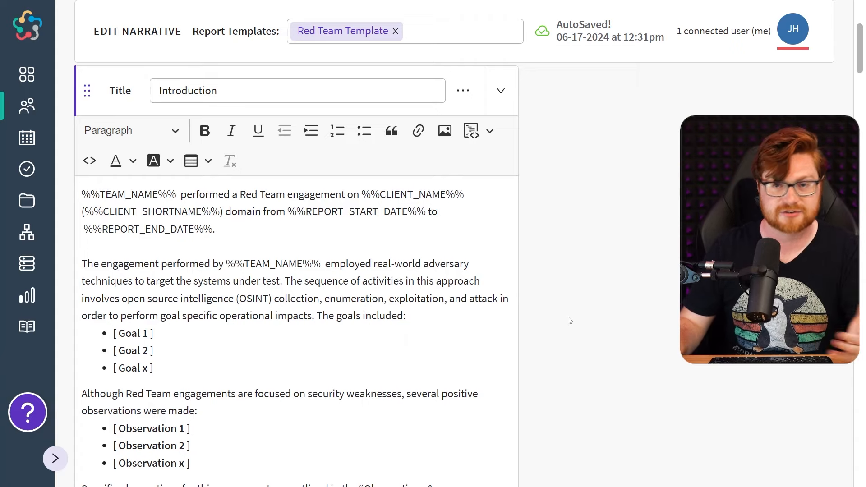
{"action": "scroll", "scroll_direction": "down", "scroll_amount": 3}
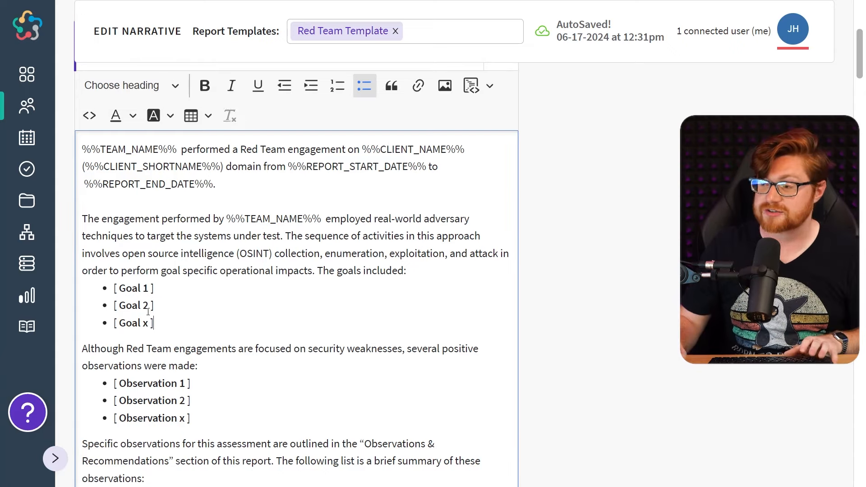
Replace the three placeholder goal bullets with 'Gain domain admin' set as Paragraph style.
{"action": "left_click_drag", "start_coordinate": [115, 288], "coordinate": [153, 323]}
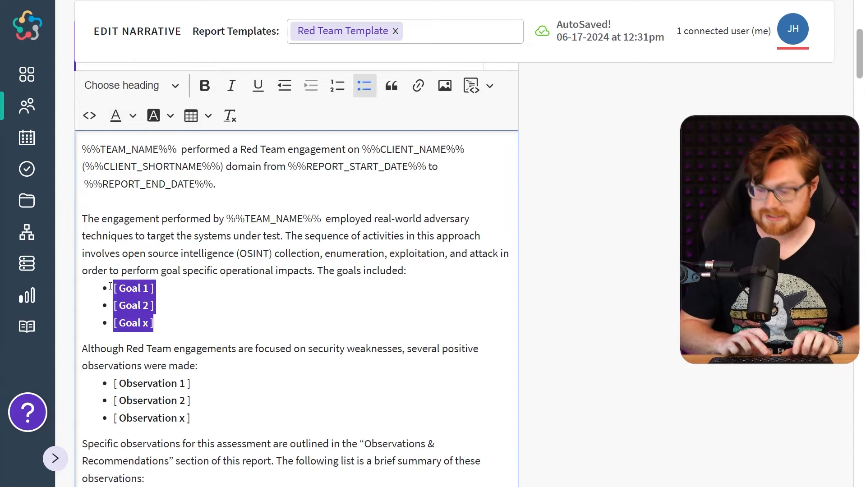
{"action": "type", "text": "Gain domain admin"}
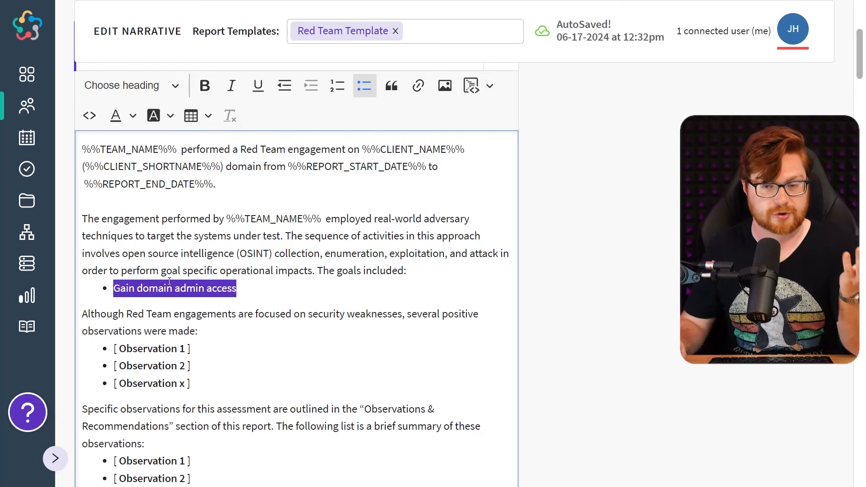
{"action": "left_click", "coordinate": [131, 85]}
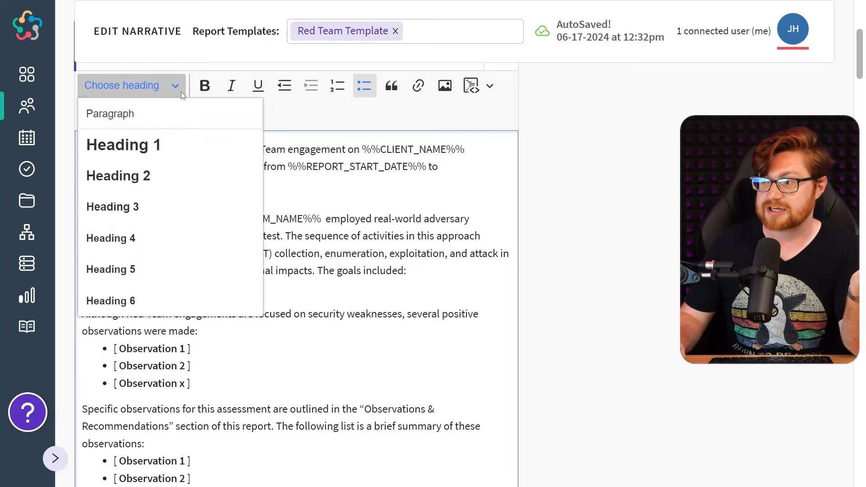
{"action": "left_click", "coordinate": [109, 114]}
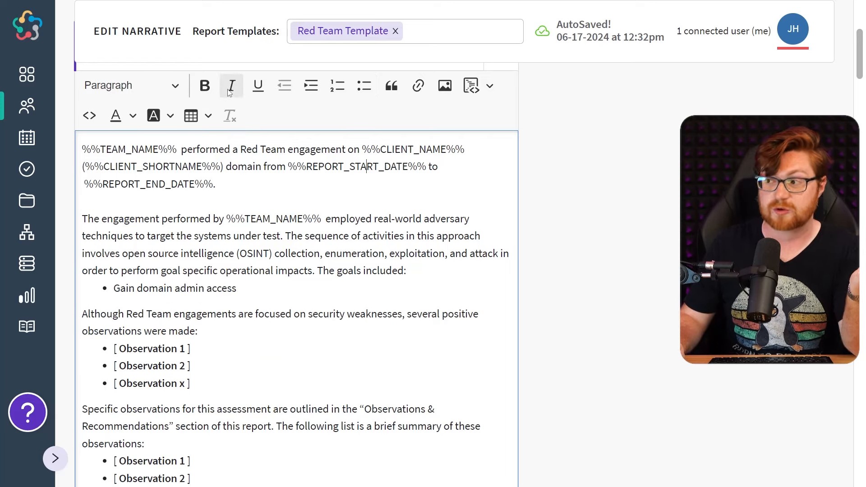
{"action": "mouse_move", "coordinate": [337, 86]}
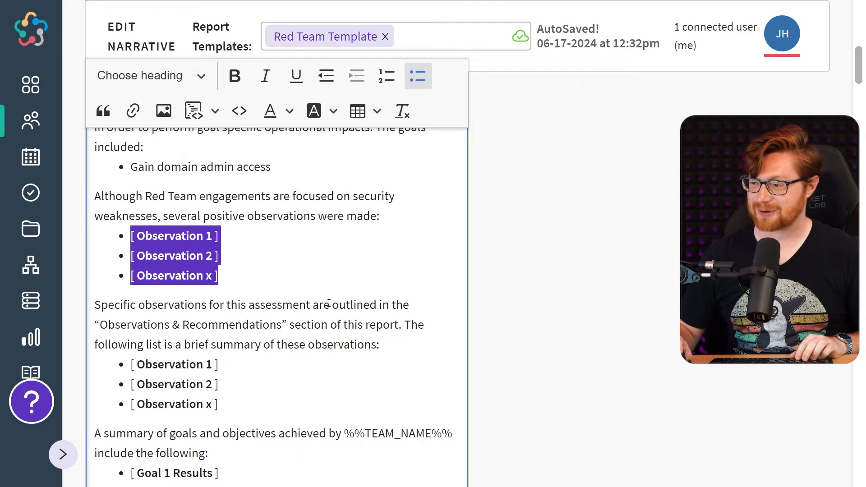
Scroll through the rest of the Red Team narrative down to the closing summary.
{"action": "scroll", "scroll_direction": "down", "scroll_amount": 3}
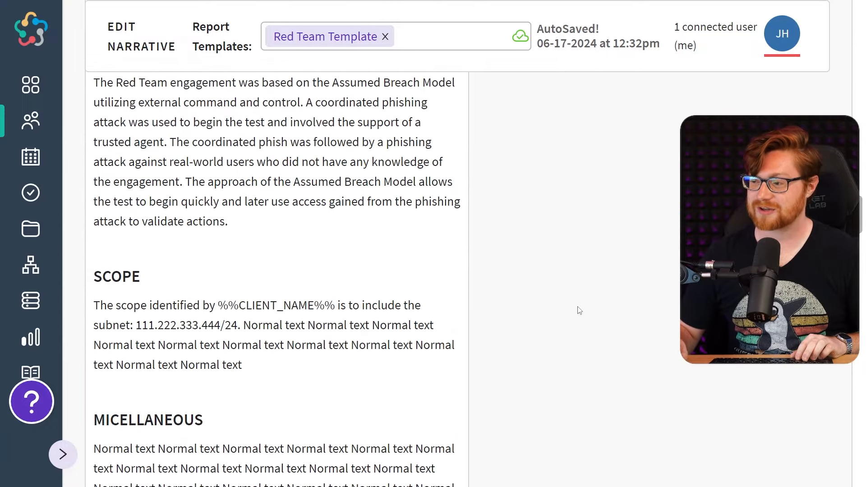
{"action": "scroll", "scroll_direction": "down", "scroll_amount": 3}
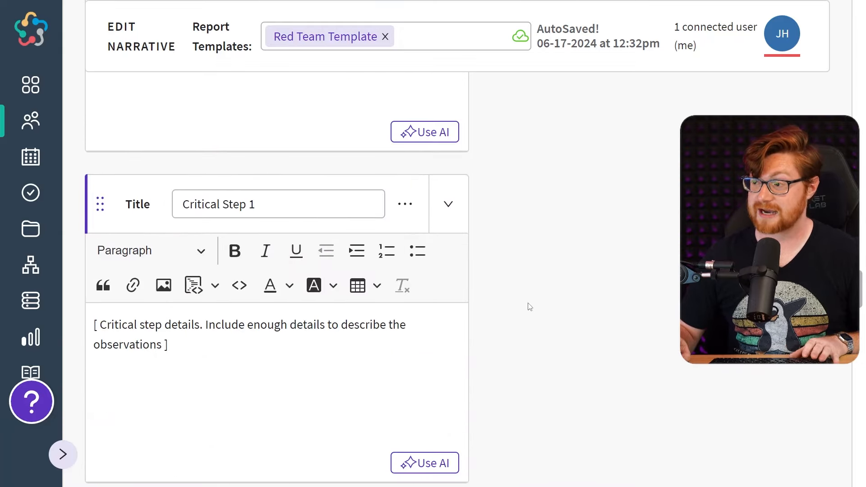
{"action": "scroll", "scroll_direction": "down", "scroll_amount": 3}
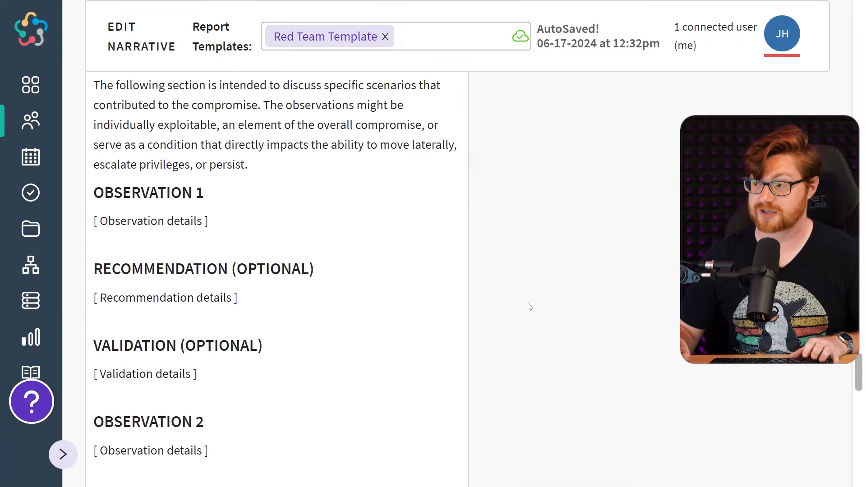
{"action": "scroll", "scroll_direction": "down", "scroll_amount": 3}
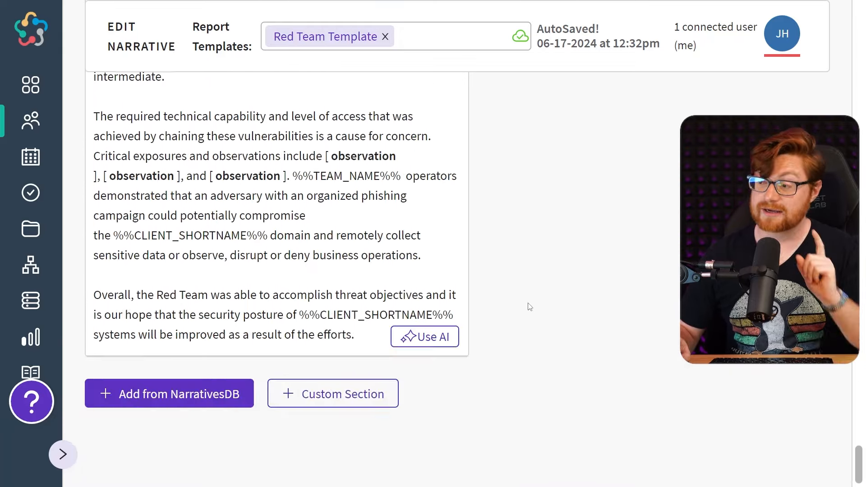
{"action": "left_click", "coordinate": [332, 393]}
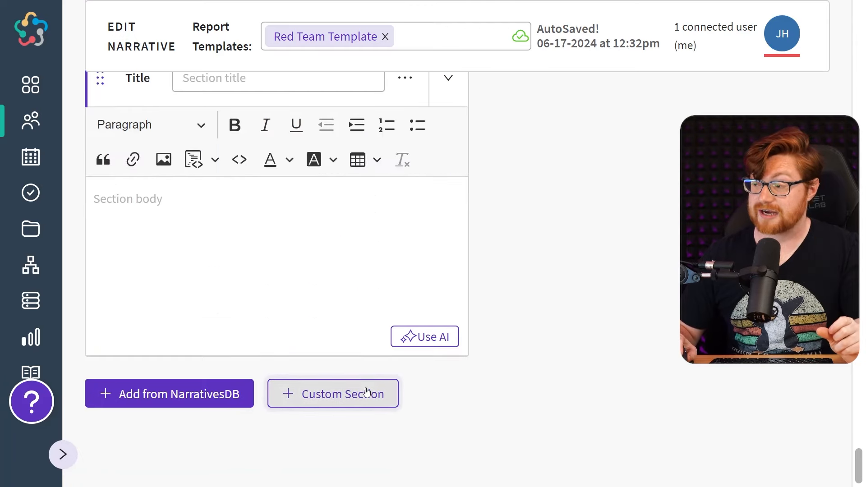
{"action": "left_click", "coordinate": [333, 393]}
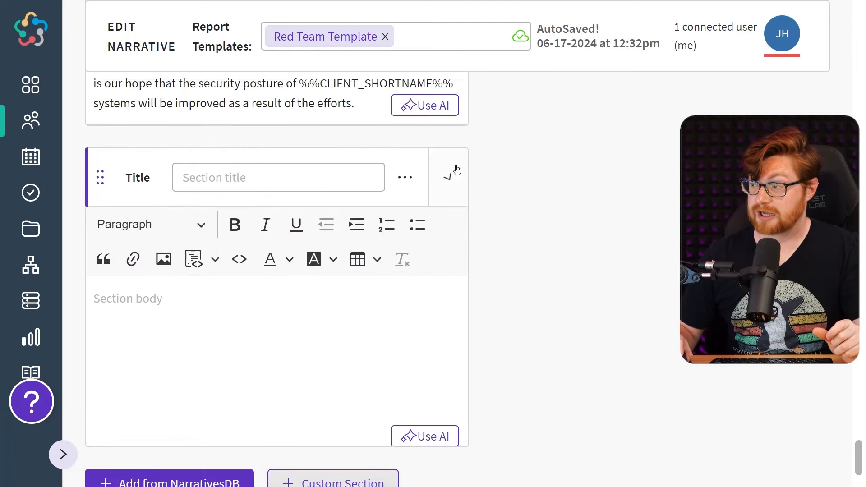
{"action": "scroll", "scroll_direction": "down", "scroll_amount": 3}
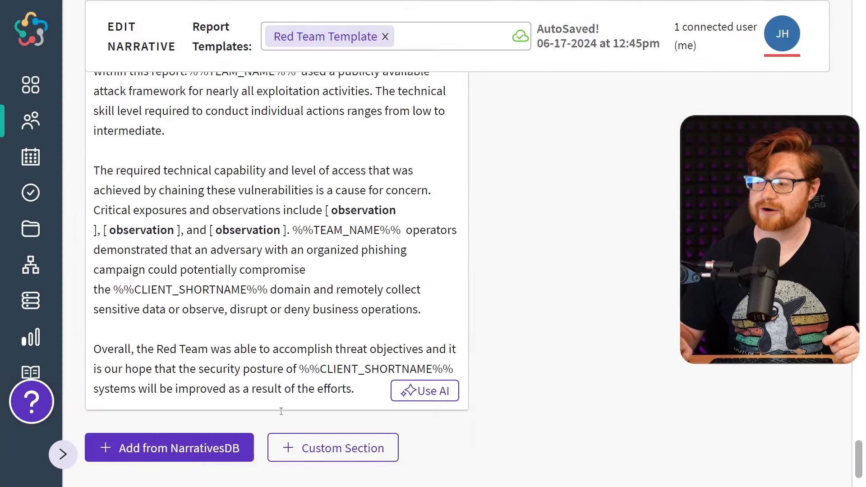
Browse the Add Sections from NarrativesDB dialog and cancel it without adding any sections.
{"action": "left_click", "coordinate": [169, 447]}
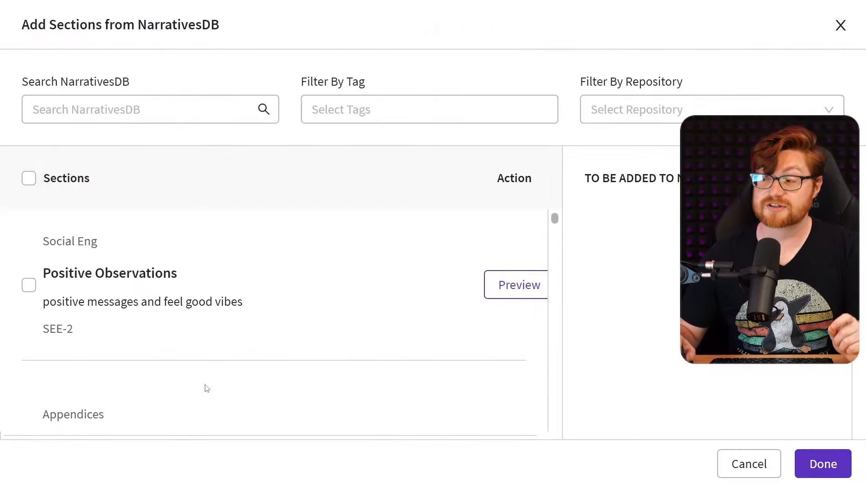
{"action": "double_click", "coordinate": [179, 25]}
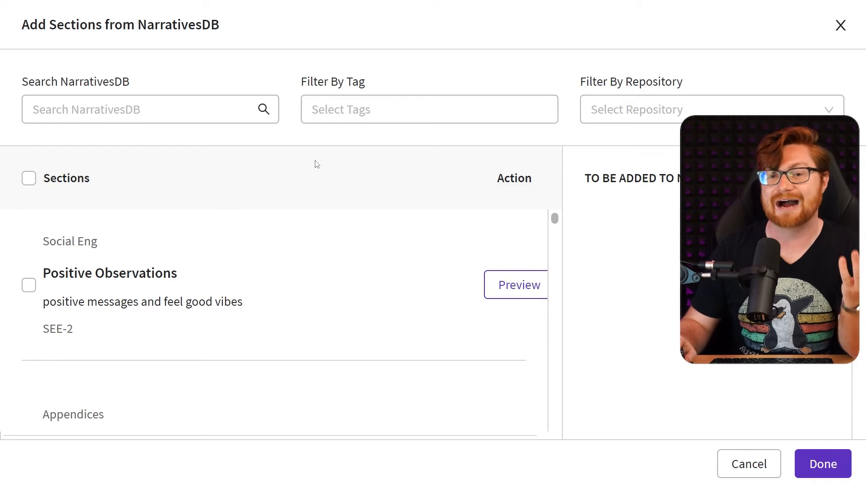
{"action": "scroll", "scroll_direction": "down", "scroll_amount": 3}
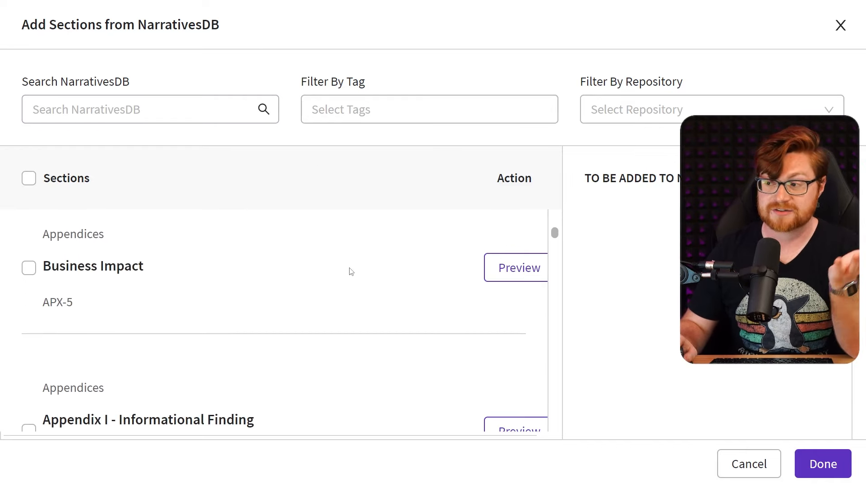
{"action": "scroll", "scroll_direction": "down", "scroll_amount": 3}
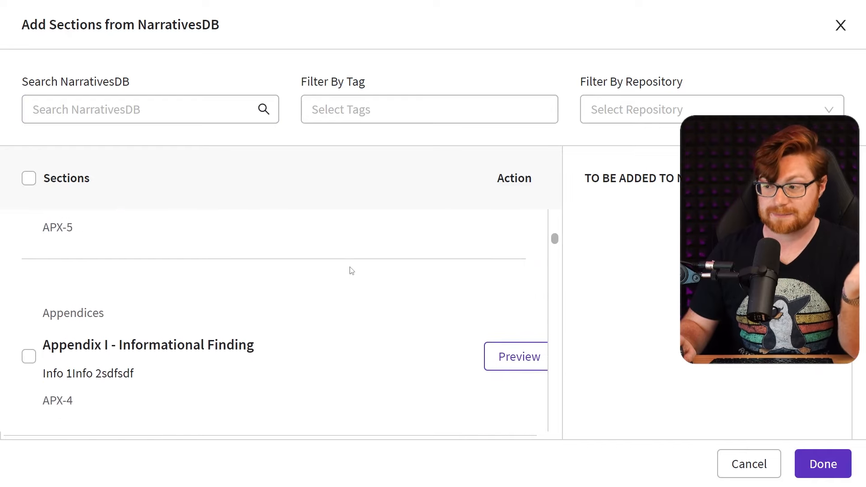
{"action": "scroll", "scroll_direction": "down", "scroll_amount": 3}
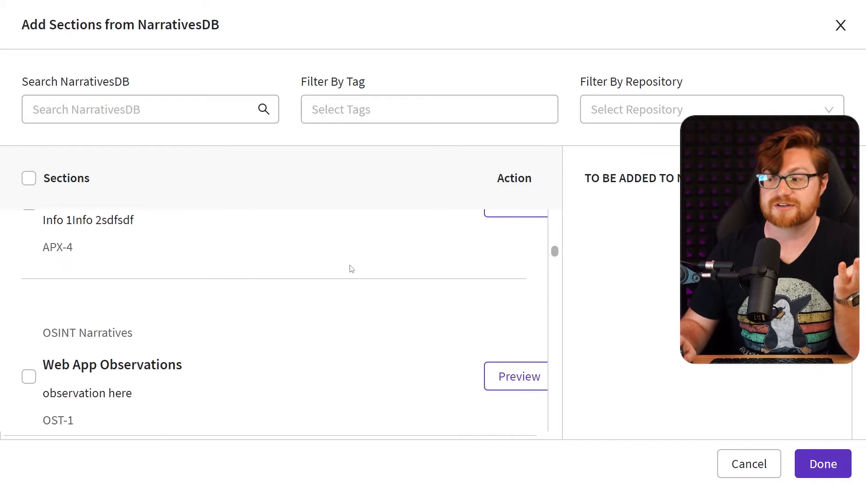
{"action": "scroll", "scroll_direction": "down", "scroll_amount": 3}
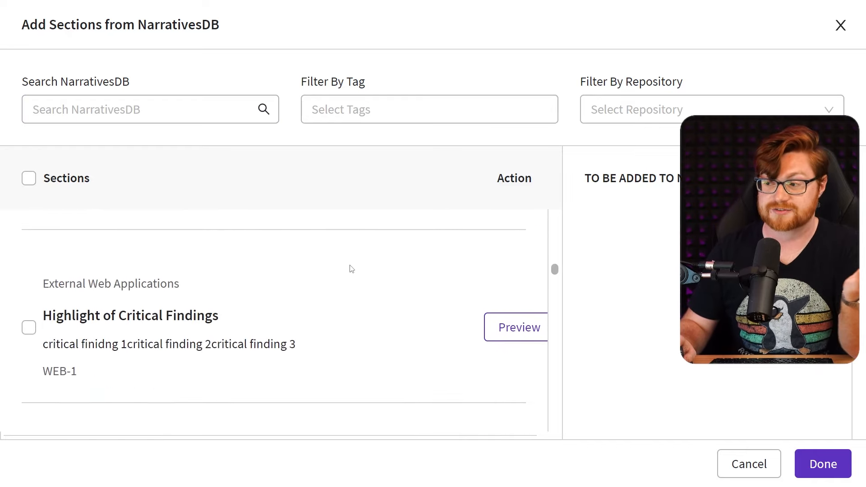
{"action": "scroll", "scroll_direction": "down", "scroll_amount": 3}
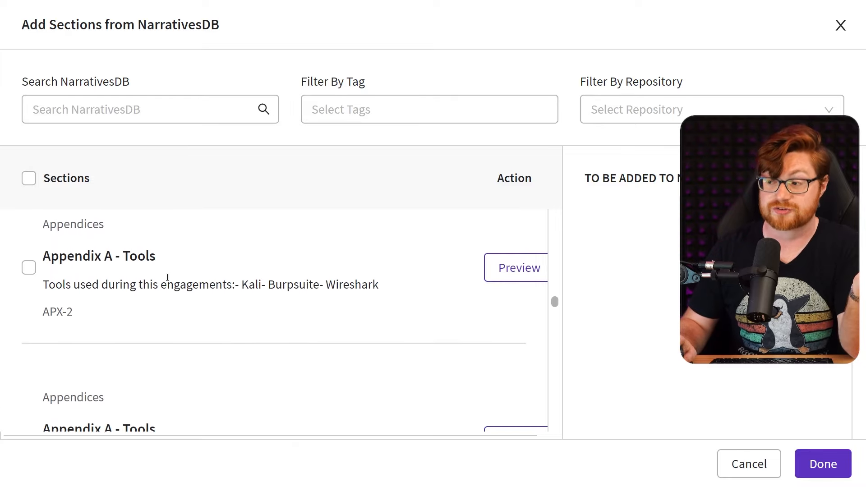
{"action": "left_click", "coordinate": [29, 267]}
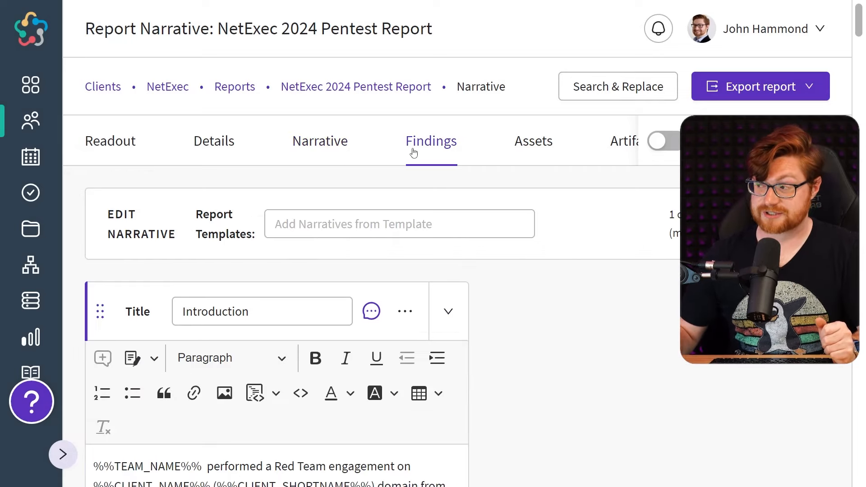
Go to the report's empty Findings page and bring up the Add Findings choices.
{"action": "left_click", "coordinate": [431, 140]}
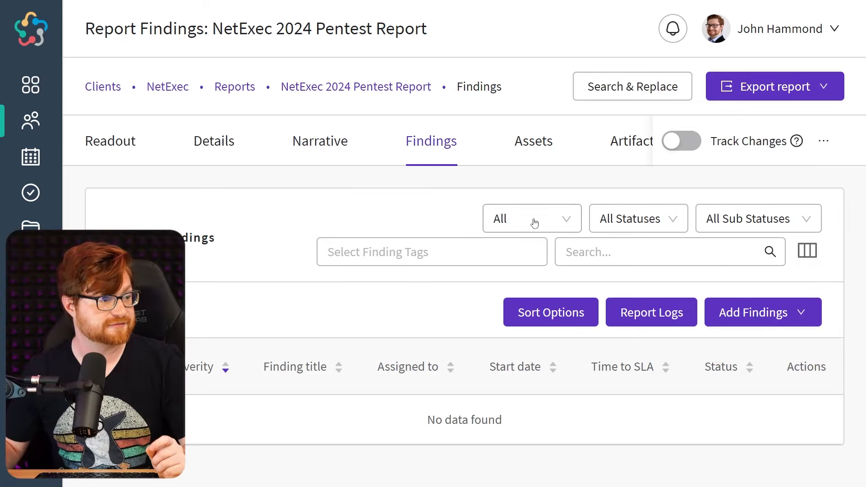
{"action": "left_click", "coordinate": [762, 312]}
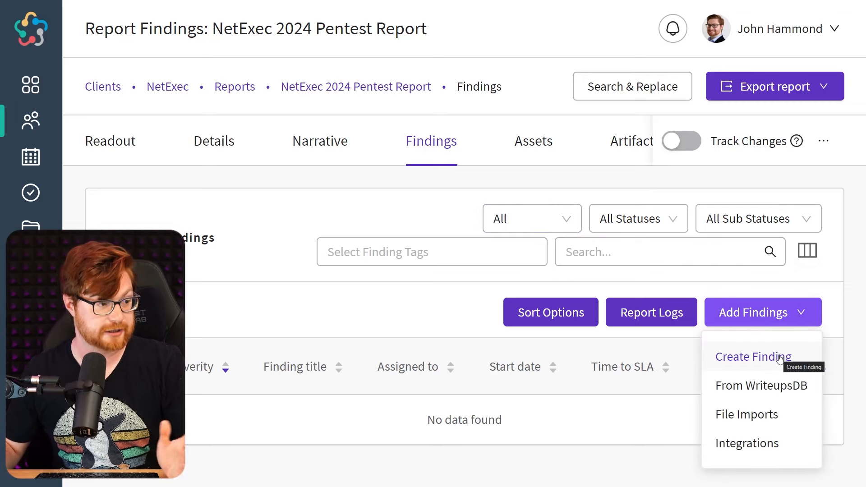
{"action": "mouse_move", "coordinate": [761, 385]}
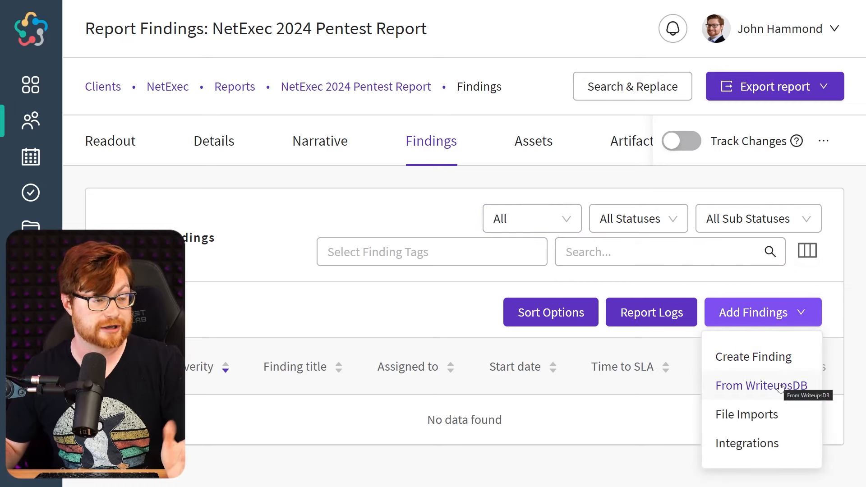
Start a File Imports dialog and scroll through its list of supported scanner import sources.
{"action": "left_click", "coordinate": [746, 414]}
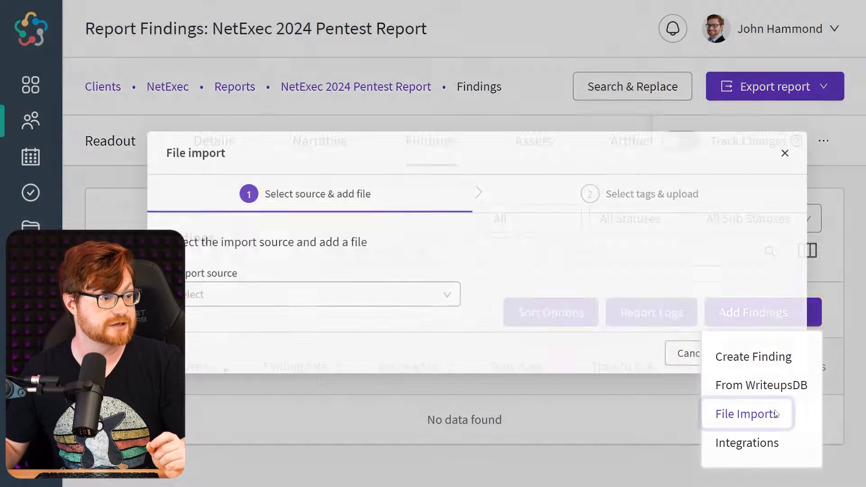
{"action": "left_click", "coordinate": [745, 415]}
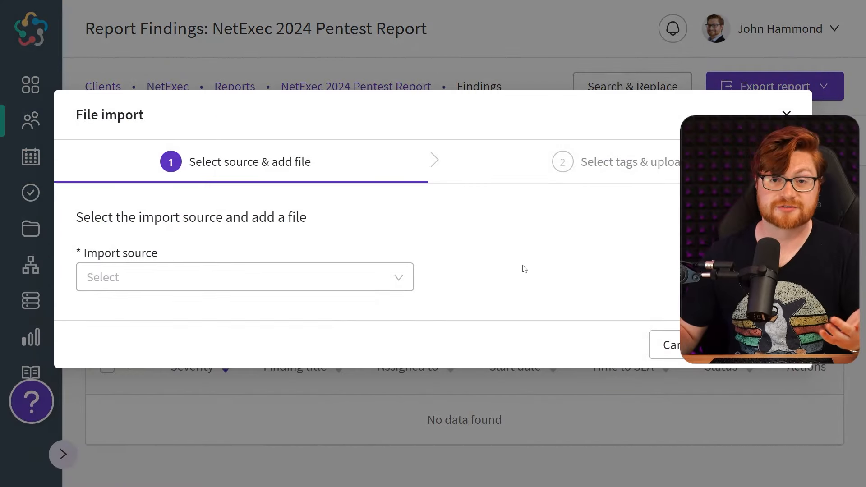
{"action": "left_click", "coordinate": [245, 277]}
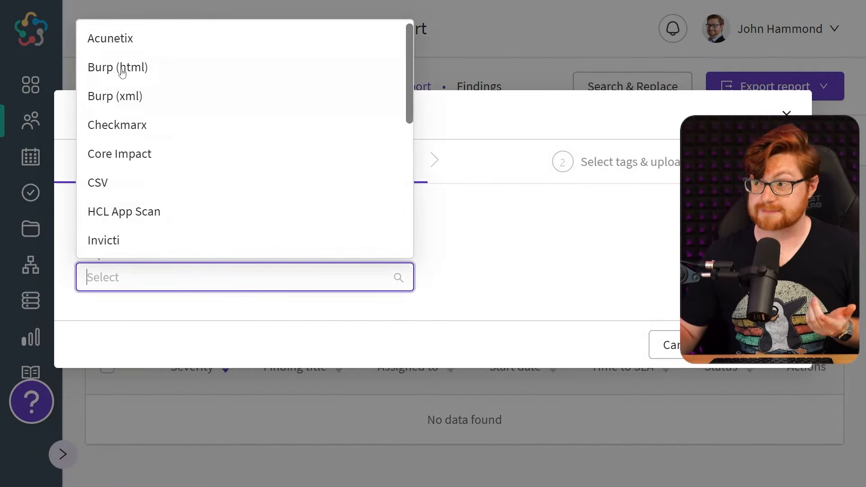
{"action": "scroll", "scroll_direction": "down", "scroll_amount": 3}
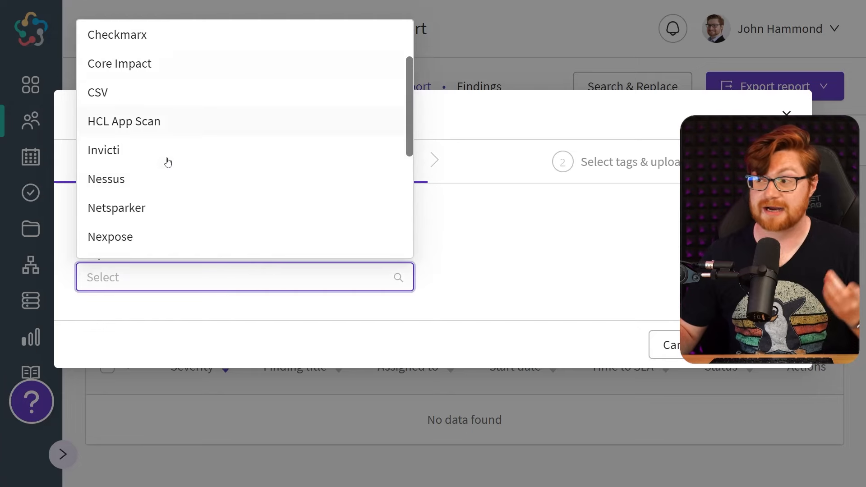
{"action": "scroll", "scroll_direction": "down", "scroll_amount": 3}
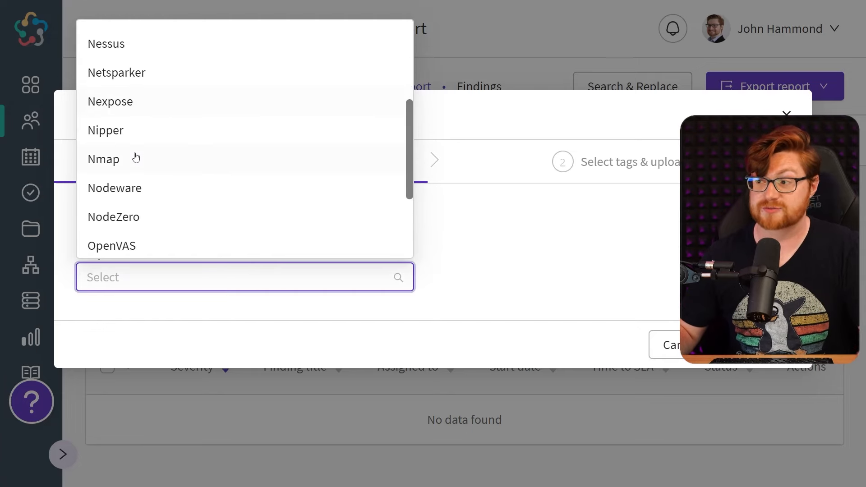
{"action": "scroll", "scroll_direction": "down", "scroll_amount": 3}
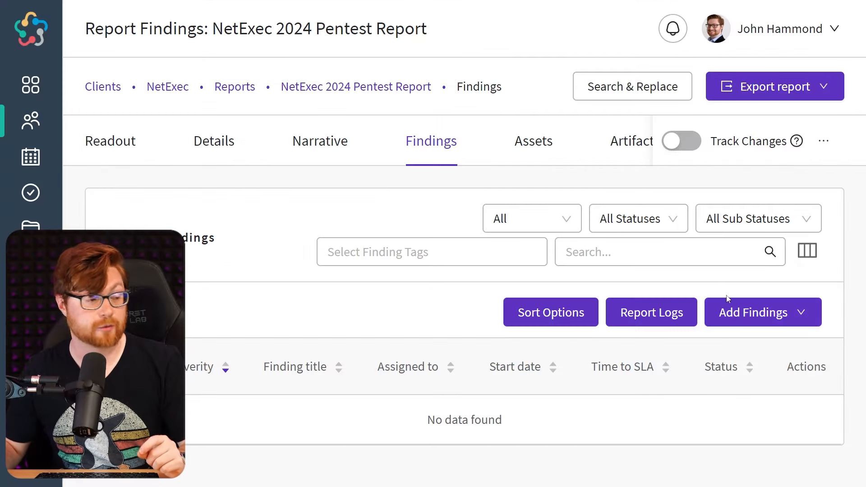
{"action": "left_click", "coordinate": [761, 311]}
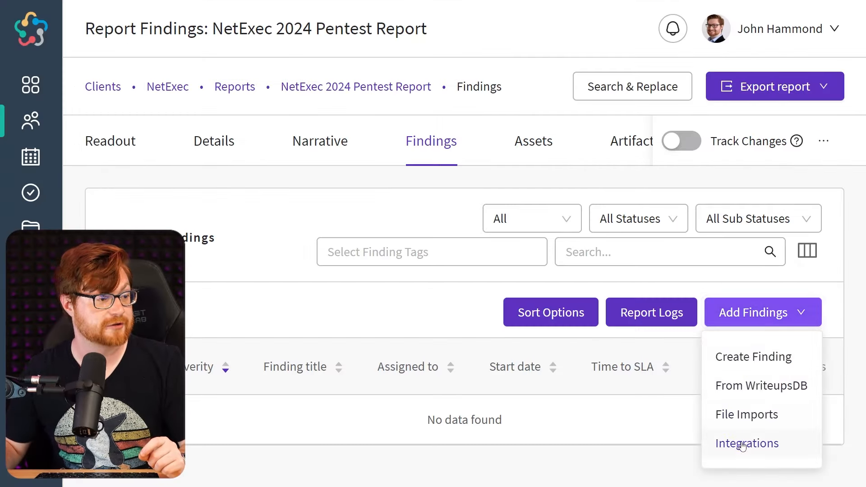
{"action": "left_click", "coordinate": [747, 443]}
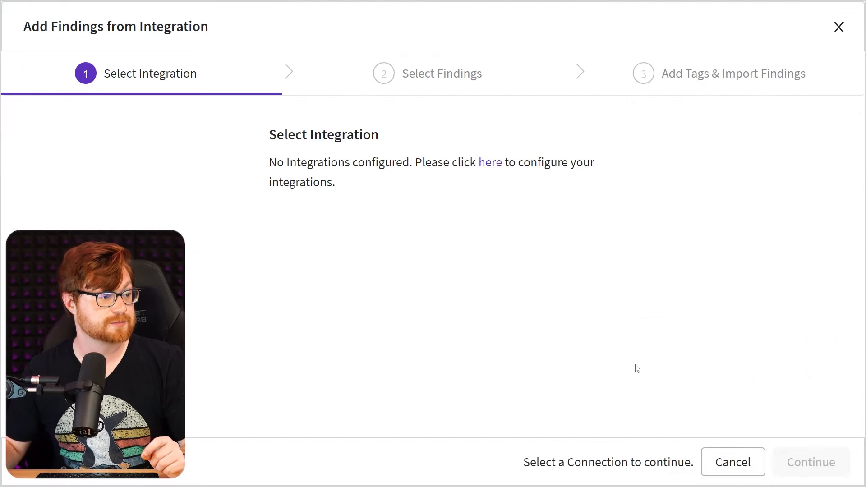
{"action": "mouse_move", "coordinate": [490, 162]}
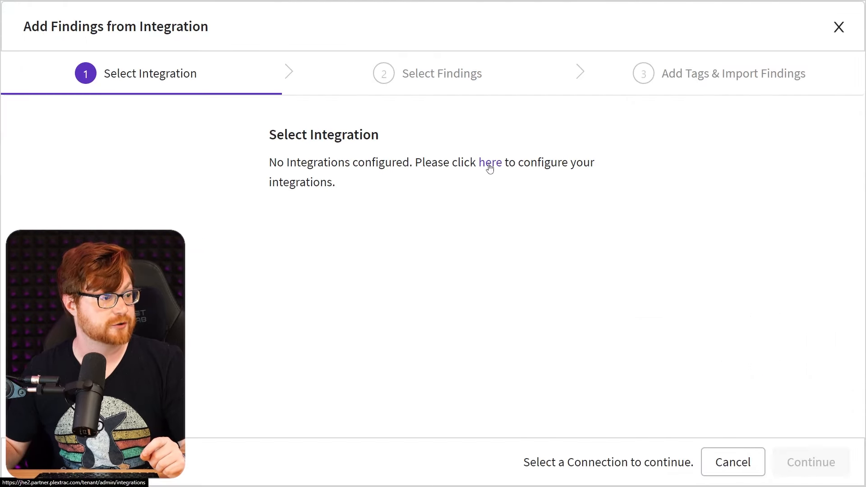
{"action": "left_click", "coordinate": [489, 163]}
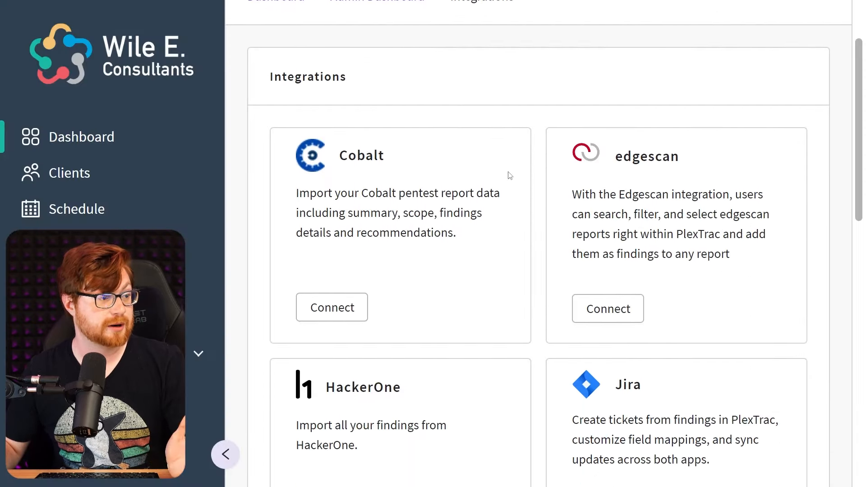
{"action": "scroll", "scroll_direction": "down", "scroll_amount": 3}
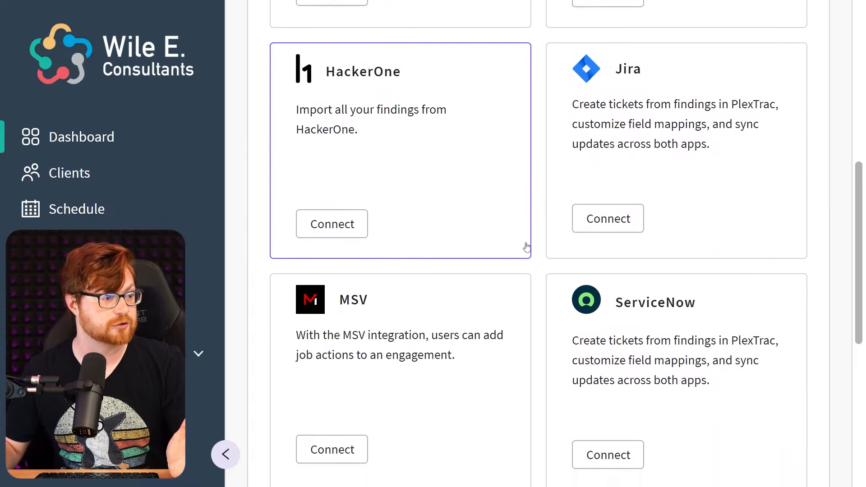
{"action": "scroll", "scroll_direction": "down", "scroll_amount": 3}
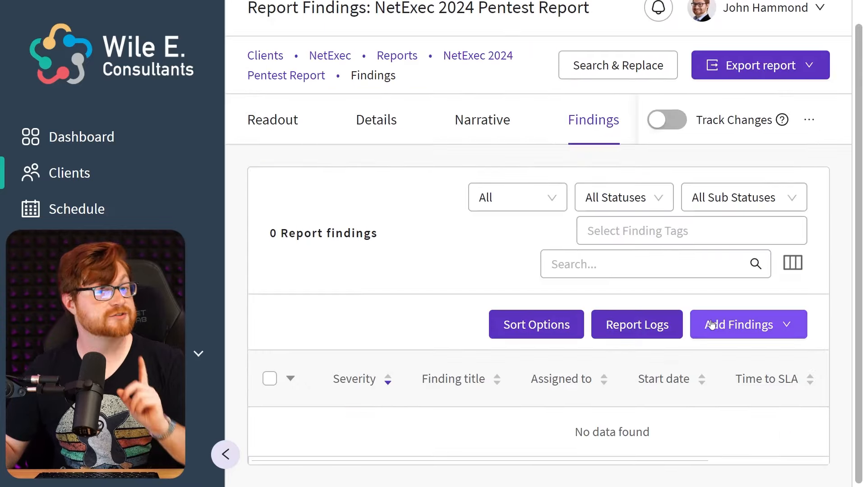
Browse the Add Findings from WriteupsDB dialog and show its Filter By Repository choices.
{"action": "left_click", "coordinate": [747, 324]}
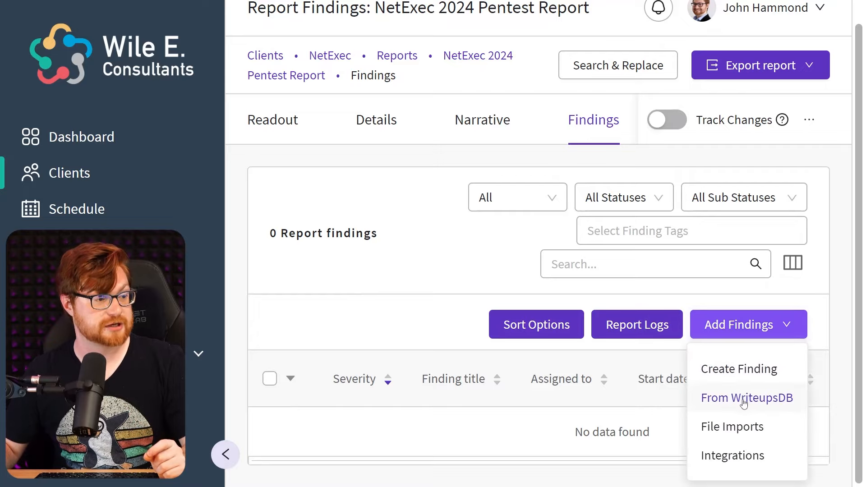
{"action": "left_click", "coordinate": [745, 398]}
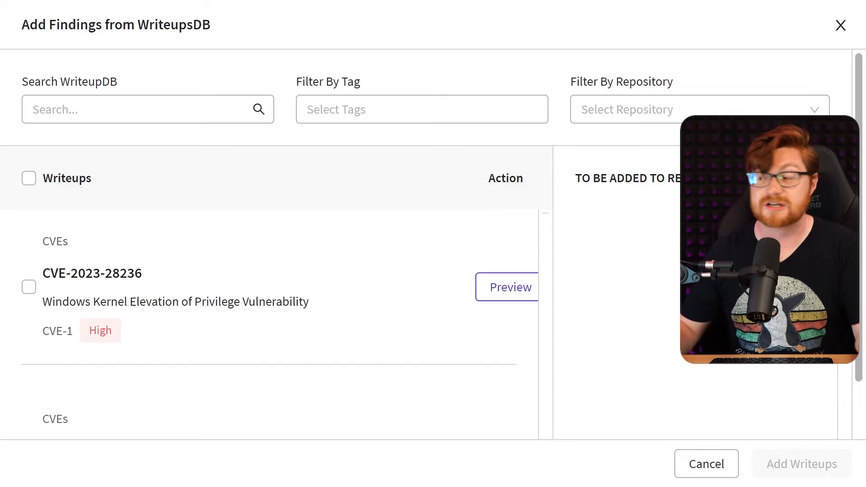
{"action": "scroll", "scroll_direction": "down", "scroll_amount": 3}
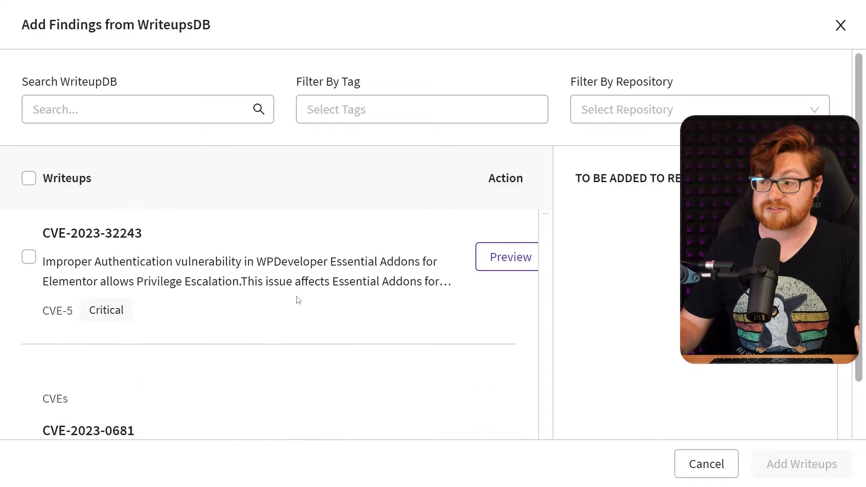
{"action": "left_click", "coordinate": [698, 109]}
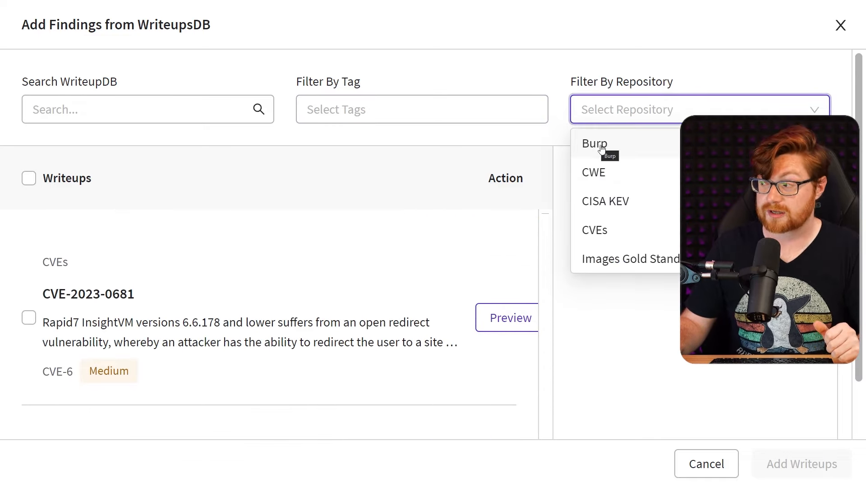
{"action": "mouse_move", "coordinate": [621, 176]}
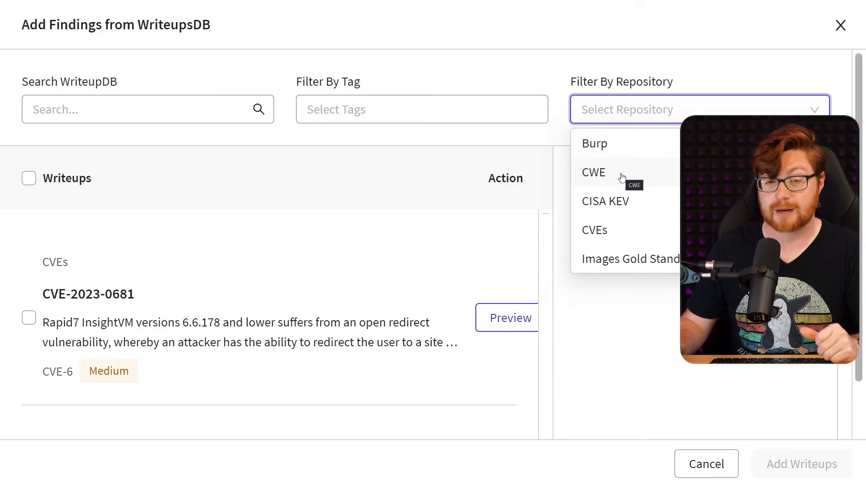
{"action": "mouse_move", "coordinate": [628, 207]}
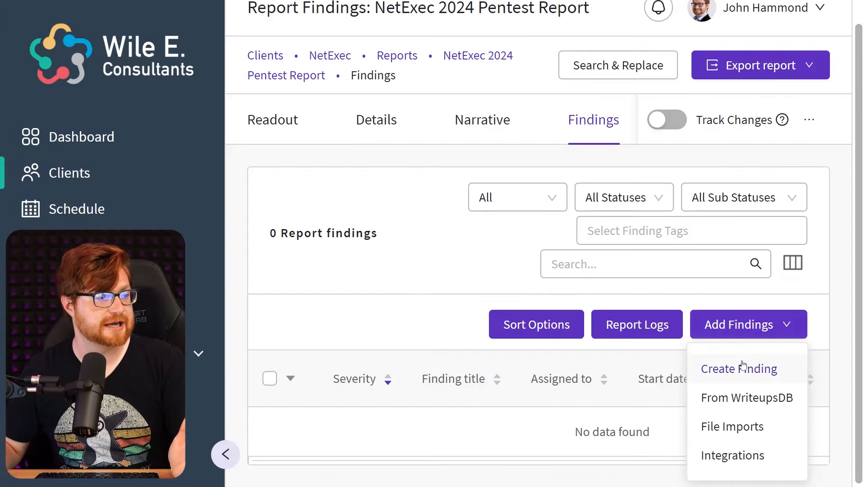
Create a new finding titled from 'SQL Ink', picking the SQL Injection suggestion.
{"action": "left_click", "coordinate": [739, 368]}
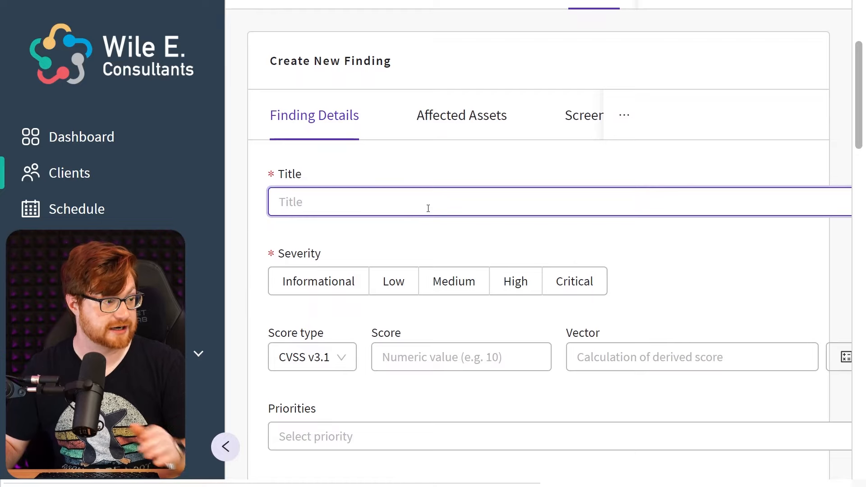
{"action": "type", "text": "SQL Ink"}
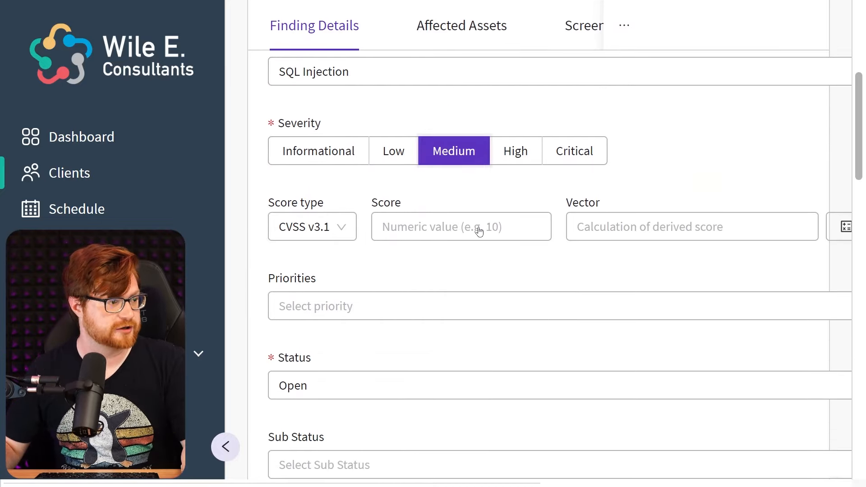
{"action": "left_click", "coordinate": [311, 226]}
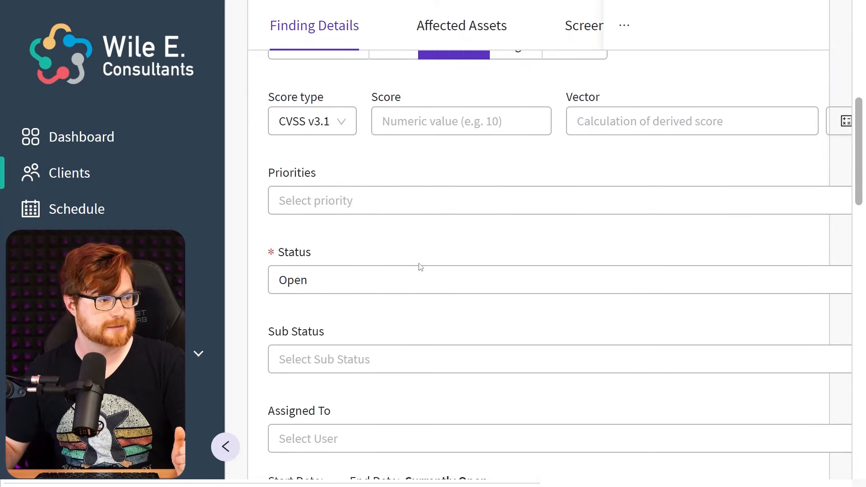
{"action": "scroll", "scroll_direction": "down", "scroll_amount": 3}
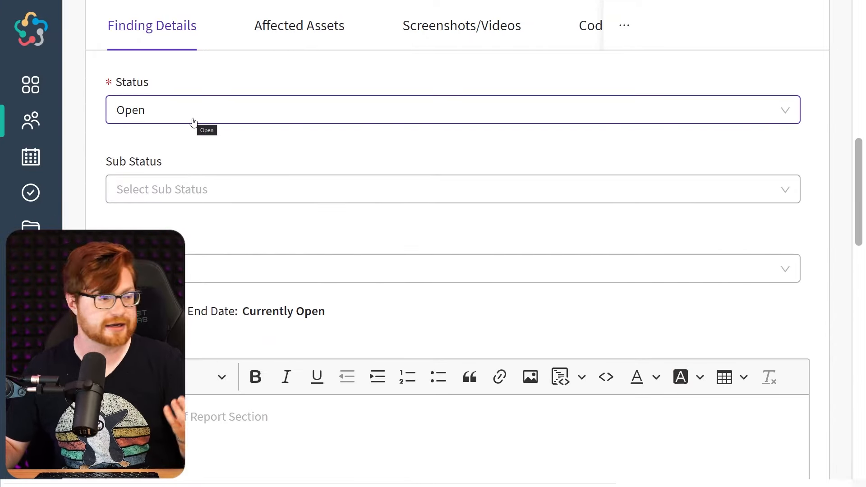
Set the SQL Injection finding's status to Closed and move down to the description editor.
{"action": "left_click", "coordinate": [451, 109]}
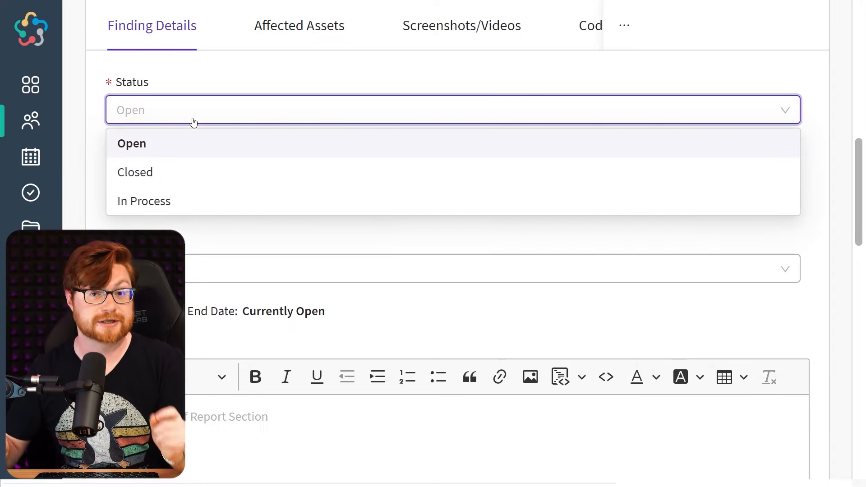
{"action": "mouse_move", "coordinate": [144, 201]}
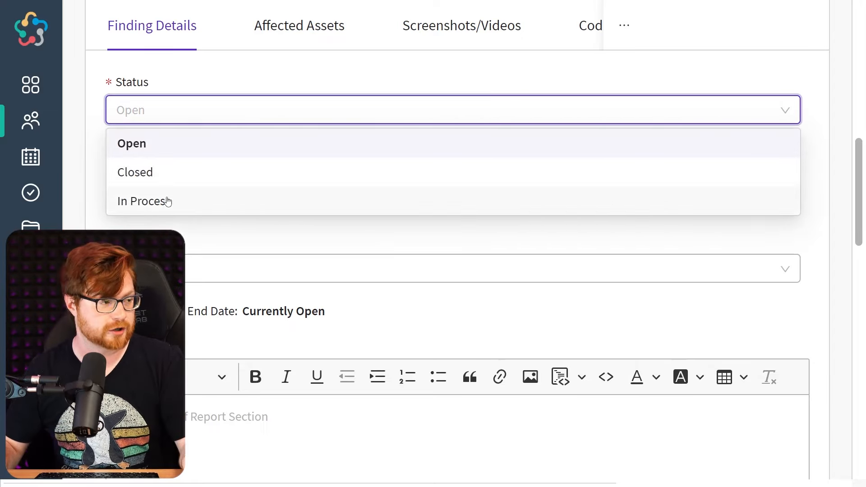
{"action": "mouse_move", "coordinate": [182, 184]}
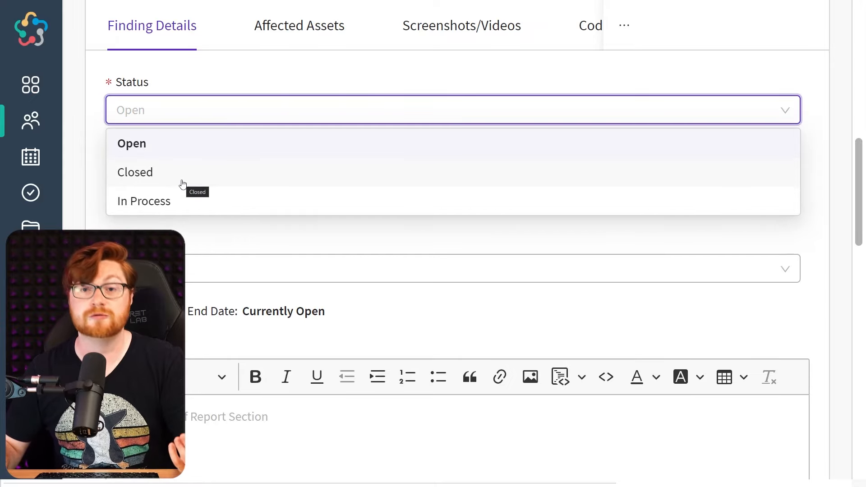
{"action": "left_click", "coordinate": [135, 171]}
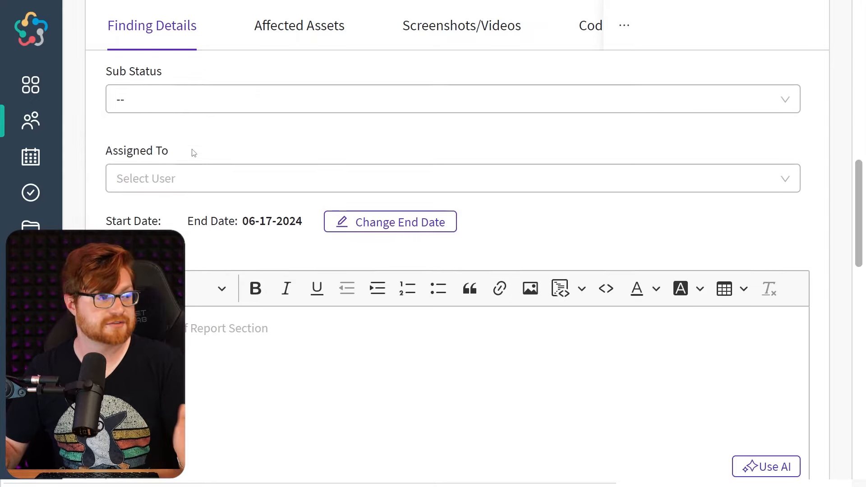
{"action": "scroll", "scroll_direction": "down", "scroll_amount": 3}
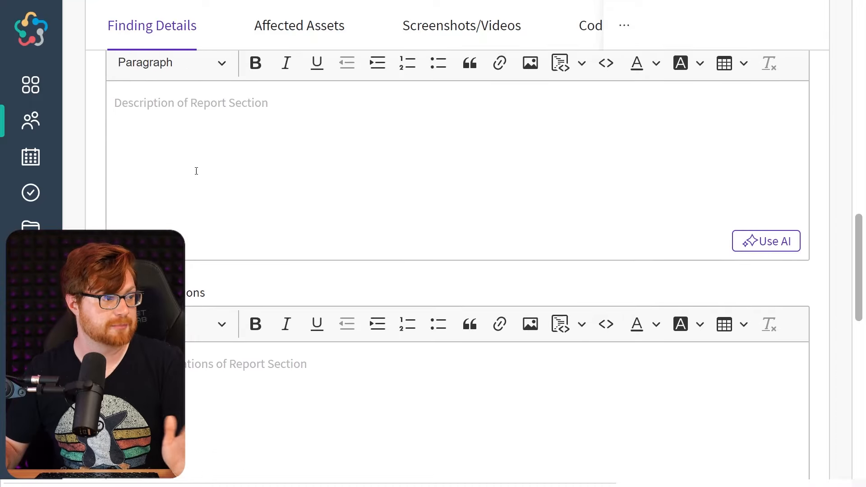
{"action": "scroll", "scroll_direction": "down", "scroll_amount": 3}
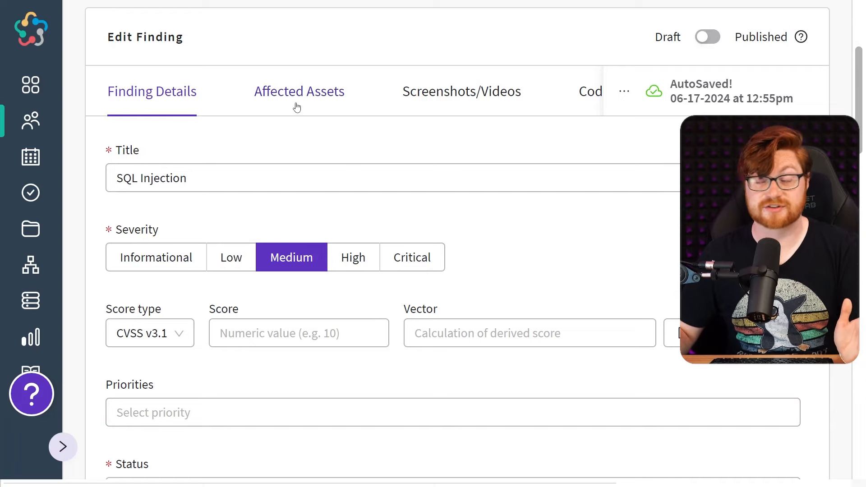
View the finding's Affected Assets, Screenshots/Videos and Code Samples, then the report's Assets page.
{"action": "left_click", "coordinate": [298, 91]}
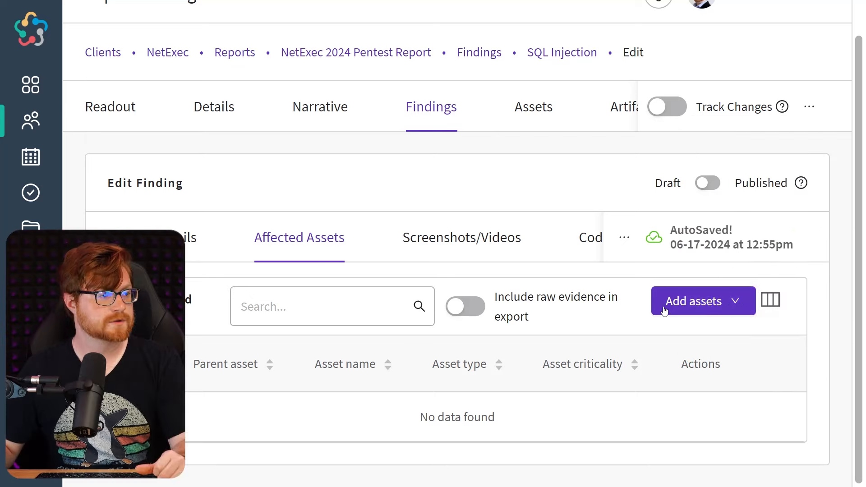
{"action": "left_click", "coordinate": [703, 301]}
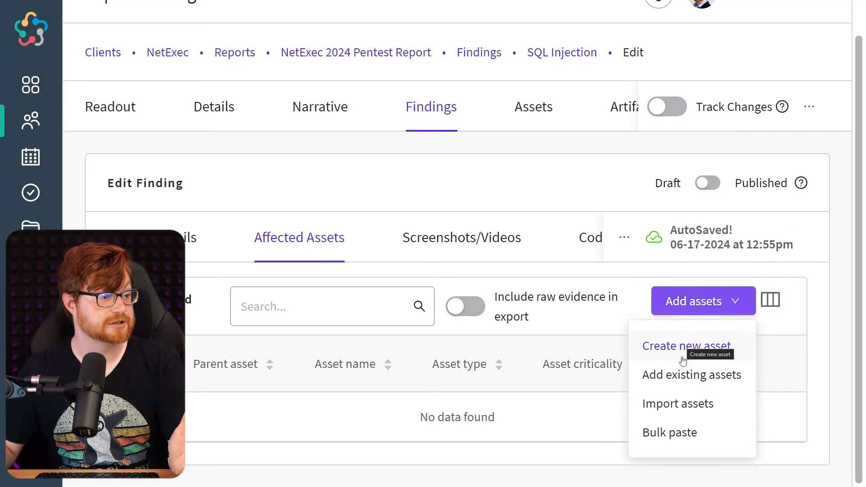
{"action": "mouse_move", "coordinate": [691, 374]}
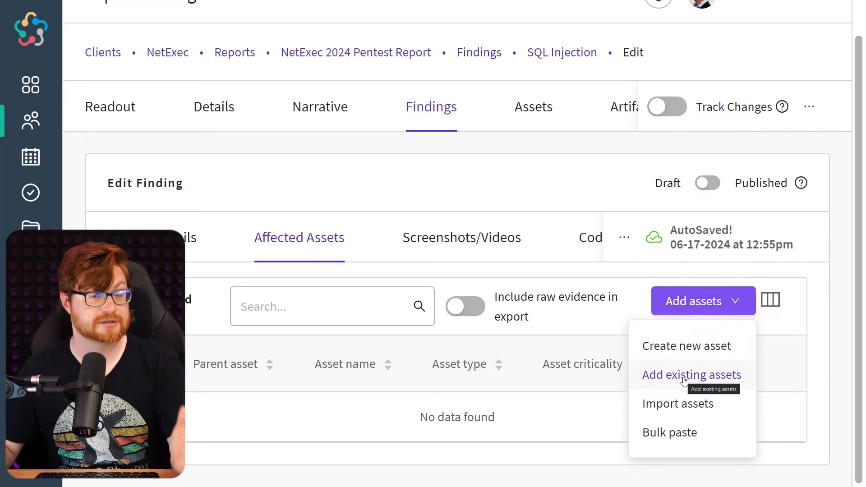
{"action": "mouse_move", "coordinate": [678, 404]}
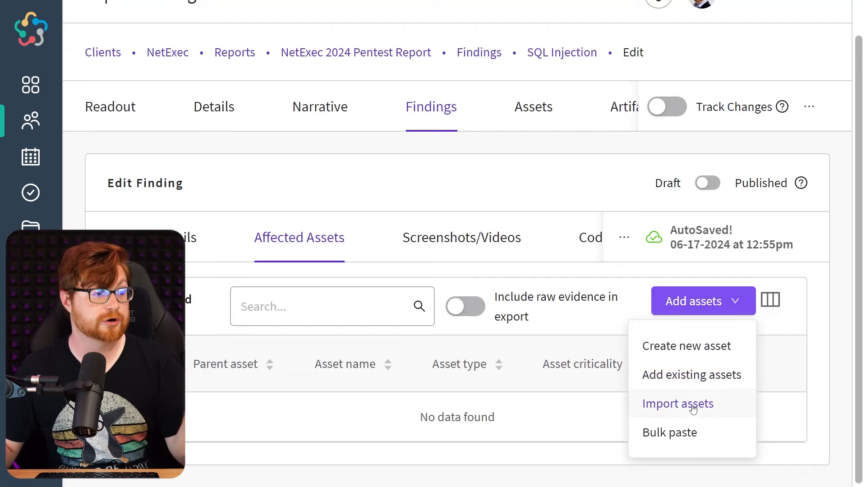
{"action": "left_click", "coordinate": [678, 404]}
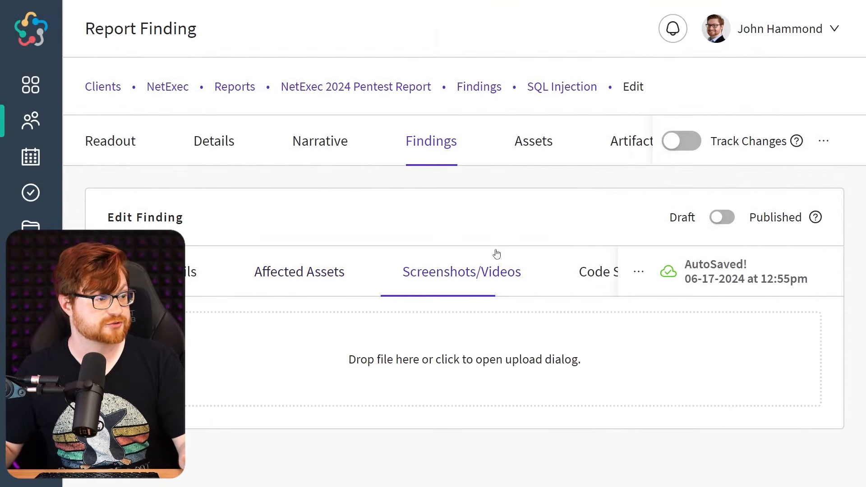
{"action": "left_click", "coordinate": [574, 271]}
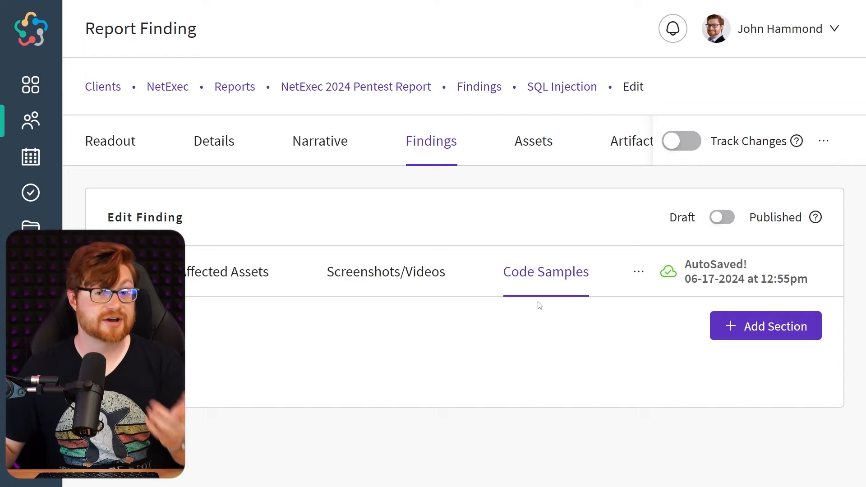
{"action": "left_click", "coordinate": [532, 141]}
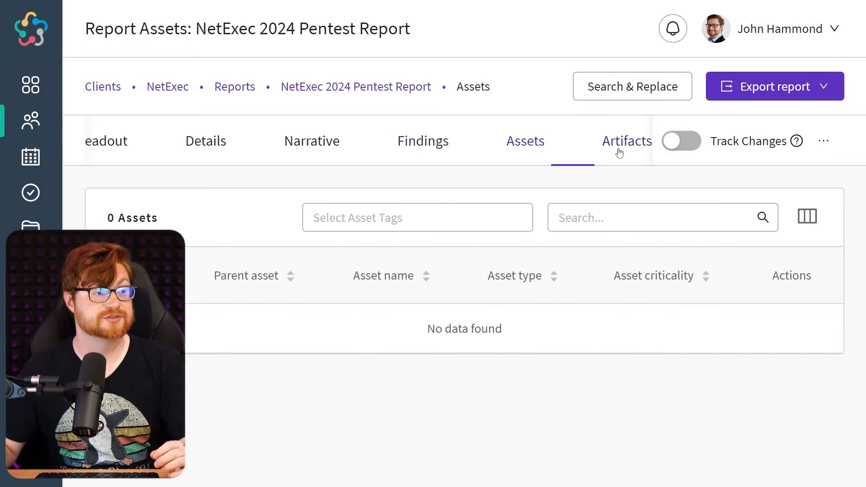
View the report's empty Artifacts page, then its Attack Path page listing the SQL Injection finding.
{"action": "left_click", "coordinate": [626, 141]}
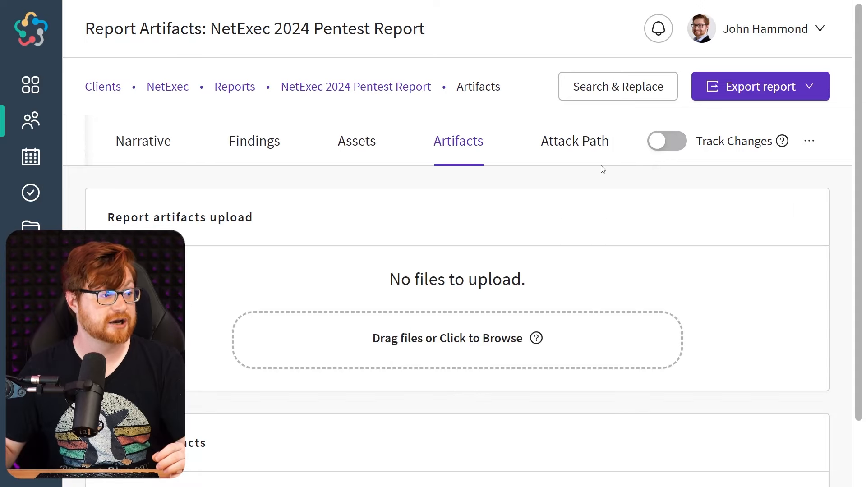
{"action": "left_click", "coordinate": [575, 141]}
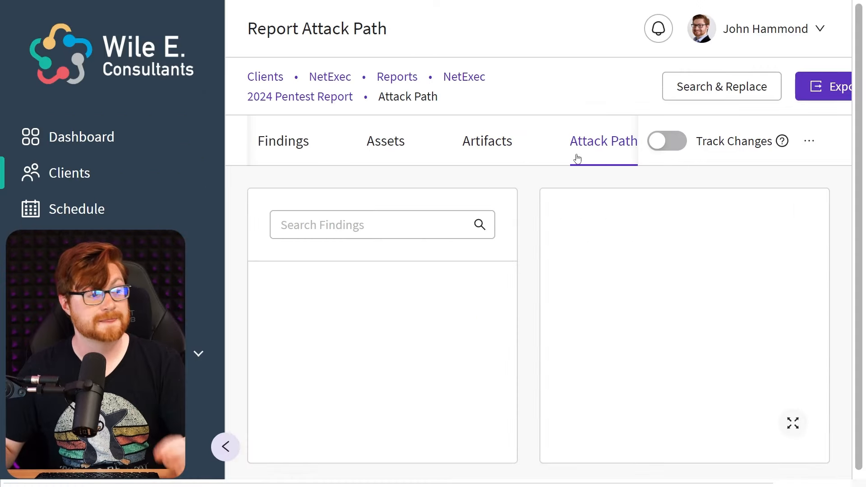
{"action": "left_click", "coordinate": [604, 141]}
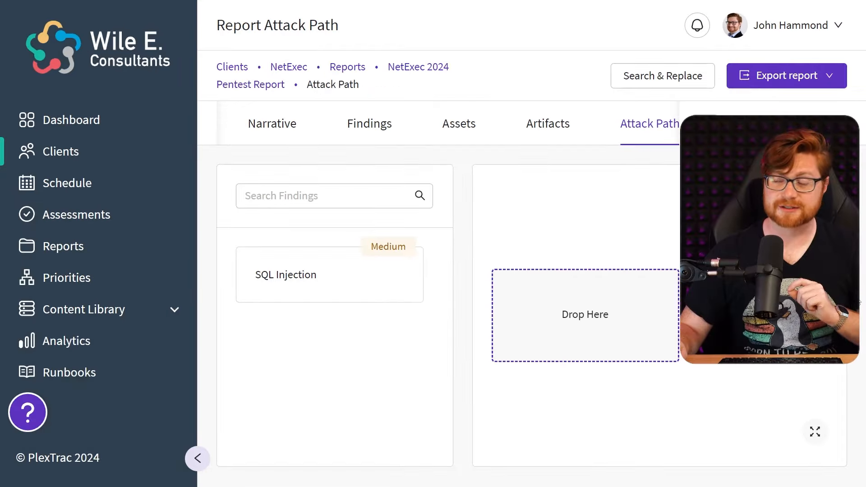
{"action": "mouse_move", "coordinate": [86, 274]}
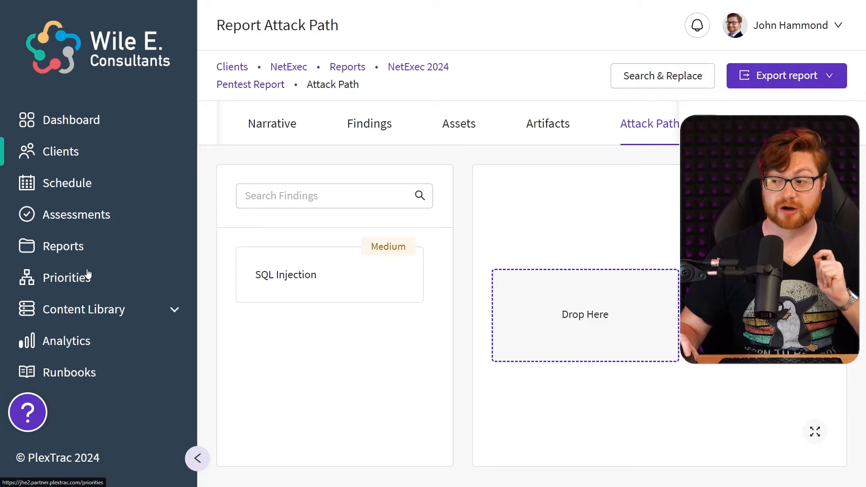
Go to the Priorities page and scroll through the table of 8 priorities.
{"action": "left_click", "coordinate": [70, 277]}
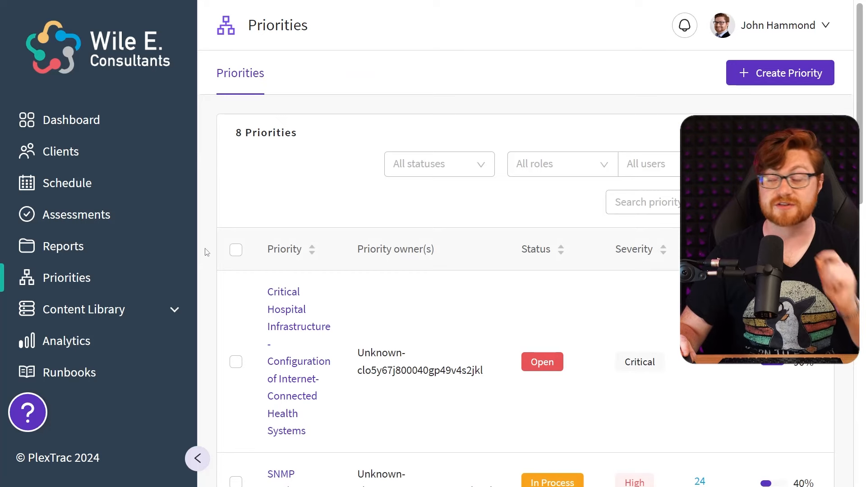
{"action": "scroll", "scroll_direction": "down", "scroll_amount": 3}
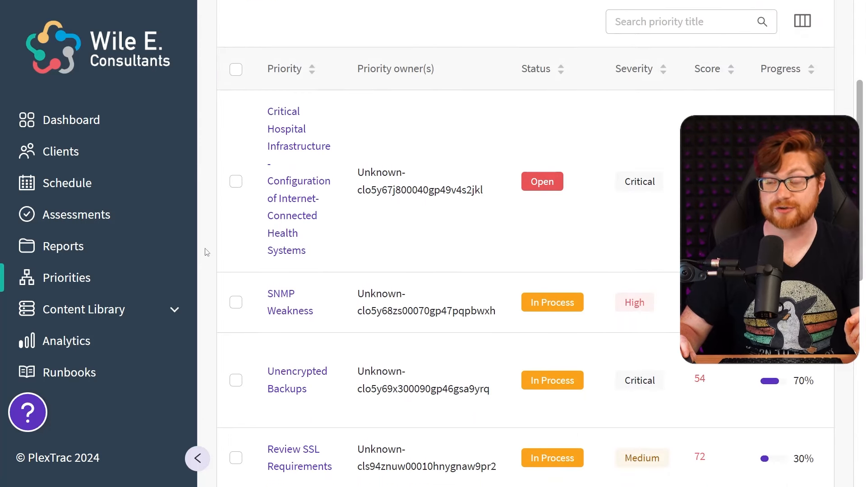
{"action": "scroll", "scroll_direction": "down", "scroll_amount": 3}
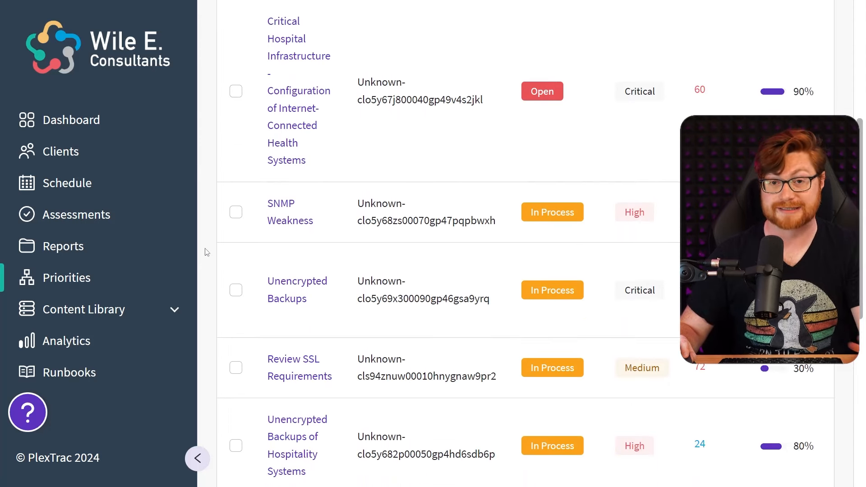
{"action": "scroll", "scroll_direction": "down", "scroll_amount": 3}
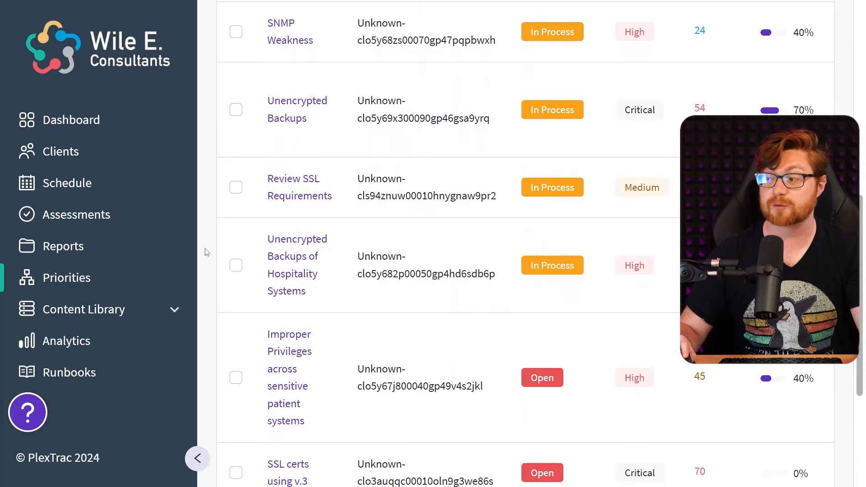
{"action": "scroll", "scroll_direction": "down", "scroll_amount": 3}
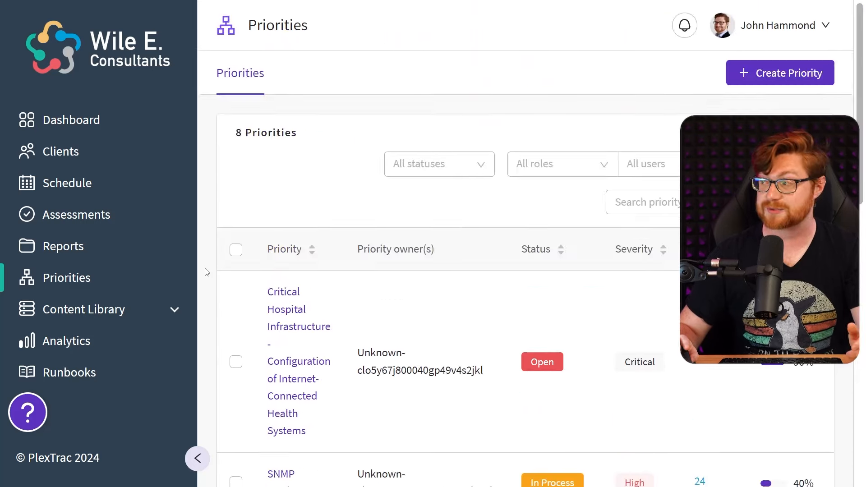
{"action": "mouse_move", "coordinate": [779, 73]}
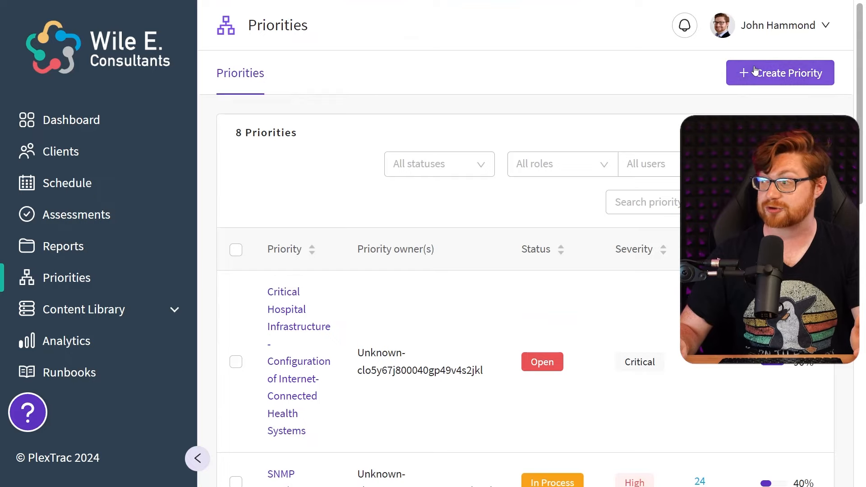
Start a Create priority dialog and scroll through its client list with NetExec chosen.
{"action": "left_click", "coordinate": [779, 72]}
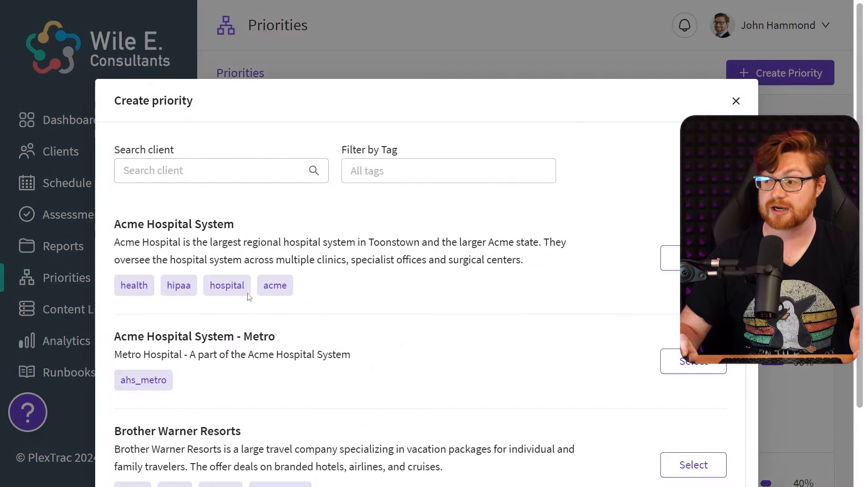
{"action": "scroll", "scroll_direction": "down", "scroll_amount": 3}
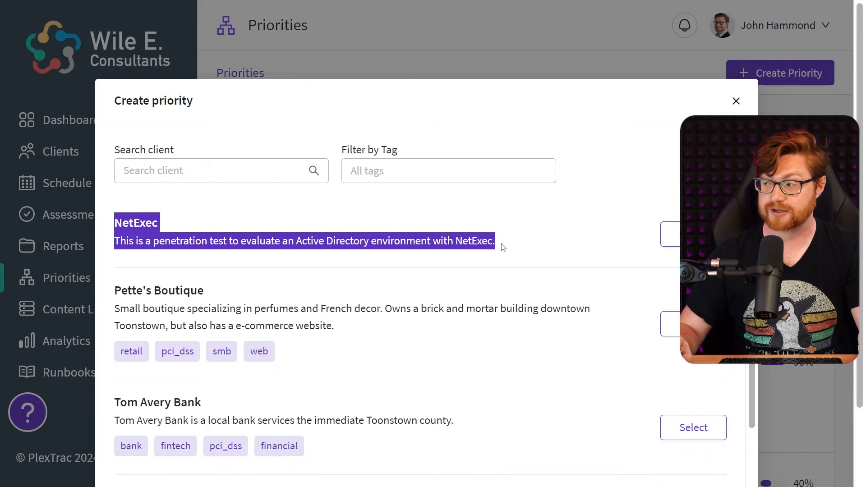
{"action": "scroll", "scroll_direction": "down", "scroll_amount": 3}
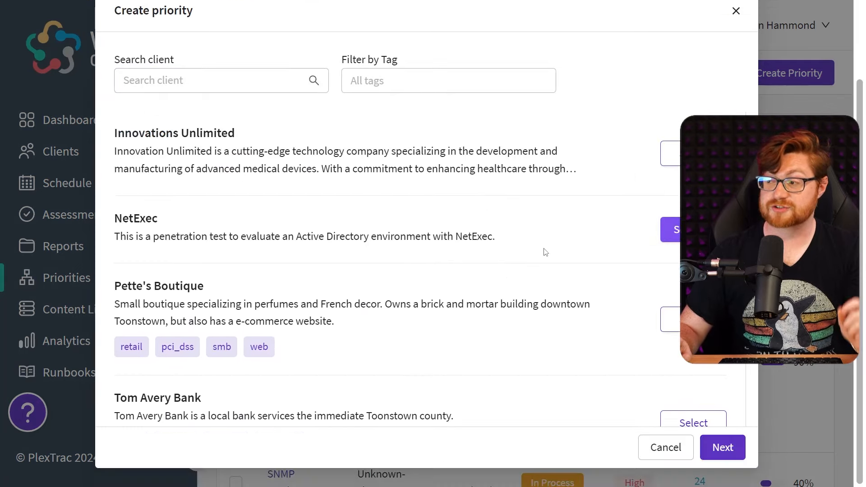
{"action": "scroll", "scroll_direction": "down", "scroll_amount": 3}
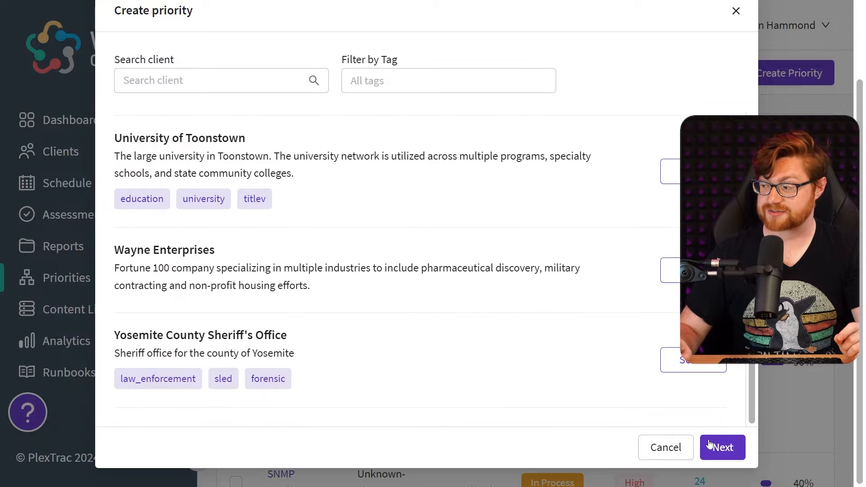
Start a new NetExec priority and rate likelihood 7 and impact 7 for a score of 49.
{"action": "left_click", "coordinate": [722, 447]}
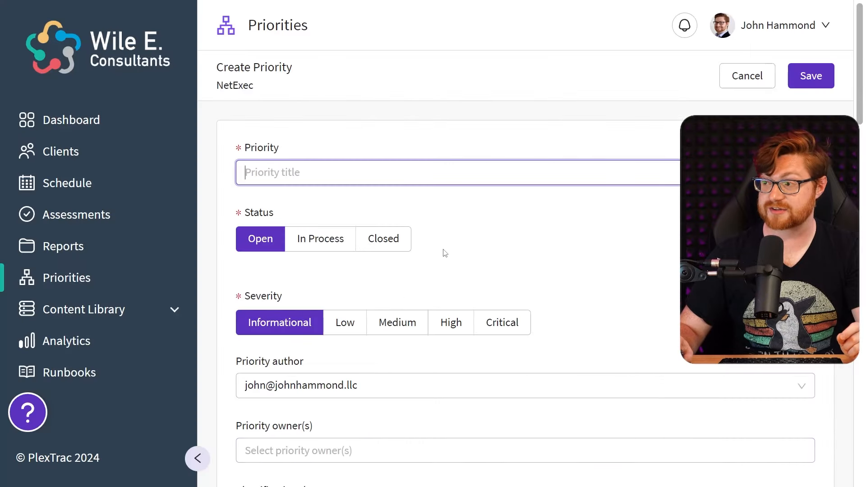
{"action": "scroll", "scroll_direction": "down", "scroll_amount": 3}
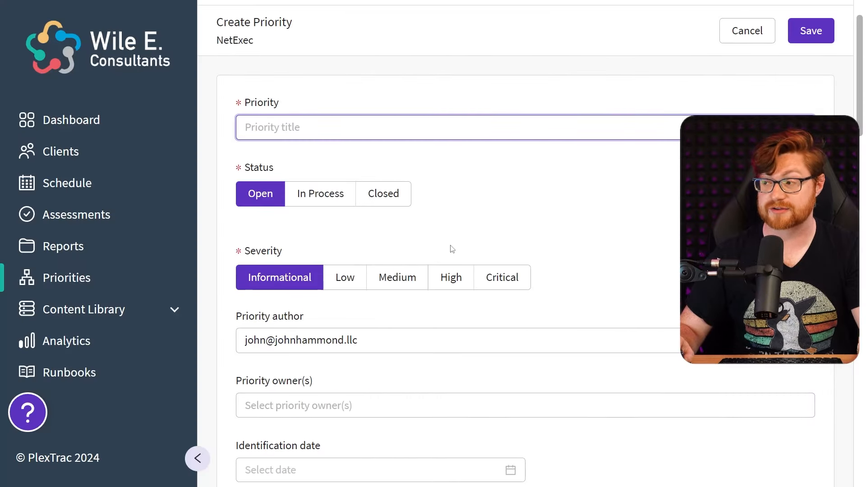
{"action": "scroll", "scroll_direction": "down", "scroll_amount": 3}
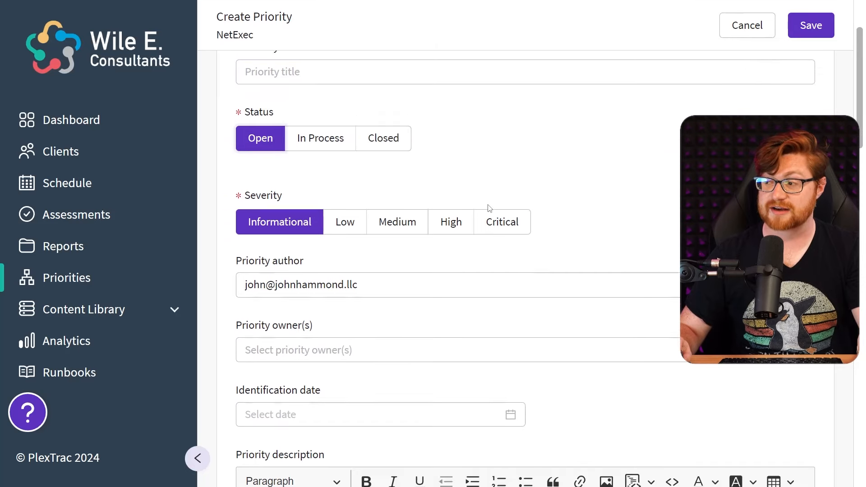
{"action": "scroll", "scroll_direction": "down", "scroll_amount": 3}
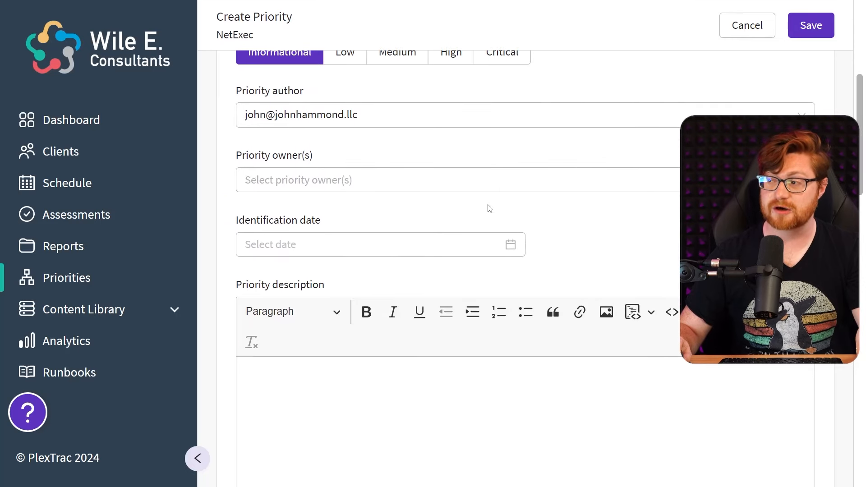
{"action": "scroll", "scroll_direction": "down", "scroll_amount": 3}
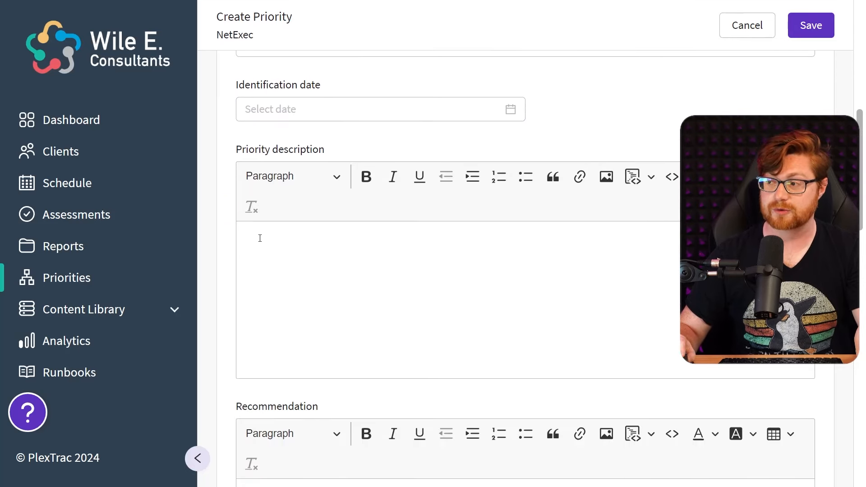
{"action": "scroll", "scroll_direction": "down", "scroll_amount": 3}
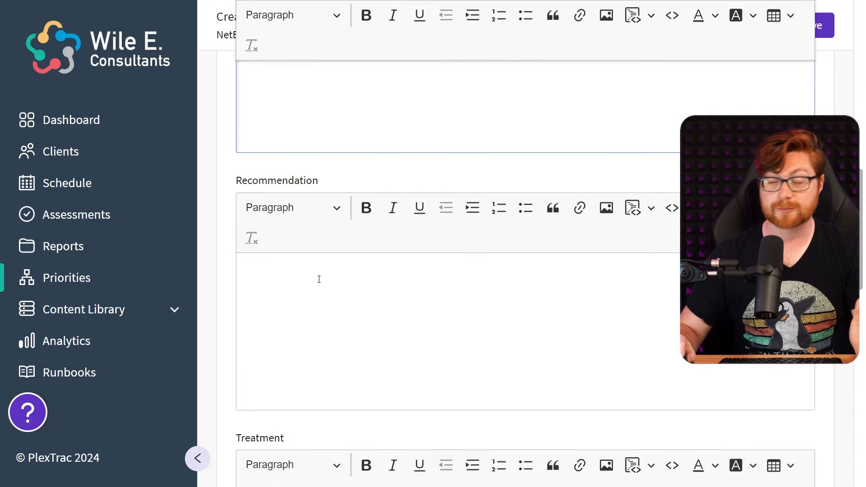
{"action": "scroll", "scroll_direction": "down", "scroll_amount": 3}
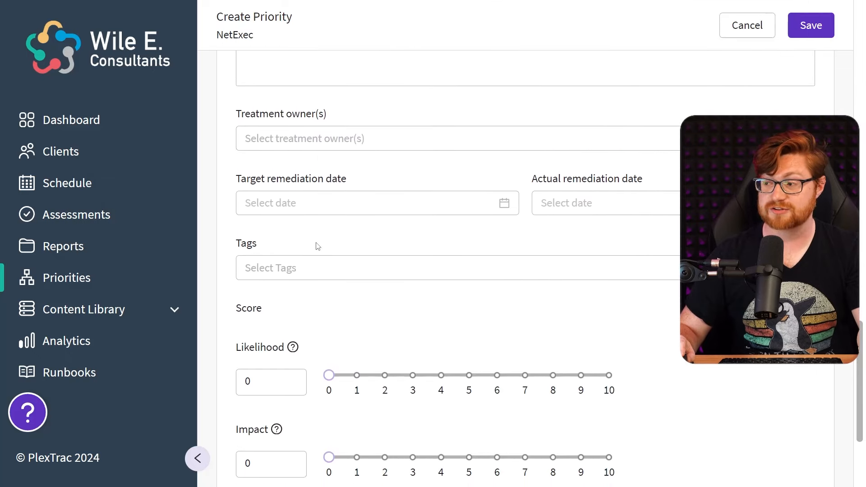
{"action": "scroll", "scroll_direction": "down", "scroll_amount": 3}
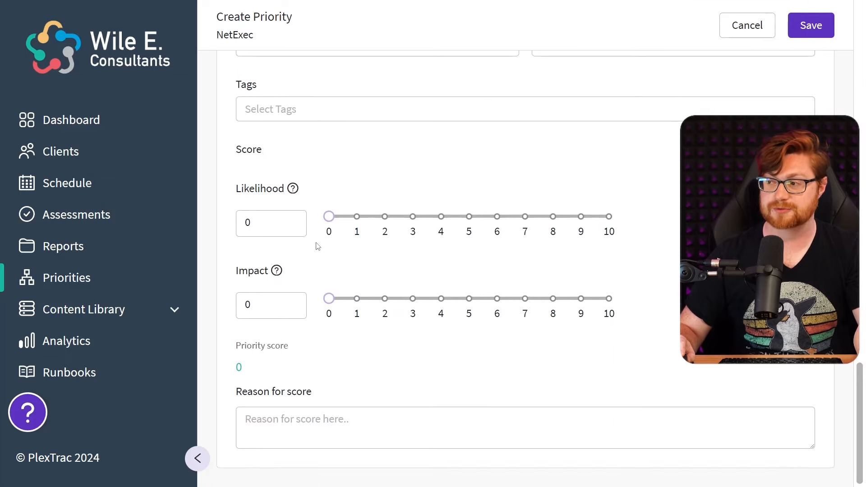
{"action": "mouse_move", "coordinate": [328, 215]}
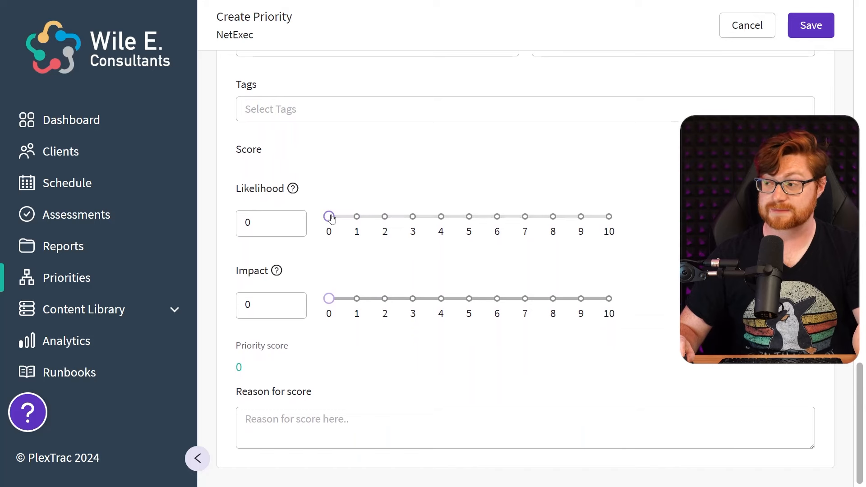
{"action": "left_click", "coordinate": [524, 215]}
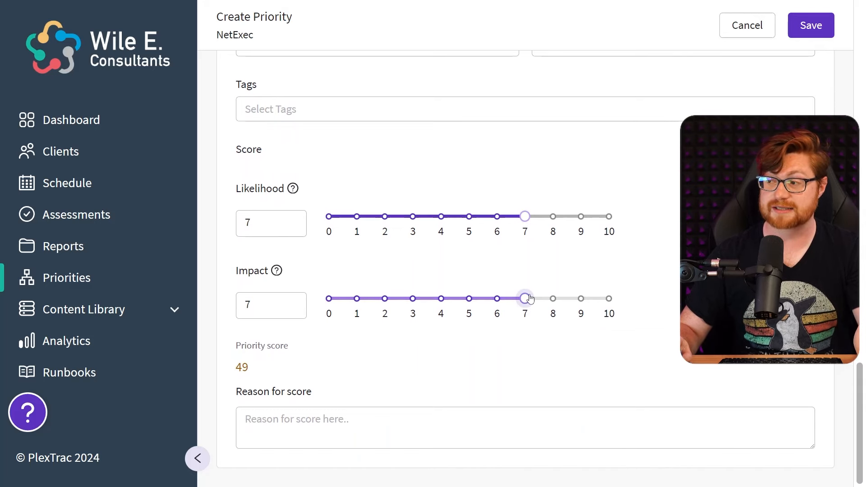
{"action": "mouse_move", "coordinate": [370, 267]}
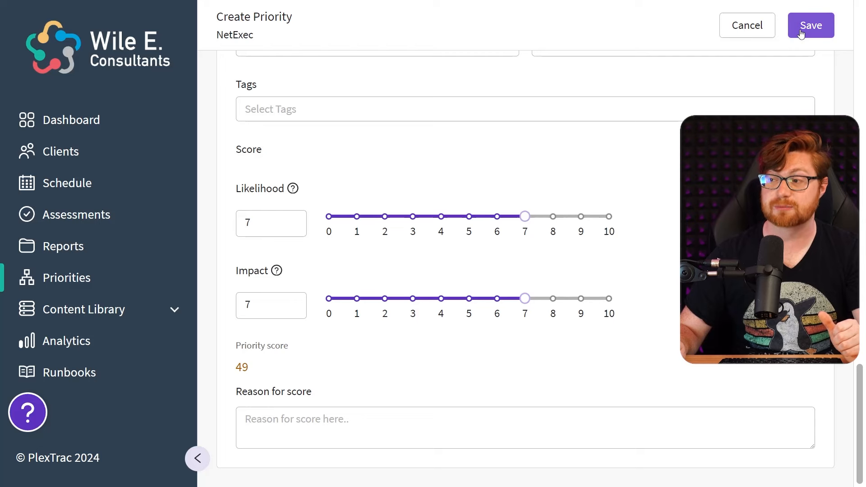
Save NetExec Priority 1 (49 Medium) and find it in the dashboard's priority assignments.
{"action": "left_click", "coordinate": [811, 25]}
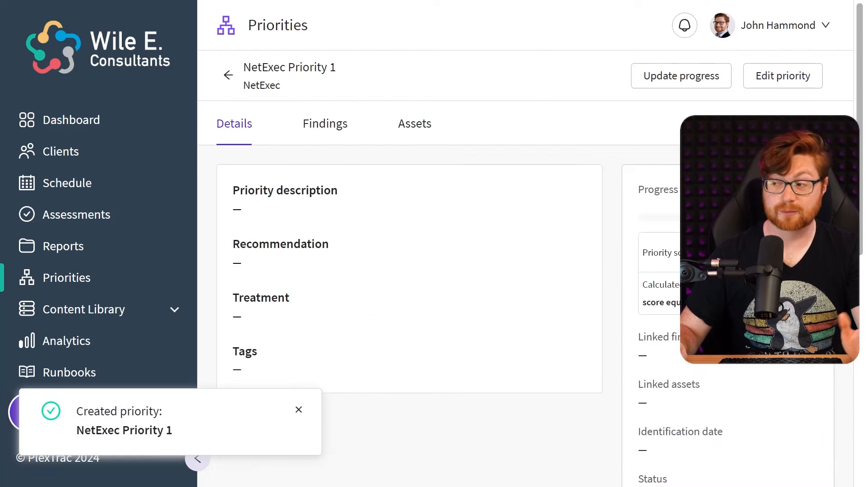
{"action": "scroll", "scroll_direction": "down", "scroll_amount": 3}
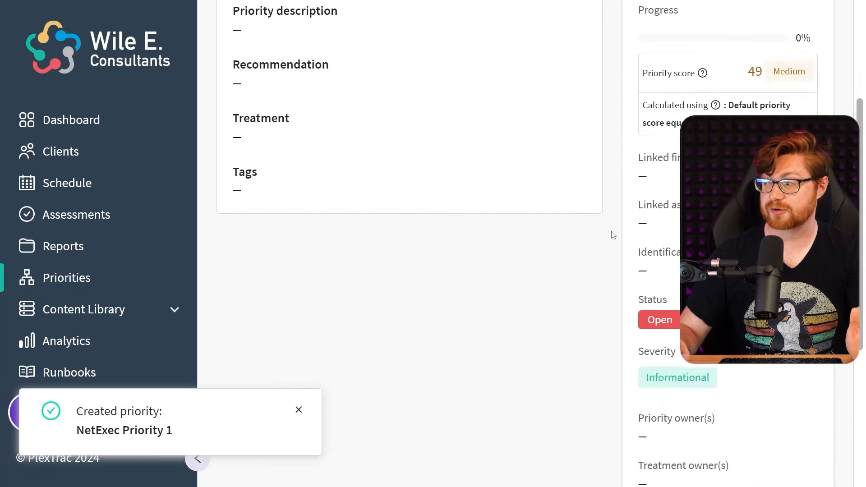
{"action": "scroll", "scroll_direction": "down", "scroll_amount": 3}
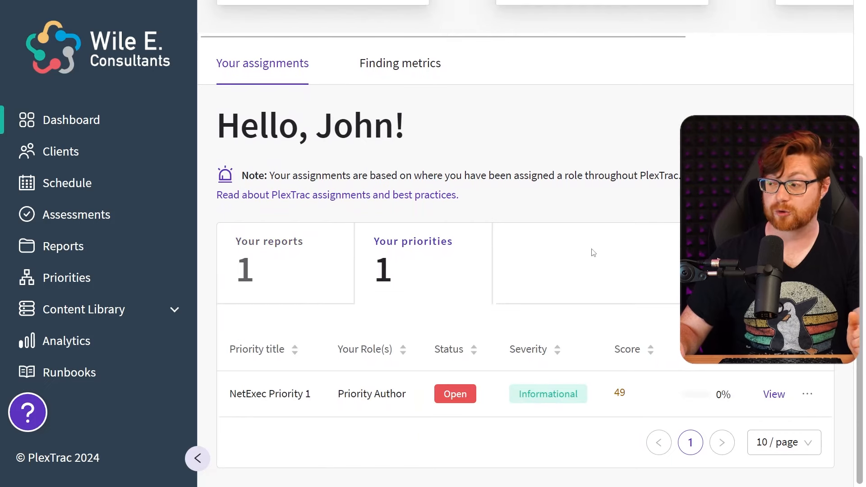
{"action": "mouse_move", "coordinate": [568, 257]}
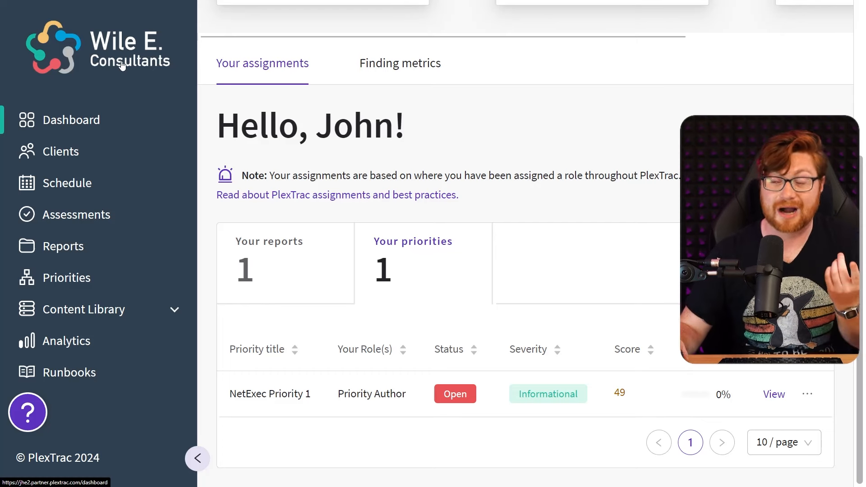
{"action": "mouse_move", "coordinate": [437, 224]}
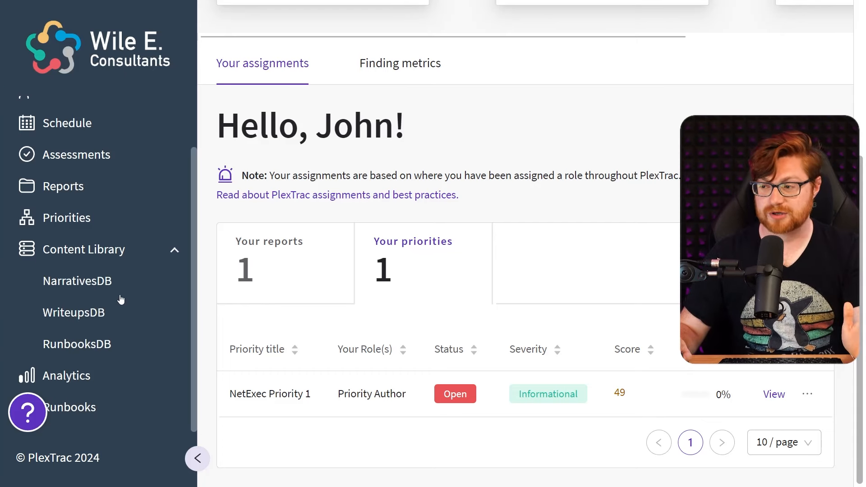
Browse the WriteupsDB repositories (Burp, CISA KEV, CVEs, CWE) and briefly start a new repository.
{"action": "left_click", "coordinate": [77, 280]}
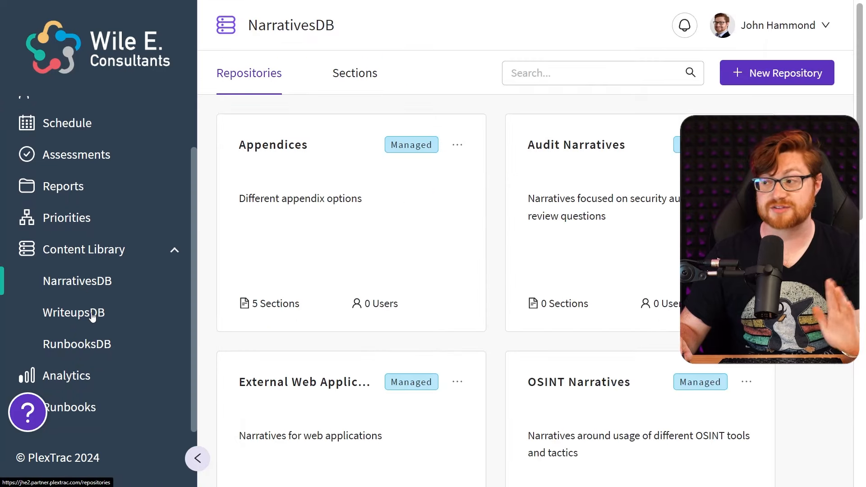
{"action": "left_click", "coordinate": [73, 313]}
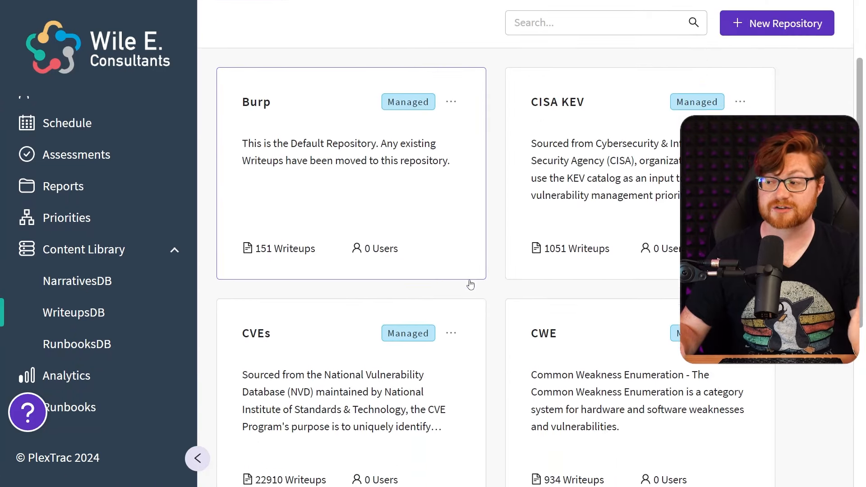
{"action": "scroll", "scroll_direction": "down", "scroll_amount": 3}
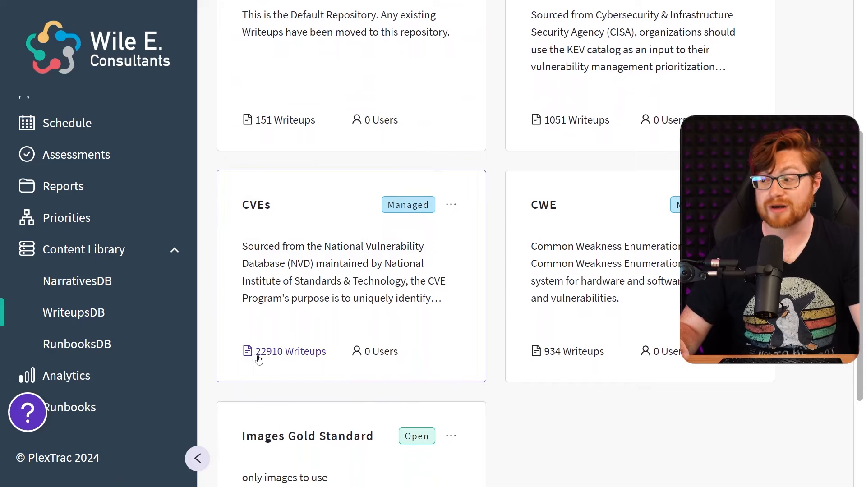
{"action": "scroll", "scroll_direction": "down", "scroll_amount": 3}
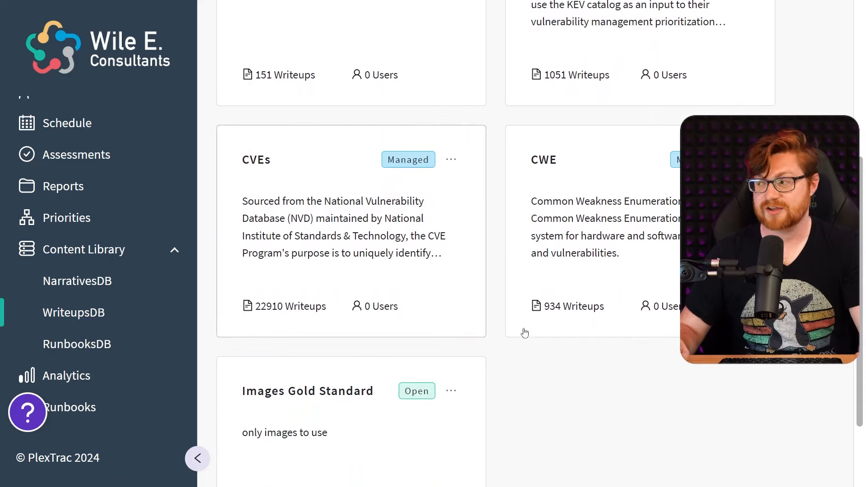
{"action": "left_click", "coordinate": [775, 75]}
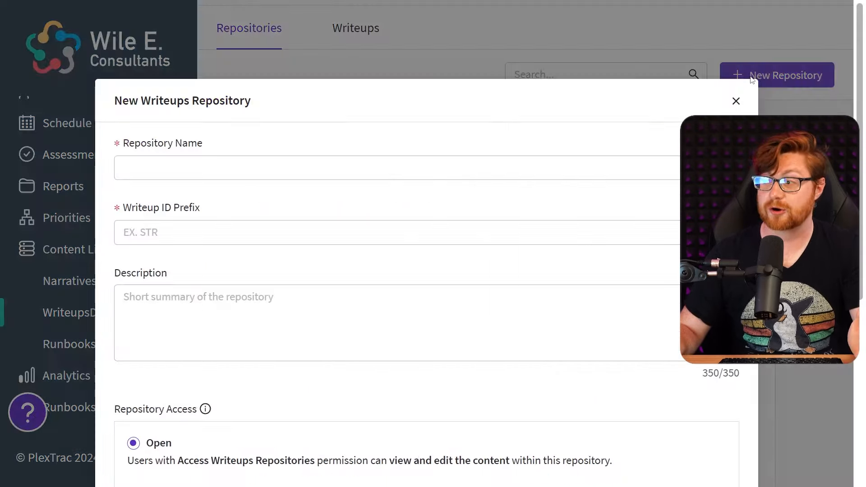
{"action": "scroll", "scroll_direction": "down", "scroll_amount": 3}
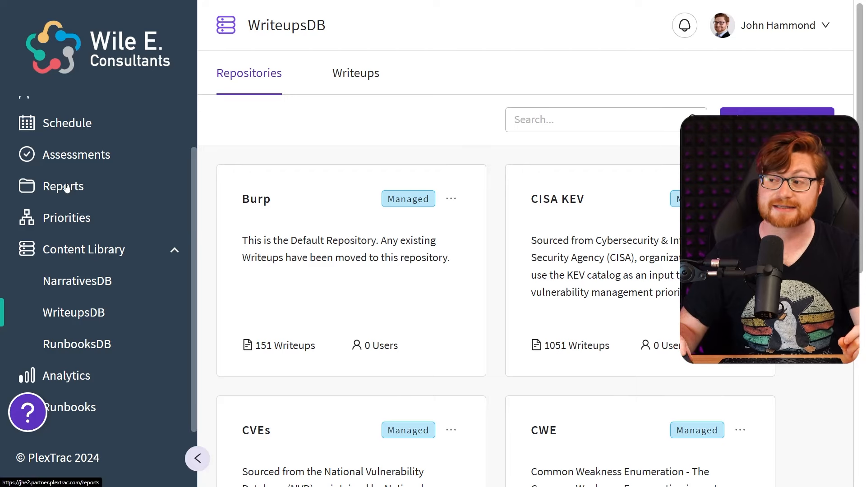
Locate the Q4 2024 Internal Network Assessment in the reports list and review its readout and narrative.
{"action": "left_click", "coordinate": [63, 186]}
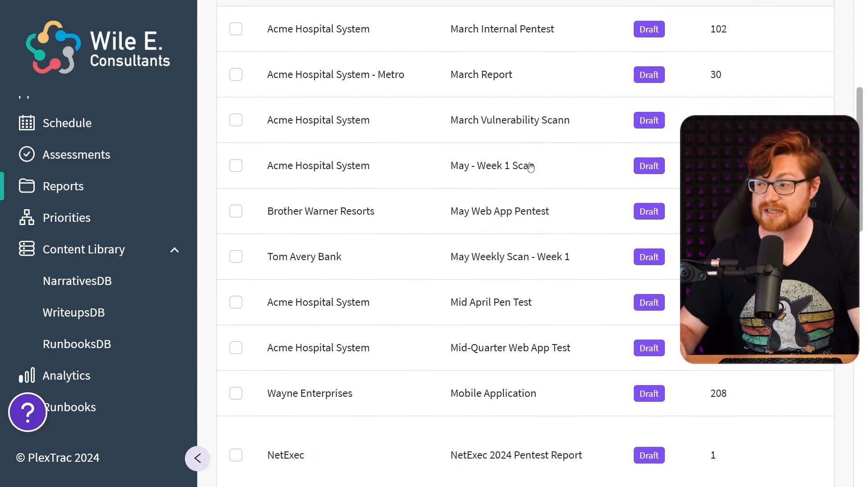
{"action": "scroll", "scroll_direction": "down", "scroll_amount": 3}
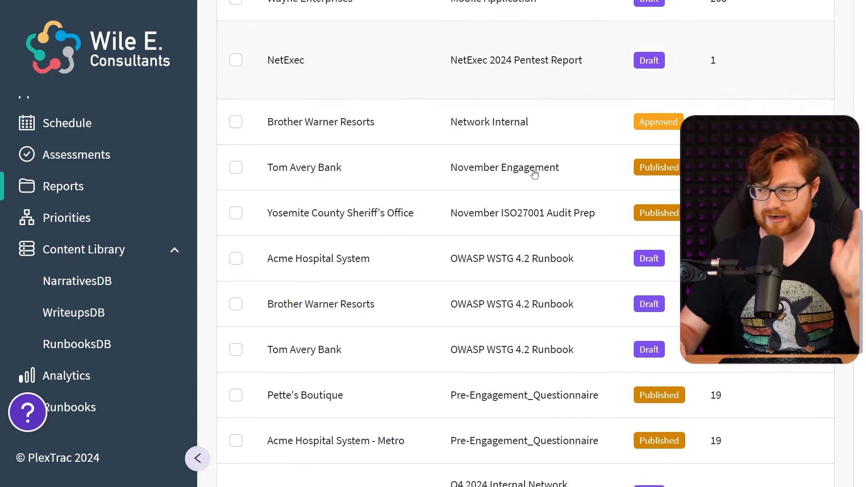
{"action": "scroll", "scroll_direction": "down", "scroll_amount": 3}
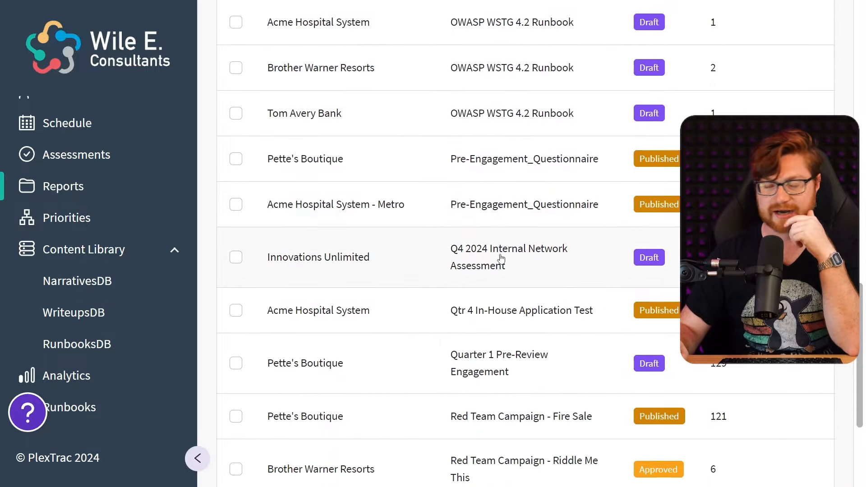
{"action": "left_click", "coordinate": [509, 257]}
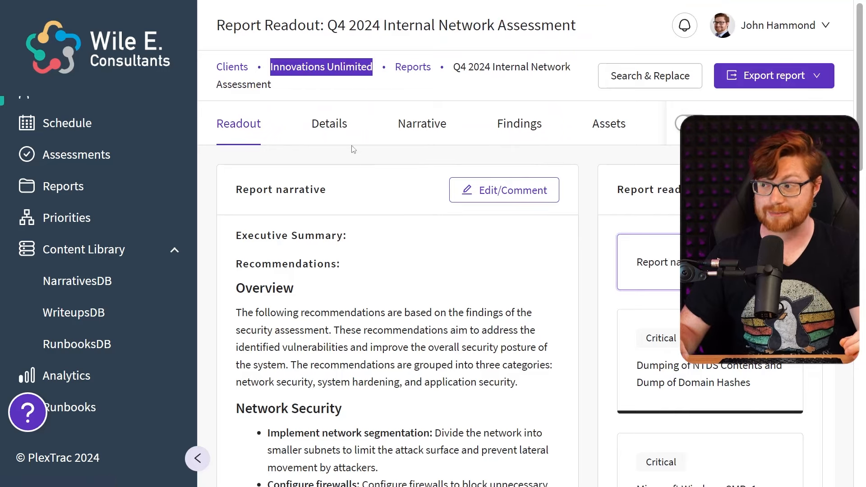
{"action": "scroll", "scroll_direction": "down", "scroll_amount": 3}
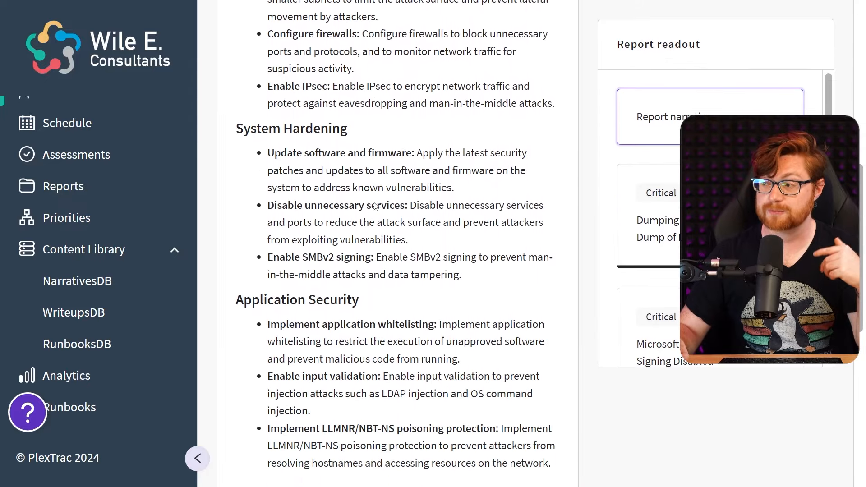
{"action": "scroll", "scroll_direction": "down", "scroll_amount": 3}
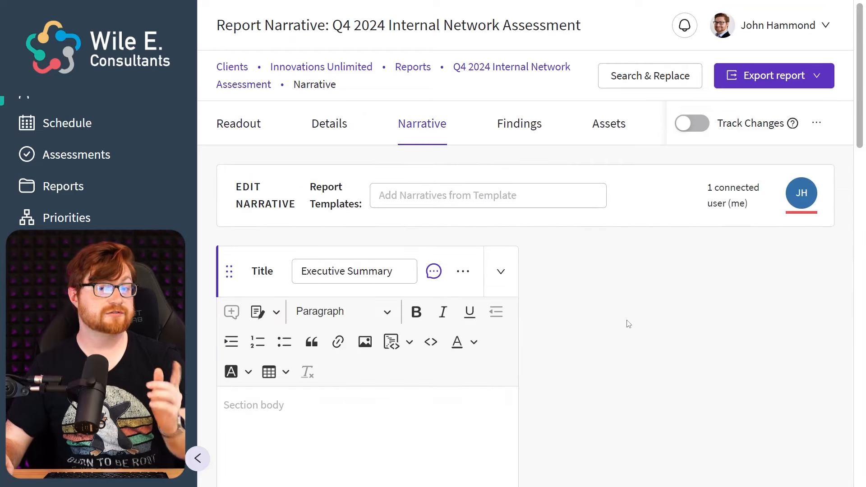
{"action": "mouse_move", "coordinate": [530, 154]}
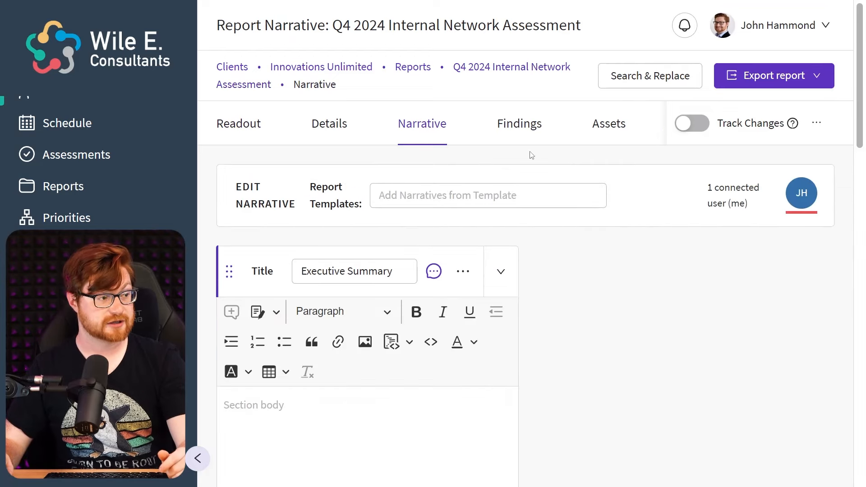
{"action": "left_click", "coordinate": [518, 123]}
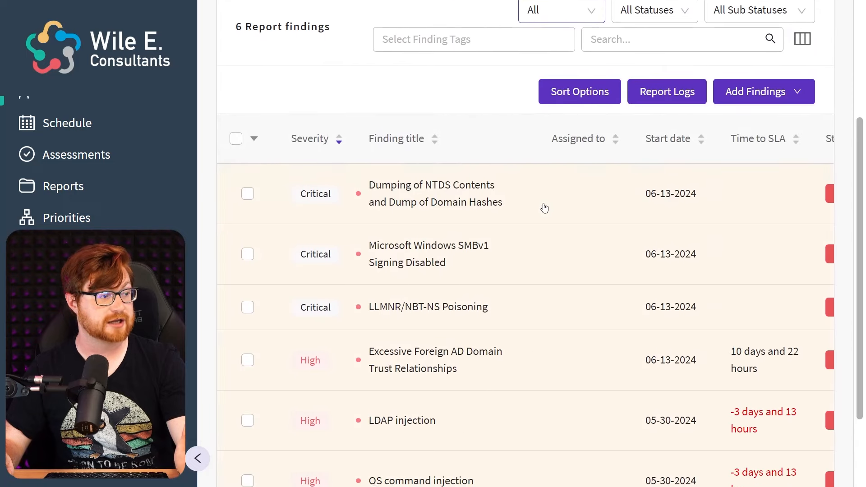
{"action": "scroll", "scroll_direction": "down", "scroll_amount": 3}
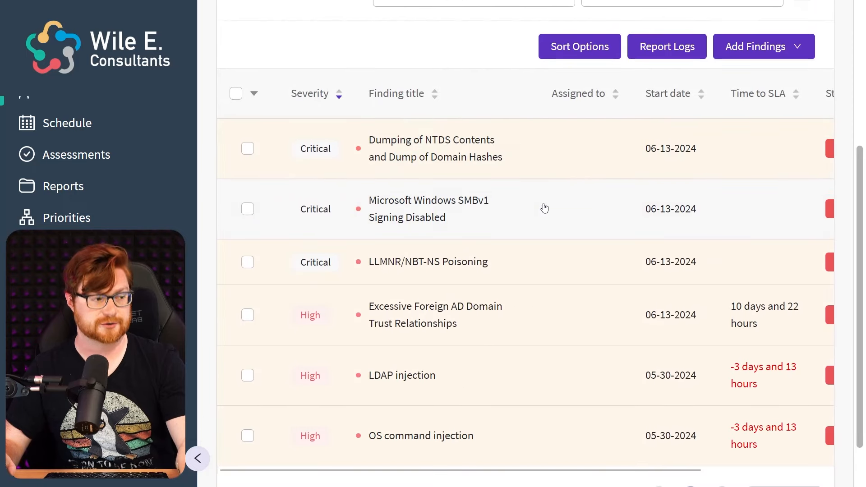
{"action": "mouse_move", "coordinate": [533, 172]}
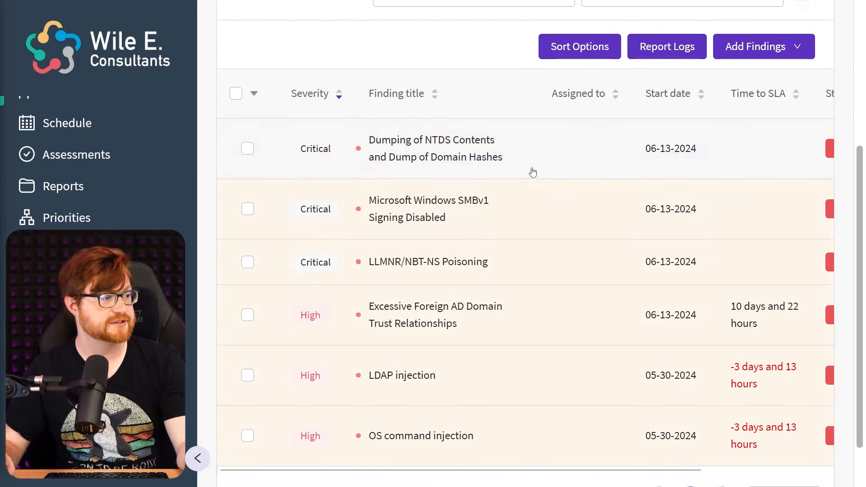
{"action": "left_click", "coordinate": [432, 148]}
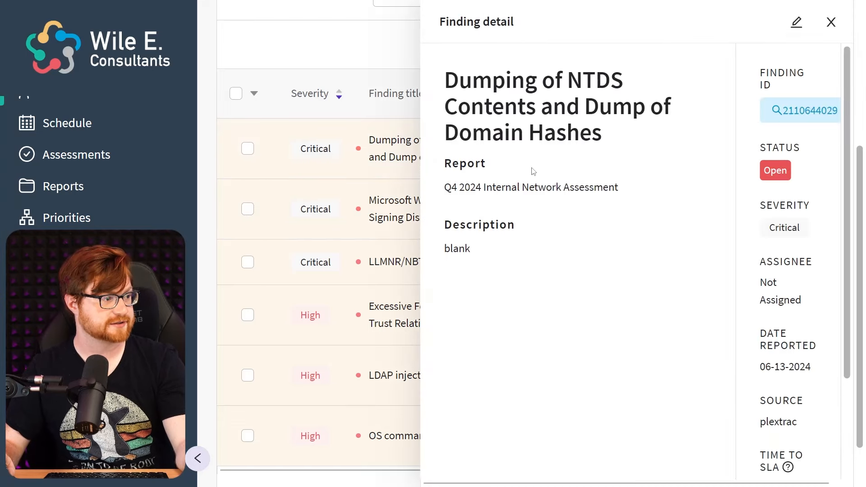
{"action": "scroll", "scroll_direction": "down", "scroll_amount": 3}
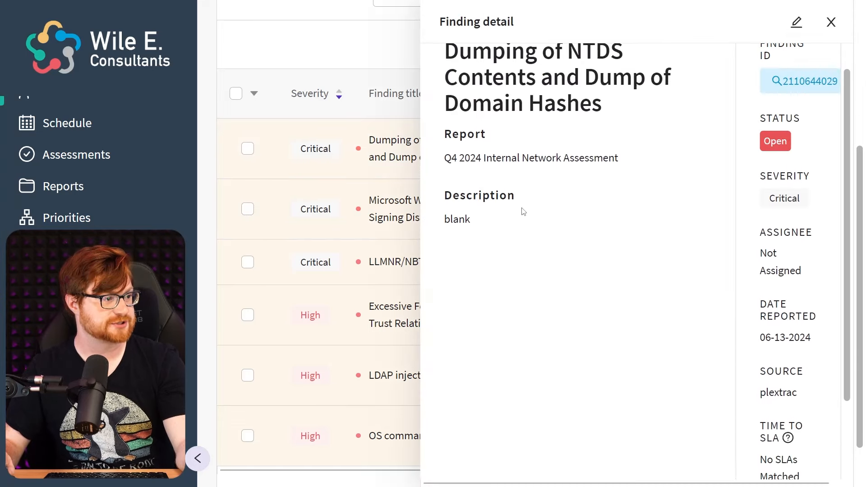
{"action": "left_click", "coordinate": [796, 22]}
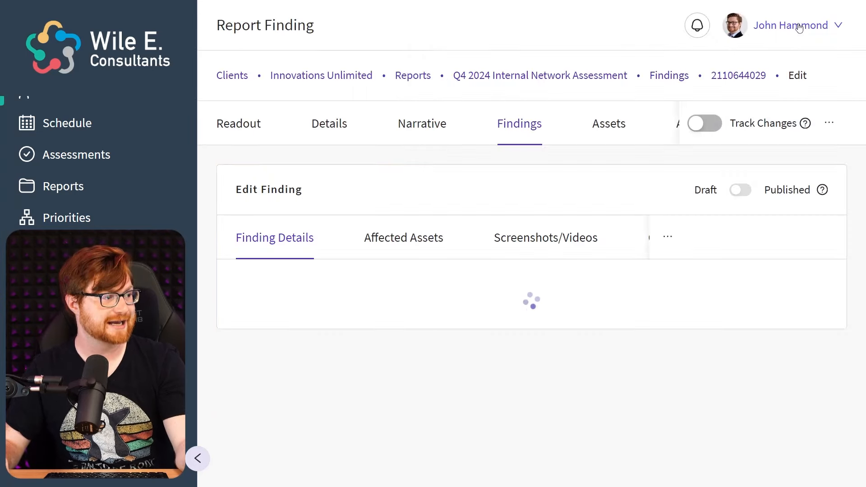
{"action": "scroll", "scroll_direction": "down", "scroll_amount": 3}
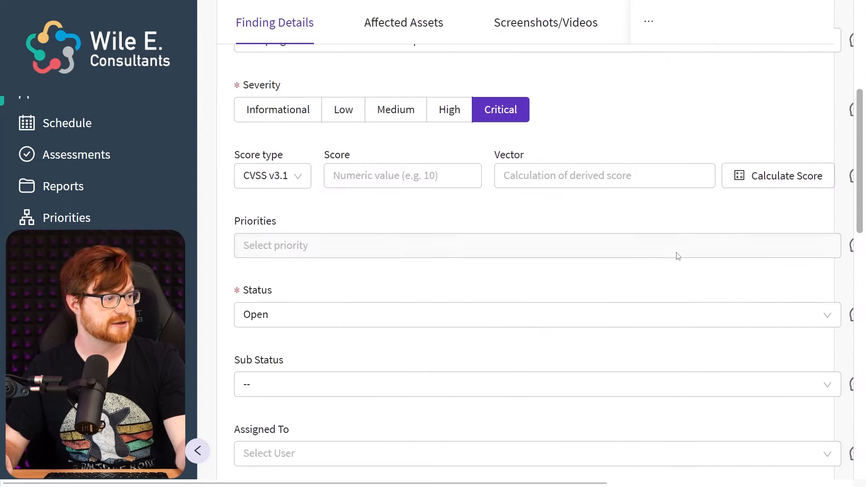
{"action": "scroll", "scroll_direction": "down", "scroll_amount": 3}
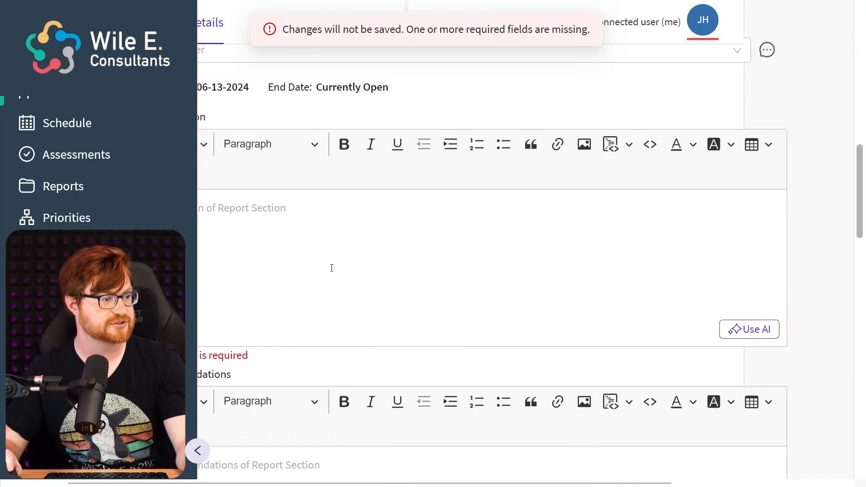
{"action": "mouse_move", "coordinate": [756, 337]}
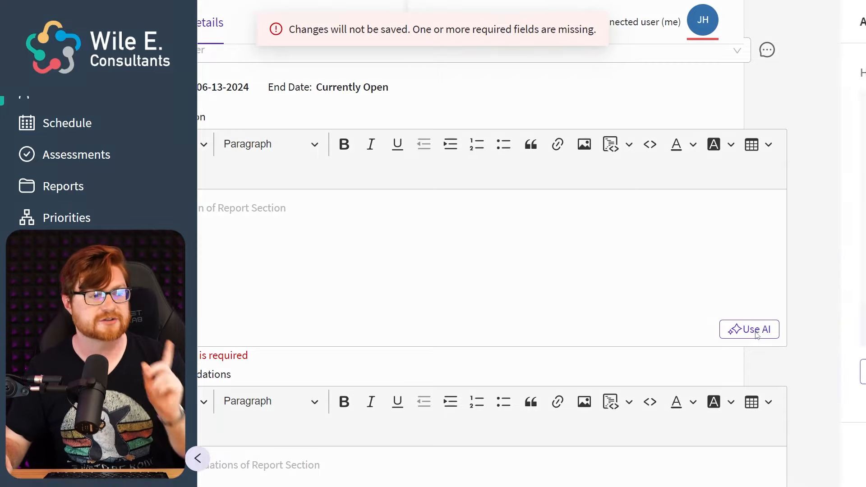
{"action": "left_click", "coordinate": [750, 329]}
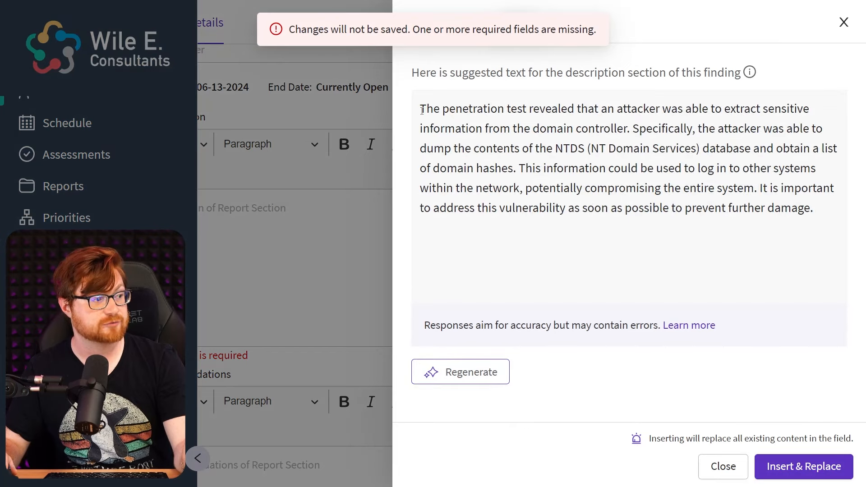
{"action": "left_click_drag", "start_coordinate": [419, 108], "coordinate": [644, 108]}
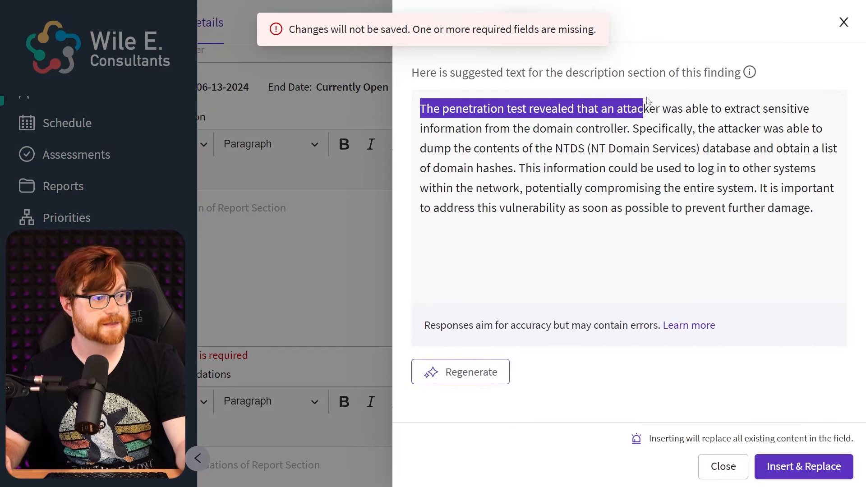
{"action": "double_click", "coordinate": [784, 108]}
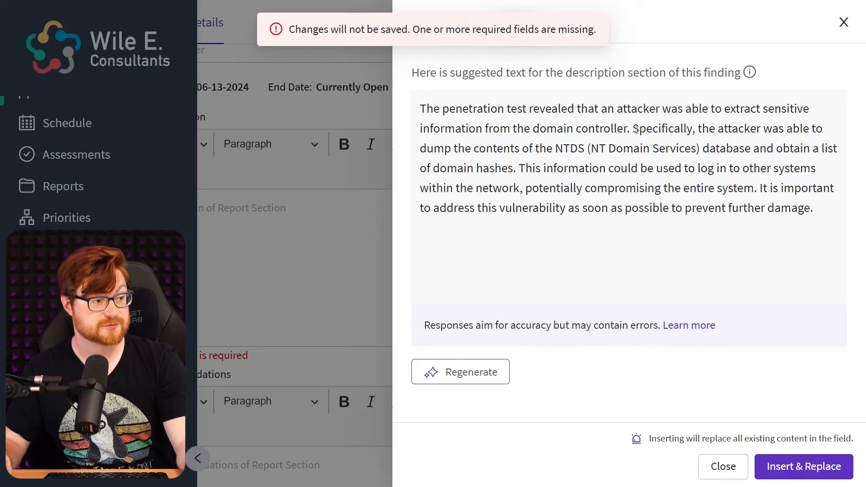
{"action": "left_click_drag", "start_coordinate": [445, 147], "coordinate": [553, 148]}
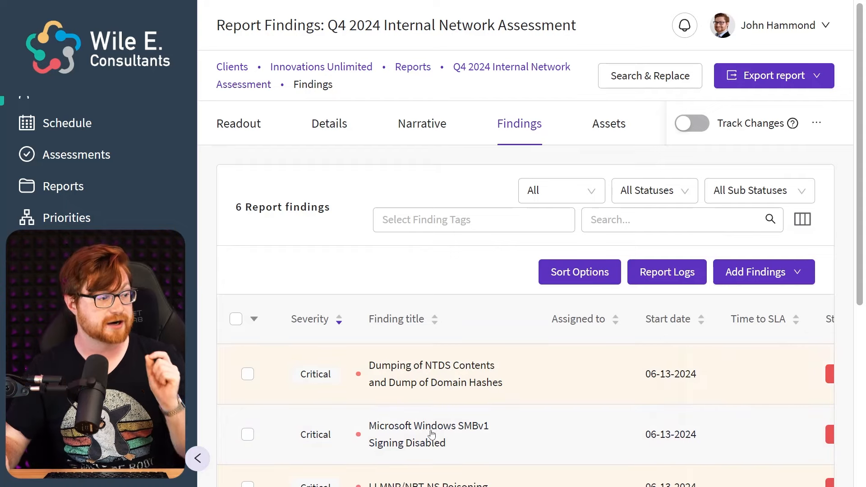
Rewrite the SMBv1 Signing Disabled description to mention installing patches and advisories from Microsoft.
{"action": "left_click", "coordinate": [429, 434]}
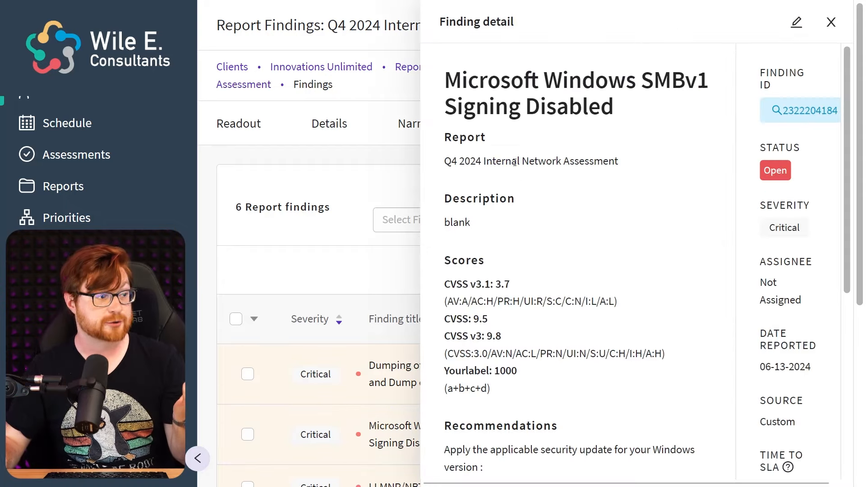
{"action": "triple_click", "coordinate": [552, 93]}
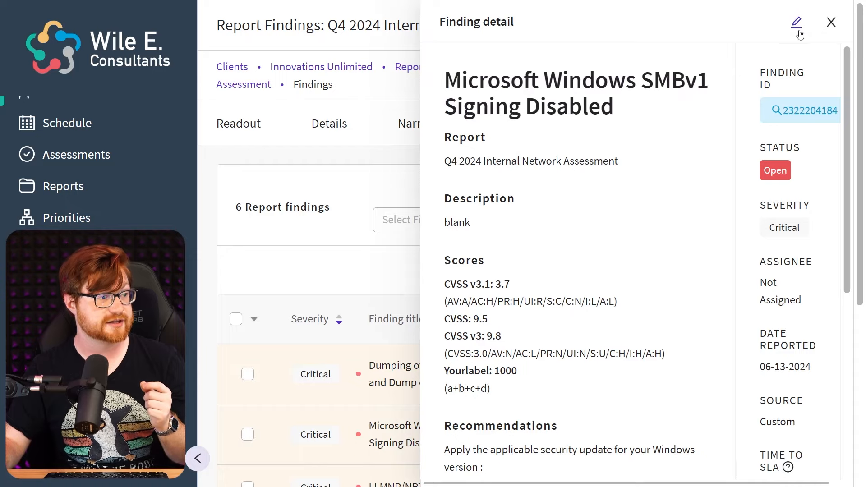
{"action": "left_click", "coordinate": [795, 22]}
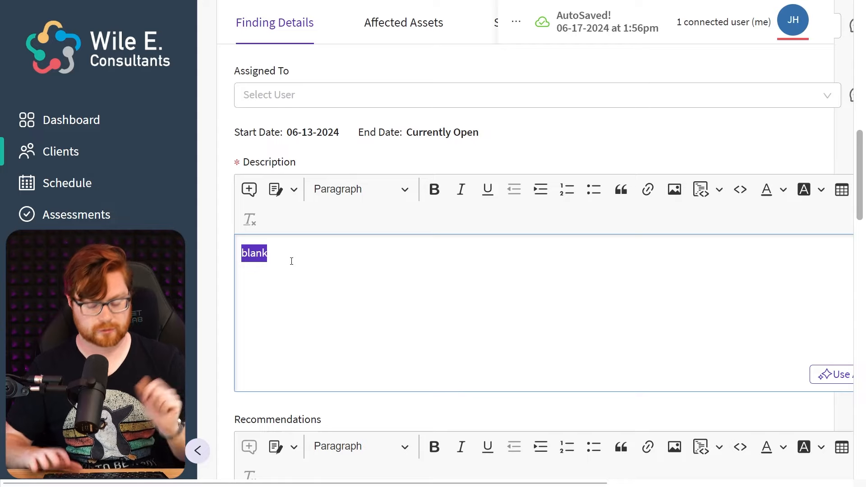
{"action": "type", "text": "install pa"}
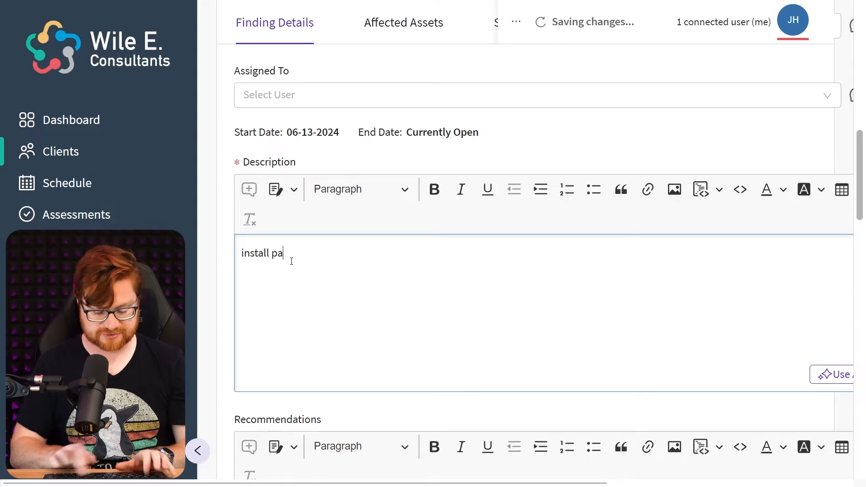
{"action": "type", "text": "tches for the systems"}
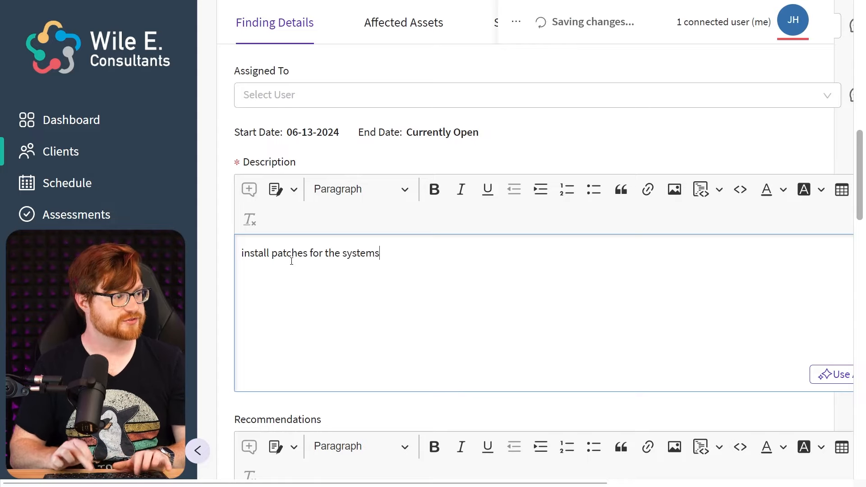
{"action": "type", "text": "and ehre are the advis"}
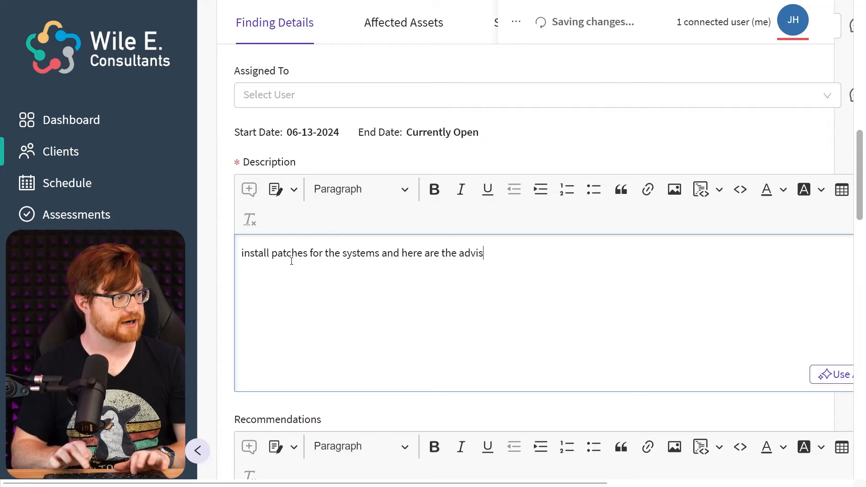
{"action": "type", "text": "ories from Microsoft."}
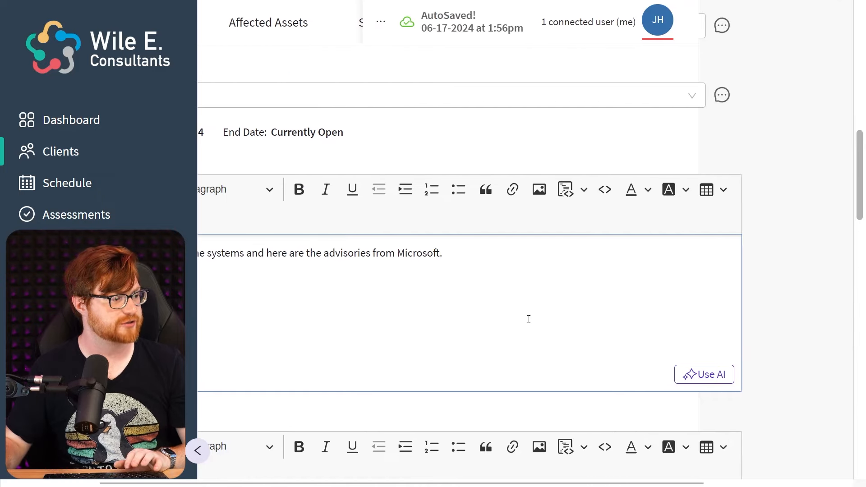
Request an AI-suggested SMBv1 description and move on to the Excessive Foreign AD Domain Trust finding.
{"action": "left_click", "coordinate": [704, 375]}
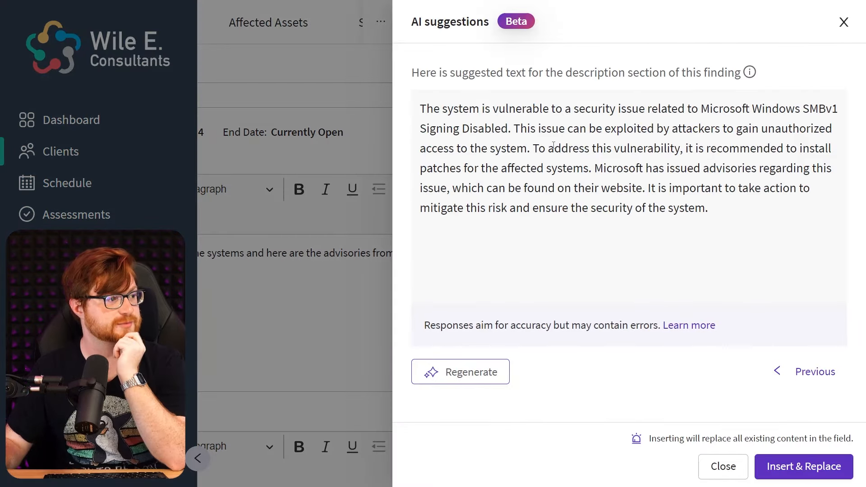
{"action": "left_click_drag", "start_coordinate": [544, 109], "coordinate": [800, 108]}
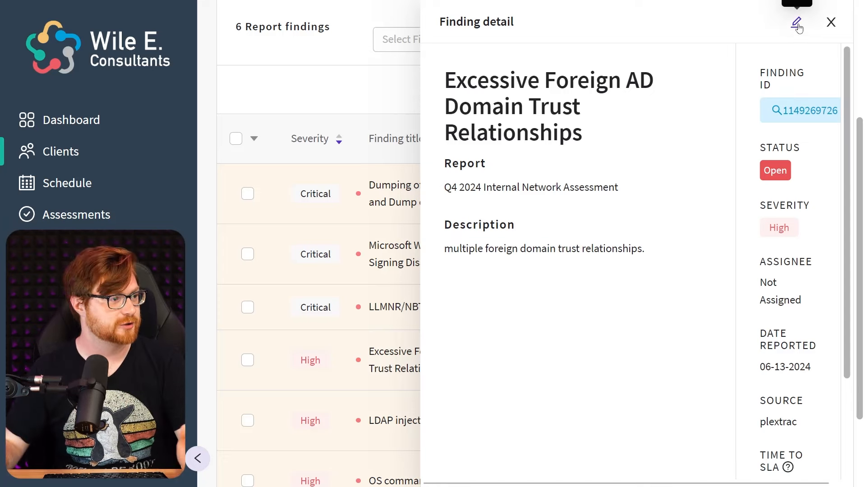
Edit the Excessive Foreign AD Domain Trust finding and request an AI-suggested description.
{"action": "left_click", "coordinate": [796, 21]}
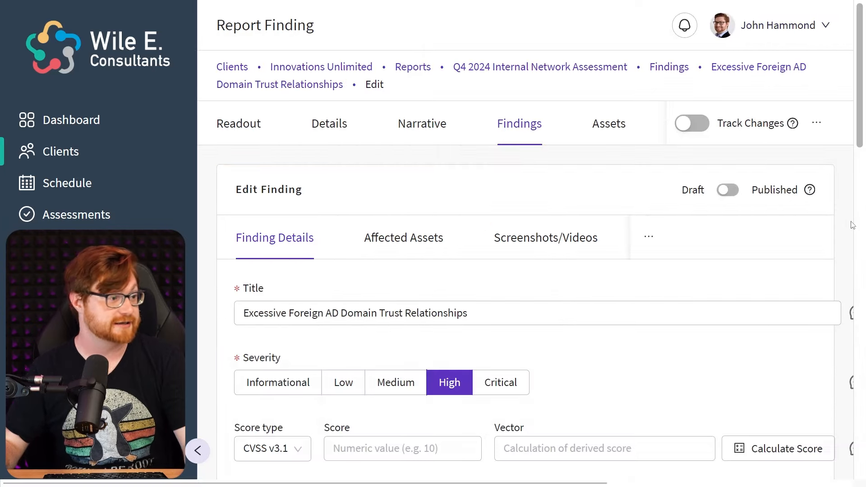
{"action": "scroll", "scroll_direction": "down", "scroll_amount": 3}
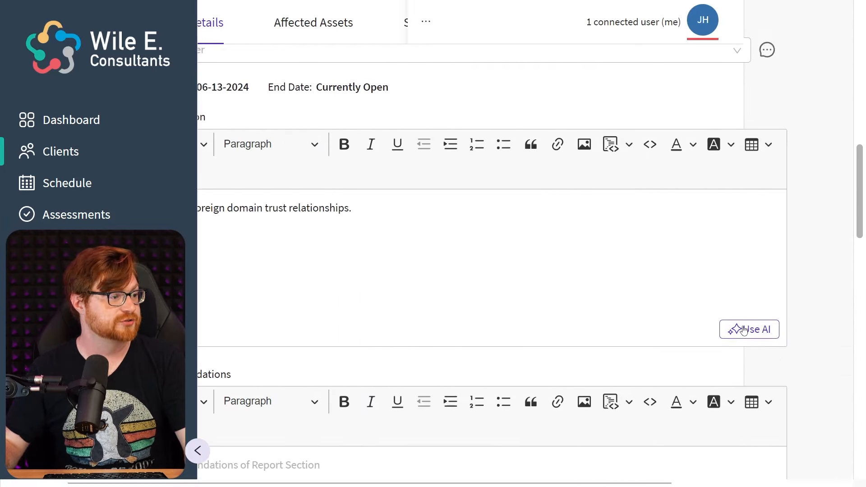
{"action": "left_click", "coordinate": [749, 329]}
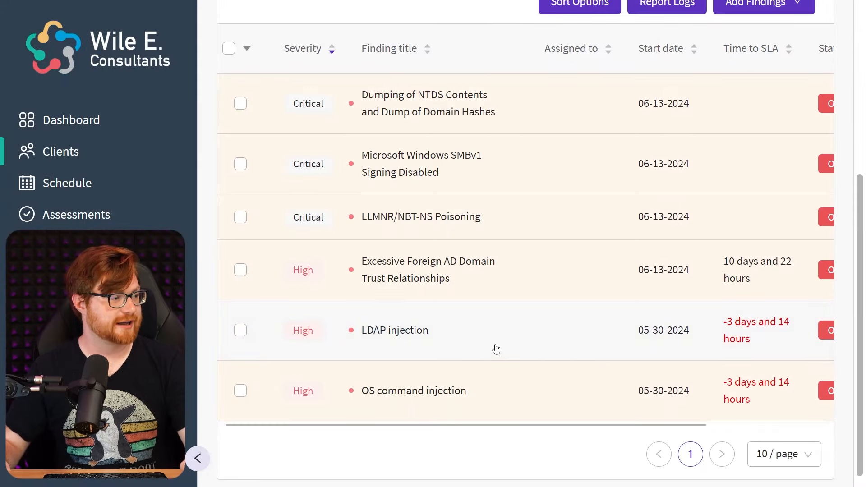
Edit the LDAP injection finding, request an AI-suggested description, and return to the report narrative.
{"action": "left_click", "coordinate": [394, 330]}
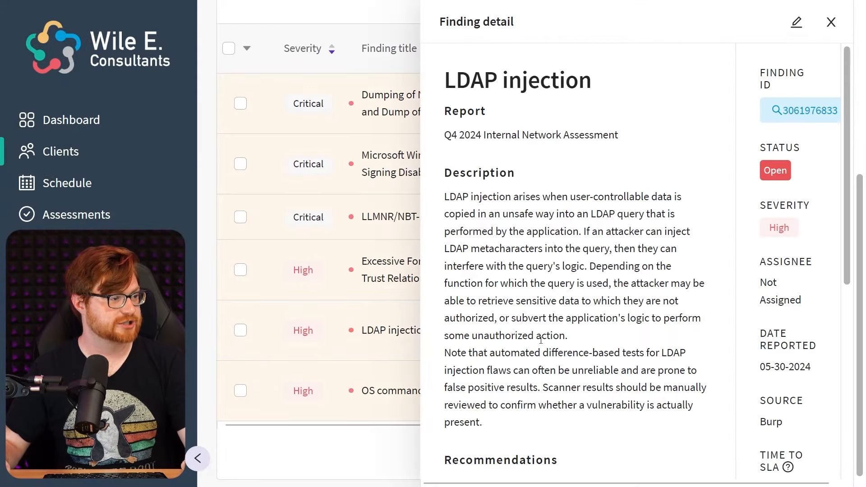
{"action": "scroll", "scroll_direction": "down", "scroll_amount": 3}
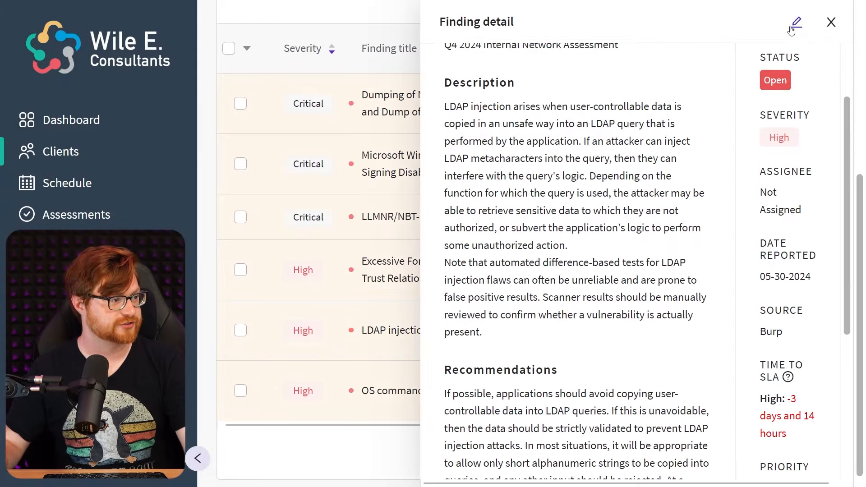
{"action": "left_click", "coordinate": [796, 22]}
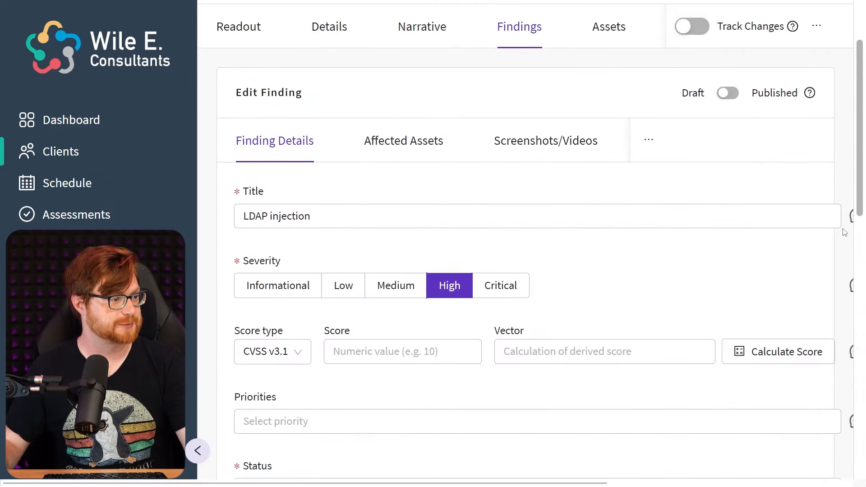
{"action": "scroll", "scroll_direction": "down", "scroll_amount": 3}
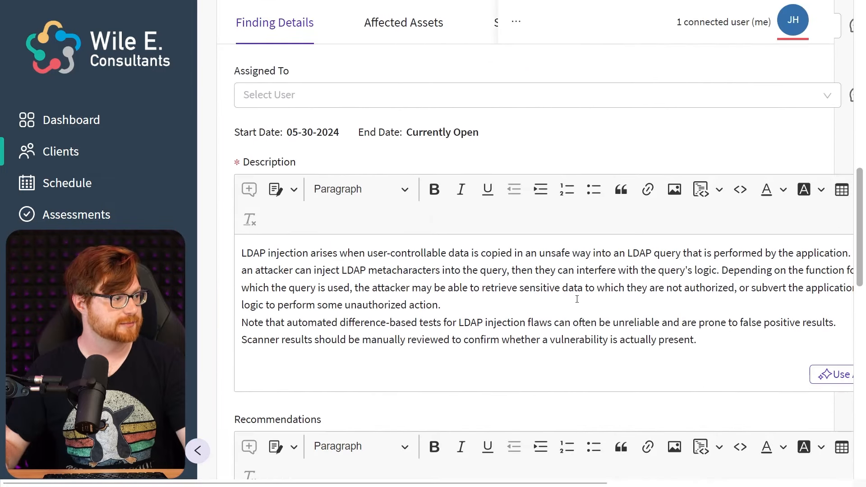
{"action": "scroll", "scroll_direction": "right", "scroll_amount": 3}
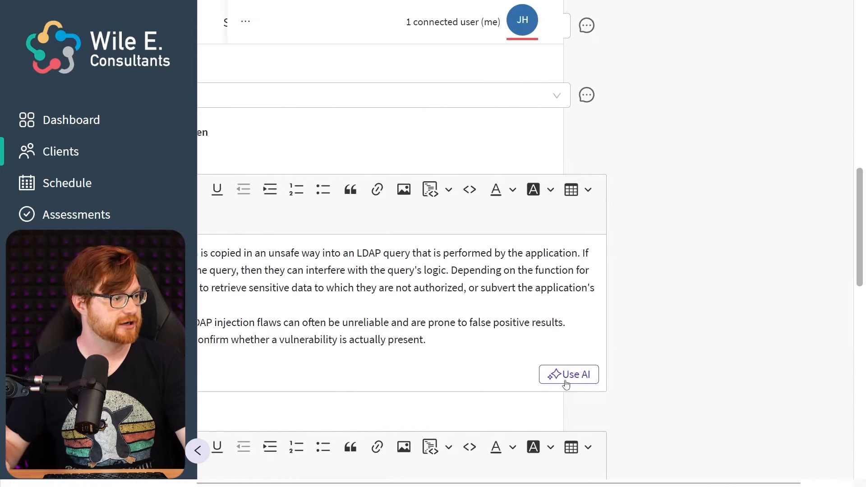
{"action": "left_click", "coordinate": [569, 374]}
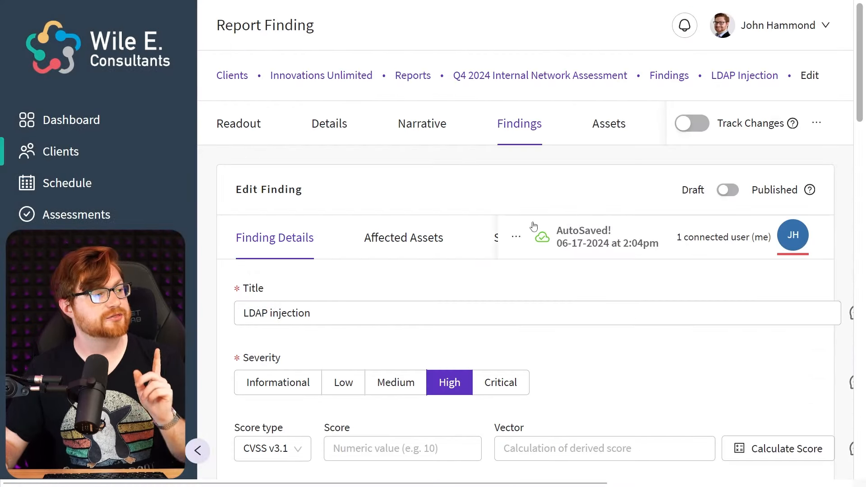
{"action": "left_click", "coordinate": [421, 123]}
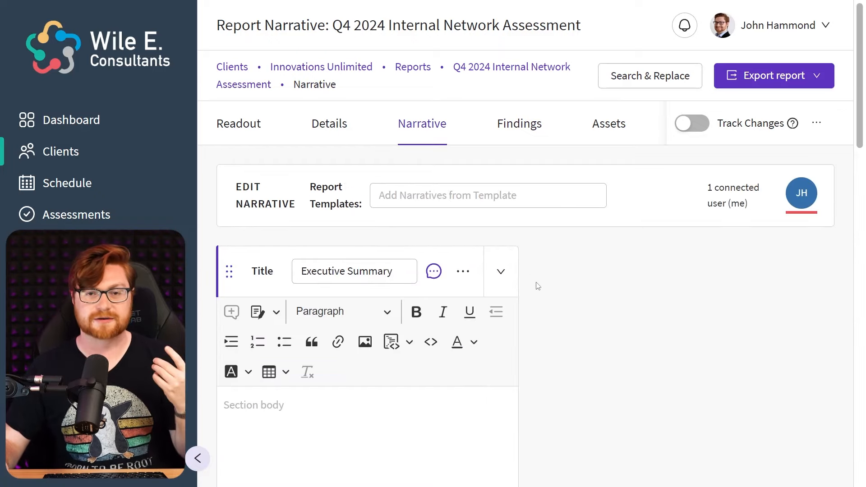
{"action": "scroll", "scroll_direction": "down", "scroll_amount": 3}
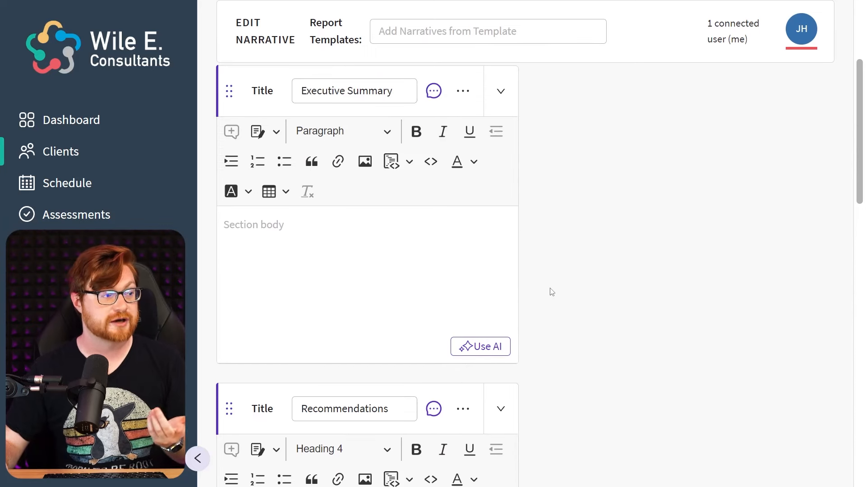
{"action": "left_click", "coordinate": [355, 268]}
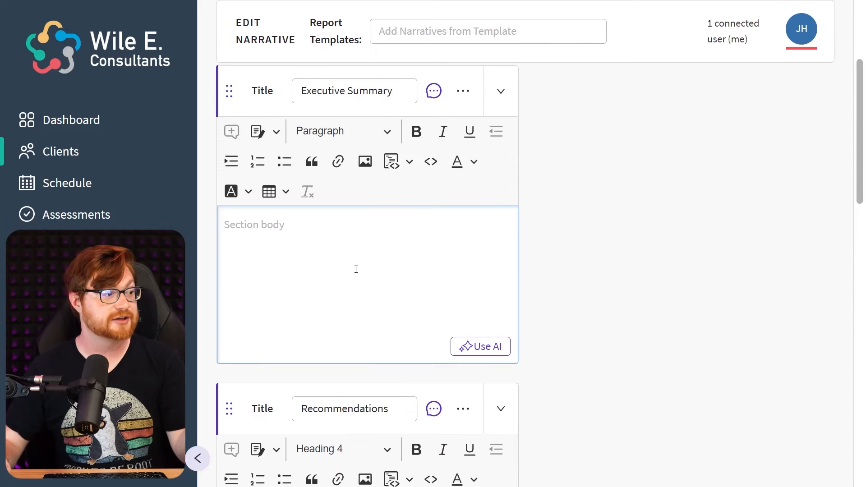
{"action": "scroll", "scroll_direction": "down", "scroll_amount": 3}
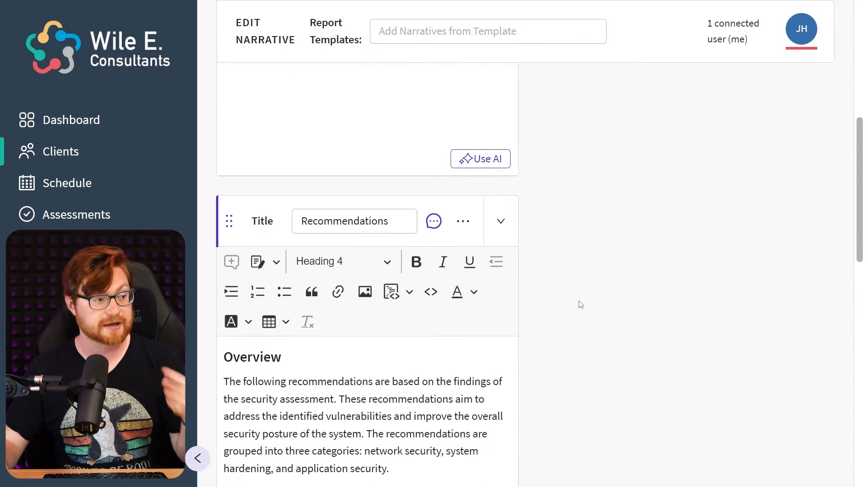
{"action": "scroll", "scroll_direction": "down", "scroll_amount": 3}
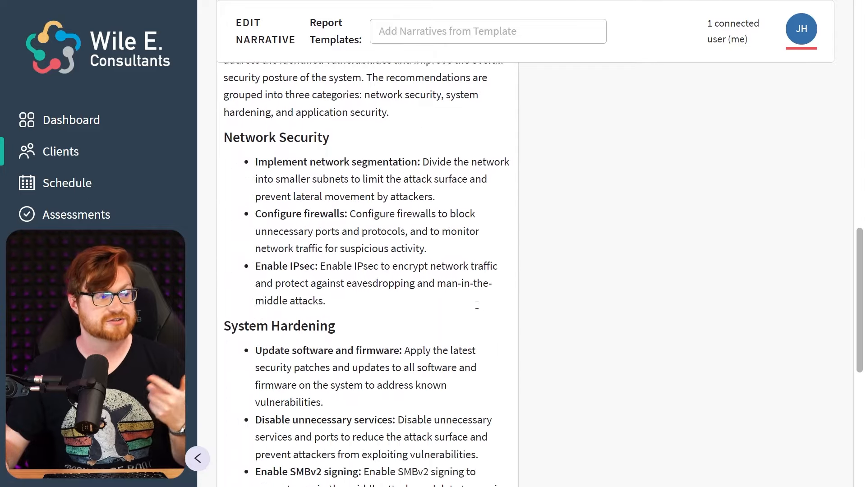
{"action": "scroll", "scroll_direction": "down", "scroll_amount": 3}
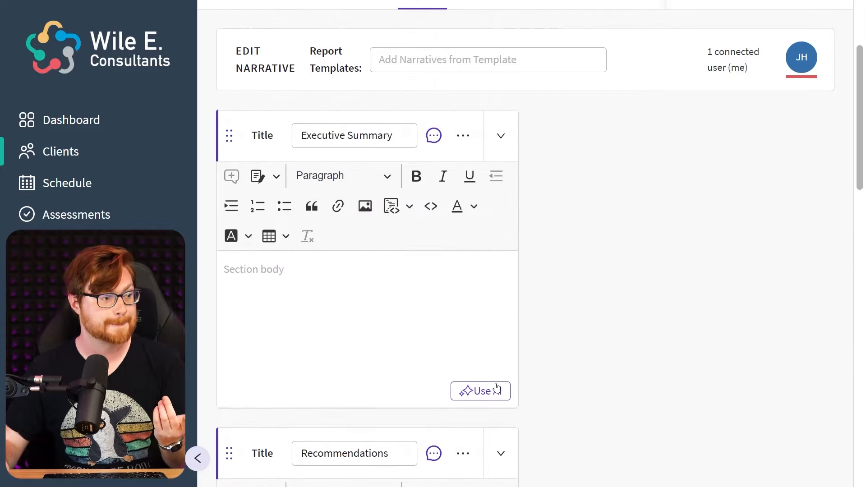
Generate the AI executive summary for Innovations Unlimited, review it, and insert it into the Executive Summary.
{"action": "left_click", "coordinate": [479, 391]}
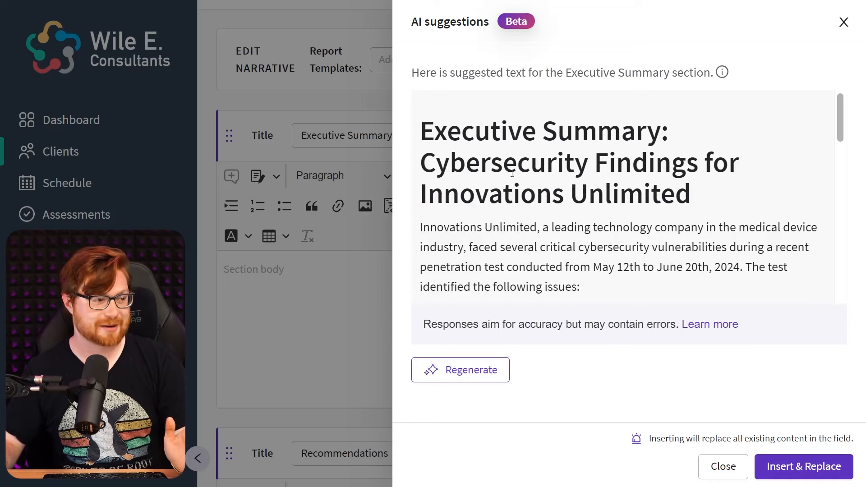
{"action": "scroll", "scroll_direction": "down", "scroll_amount": 3}
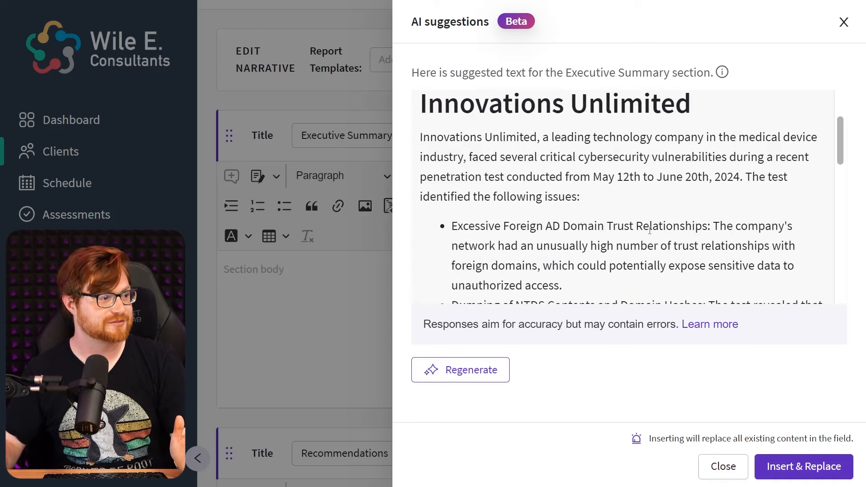
{"action": "scroll", "scroll_direction": "down", "scroll_amount": 3}
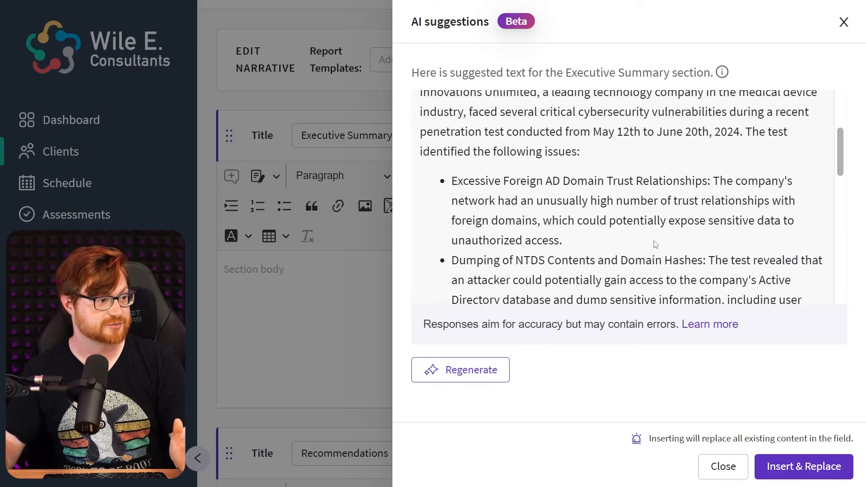
{"action": "mouse_move", "coordinate": [648, 238]}
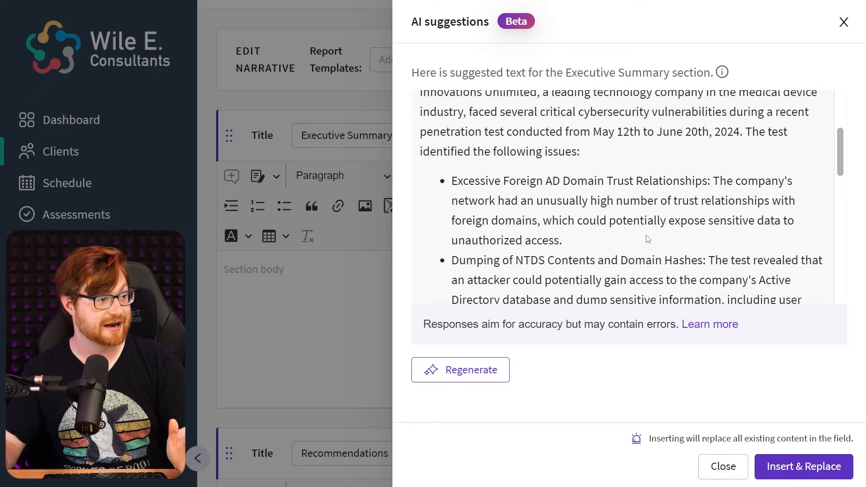
{"action": "left_click_drag", "start_coordinate": [594, 131], "coordinate": [740, 132]}
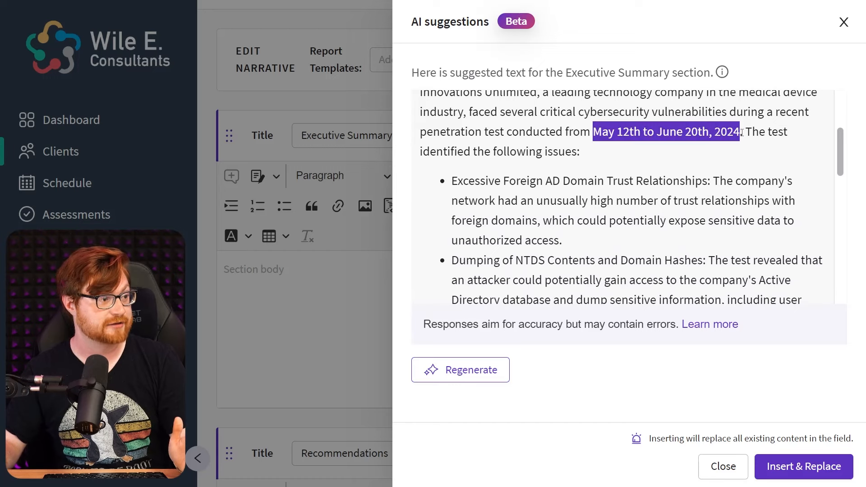
{"action": "scroll", "scroll_direction": "down", "scroll_amount": 3}
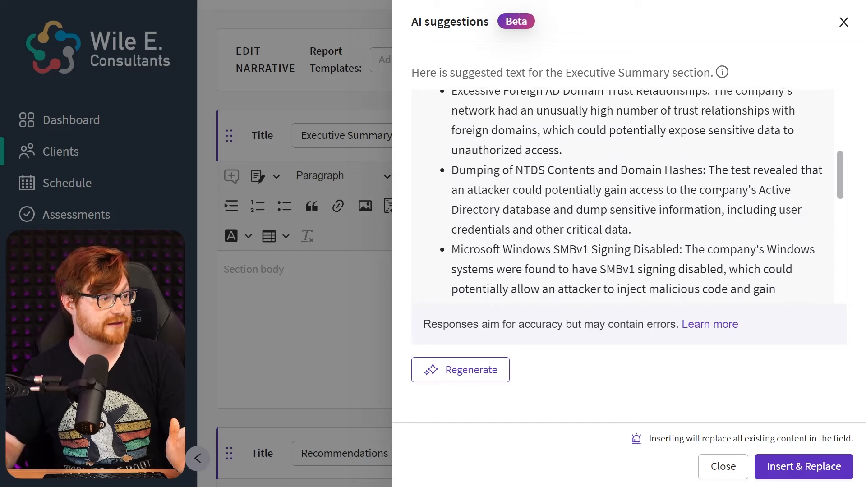
{"action": "scroll", "scroll_direction": "down", "scroll_amount": 3}
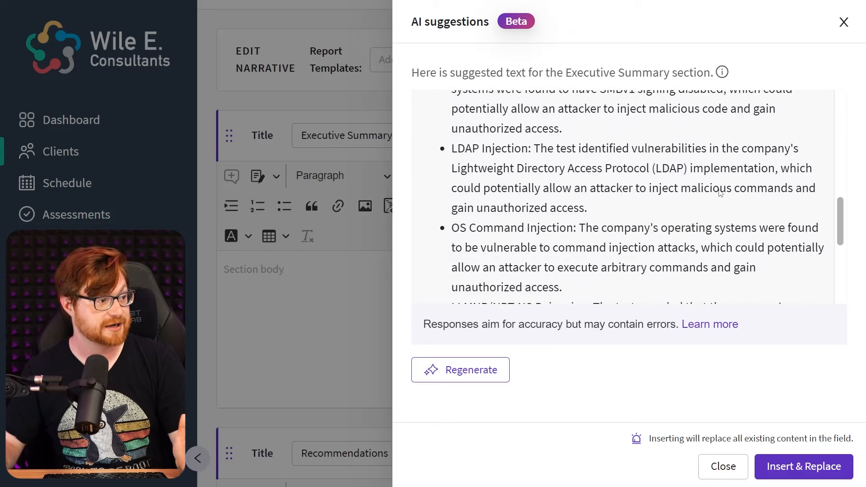
{"action": "scroll", "scroll_direction": "down", "scroll_amount": 3}
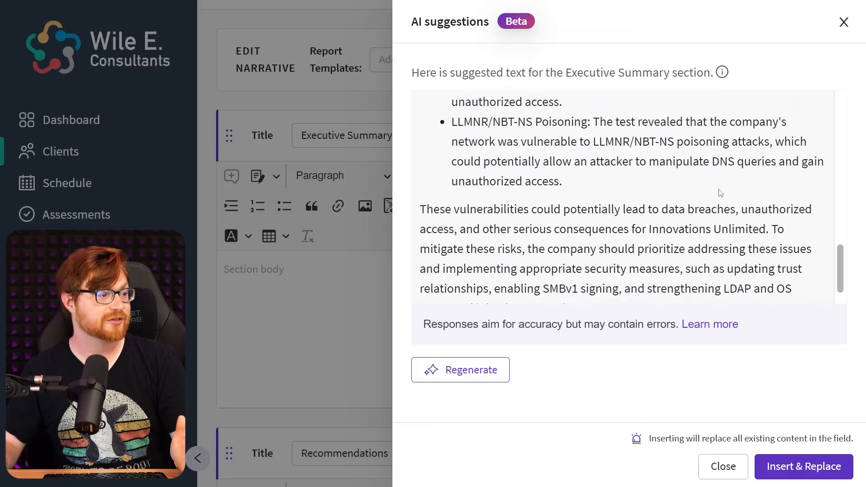
{"action": "scroll", "scroll_direction": "down", "scroll_amount": 3}
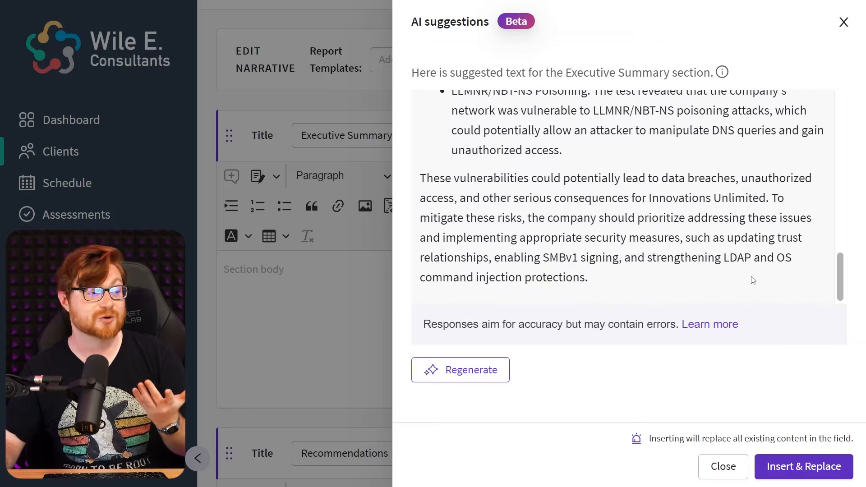
{"action": "mouse_move", "coordinate": [762, 291]}
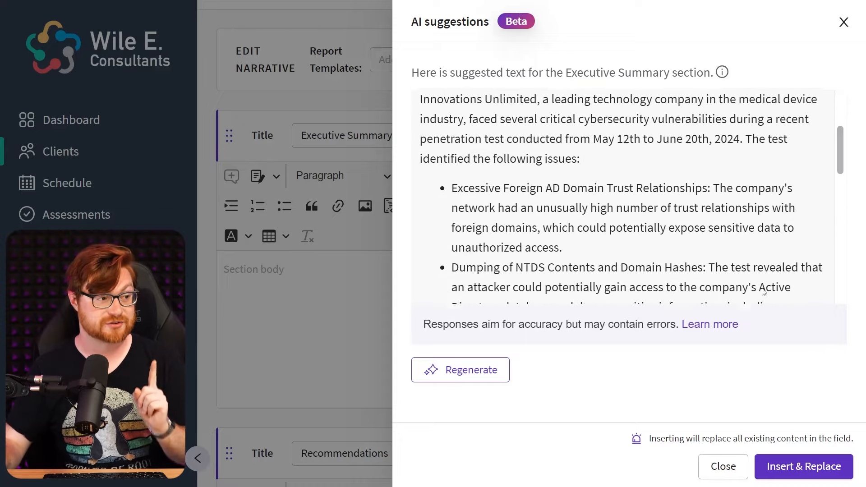
{"action": "left_click", "coordinate": [804, 467]}
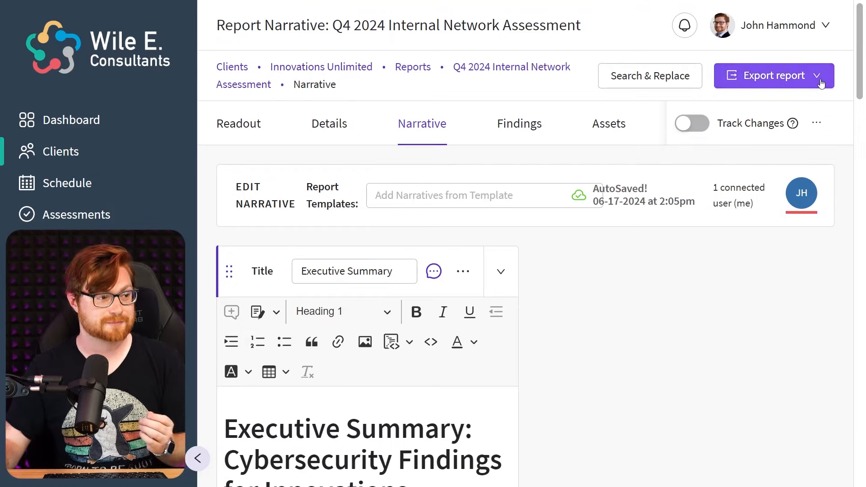
Export the report to Word using the Single-Scope_INTERNAL_v1-0-4 template.
{"action": "left_click", "coordinate": [773, 76]}
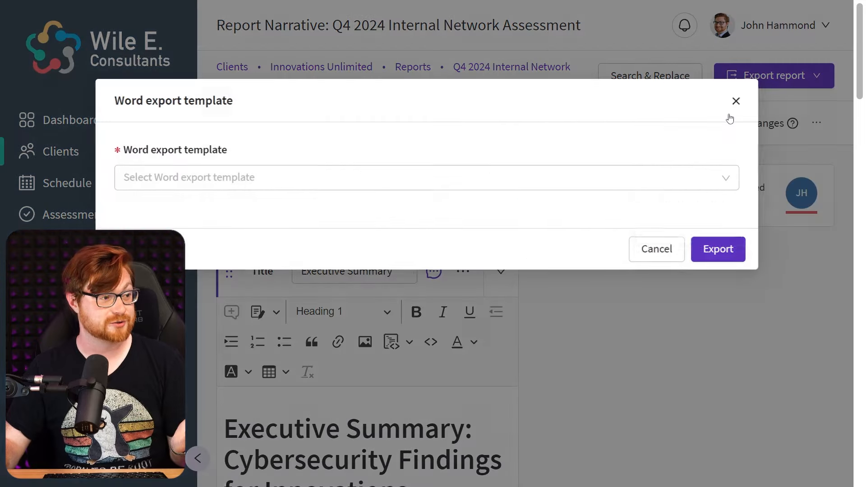
{"action": "left_click", "coordinate": [425, 178]}
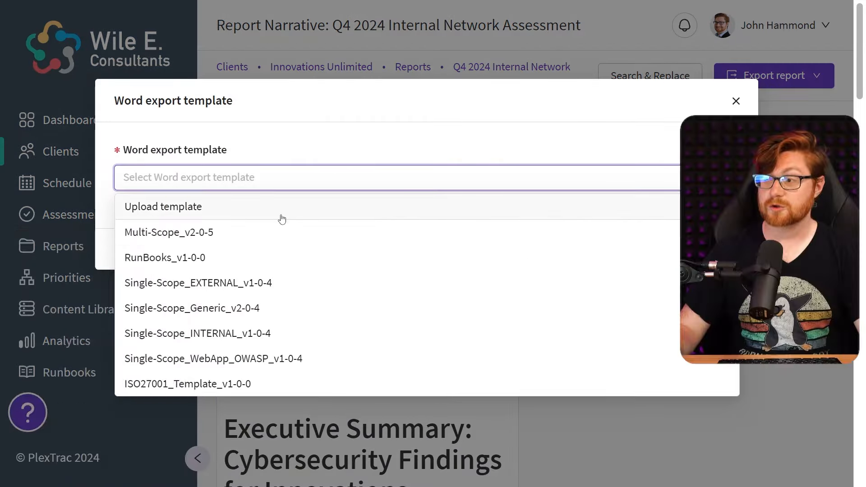
{"action": "mouse_move", "coordinate": [282, 218]}
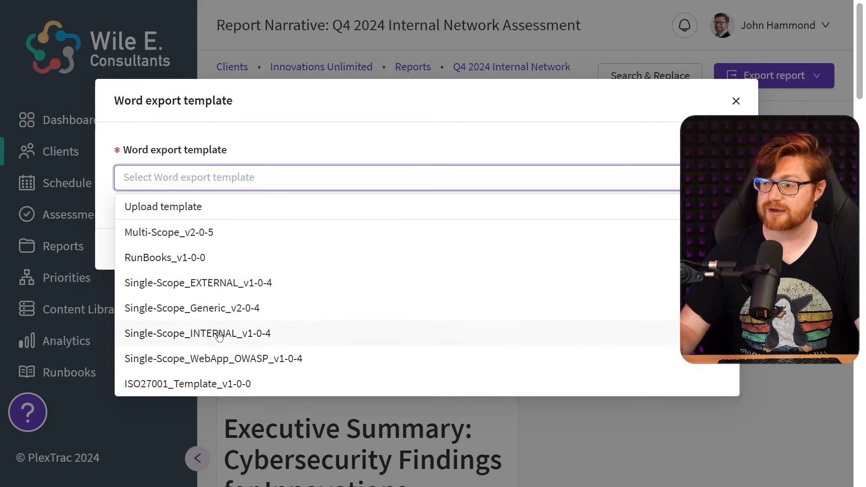
{"action": "left_click", "coordinate": [196, 333]}
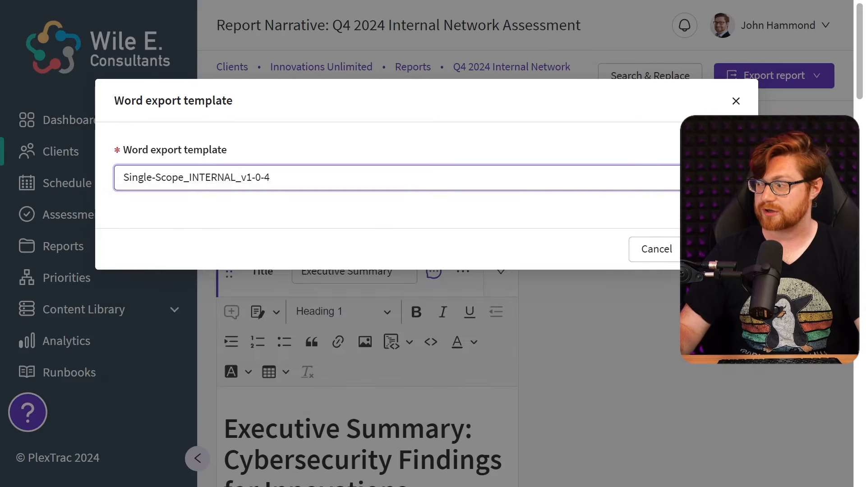
{"action": "left_click", "coordinate": [656, 249]}
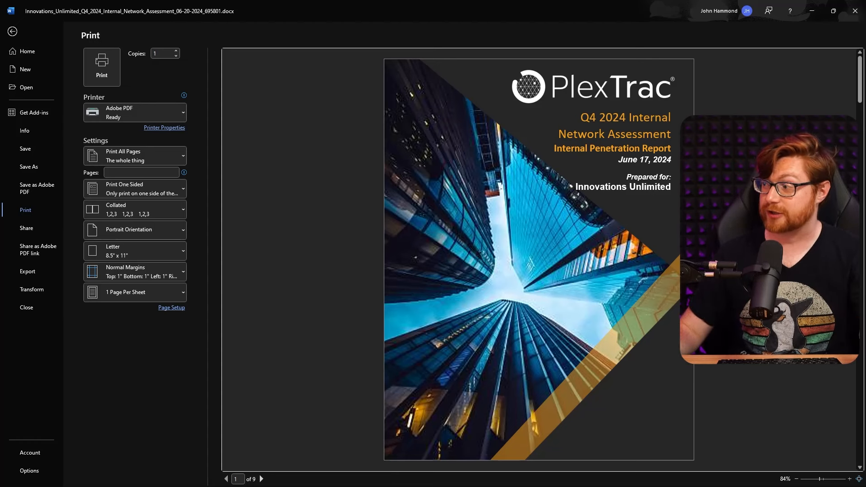
Page through the exported Word report covering the Executive Summary and findings INT-001 to INT-005.
{"action": "left_click", "coordinate": [262, 479]}
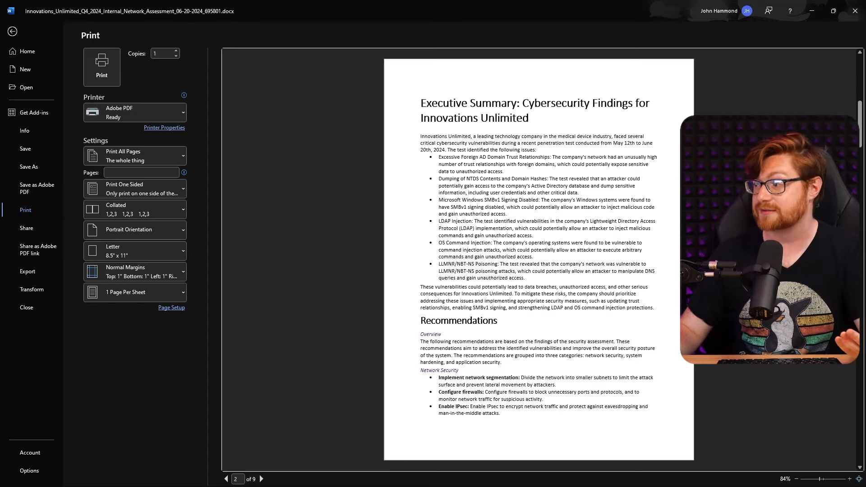
{"action": "left_click", "coordinate": [262, 479]}
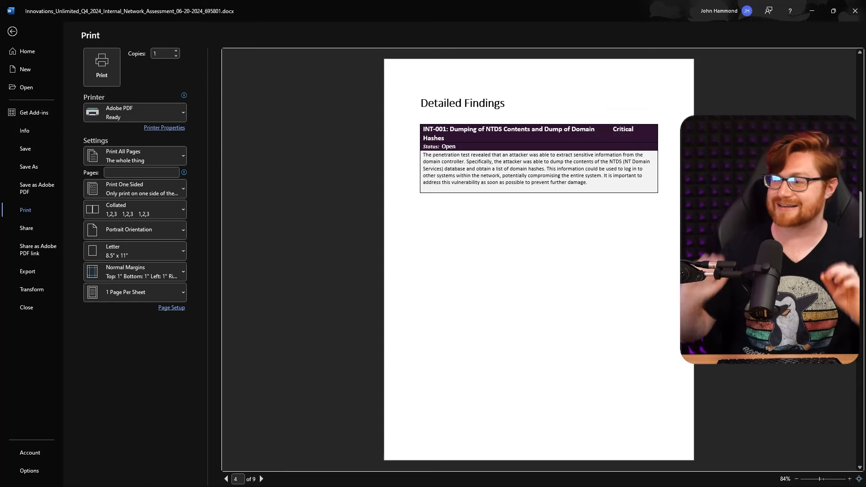
{"action": "left_click", "coordinate": [261, 479]}
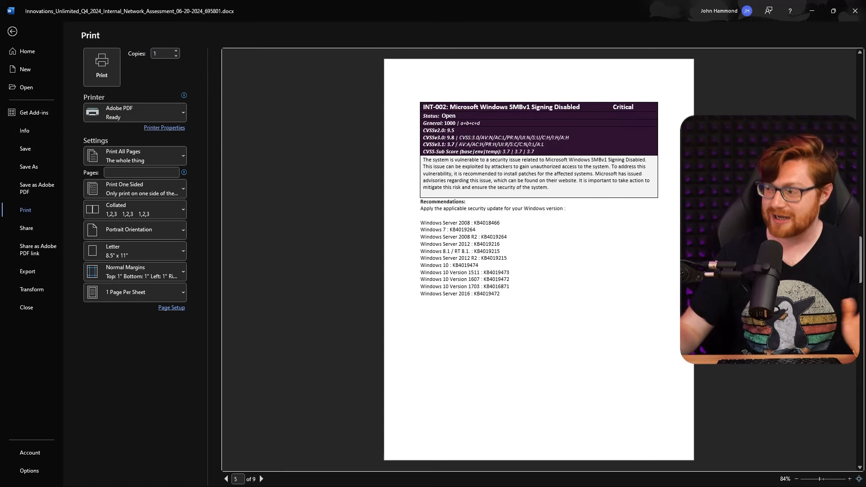
{"action": "left_click", "coordinate": [260, 479]}
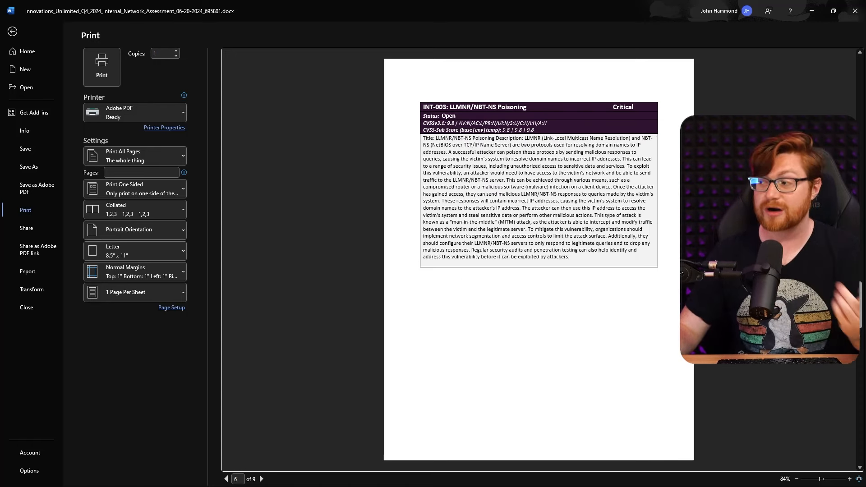
{"action": "left_click", "coordinate": [262, 479]}
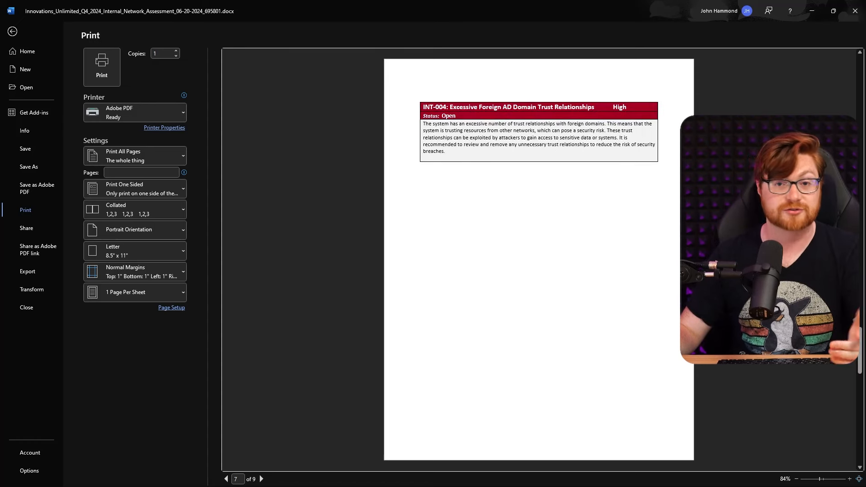
{"action": "left_click", "coordinate": [261, 479]}
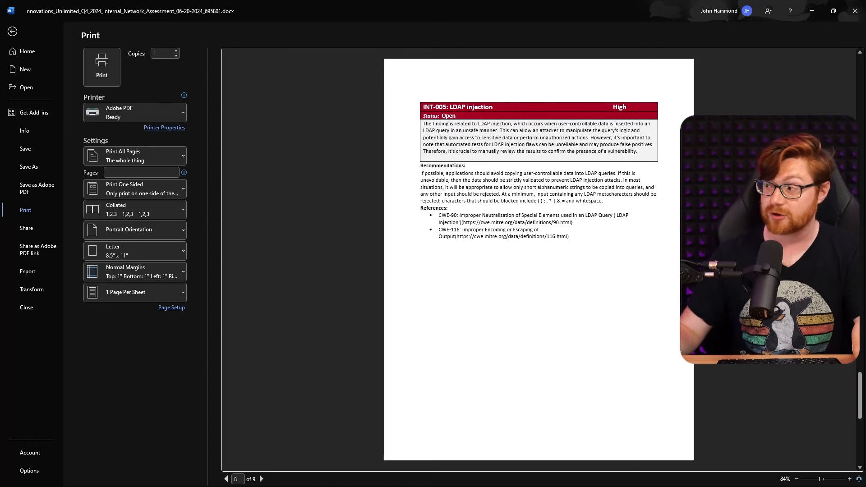
{"action": "left_click", "coordinate": [262, 479]}
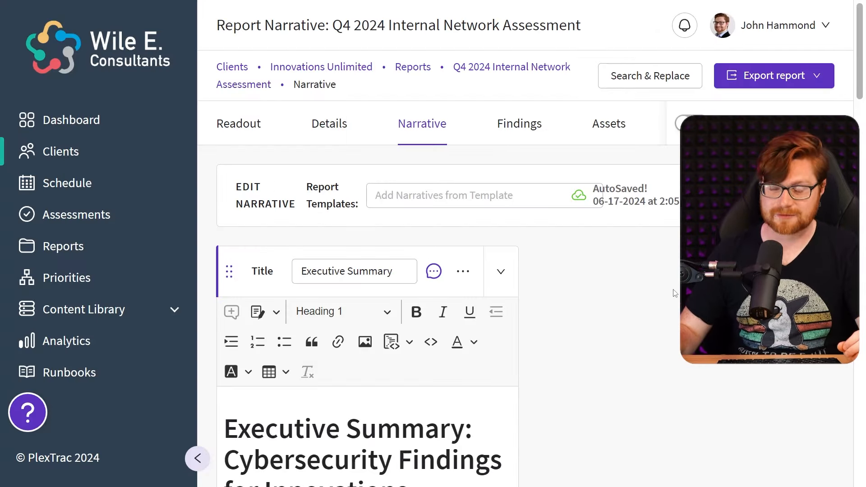
Show the Runbooks engagements list with its 13 OWASP WSTG 4.2 runbook engagements.
{"action": "left_click", "coordinate": [69, 372]}
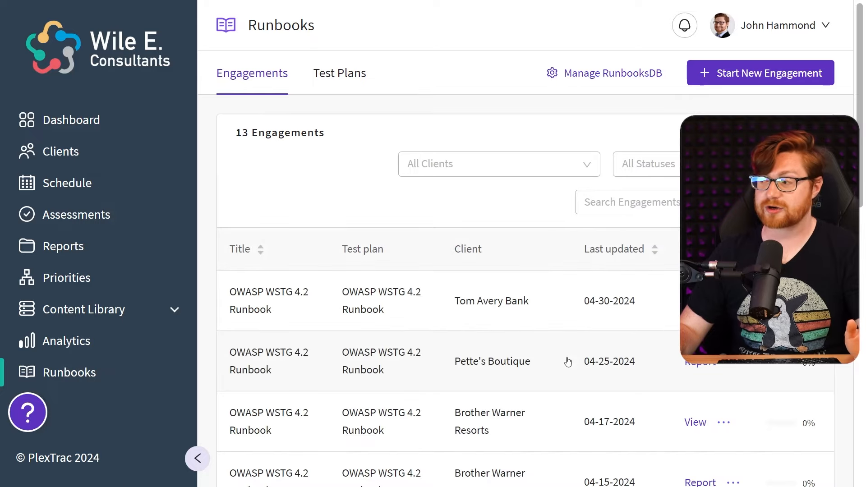
{"action": "scroll", "scroll_direction": "down", "scroll_amount": 3}
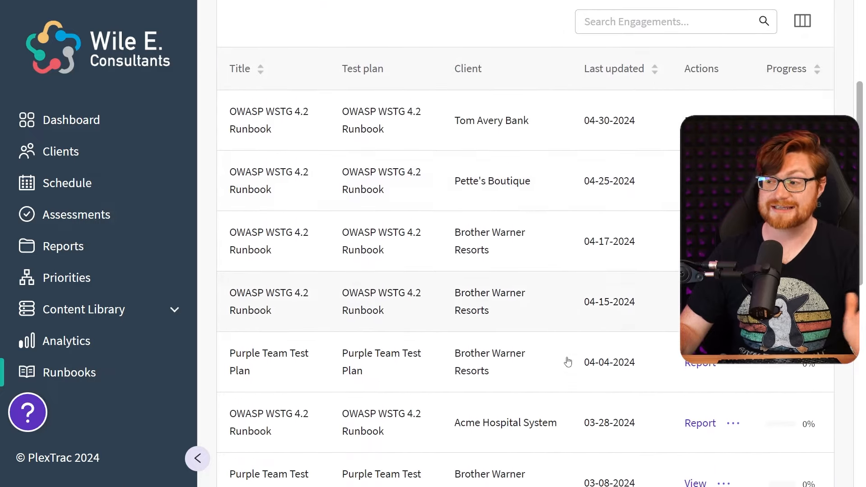
{"action": "scroll", "scroll_direction": "down", "scroll_amount": 3}
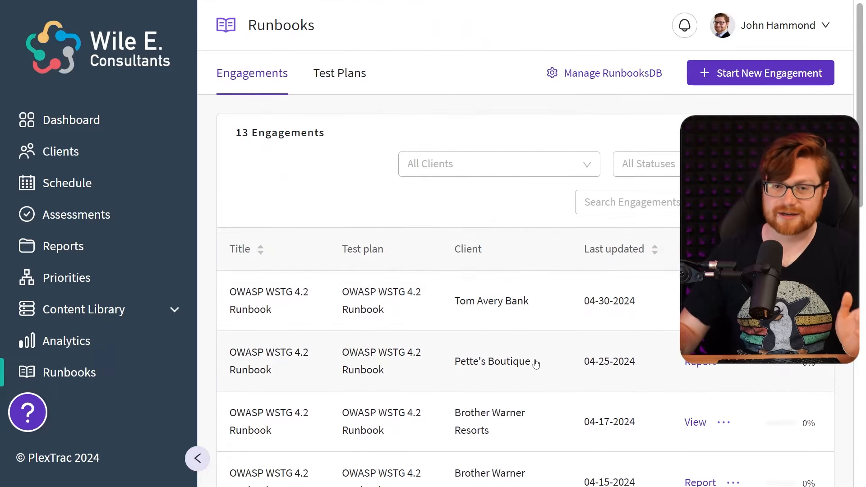
Review the Findings analytics: status, client breakdown charts and 2167 most critical findings.
{"action": "left_click", "coordinate": [66, 341]}
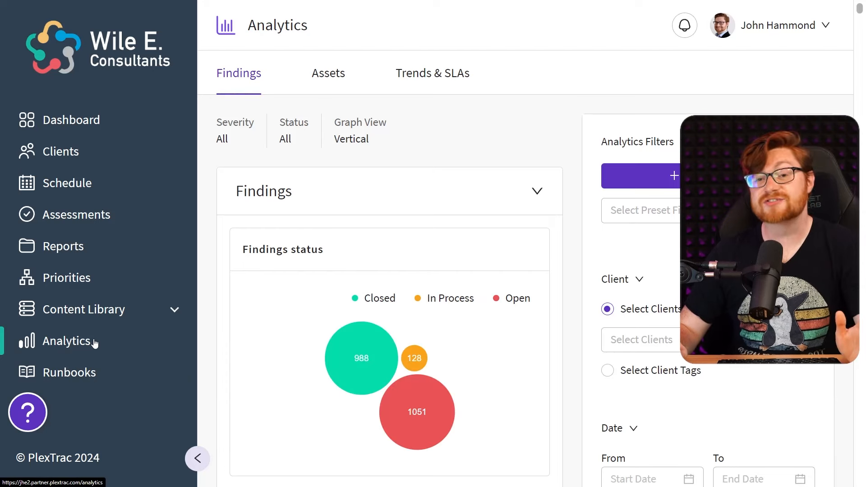
{"action": "mouse_move", "coordinate": [573, 228]}
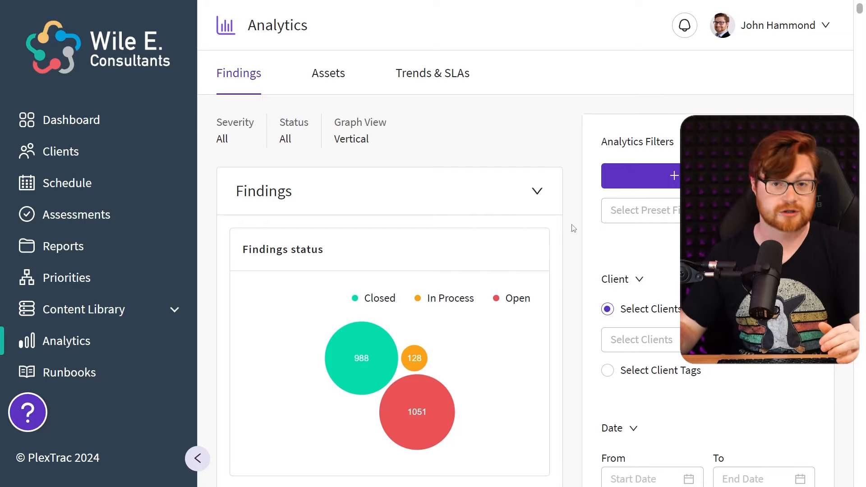
{"action": "scroll", "scroll_direction": "down", "scroll_amount": 3}
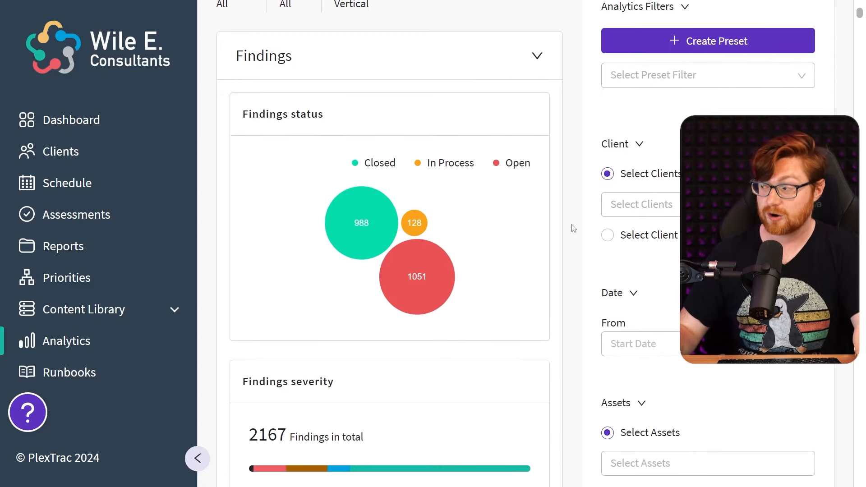
{"action": "scroll", "scroll_direction": "down", "scroll_amount": 3}
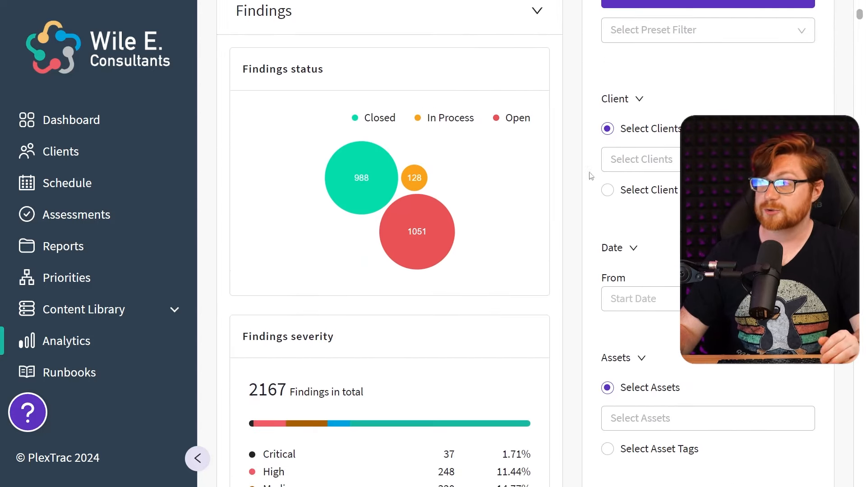
{"action": "scroll", "scroll_direction": "down", "scroll_amount": 3}
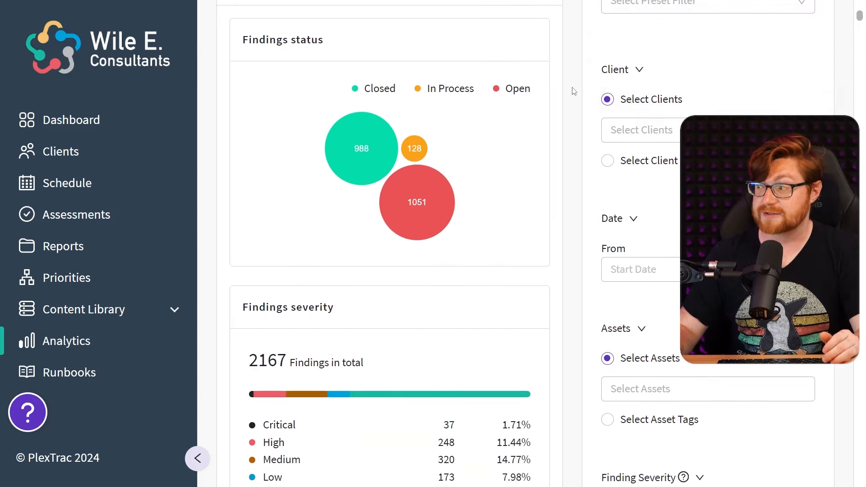
{"action": "scroll", "scroll_direction": "down", "scroll_amount": 3}
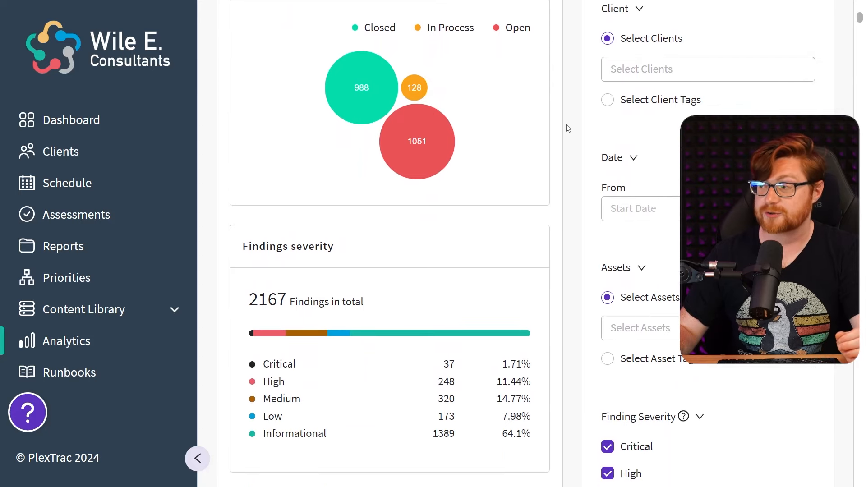
{"action": "scroll", "scroll_direction": "down", "scroll_amount": 3}
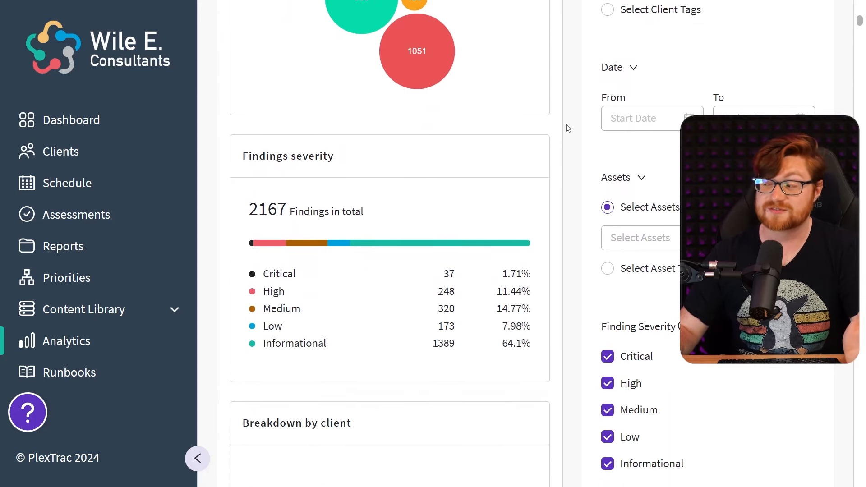
{"action": "scroll", "scroll_direction": "down", "scroll_amount": 3}
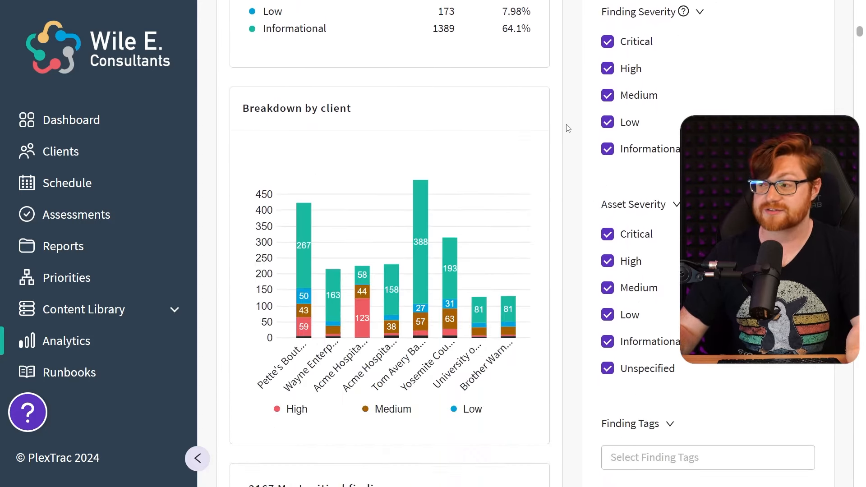
{"action": "scroll", "scroll_direction": "down", "scroll_amount": 3}
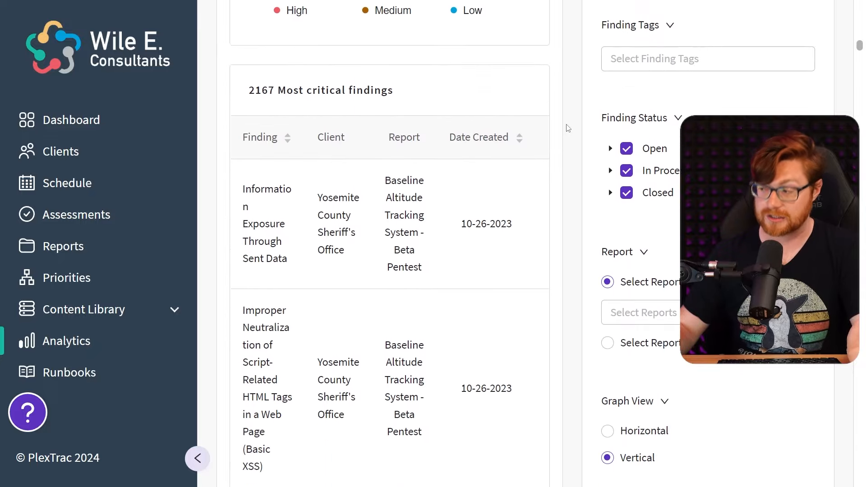
{"action": "scroll", "scroll_direction": "down", "scroll_amount": 3}
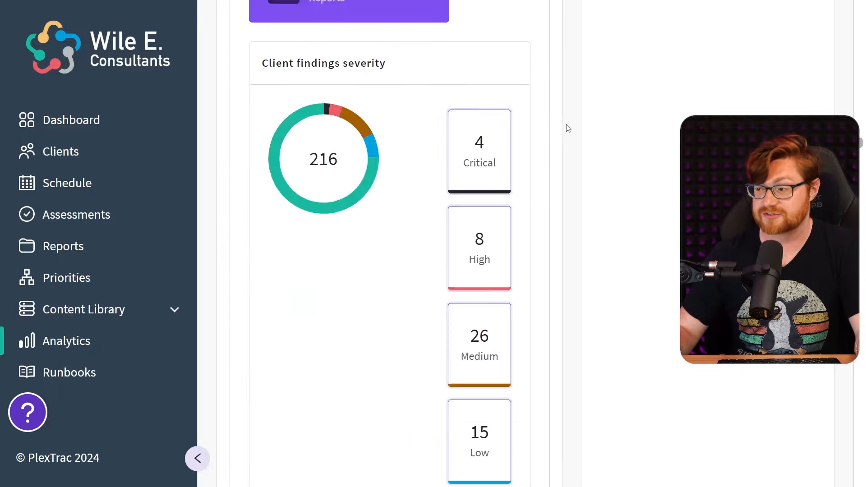
{"action": "scroll", "scroll_direction": "down", "scroll_amount": 3}
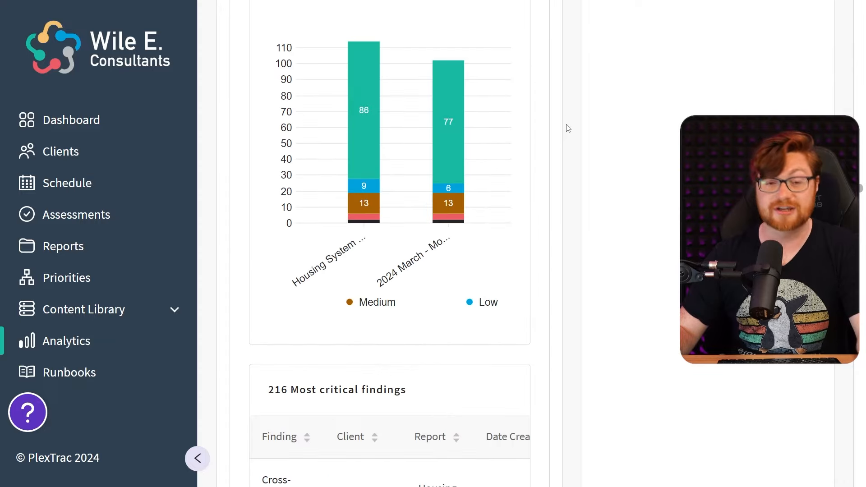
{"action": "scroll", "scroll_direction": "down", "scroll_amount": 3}
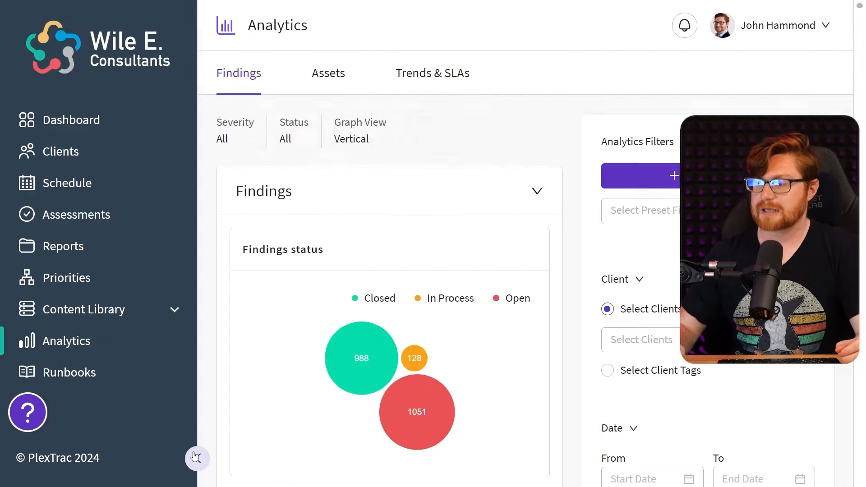
Collapse the side navigation so the dashboard charts use the full width.
{"action": "left_click", "coordinate": [197, 459]}
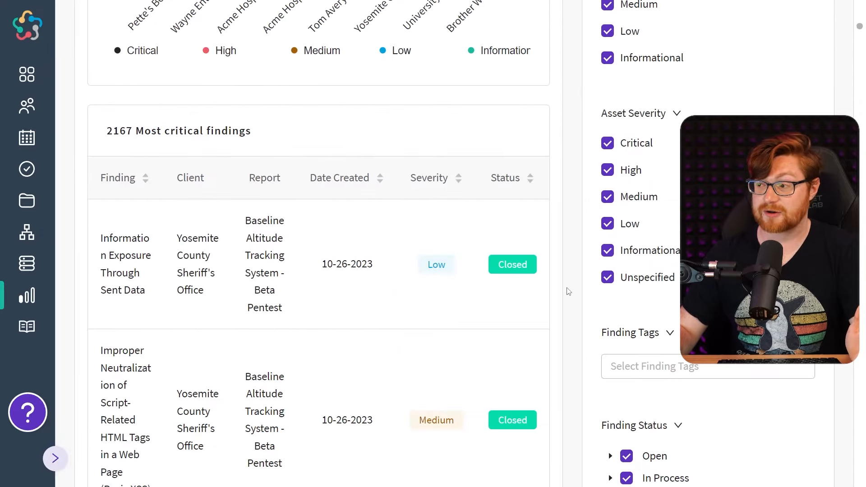
{"action": "scroll", "scroll_direction": "down", "scroll_amount": 3}
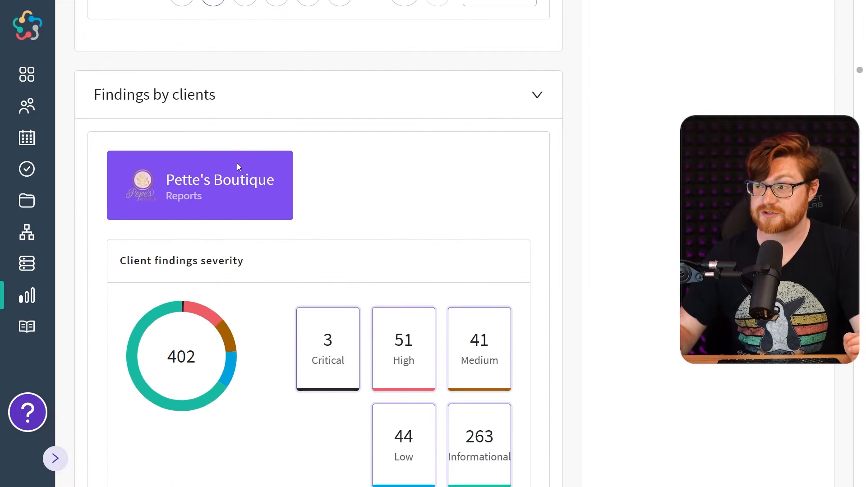
{"action": "scroll", "scroll_direction": "down", "scroll_amount": 3}
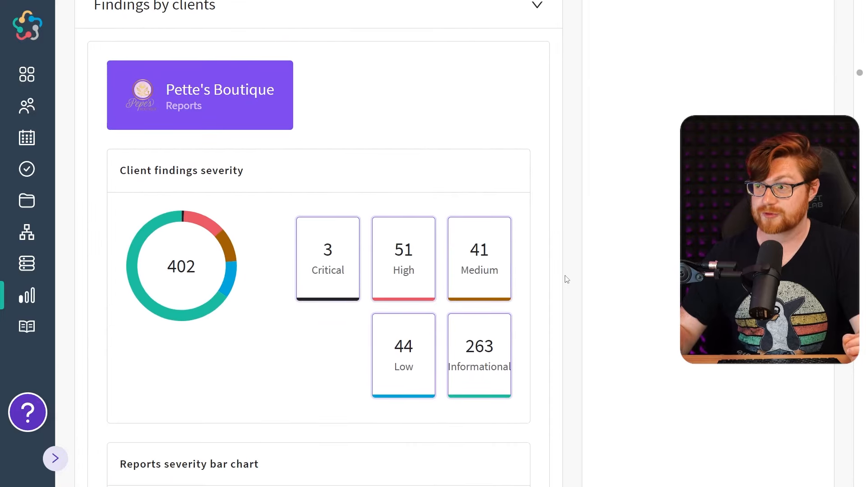
Switch to Assets analytics and review the asset findings overview of 1335 assets.
{"action": "left_click", "coordinate": [185, 72]}
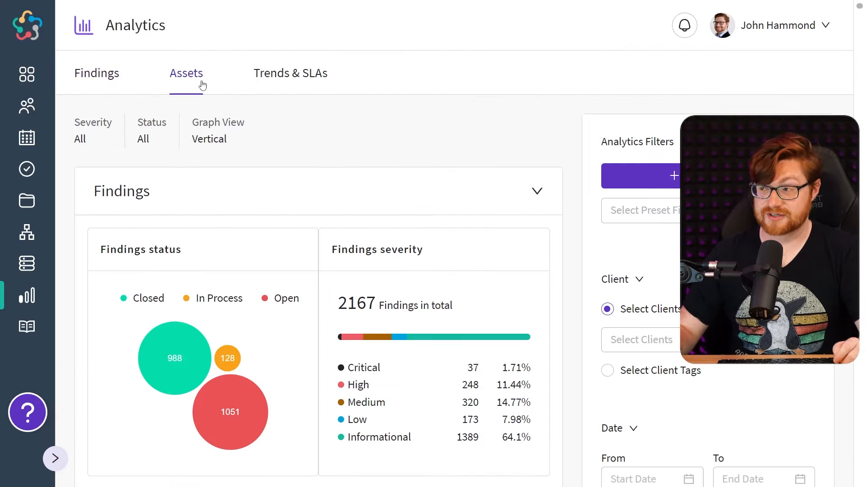
{"action": "left_click", "coordinate": [186, 72]}
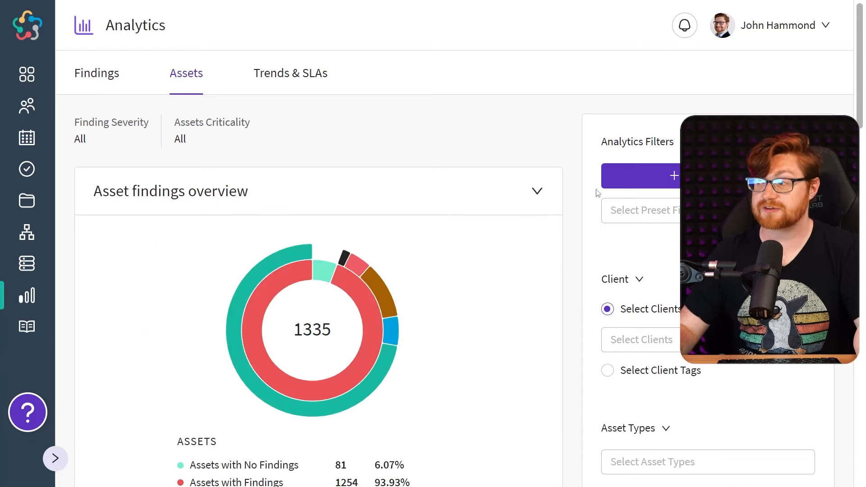
{"action": "scroll", "scroll_direction": "down", "scroll_amount": 3}
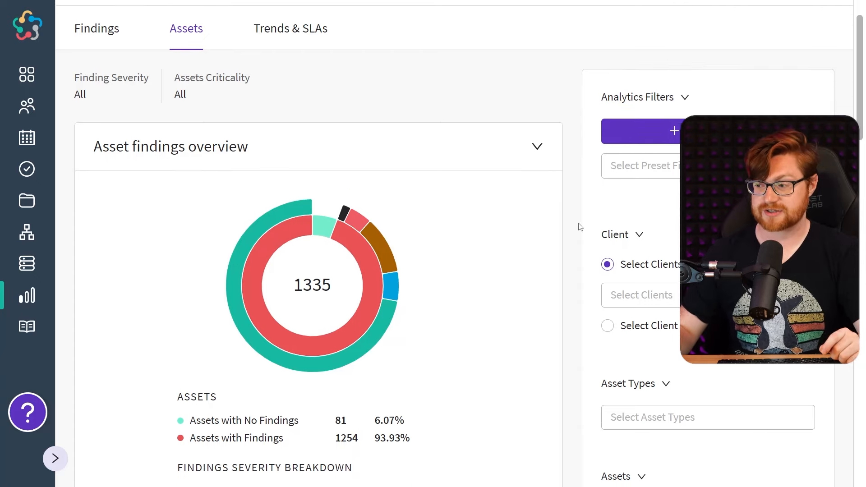
{"action": "scroll", "scroll_direction": "down", "scroll_amount": 3}
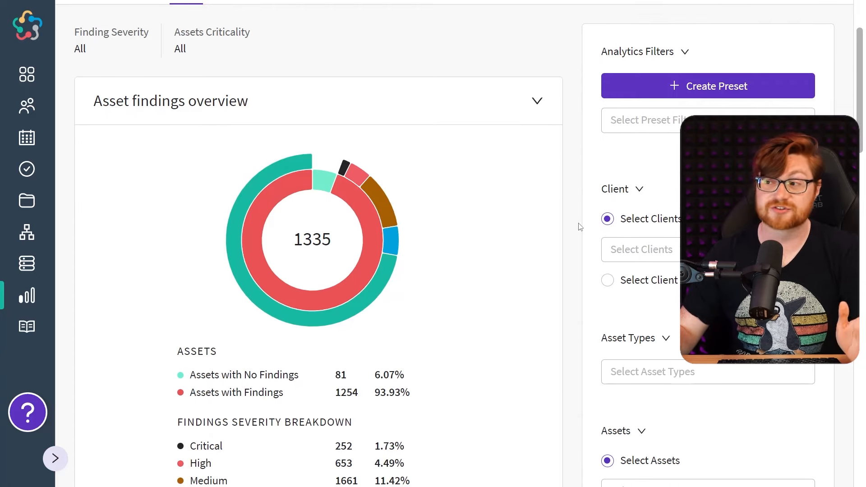
{"action": "scroll", "scroll_direction": "down", "scroll_amount": 3}
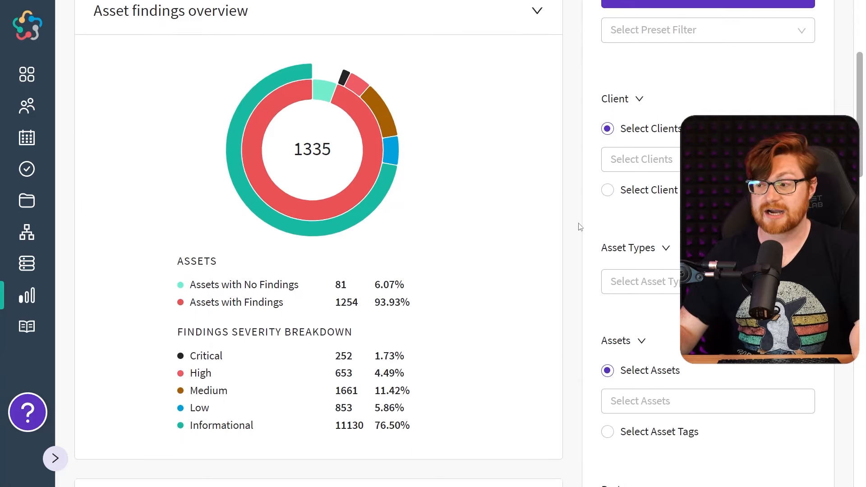
{"action": "scroll", "scroll_direction": "down", "scroll_amount": 3}
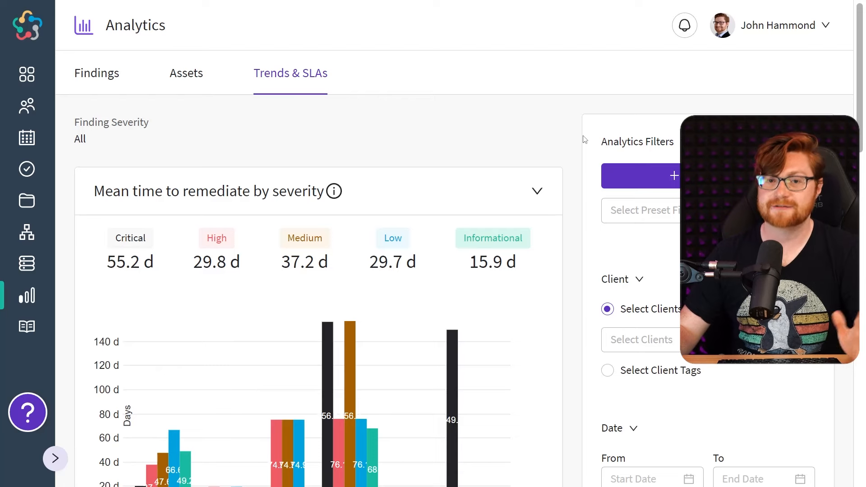
Scroll through mean time to remediate and findings opened-versus-closed trend charts.
{"action": "scroll", "scroll_direction": "down", "scroll_amount": 3}
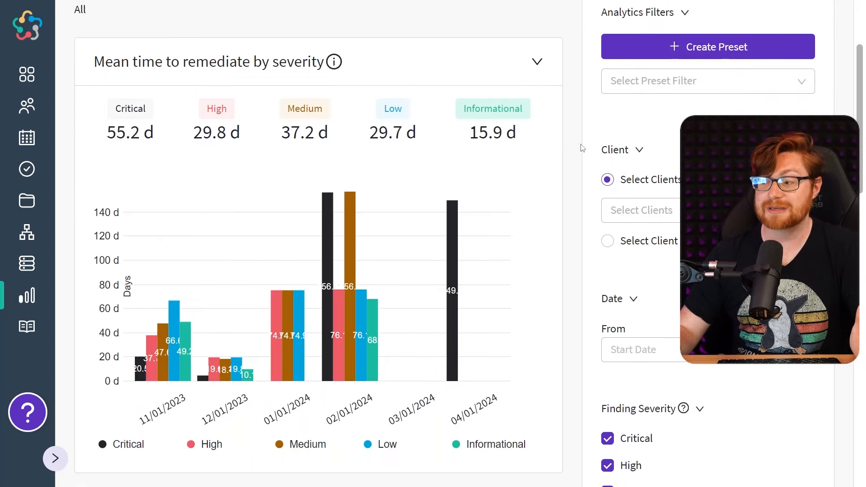
{"action": "scroll", "scroll_direction": "down", "scroll_amount": 3}
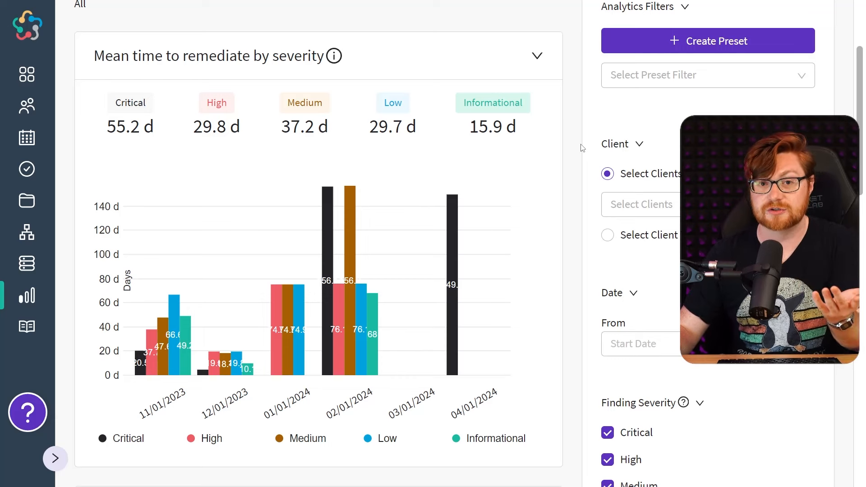
{"action": "scroll", "scroll_direction": "down", "scroll_amount": 3}
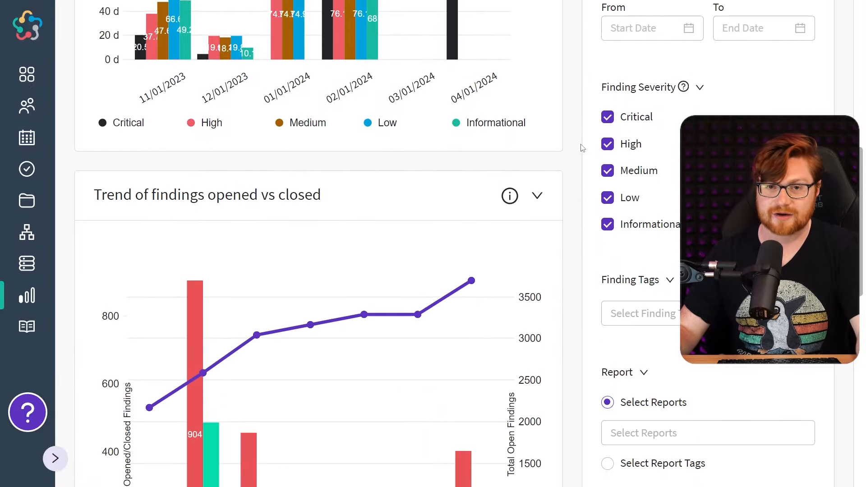
{"action": "scroll", "scroll_direction": "down", "scroll_amount": 3}
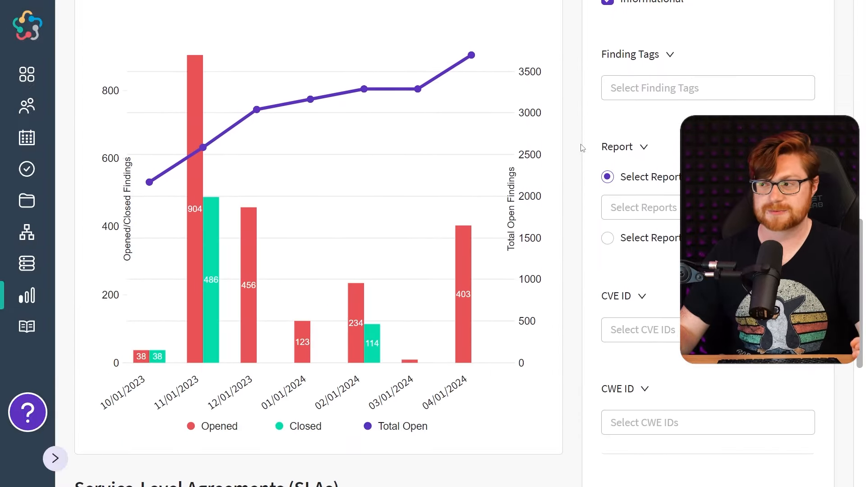
{"action": "scroll", "scroll_direction": "down", "scroll_amount": 3}
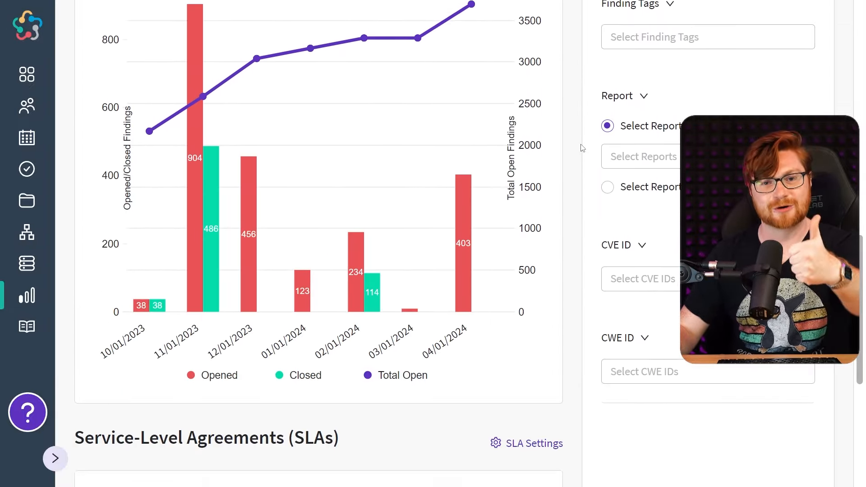